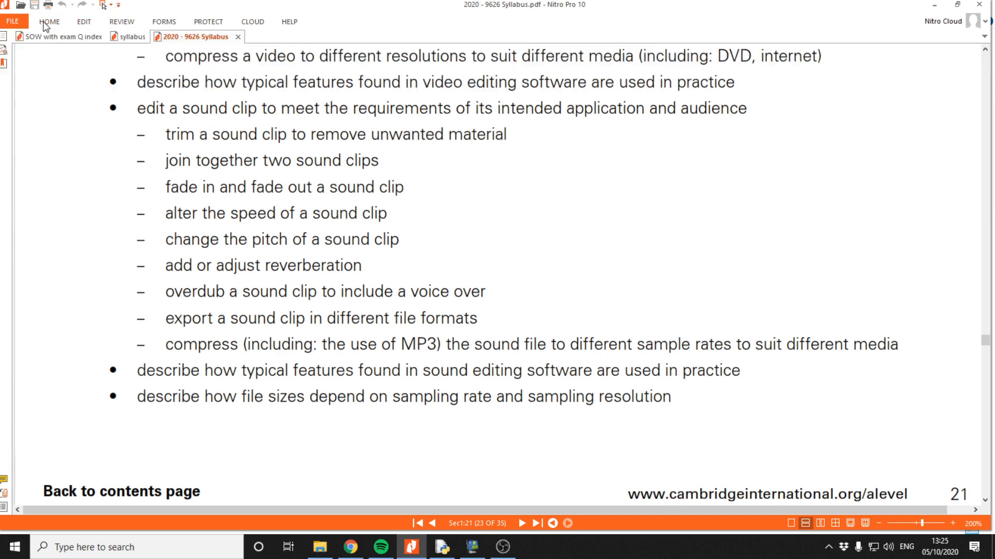
# - Review the exercise instructions page before switching to Audacity
pyautogui.click(49, 21)
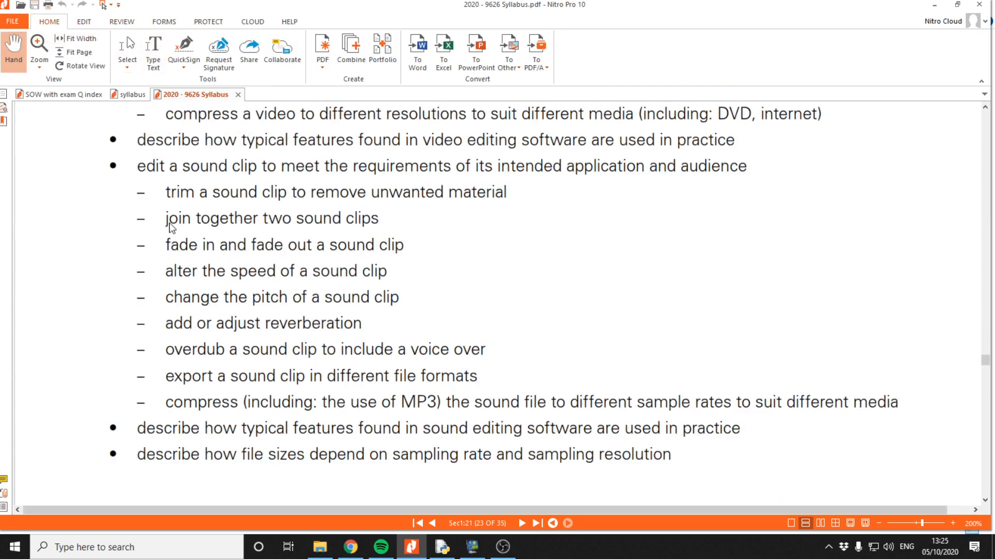
pyautogui.click(127, 49)
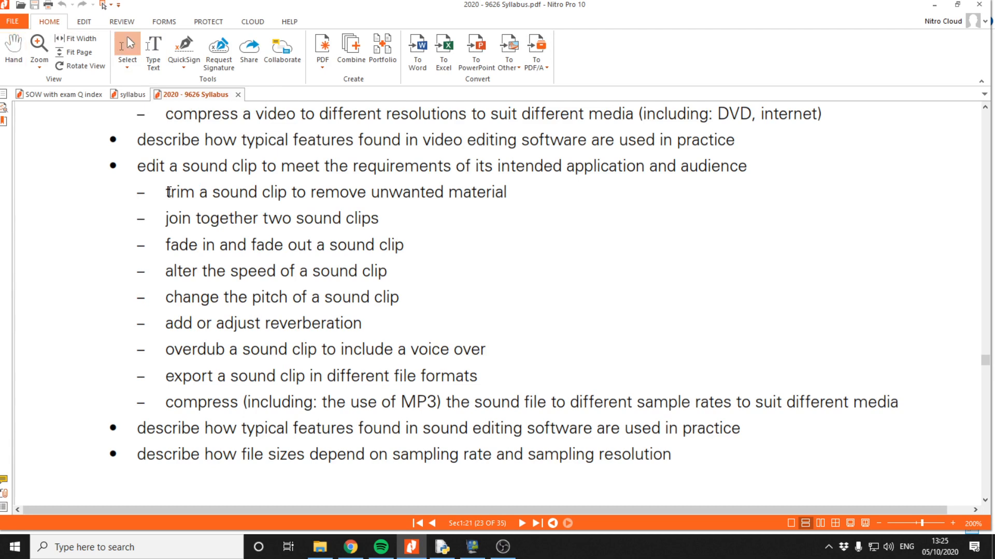
pyautogui.moveTo(202, 219)
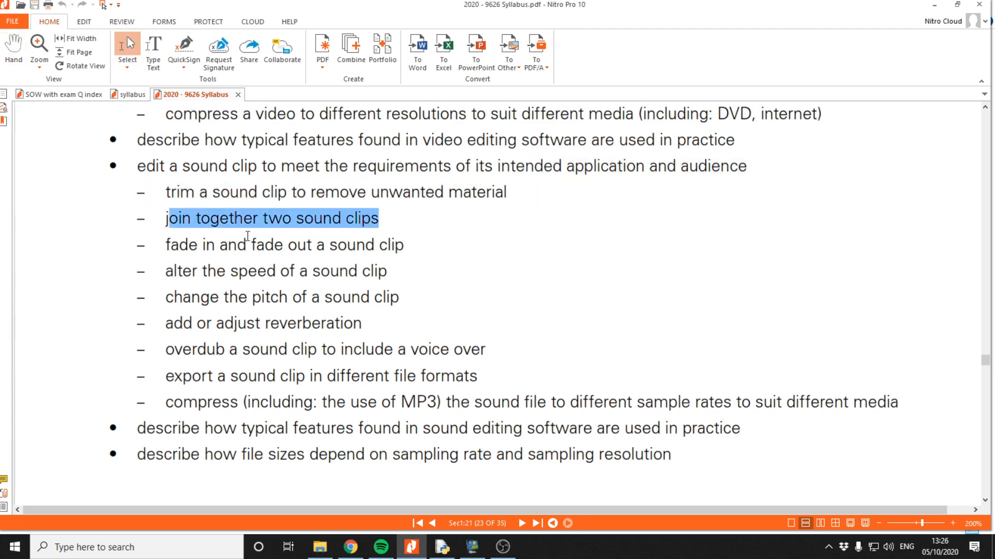
pyautogui.moveTo(182, 246)
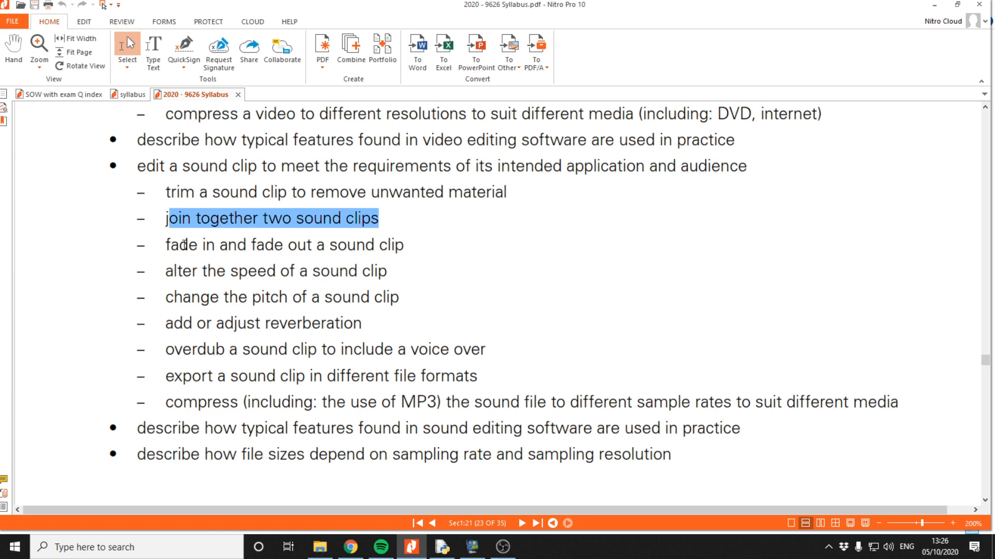
pyautogui.click(199, 275)
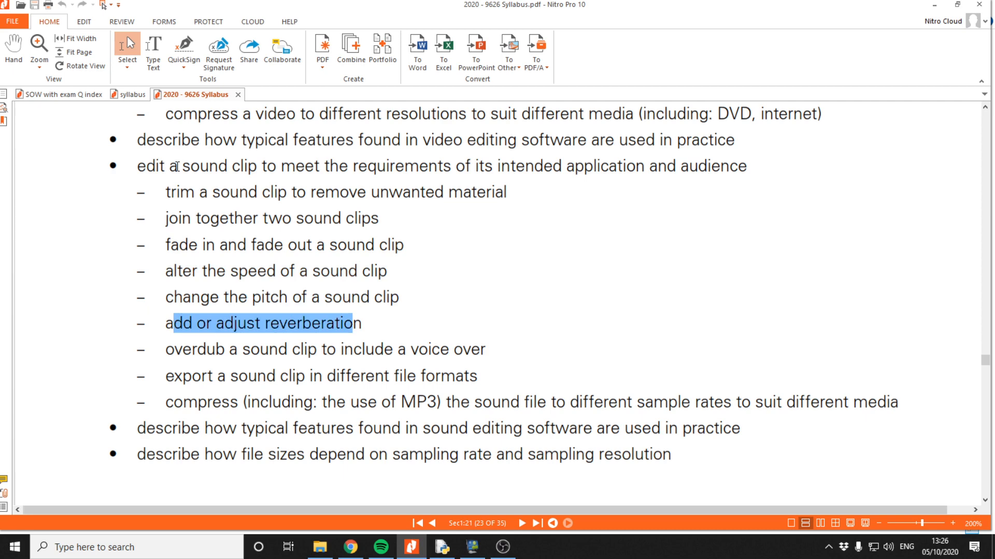
pyautogui.moveTo(203, 335)
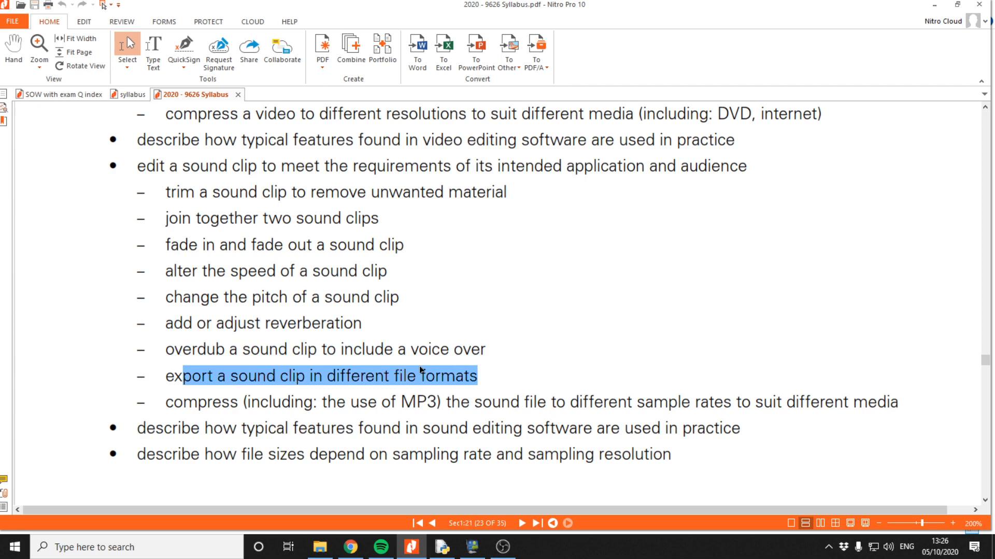
pyautogui.click(197, 398)
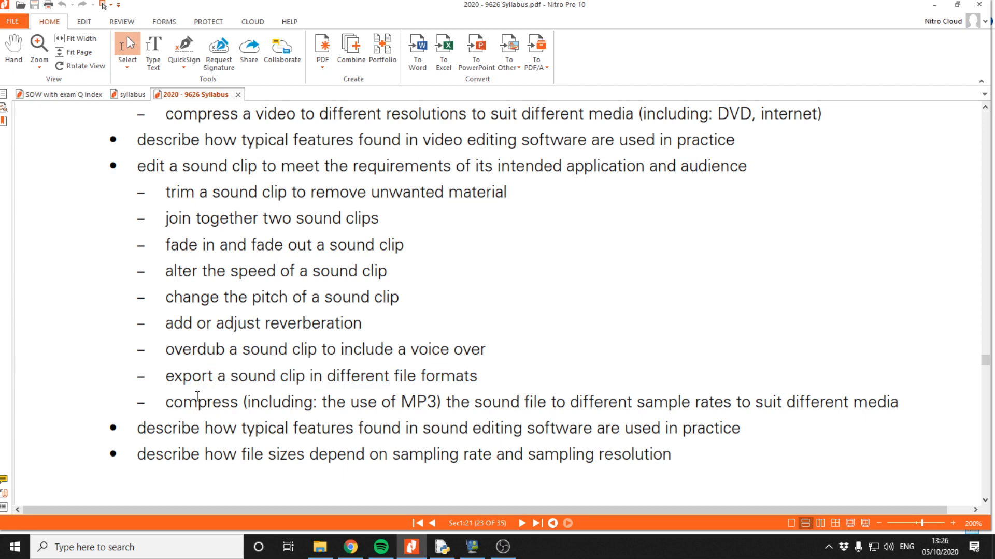
pyautogui.moveTo(508, 419)
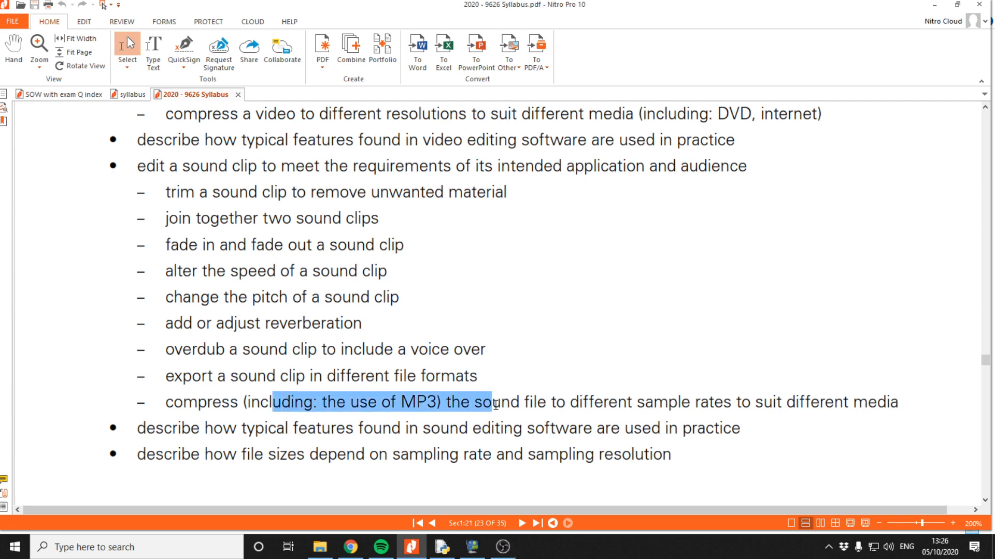
pyautogui.click(553, 403)
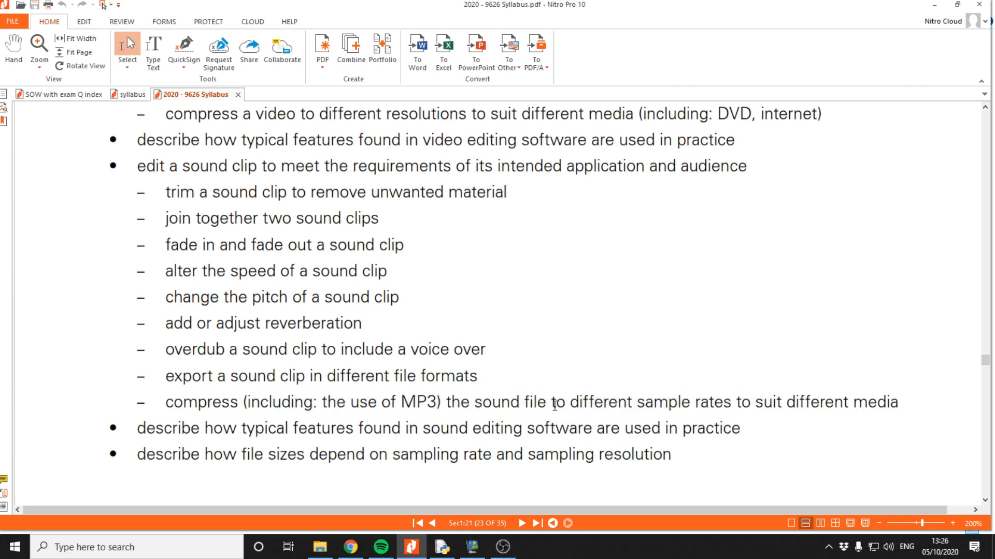
pyautogui.moveTo(503, 547)
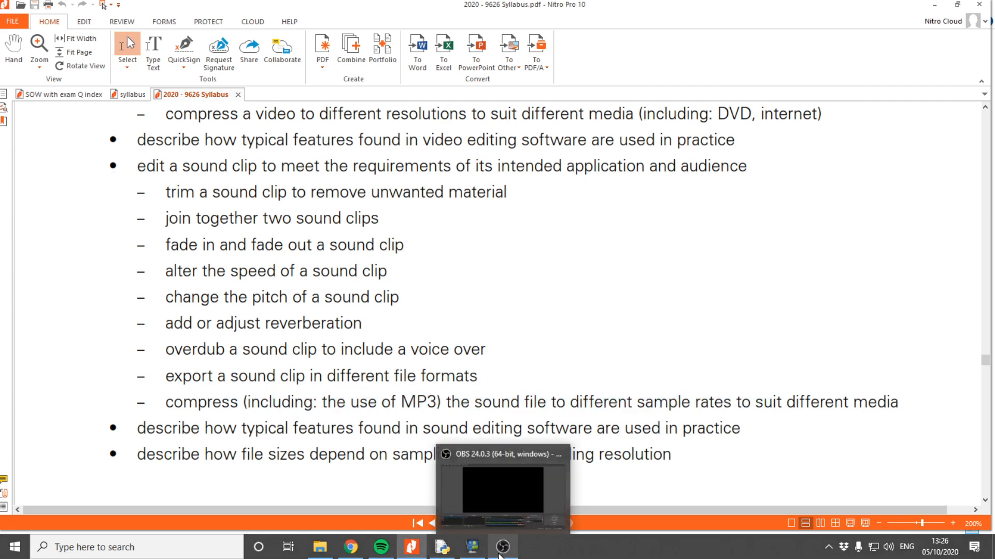
pyautogui.moveTo(825, 550)
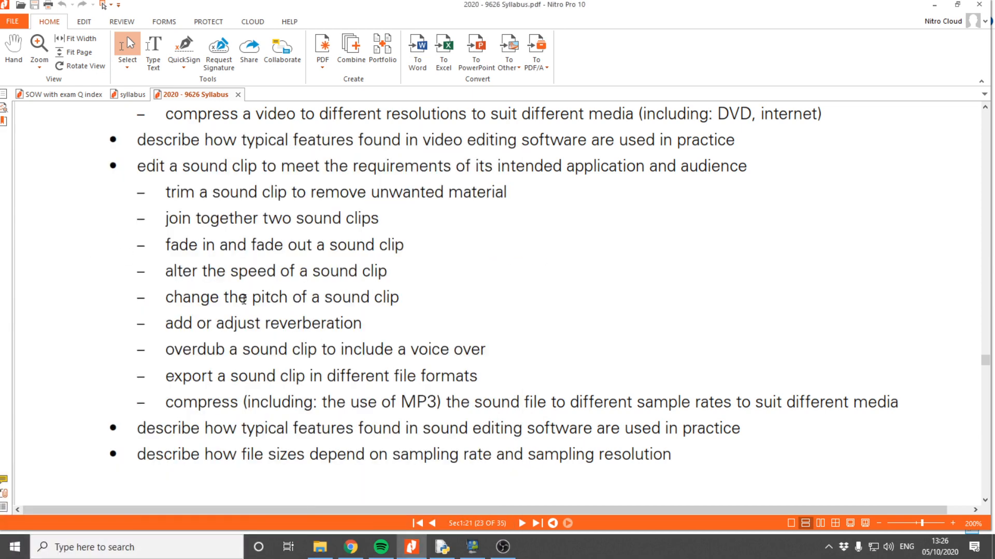
# - Import the Action_thing MP3 from the Desktop into a new Audacity project
pyautogui.click(533, 547)
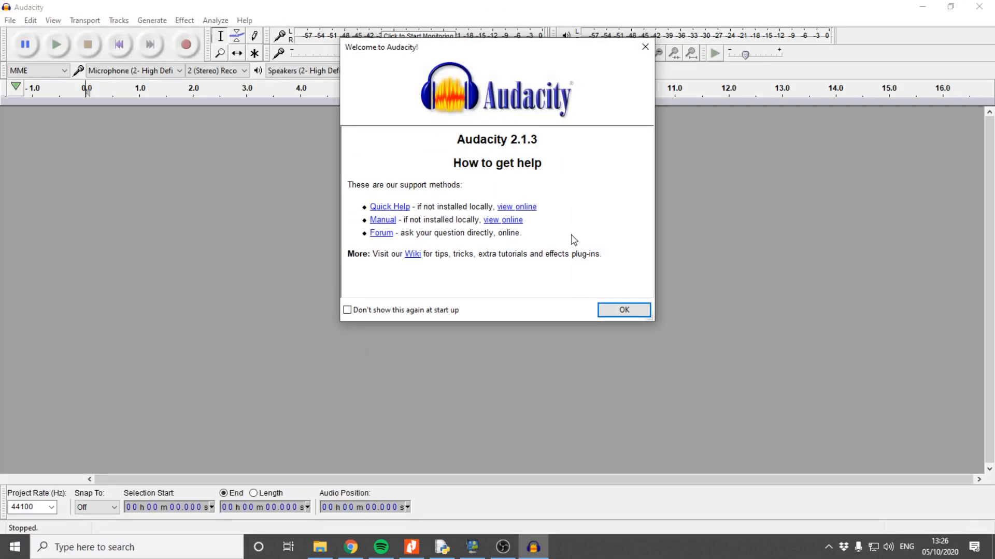
pyautogui.click(623, 310)
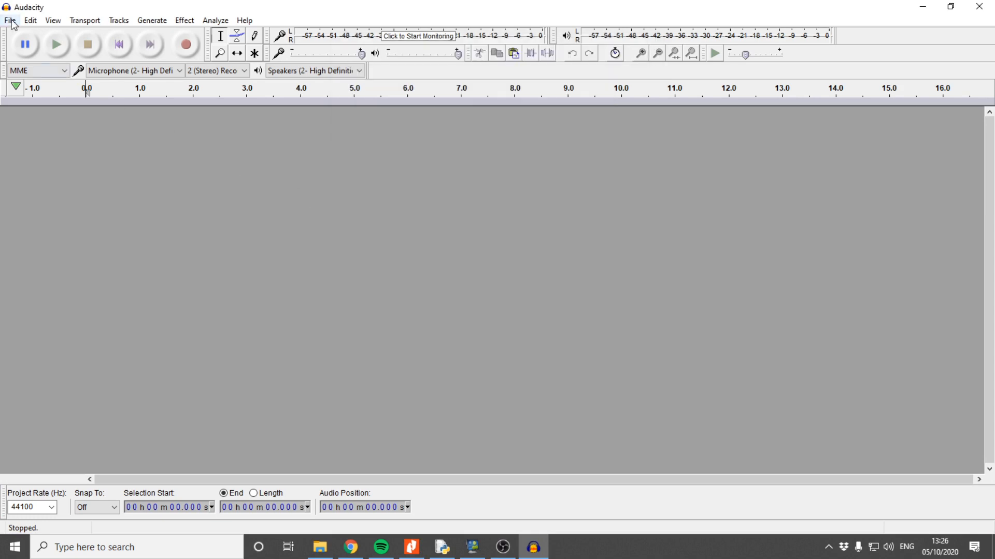
pyautogui.click(9, 19)
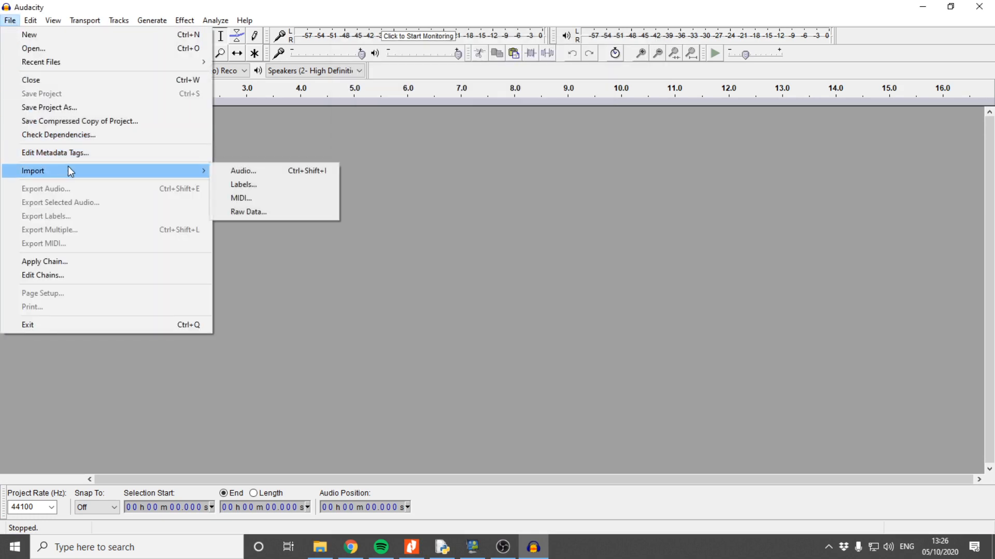
pyautogui.click(242, 170)
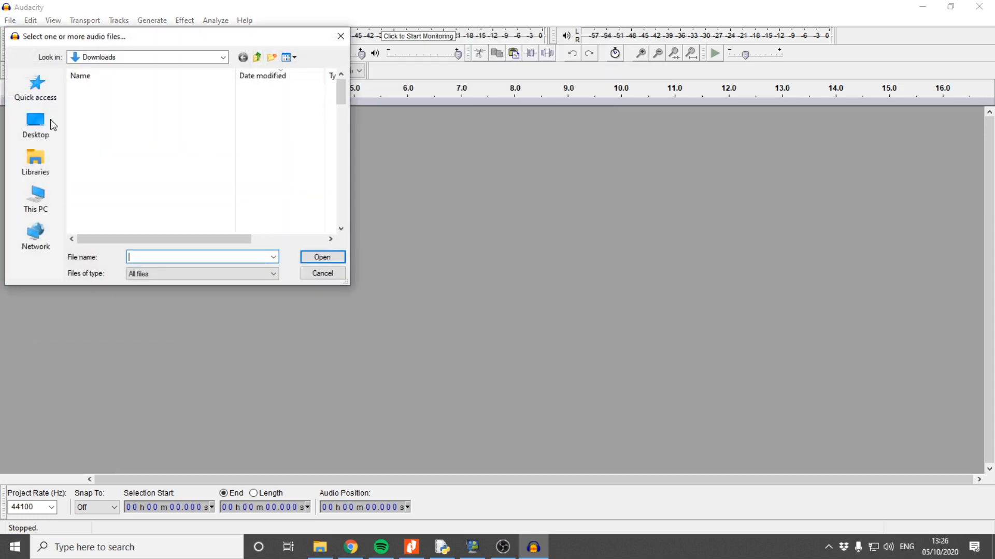
pyautogui.click(36, 123)
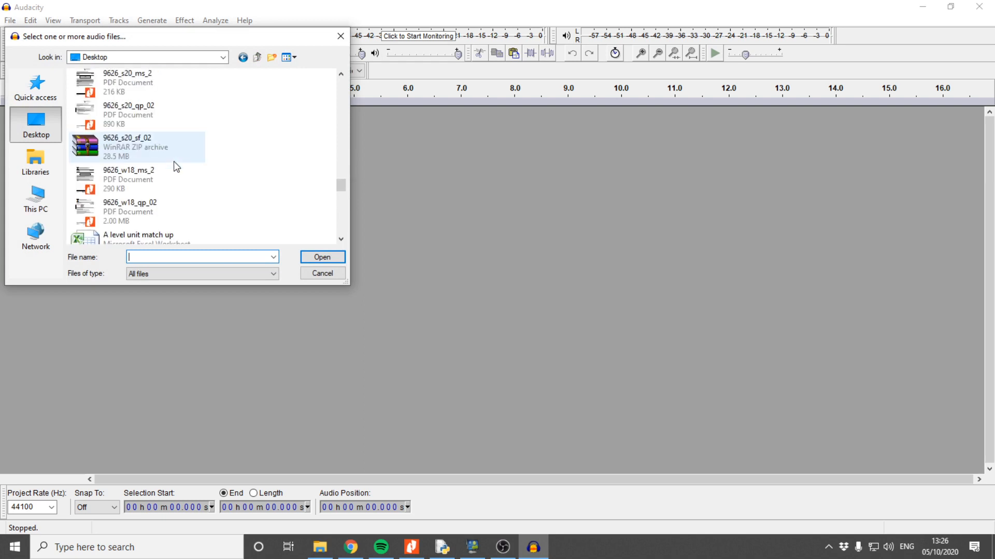
pyautogui.scroll(-3)
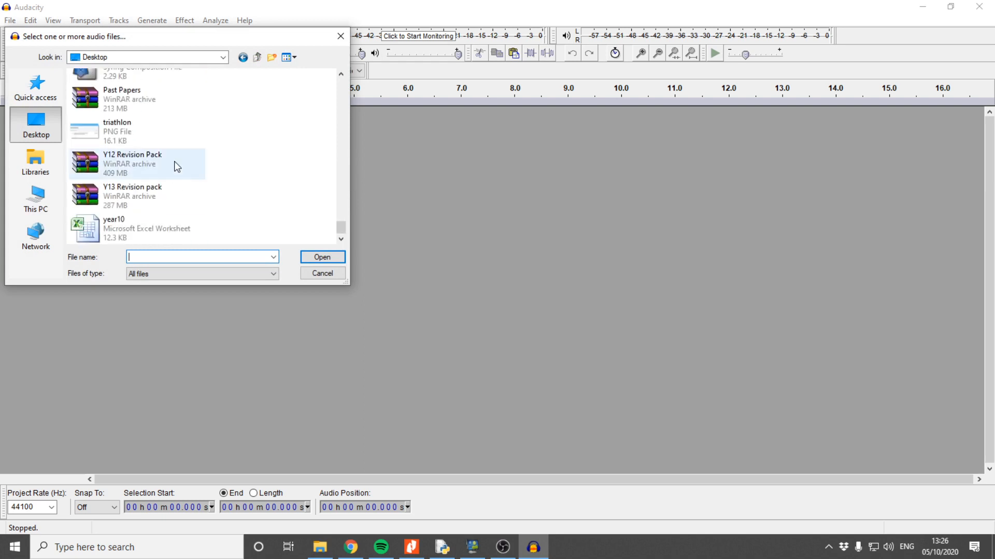
pyautogui.scroll(3)
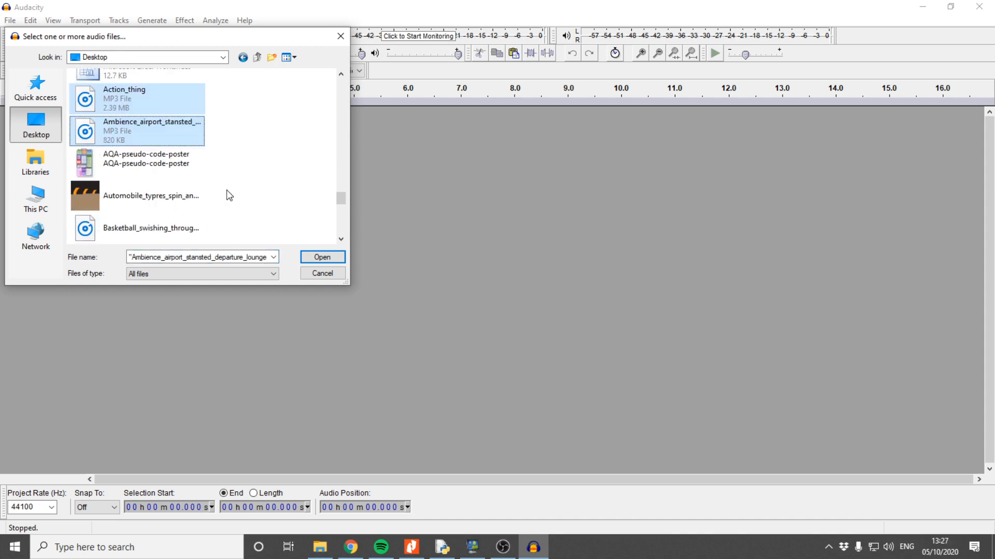
pyautogui.click(123, 99)
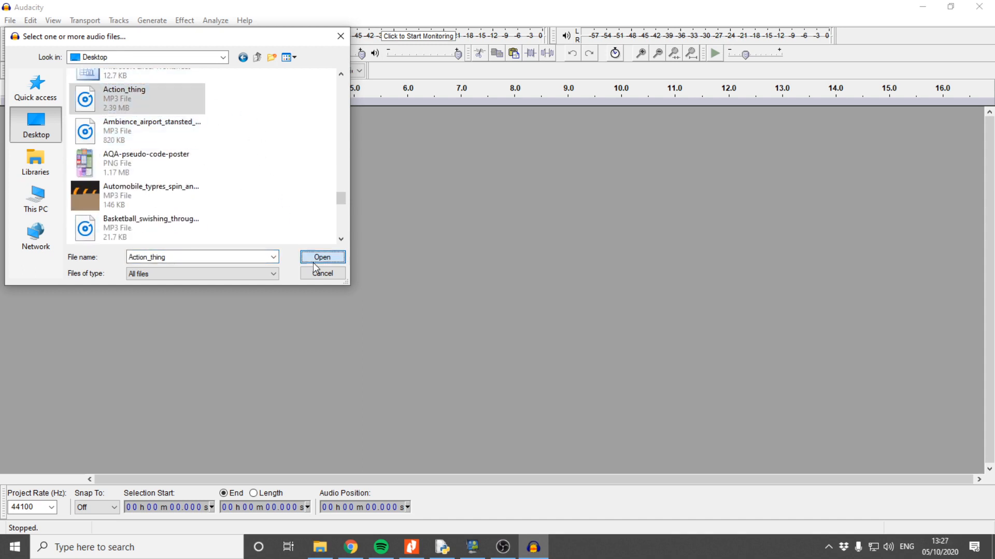
pyautogui.click(321, 257)
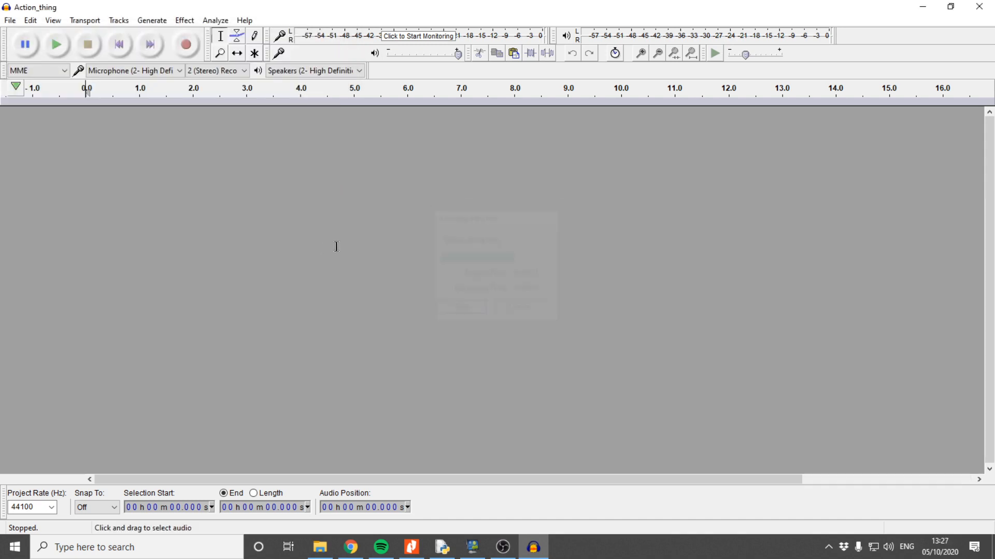
# - Play back the imported Action_thing stereo track, then stop
pyautogui.click(56, 43)
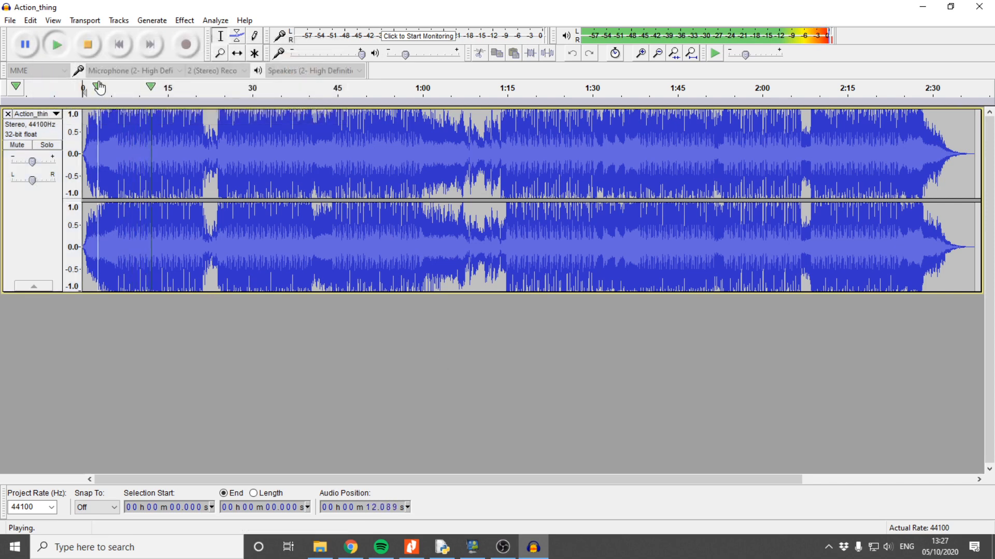
pyautogui.click(87, 45)
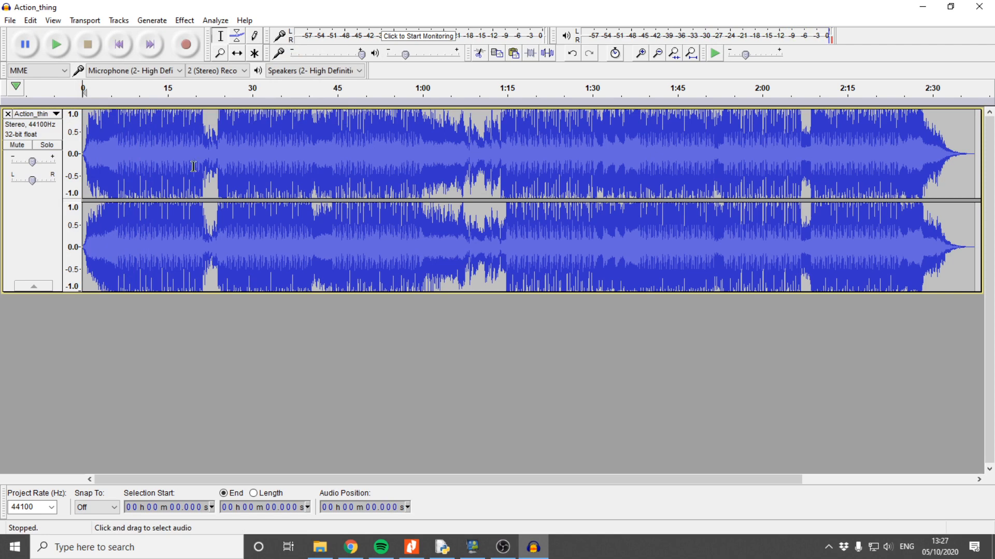
pyautogui.moveTo(278, 232)
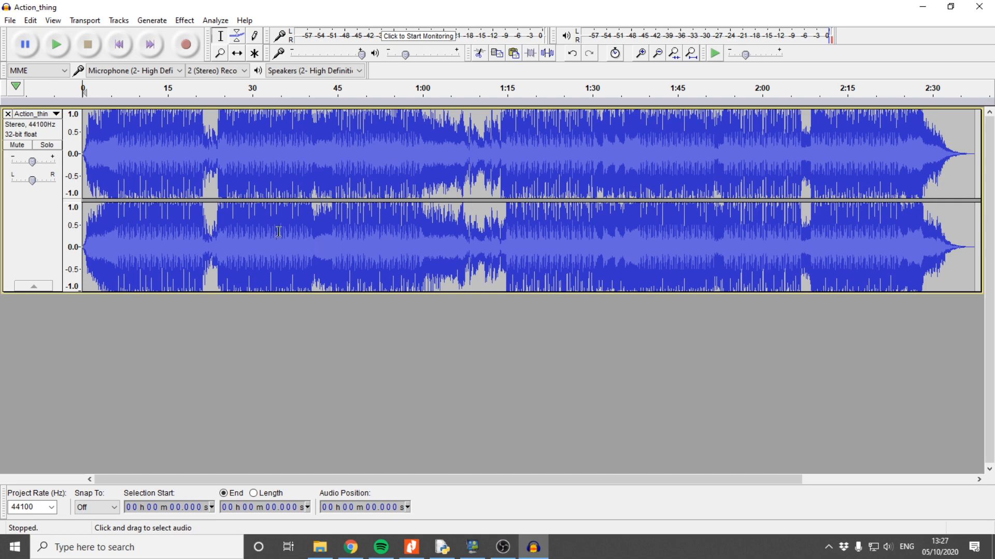
pyautogui.moveTo(167, 208)
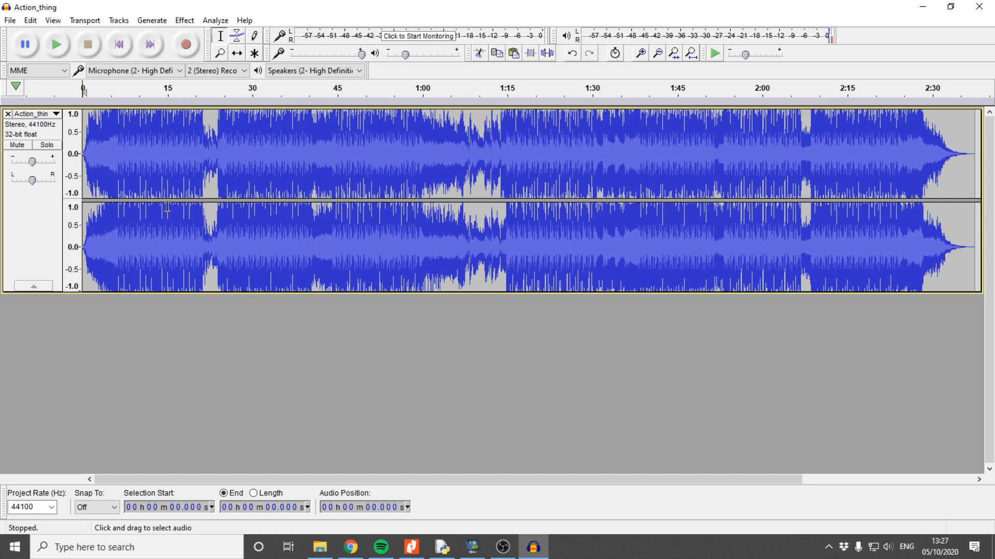
pyautogui.moveTo(115, 129)
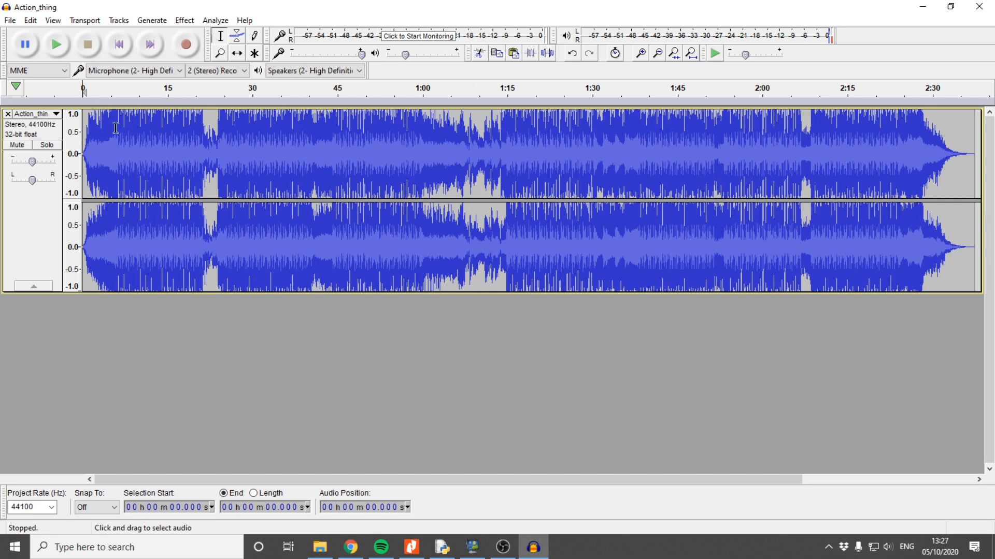
pyautogui.moveTo(141, 130)
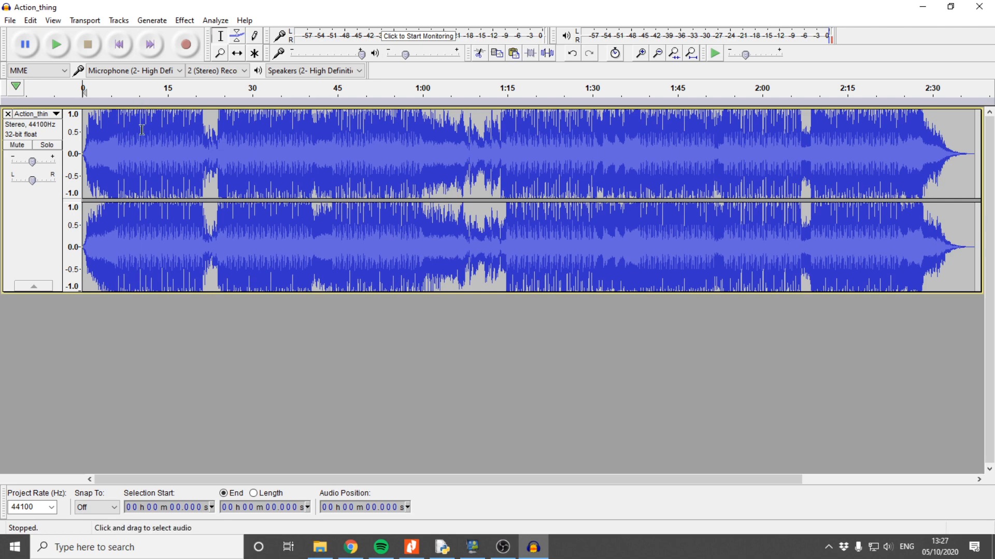
# - Place the selection start at about 10 s and scroll toward the end of the track
pyautogui.click(640, 53)
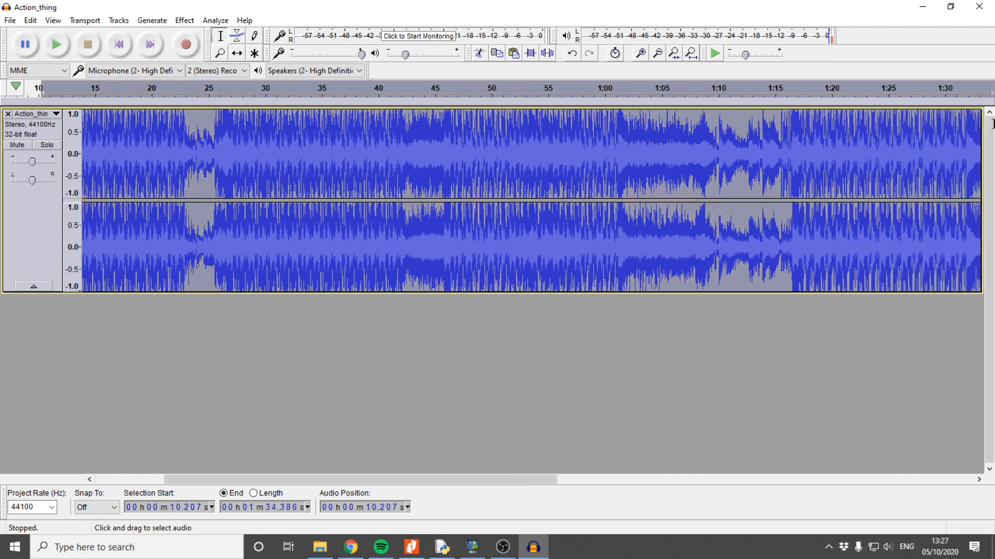
pyautogui.hscroll(3)
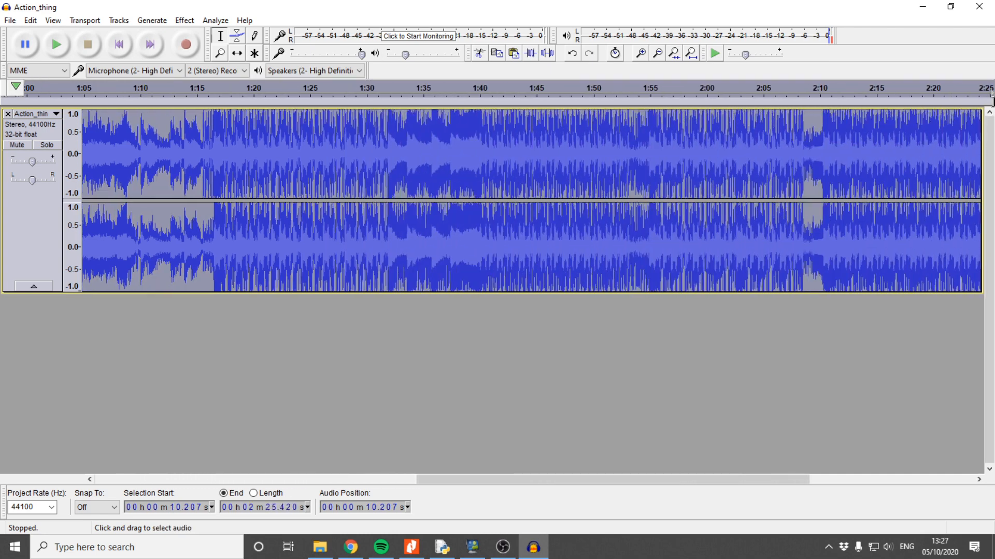
pyautogui.hscroll(3)
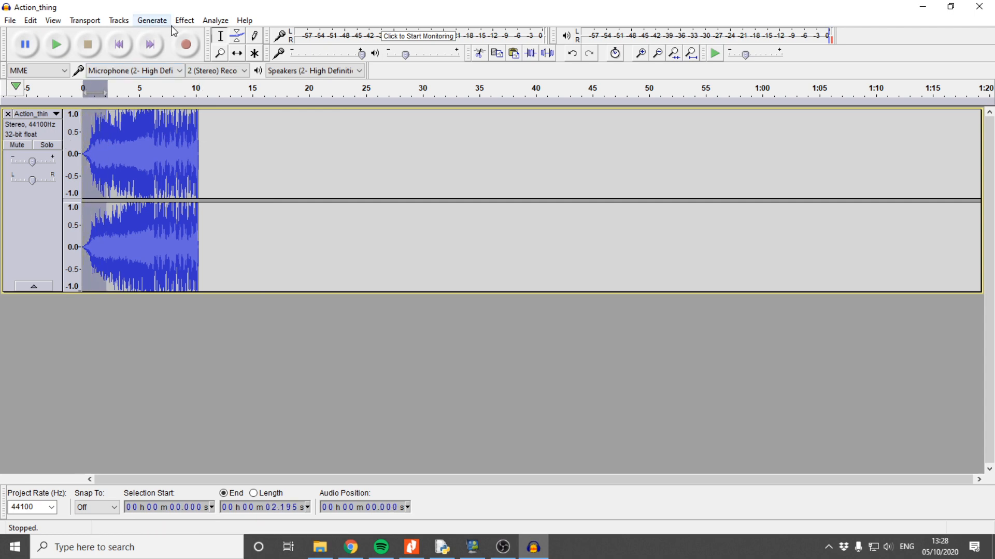
# - Return to the beginning and play the shortened ten-second clip
pyautogui.click(185, 20)
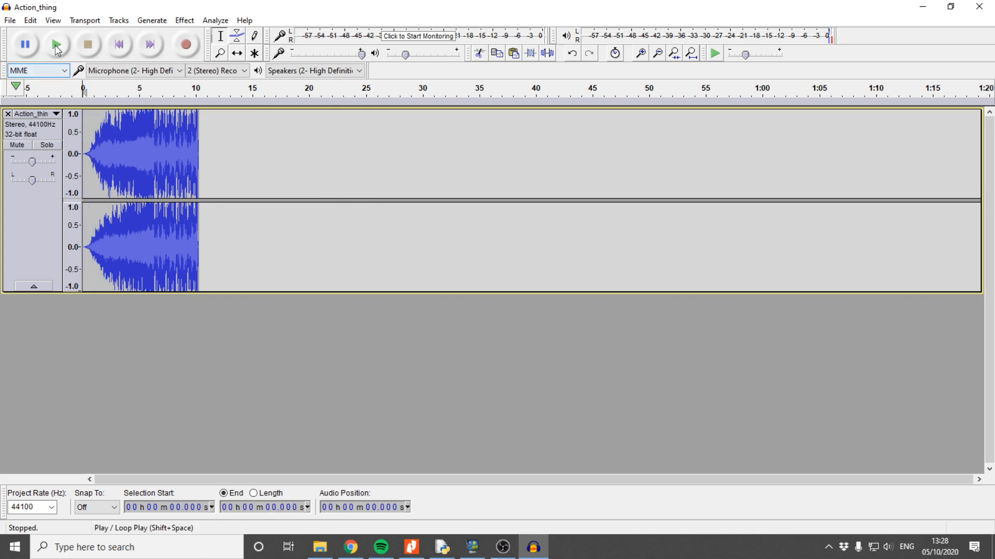
pyautogui.click(55, 45)
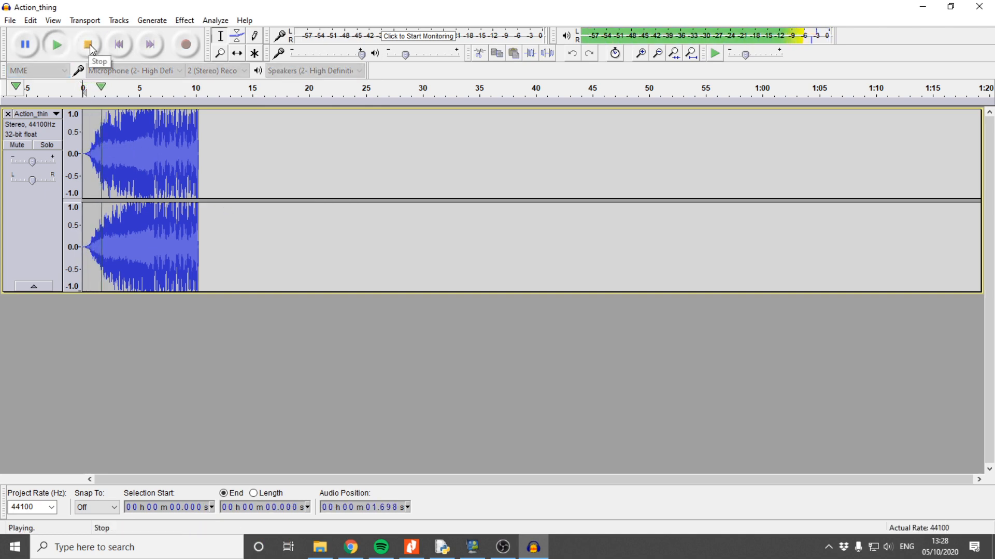
pyautogui.click(88, 43)
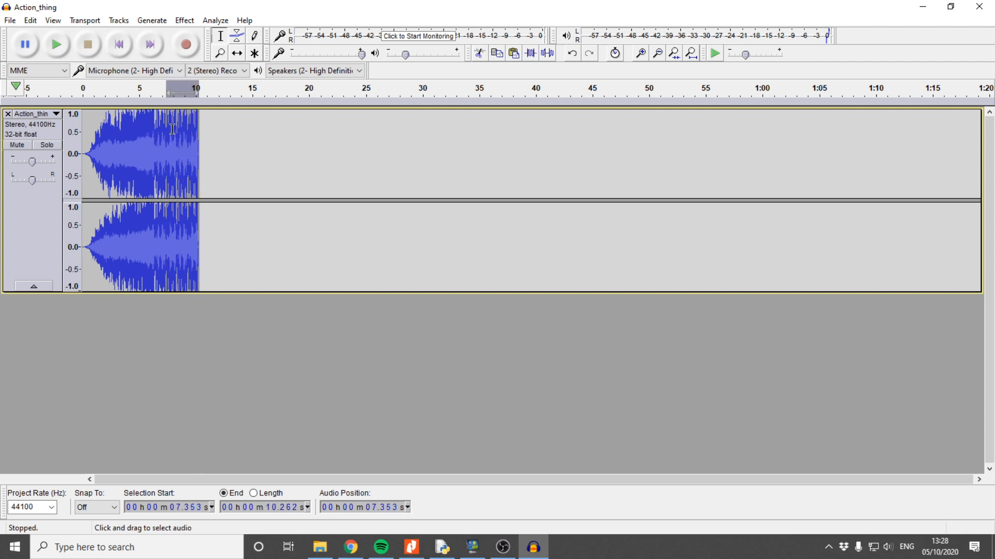
# - Fade out the last few seconds of the Action_thing clip and listen back
pyautogui.click(198, 152)
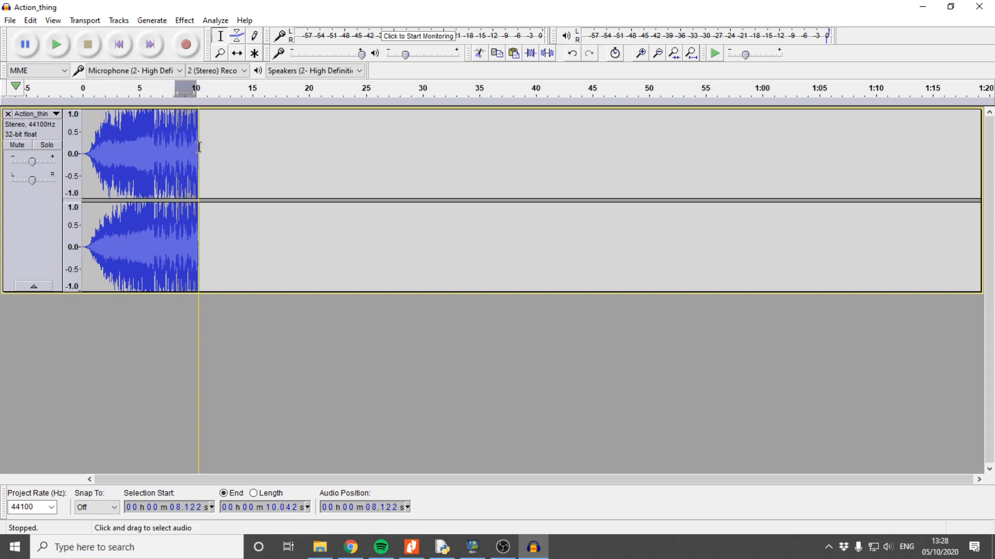
pyautogui.click(162, 137)
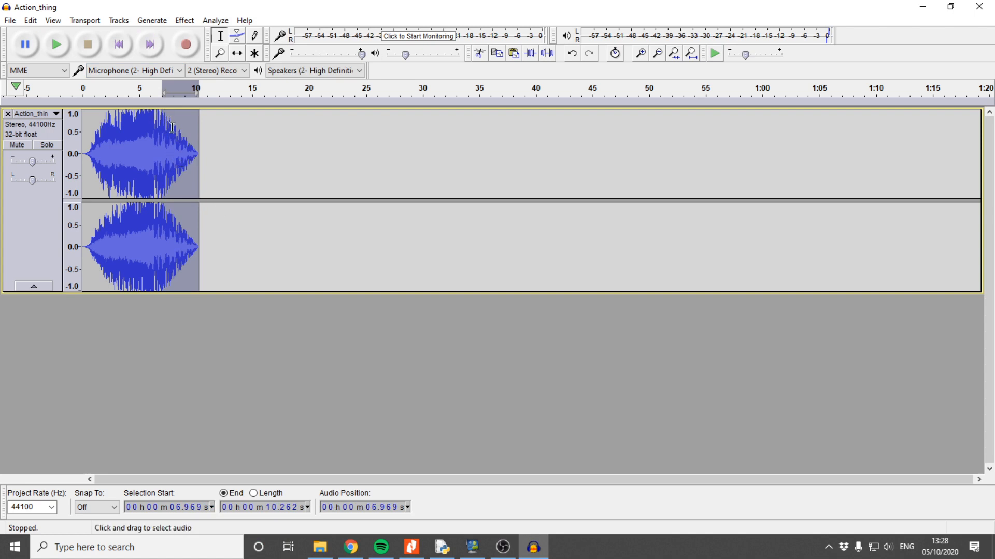
pyautogui.click(54, 45)
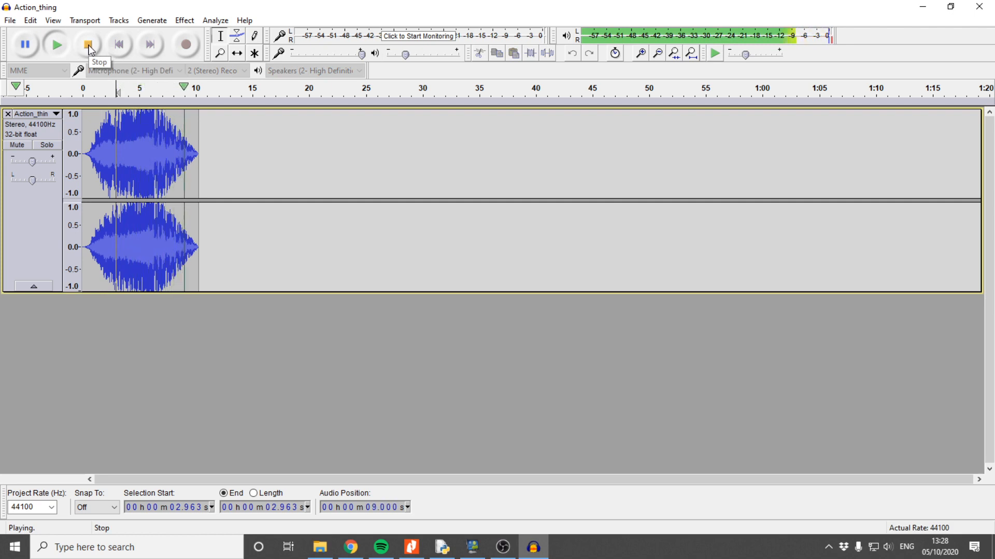
pyautogui.click(87, 43)
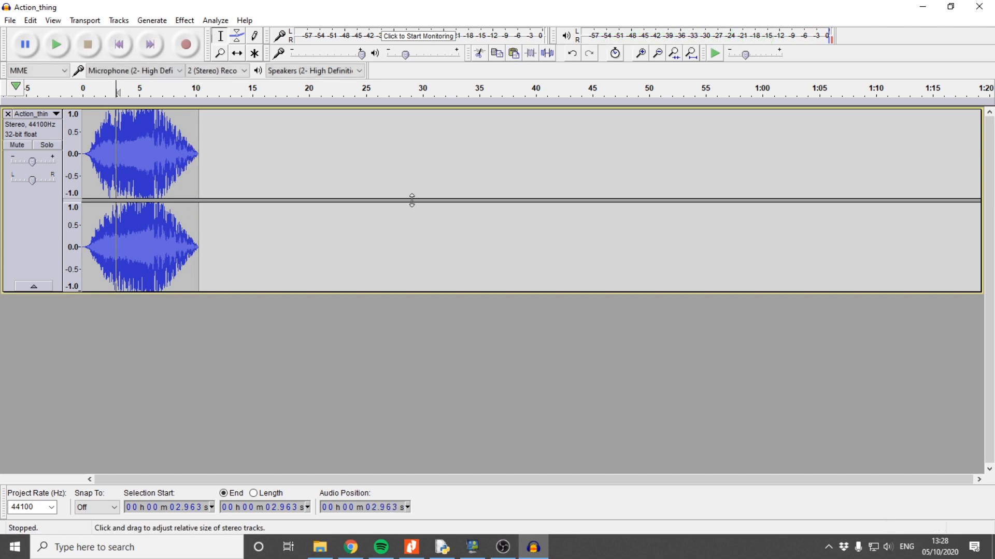
pyautogui.moveTo(394, 195)
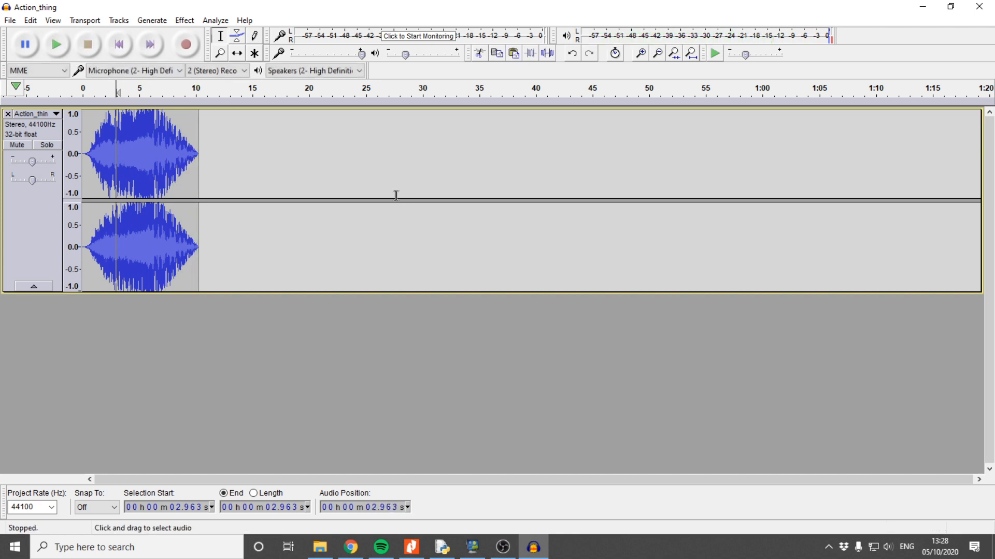
pyautogui.moveTo(387, 199)
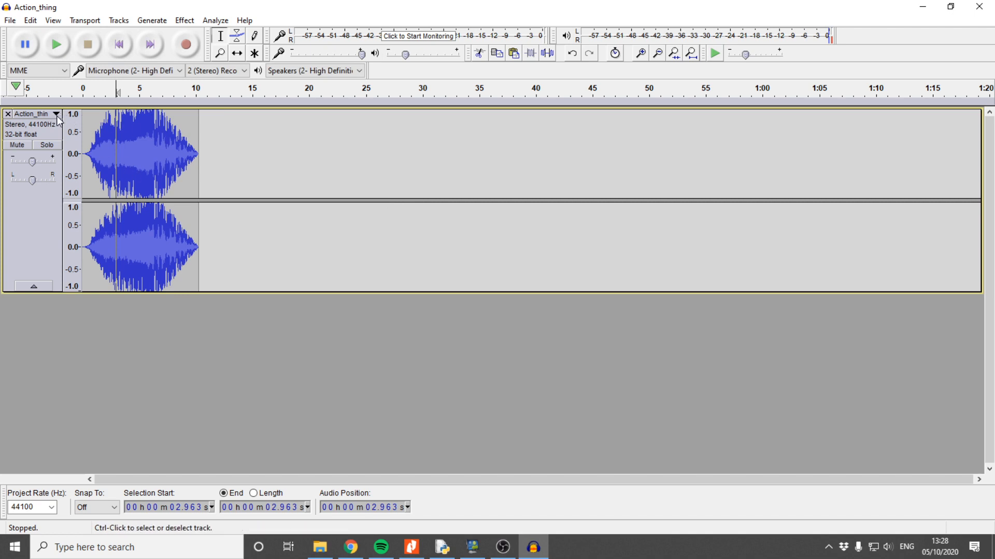
# - Split the stereo Action_thing track to mono, remove the second channel and play it
pyautogui.click(56, 115)
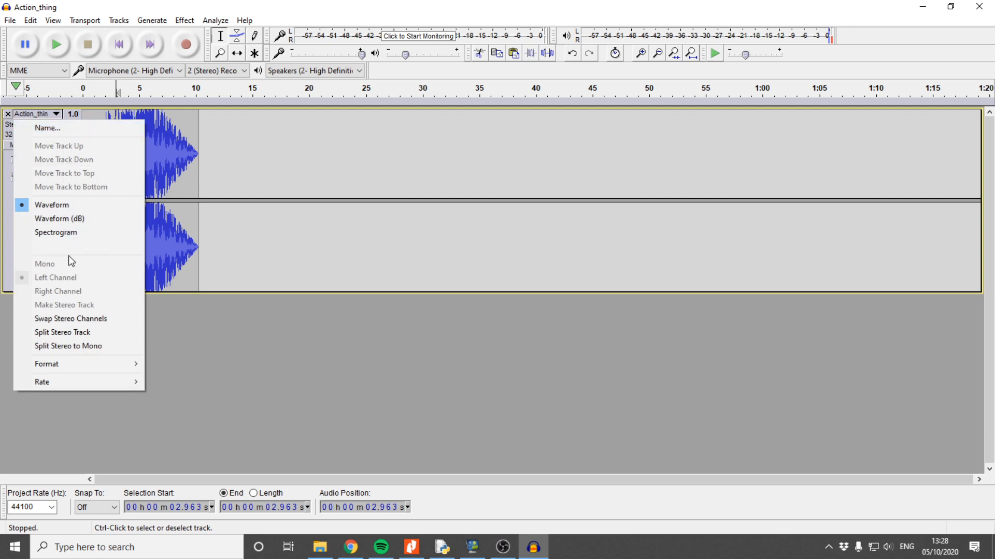
pyautogui.moveTo(68, 346)
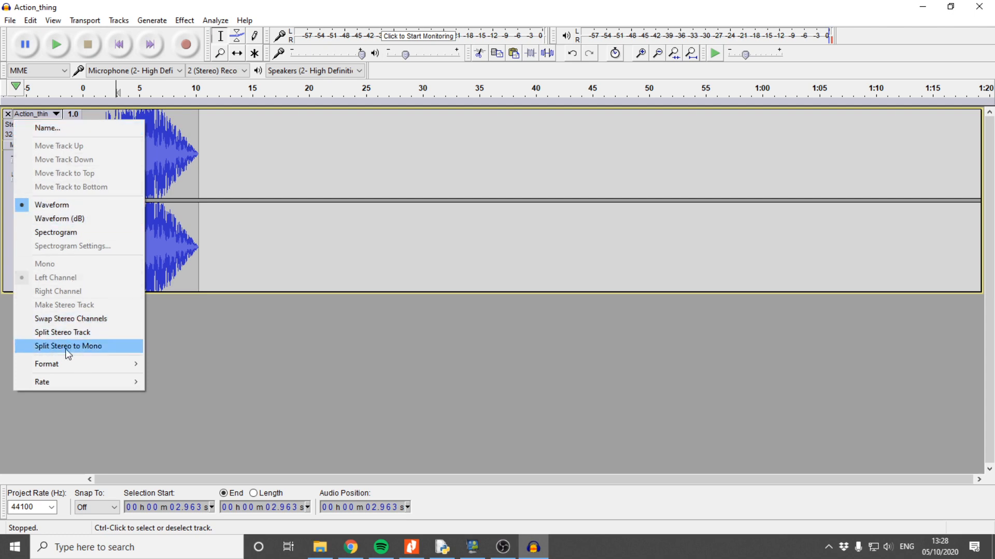
pyautogui.click(68, 346)
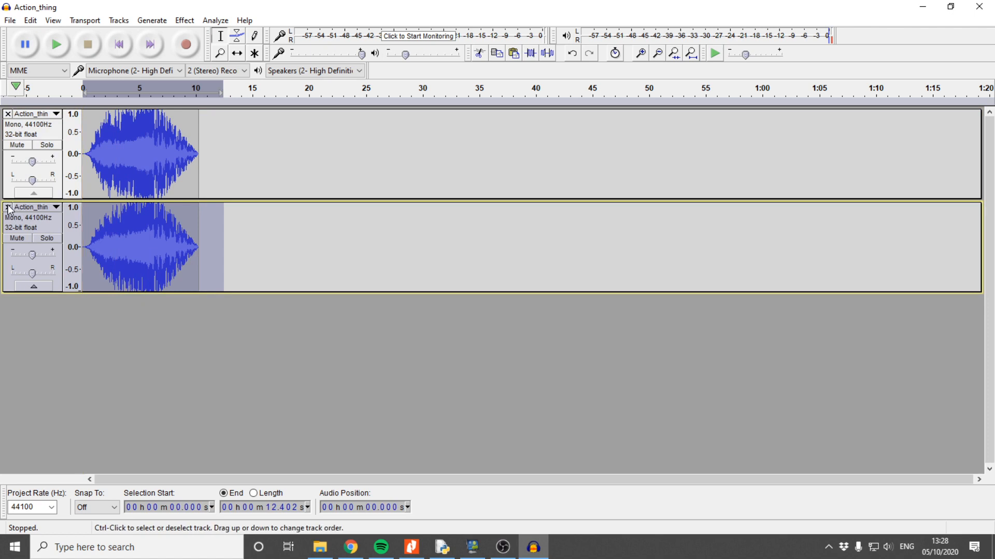
pyautogui.click(56, 45)
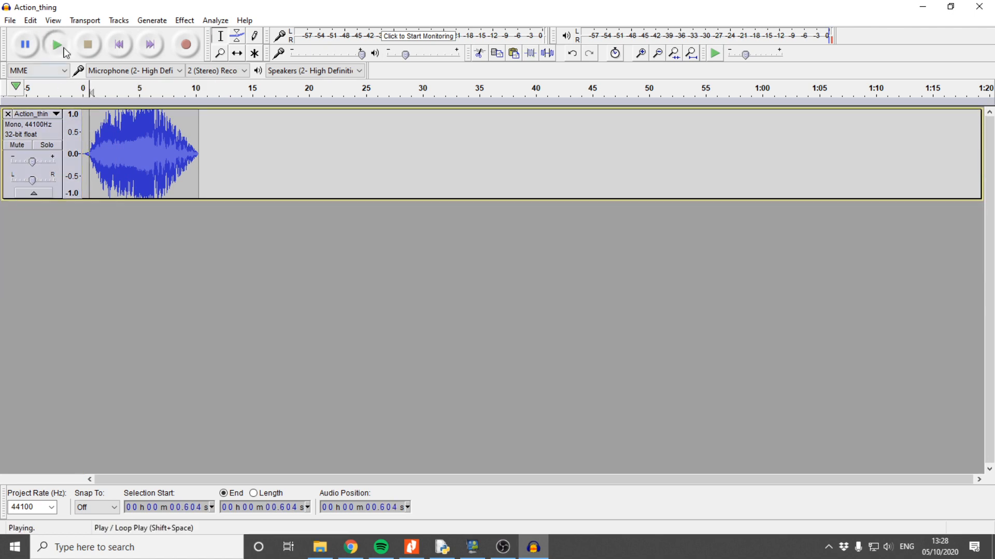
pyautogui.click(87, 44)
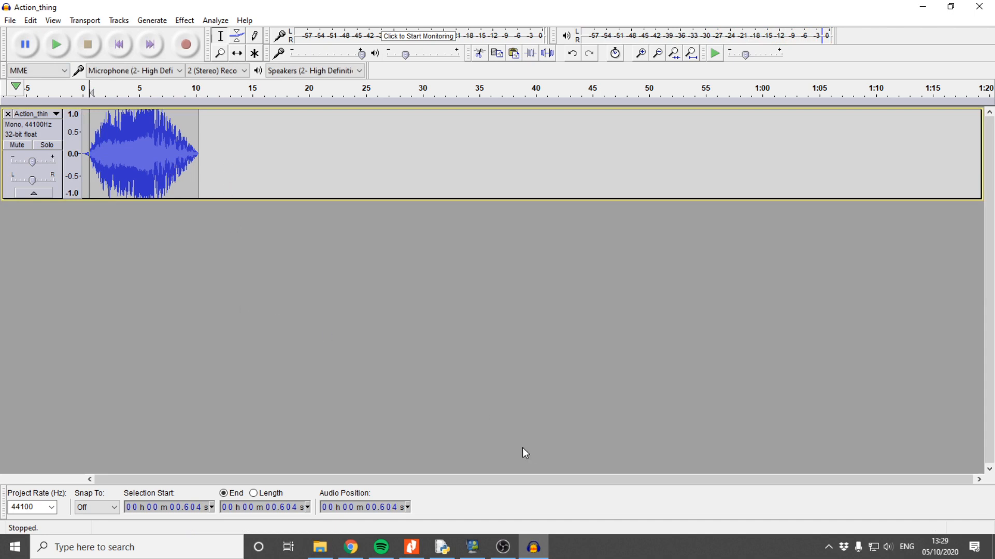
pyautogui.moveTo(9, 20)
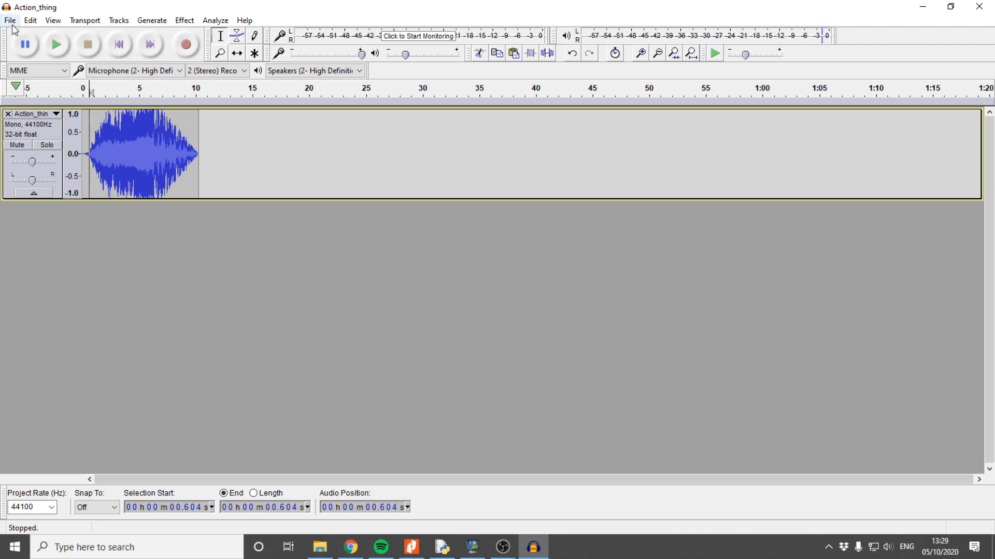
# - Import the Ambience_airport MP3 from the Desktop as a second track
pyautogui.click(10, 20)
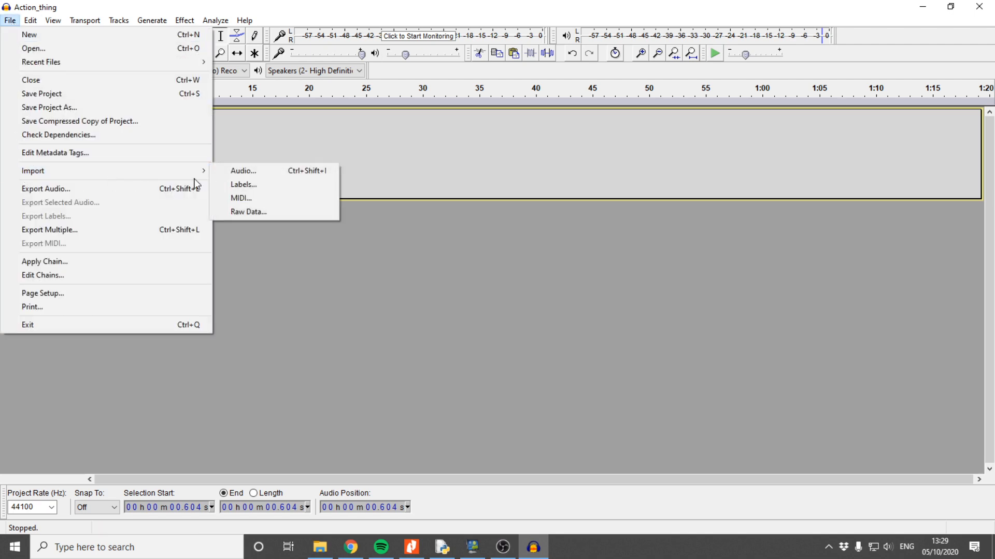
pyautogui.click(242, 171)
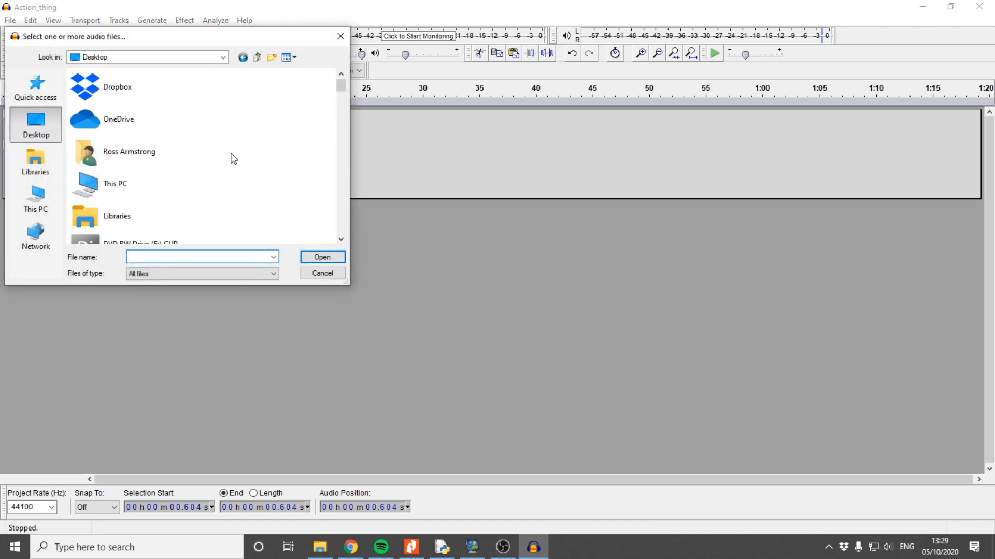
pyautogui.scroll(-3)
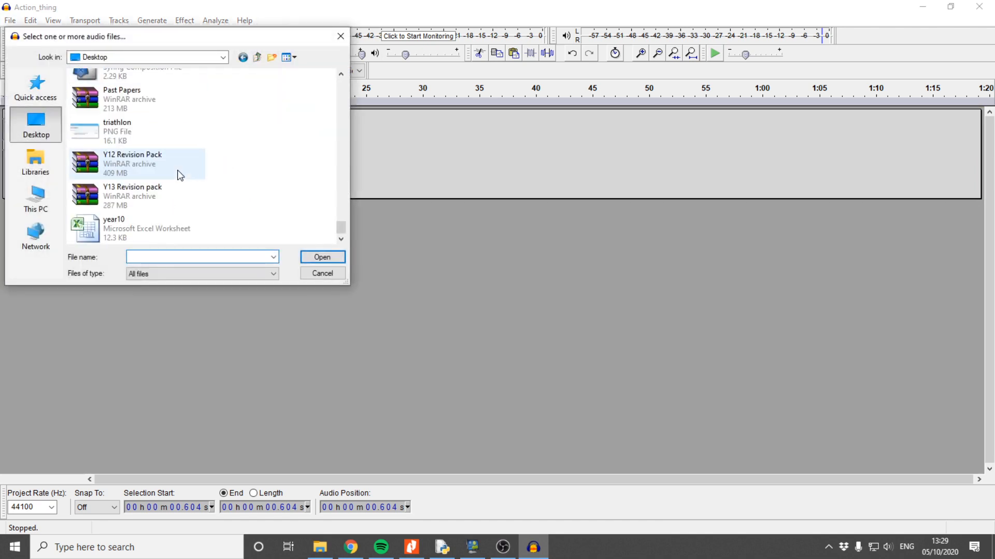
pyautogui.scroll(3)
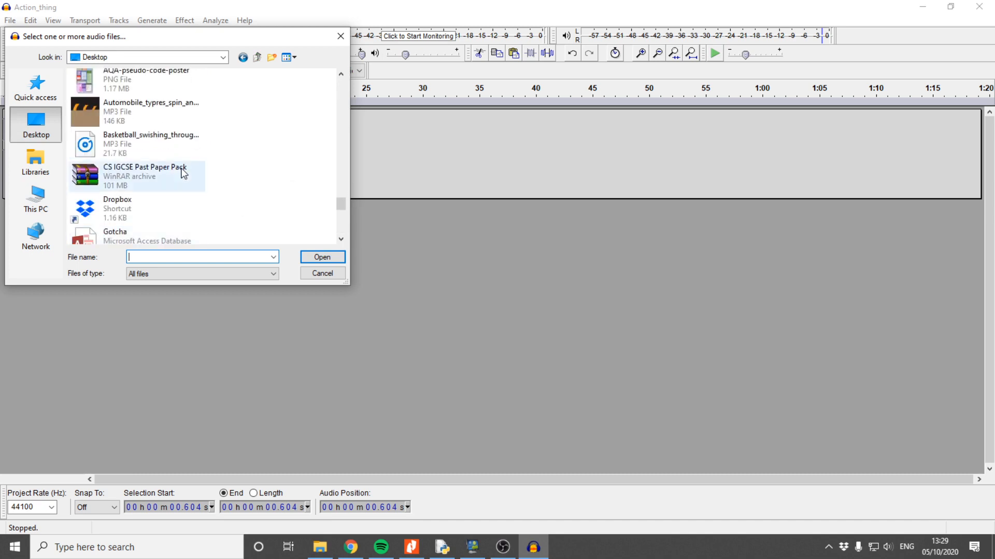
pyautogui.moveTo(197, 173)
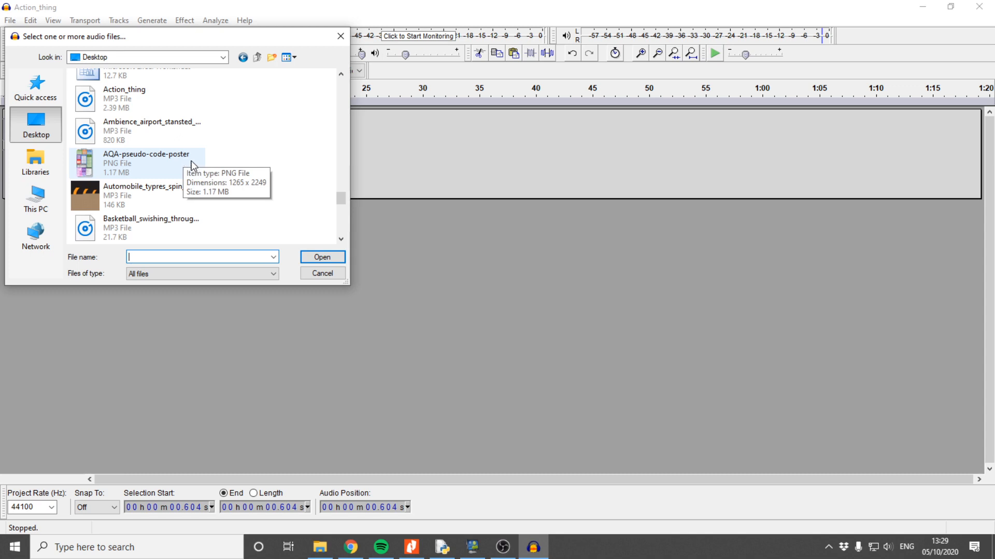
pyautogui.click(153, 132)
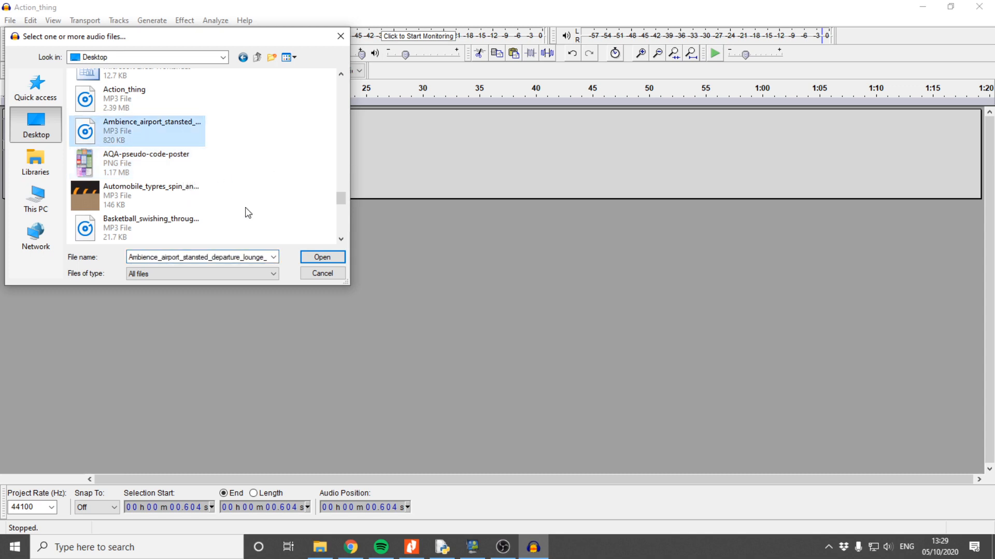
pyautogui.moveTo(470, 285)
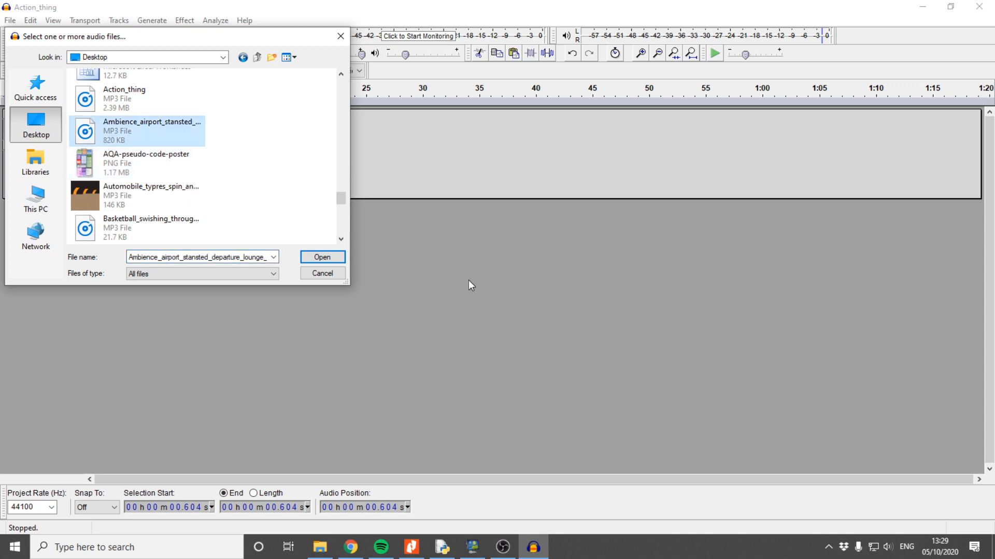
pyautogui.click(321, 257)
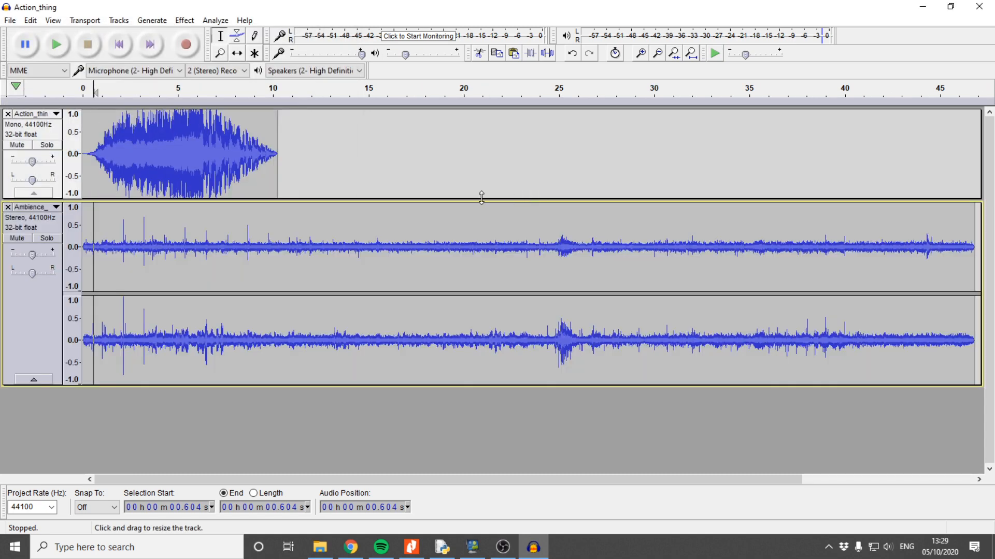
pyautogui.moveTo(56, 45)
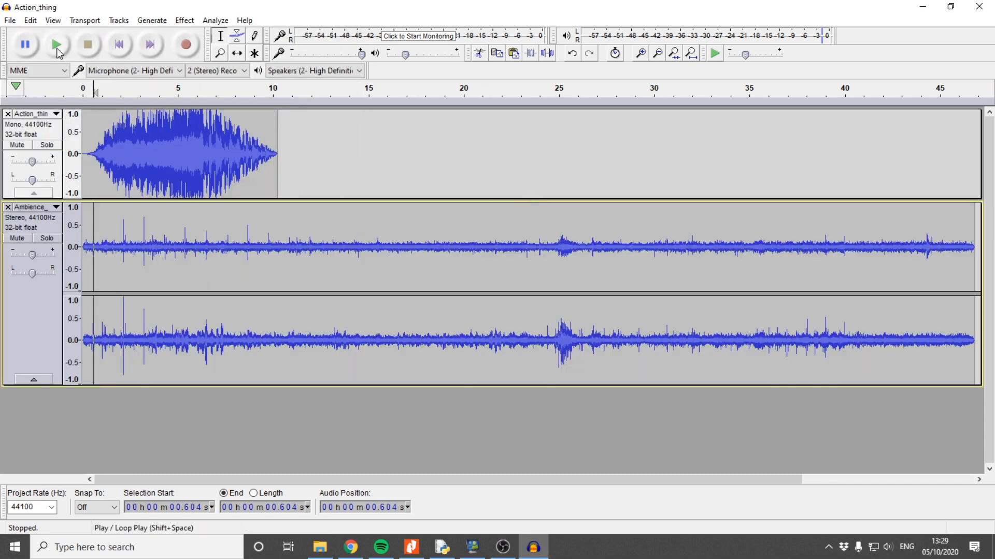
# - Play the project with the ambience track audible, then stop
pyautogui.click(56, 44)
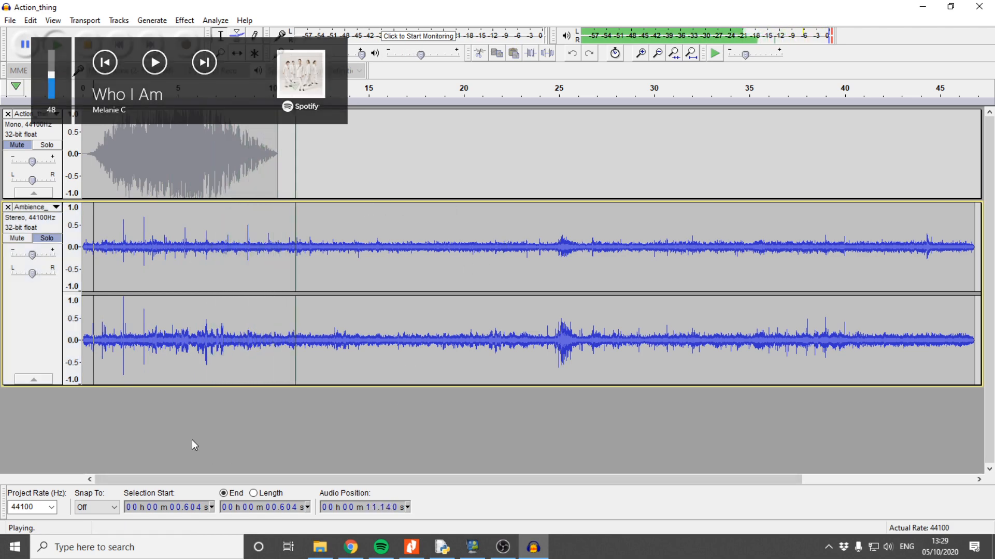
pyautogui.click(87, 44)
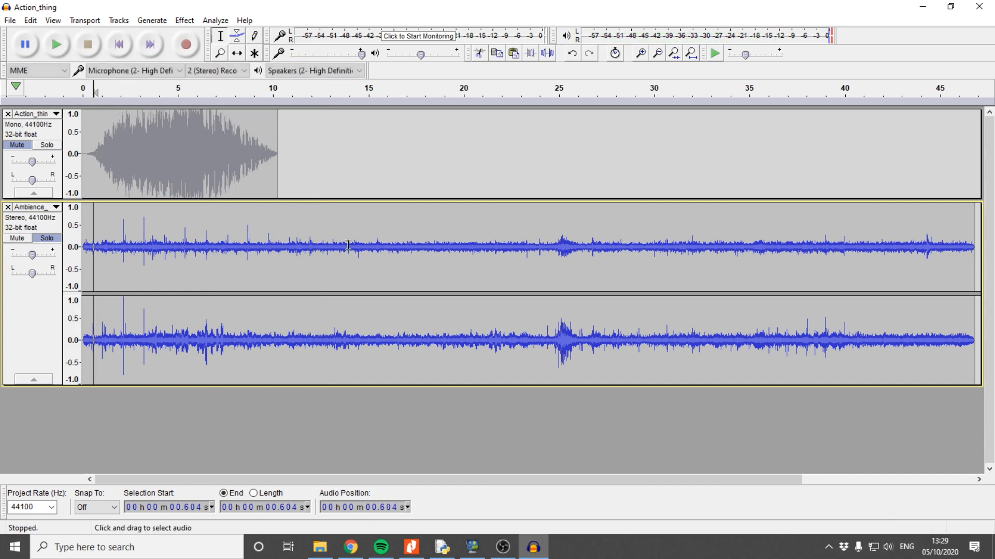
pyautogui.moveTo(326, 233)
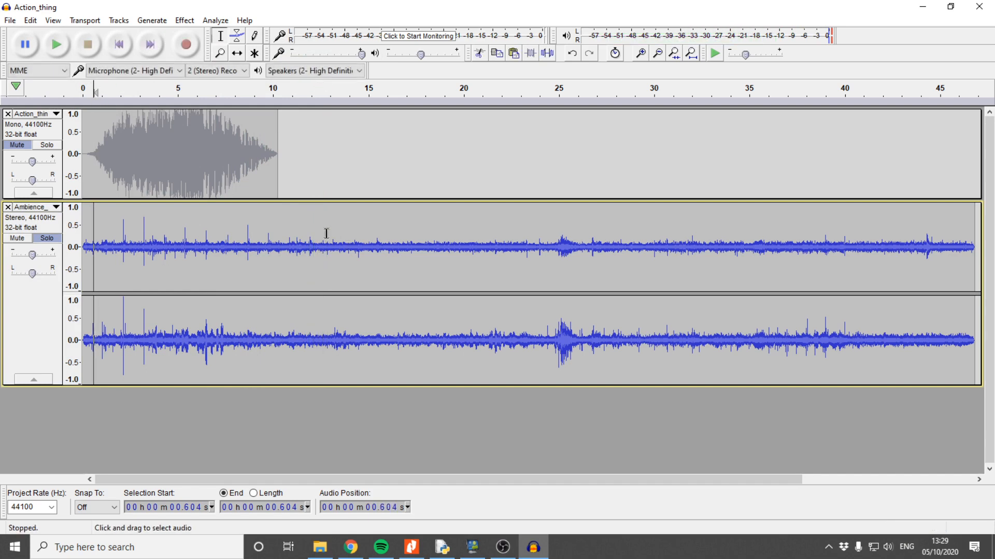
pyautogui.moveTo(169, 232)
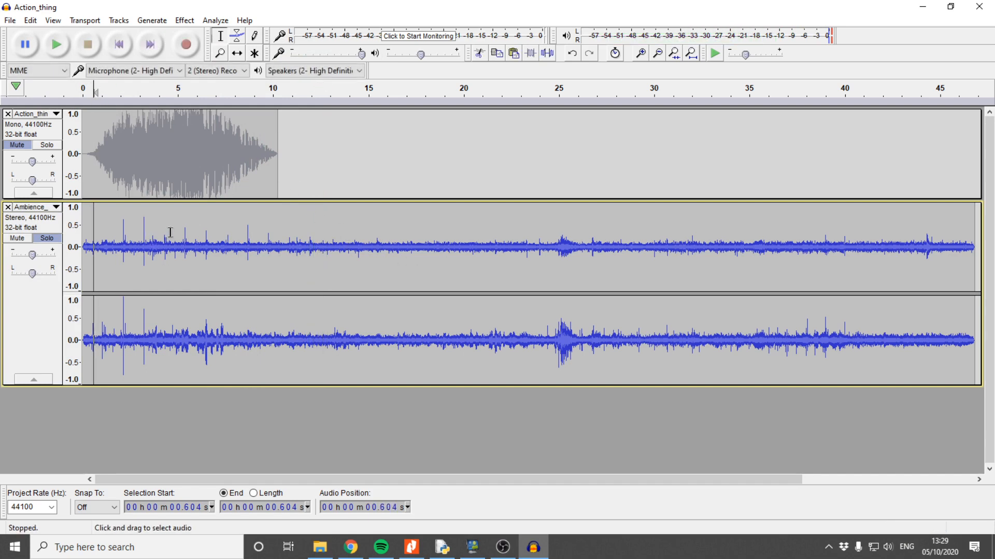
pyautogui.moveTo(417, 250)
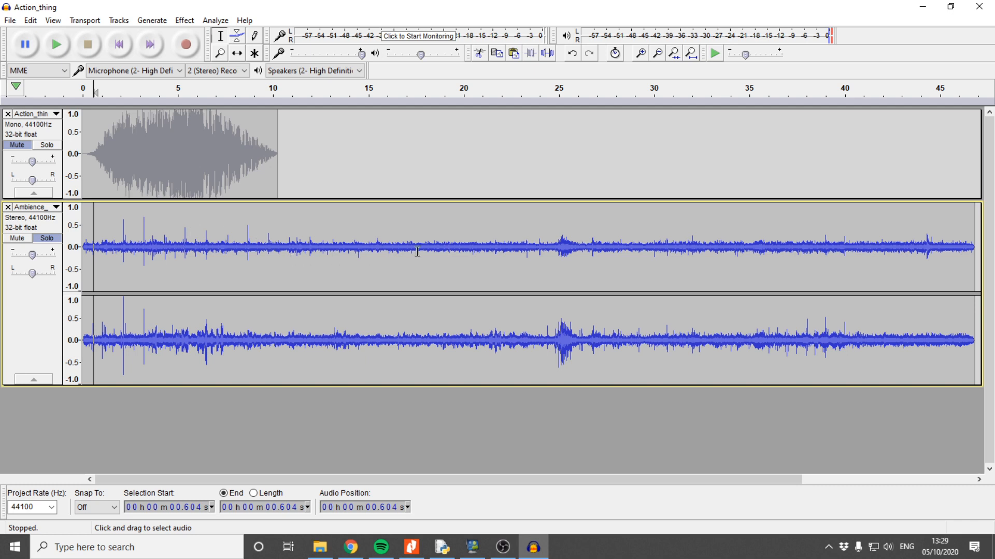
pyautogui.moveTo(202, 227)
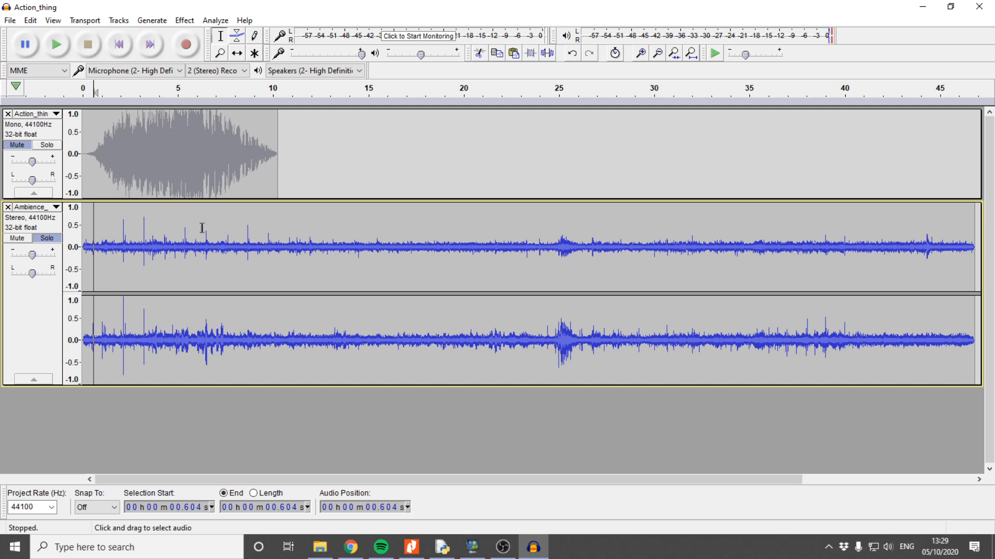
# - Cut the ambience track's first five seconds and attempt to paste into the mono clip, dismissing the error
pyautogui.moveTo(81, 244); pyautogui.dragTo(219, 245)
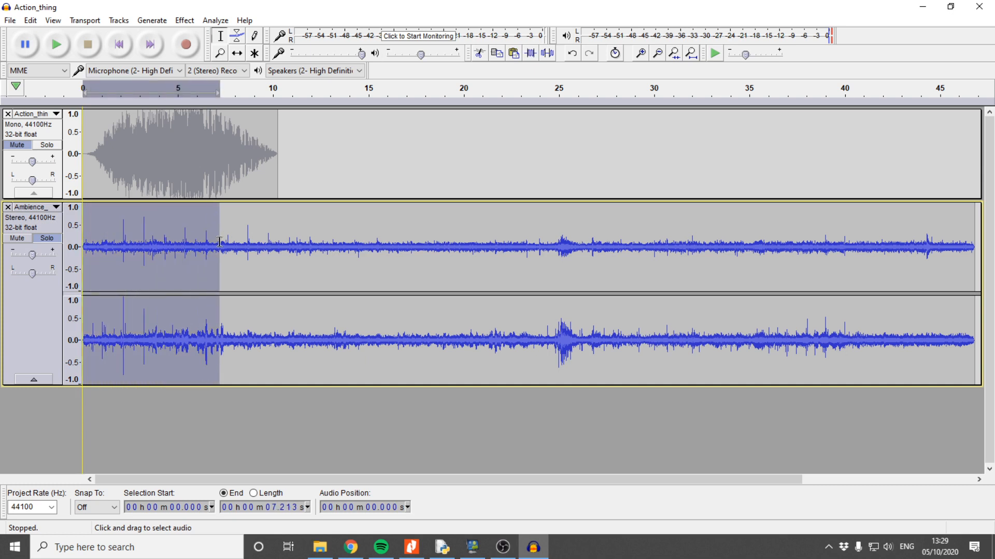
pyautogui.moveTo(219, 241); pyautogui.dragTo(178, 241)
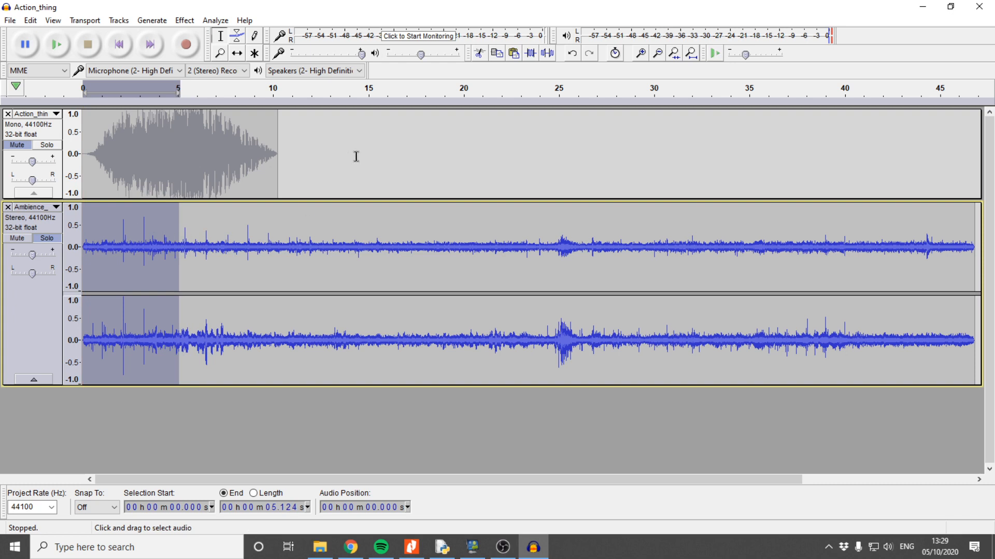
pyautogui.click(278, 152)
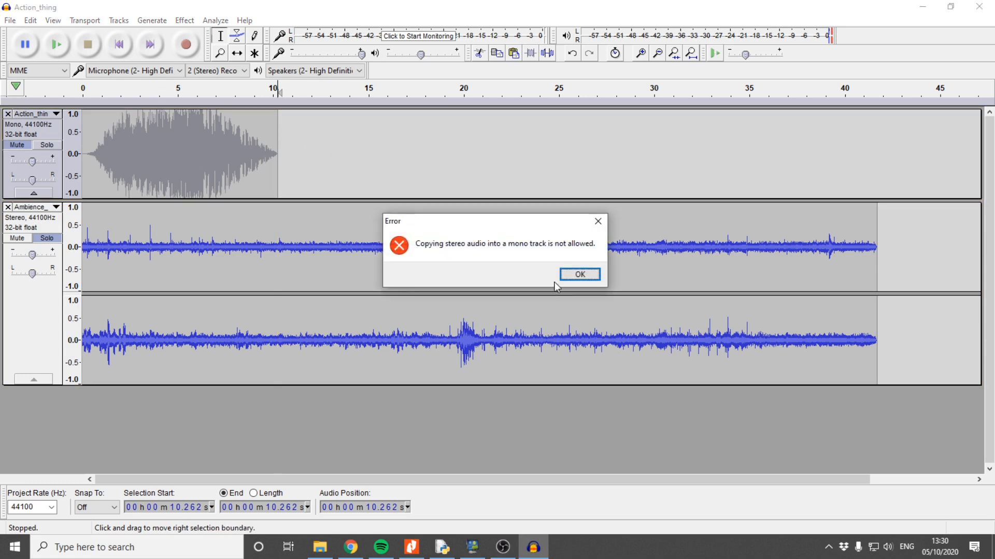
pyautogui.click(578, 273)
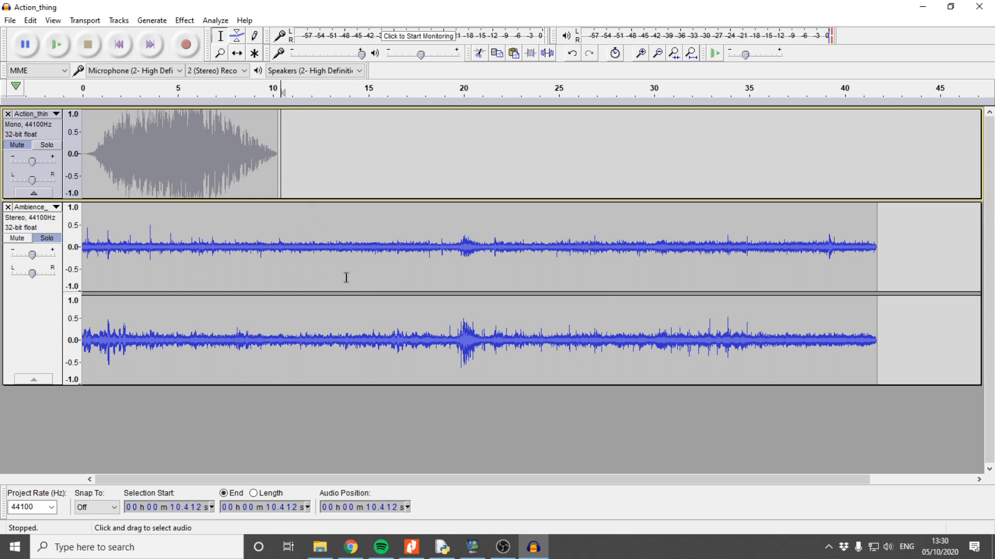
pyautogui.moveTo(57, 209)
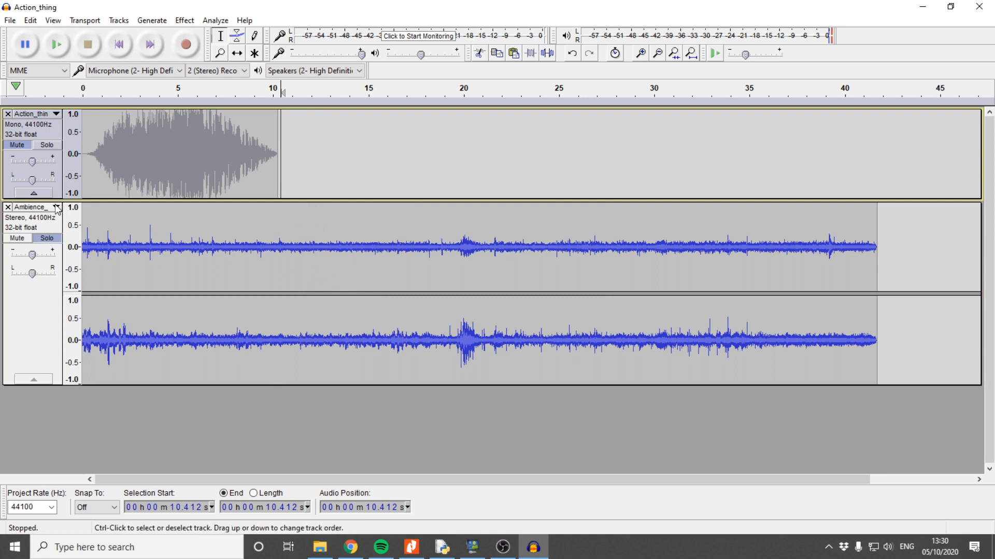
# - Split the stereo ambience track into separate left and right mono tracks
pyautogui.click(54, 207)
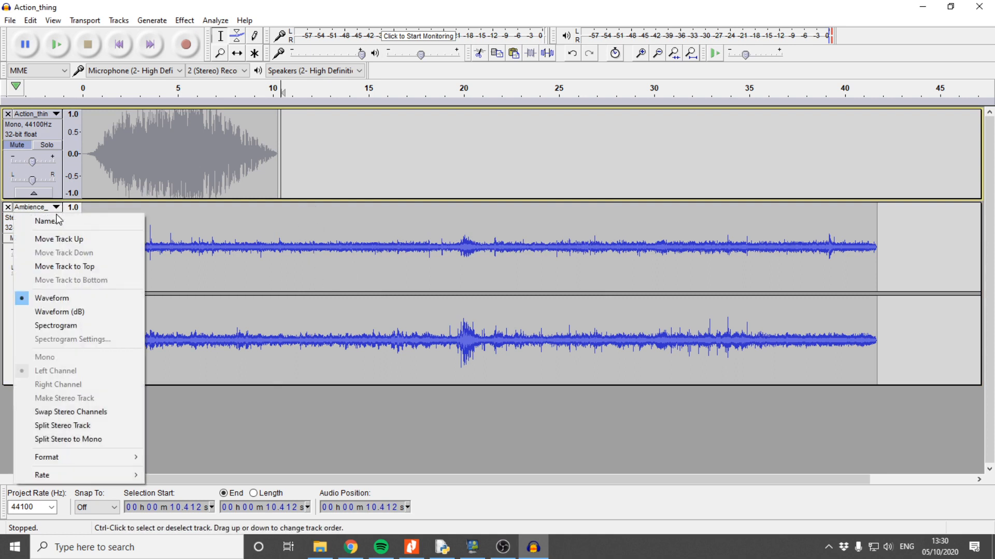
pyautogui.click(62, 426)
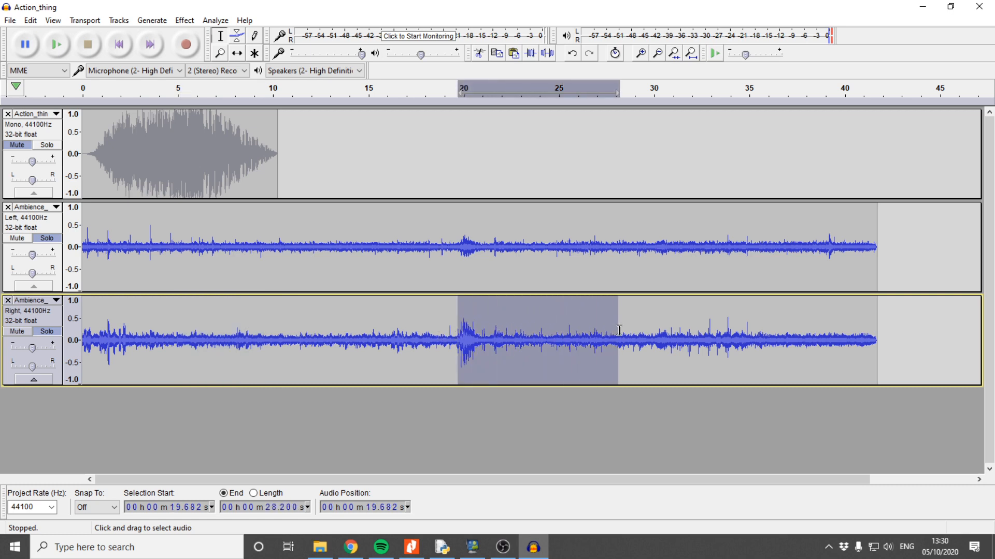
pyautogui.moveTo(612, 335)
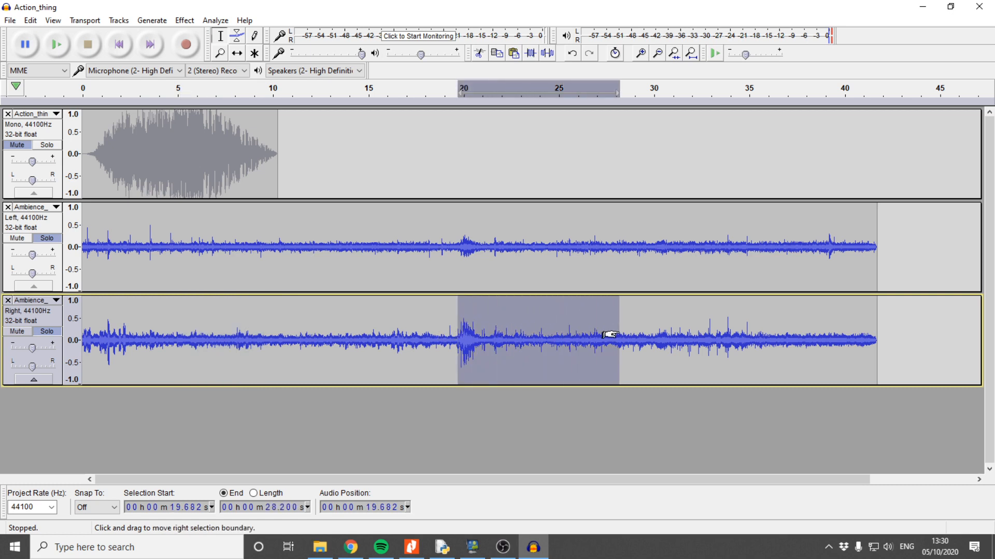
pyautogui.moveTo(772, 431)
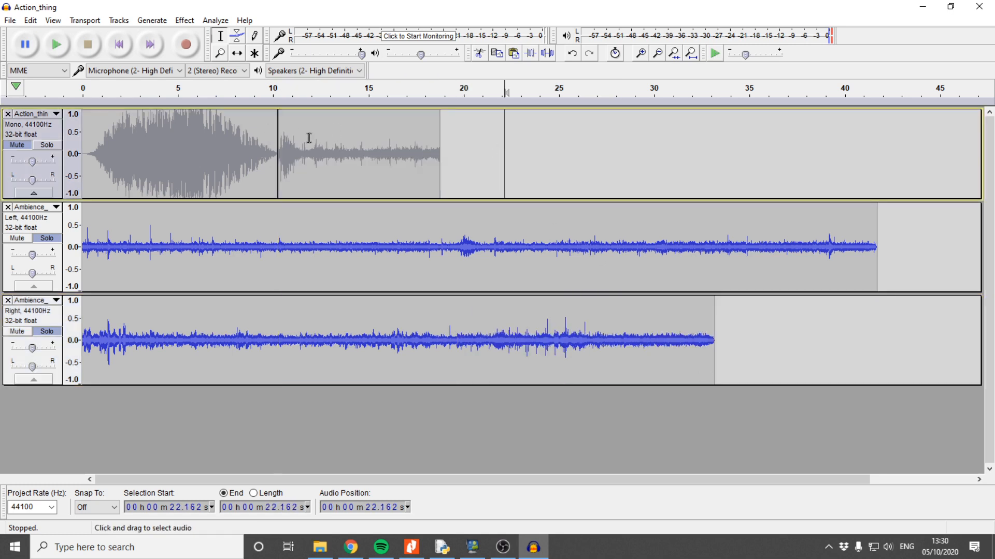
pyautogui.moveTo(349, 136)
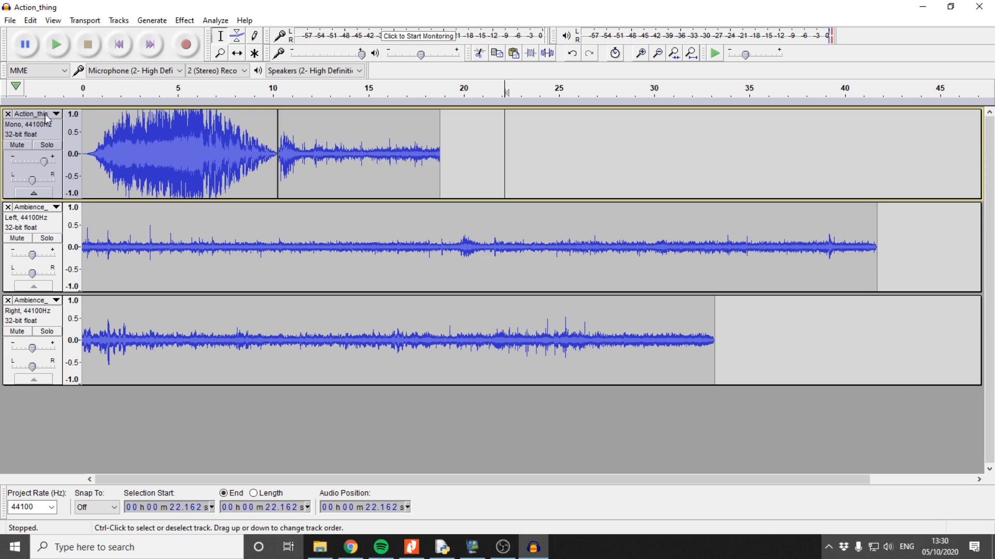
pyautogui.click(56, 45)
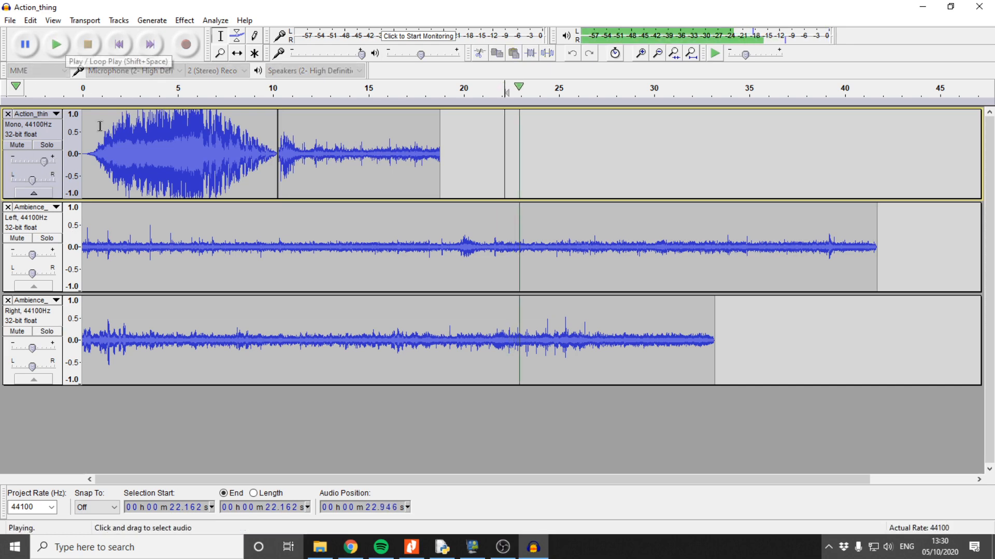
pyautogui.click(87, 43)
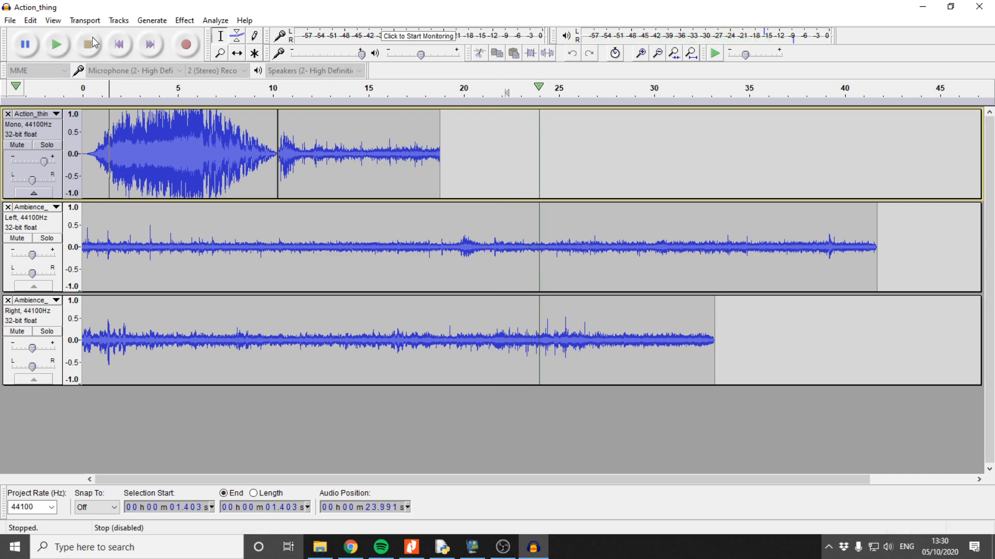
pyautogui.click(56, 44)
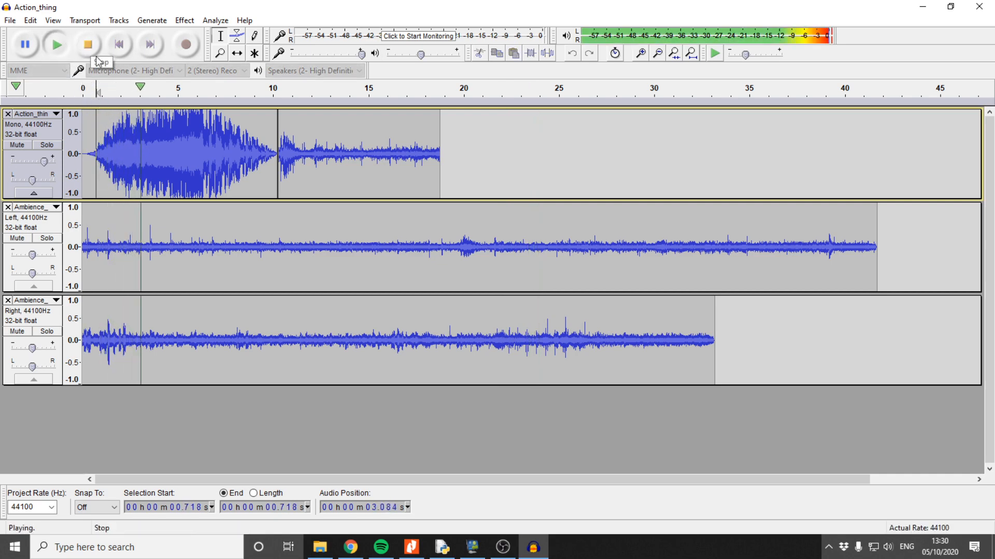
pyautogui.click(87, 43)
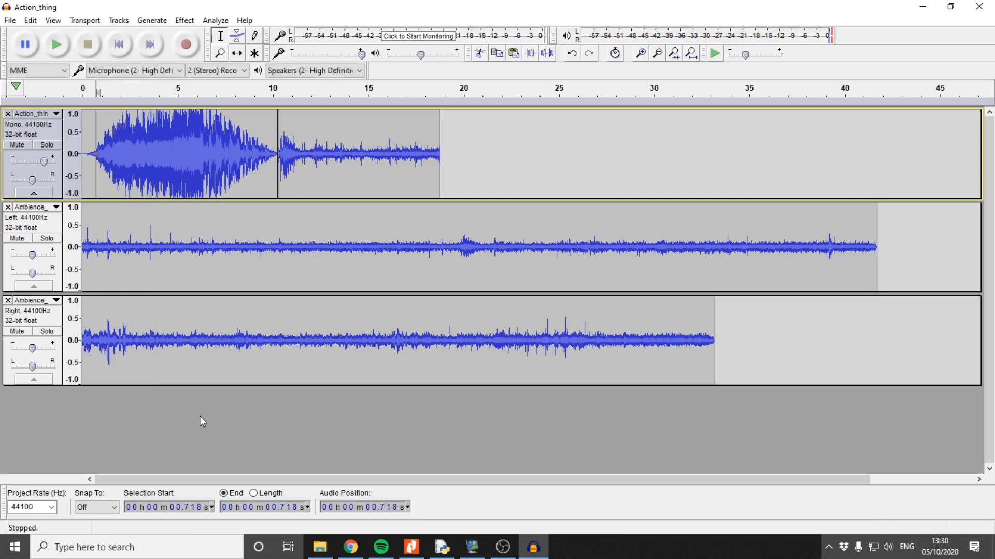
pyautogui.moveTo(35, 163)
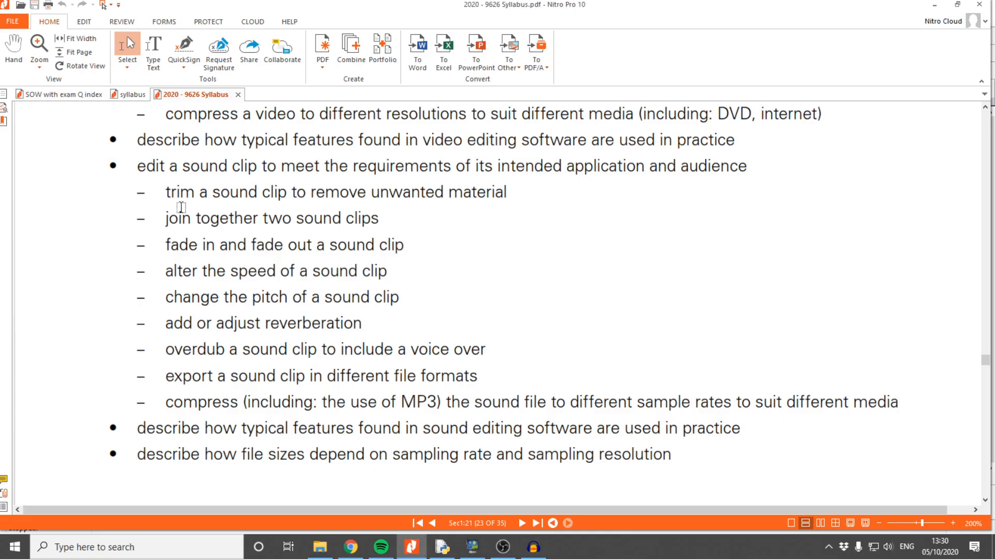
# - Highlight the syllabus line about altering a sound clip's speed, then return to Audacity
pyautogui.moveTo(222, 218); pyautogui.dragTo(377, 219)
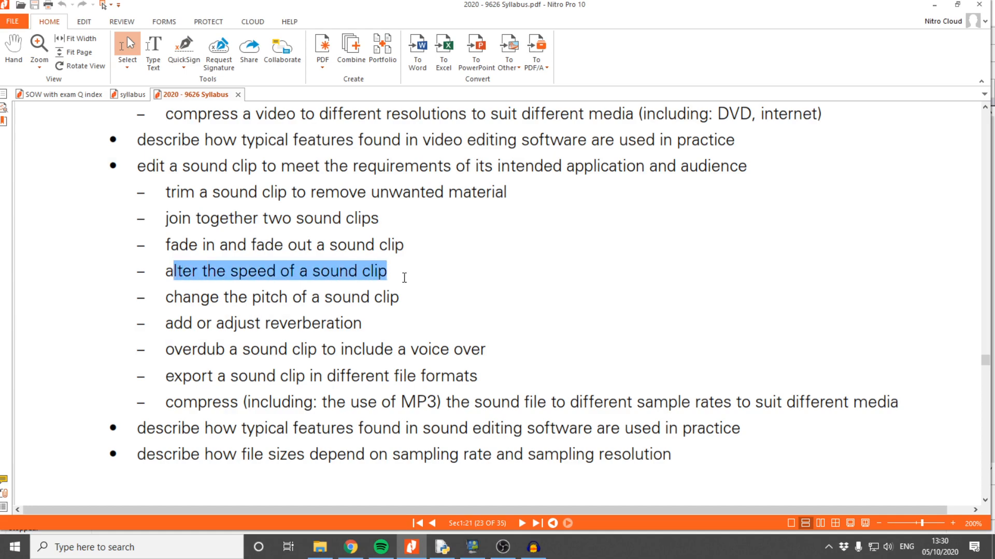
pyautogui.click(533, 547)
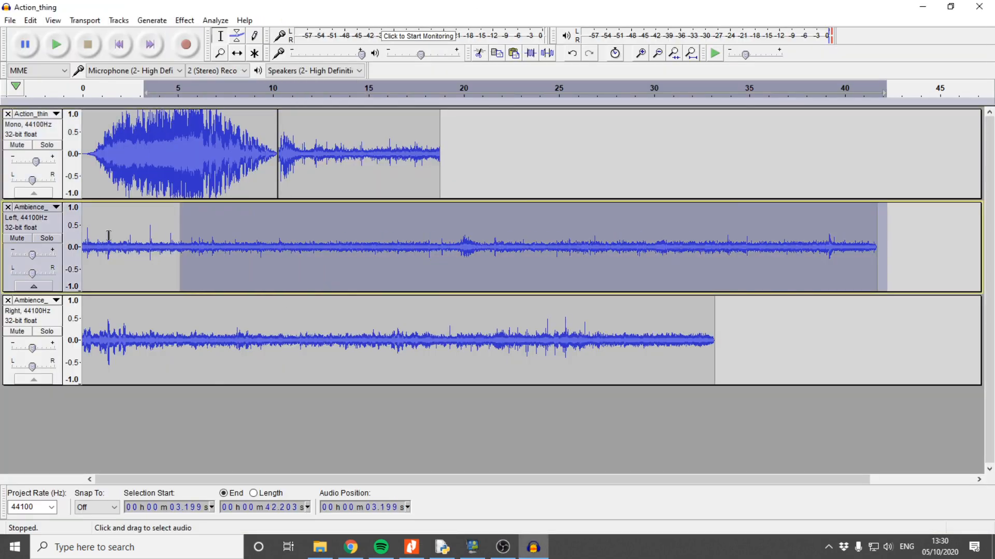
# - Apply Change Speed to the Left ambience track, setting the multiplier with the slider
pyautogui.click(184, 20)
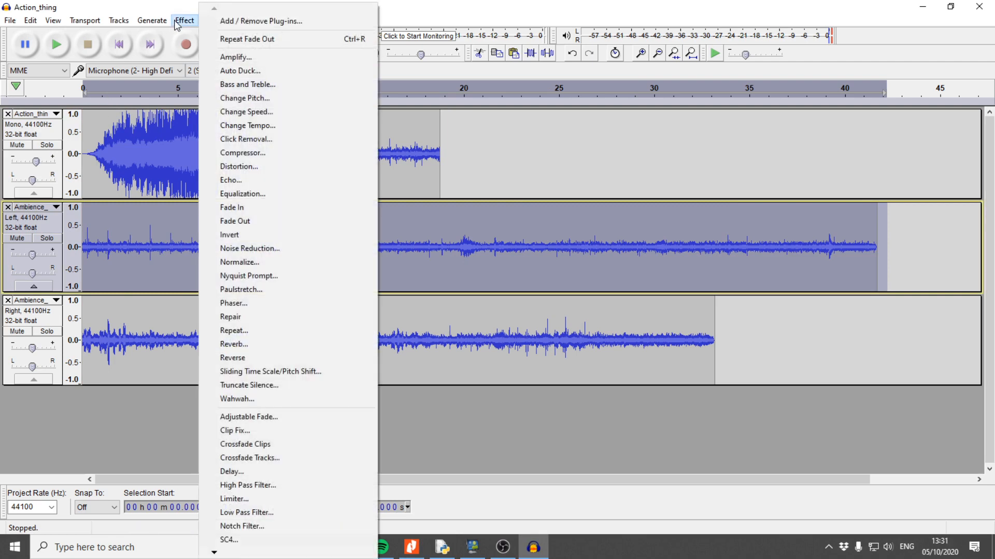
pyautogui.click(247, 112)
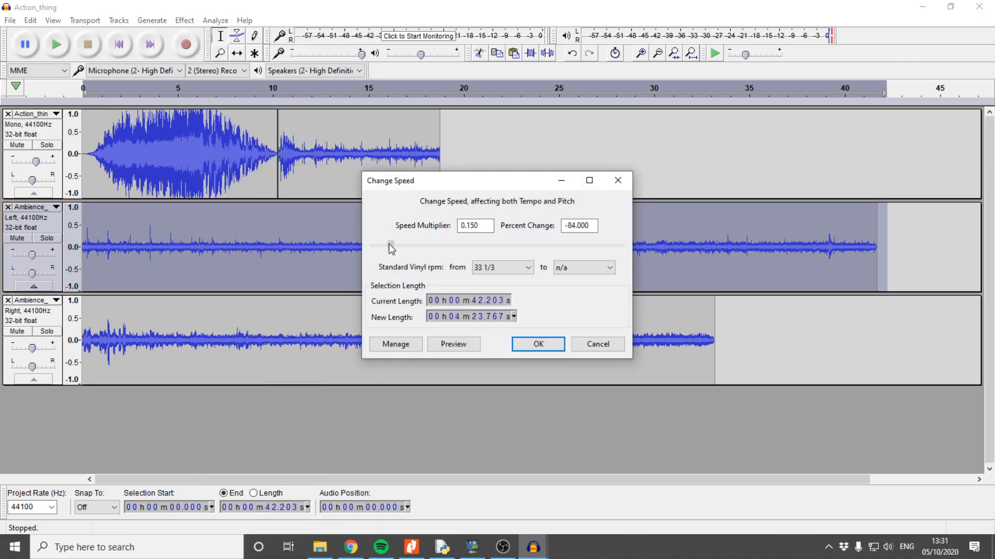
pyautogui.moveTo(390, 246); pyautogui.dragTo(370, 247)
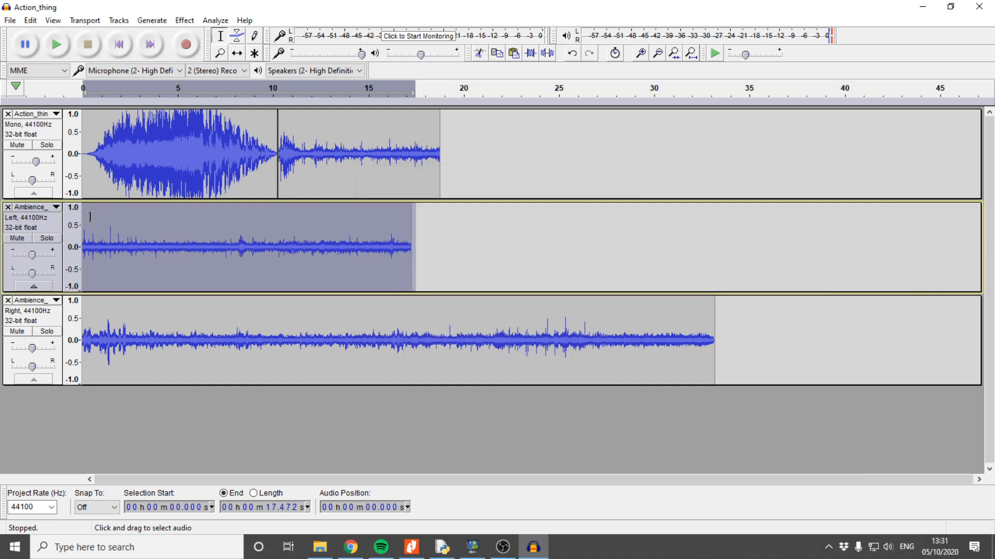
# - Play the sped-up result with the top track muted, then stop
pyautogui.click(56, 45)
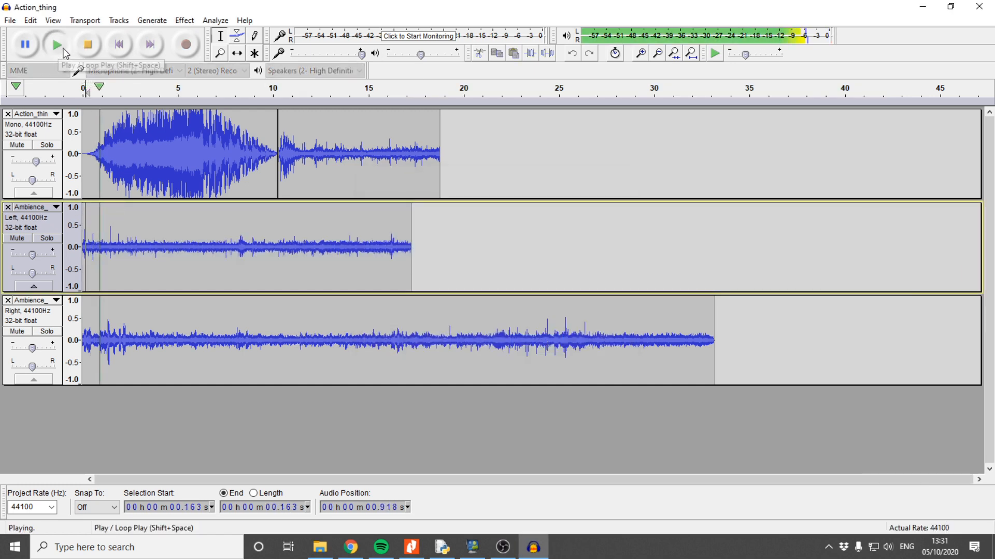
pyautogui.click(16, 145)
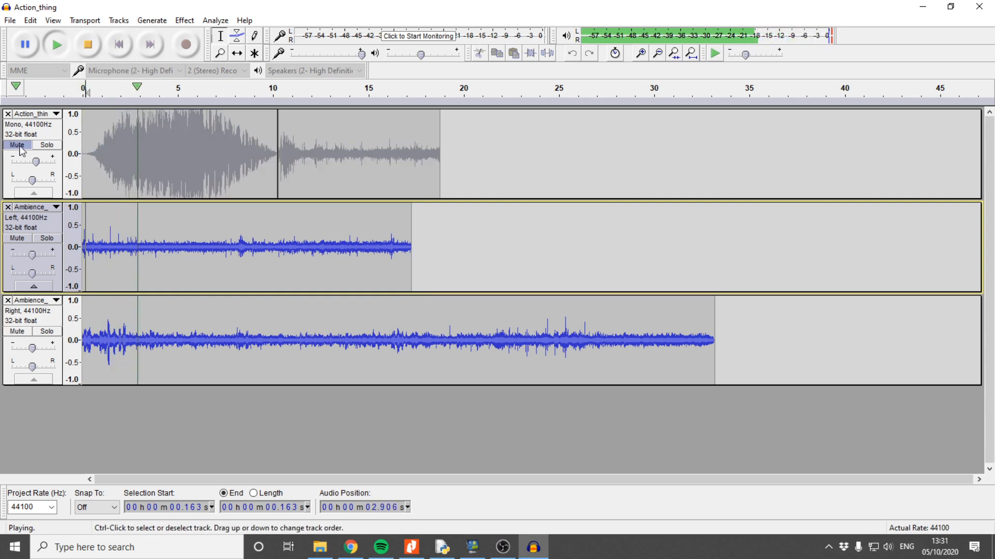
pyautogui.click(87, 43)
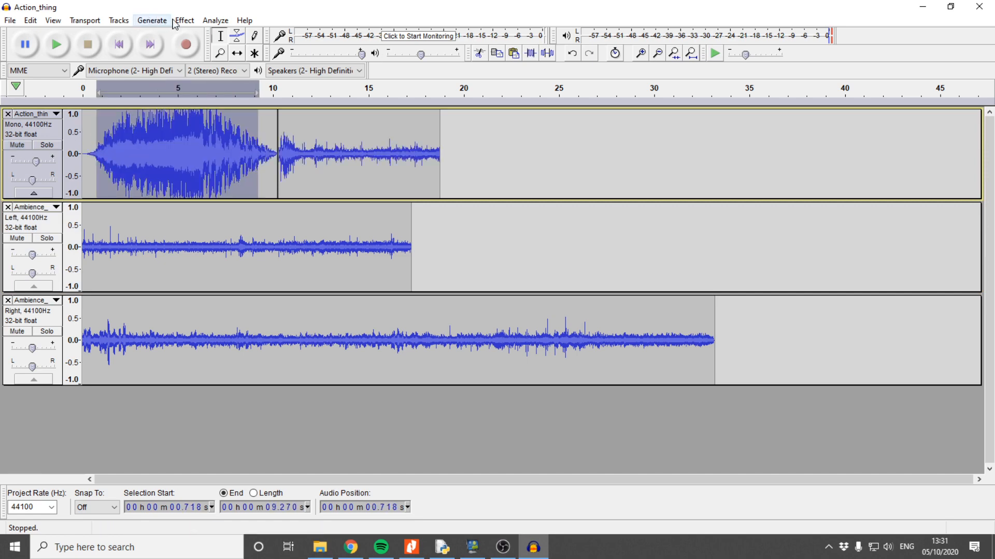
# - Apply Change Speed with multiplier 1.764 to the first clip, play it and stop
pyautogui.click(184, 20)
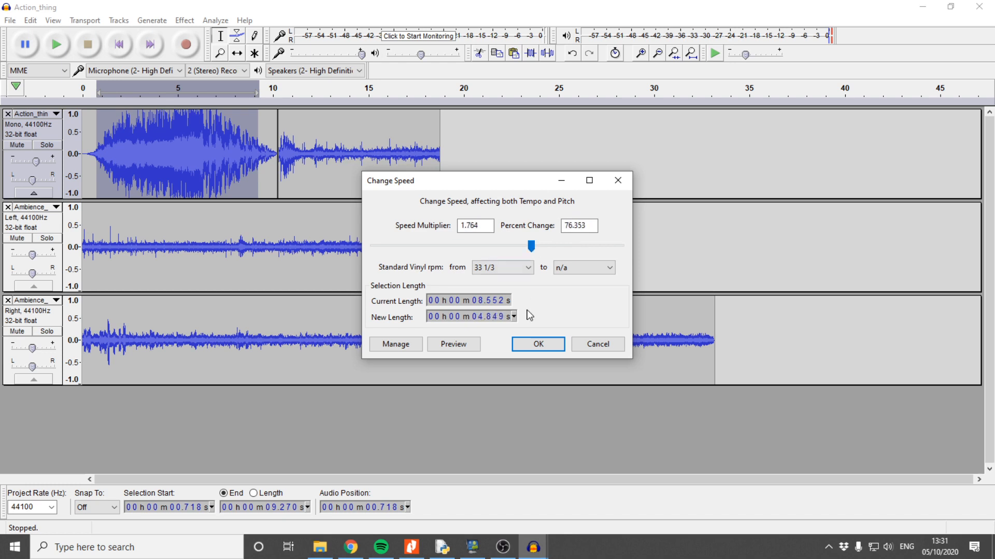
pyautogui.click(536, 344)
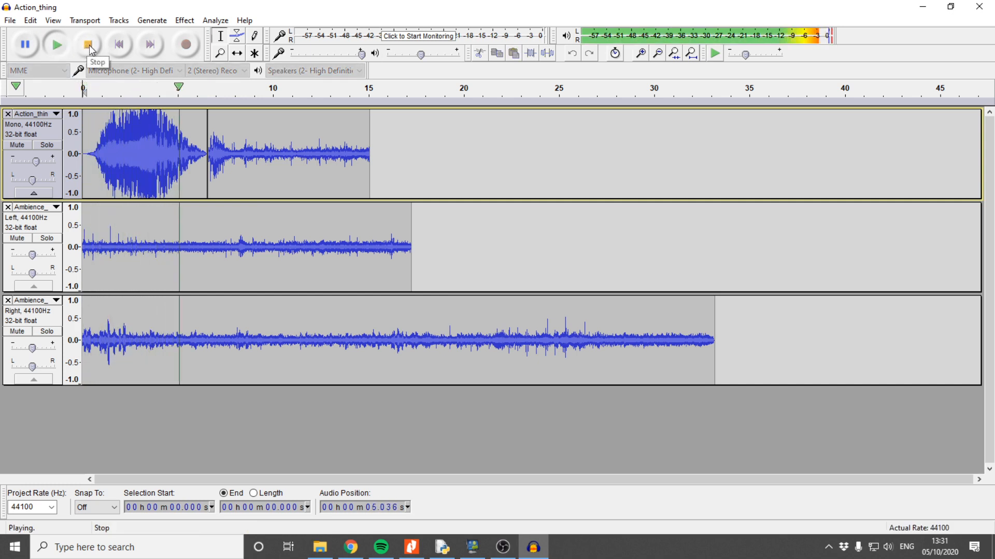
pyautogui.click(88, 44)
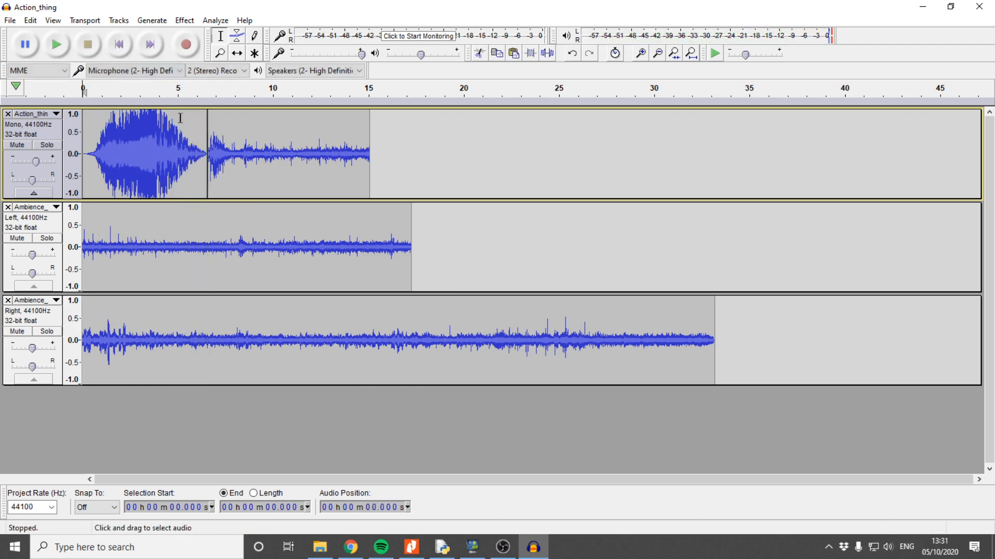
pyautogui.moveTo(156, 129)
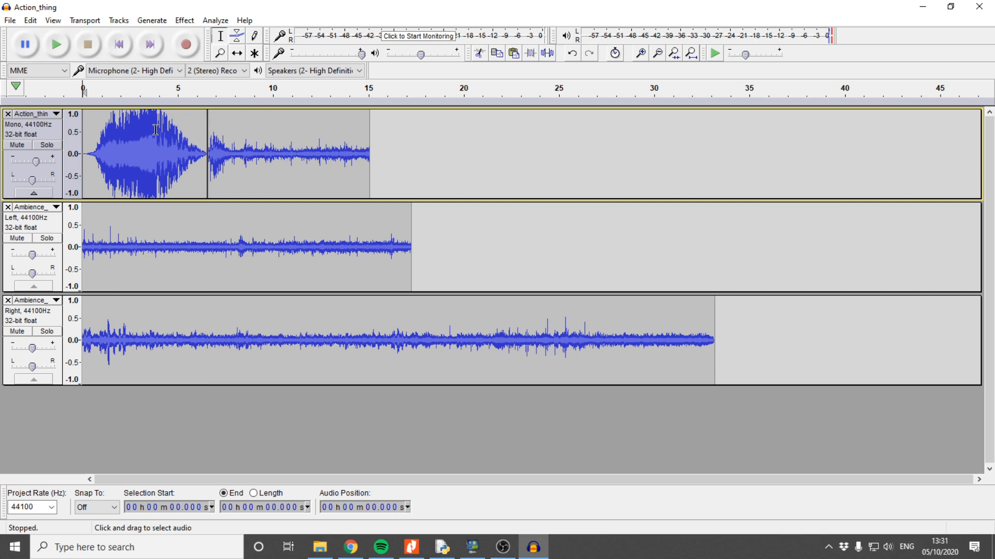
# - Select the opening seconds of the second clip and undo the Change Speed
pyautogui.click(231, 155)
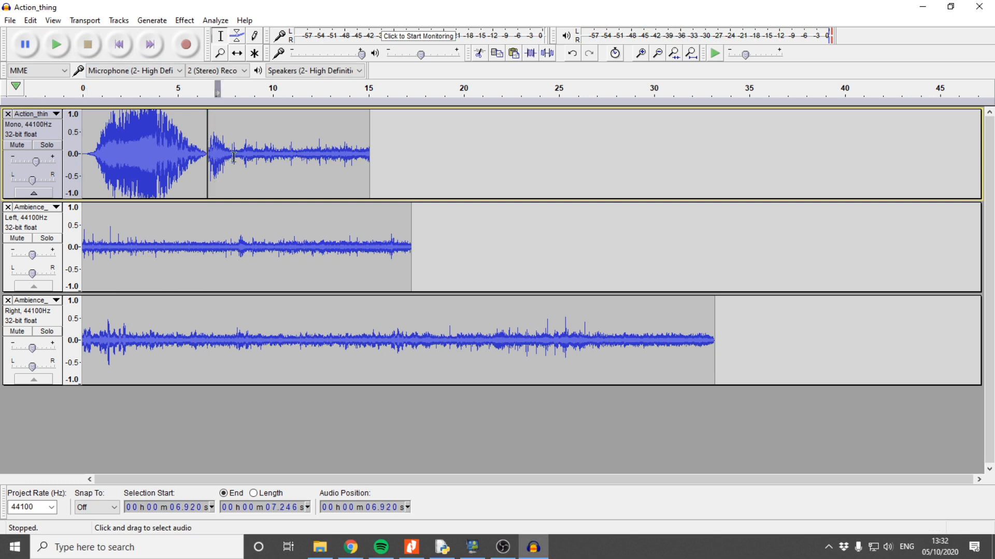
pyautogui.moveTo(207, 145); pyautogui.dragTo(270, 145)
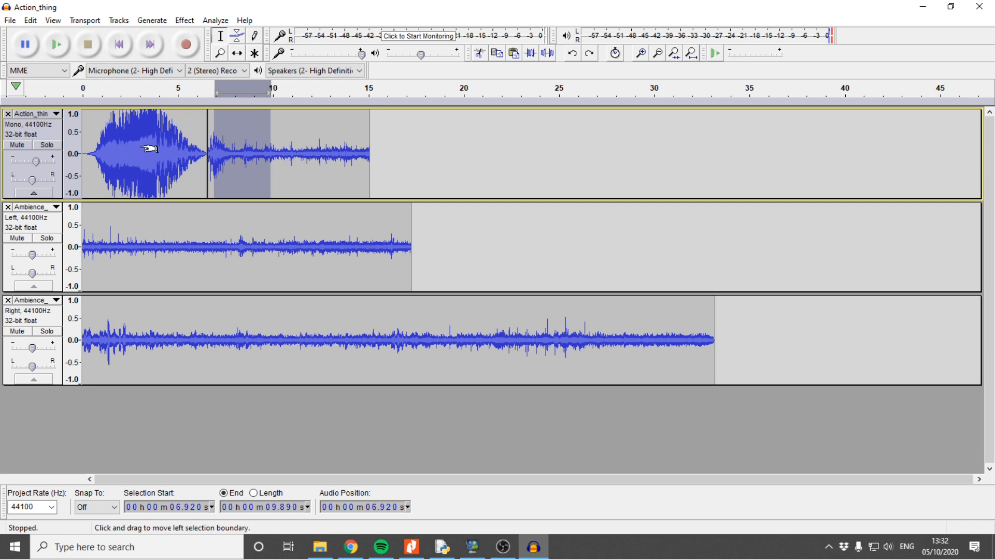
pyautogui.click(185, 20)
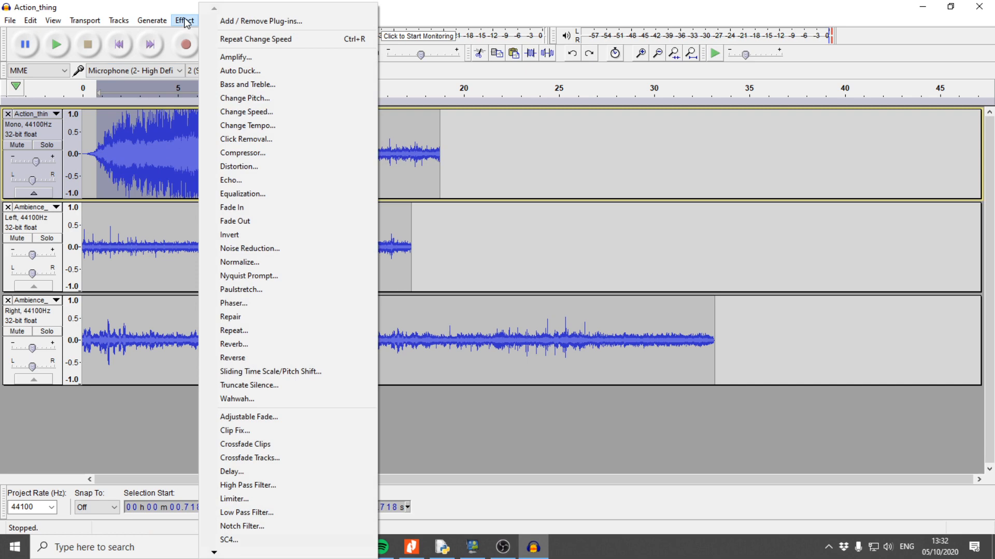
# - Apply Change Pitch with a percent change of about 110 to the clip's opening seconds
pyautogui.click(244, 97)
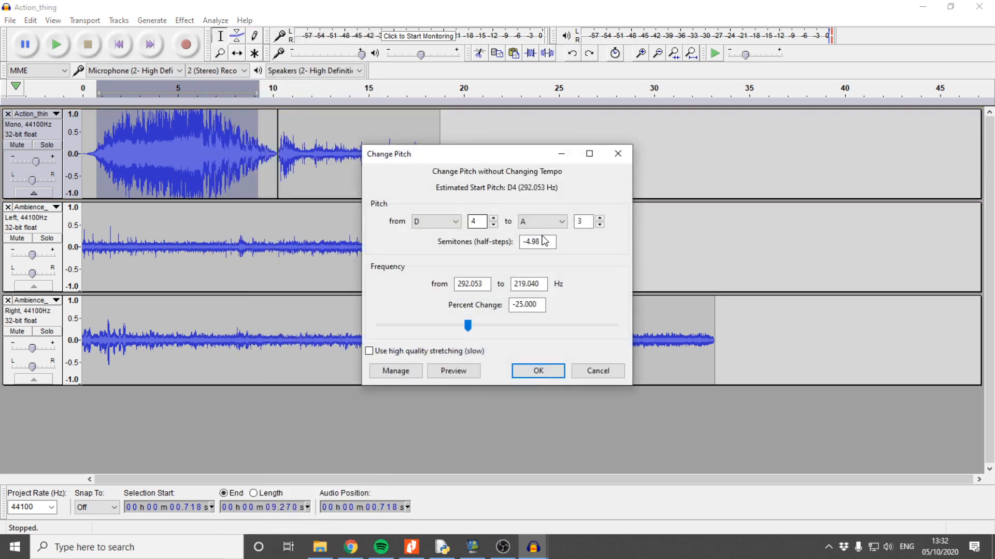
pyautogui.click(526, 305)
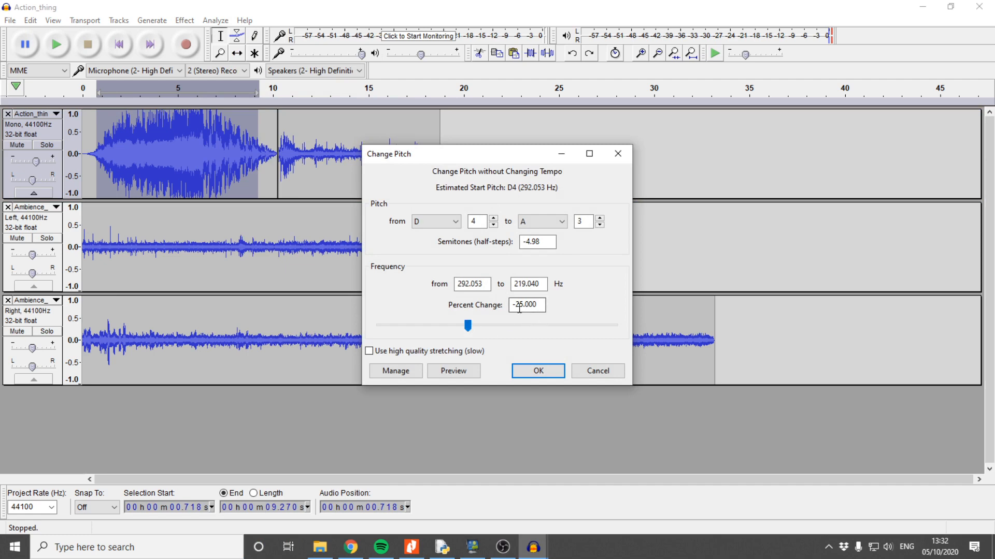
pyautogui.tripleClick(526, 305)
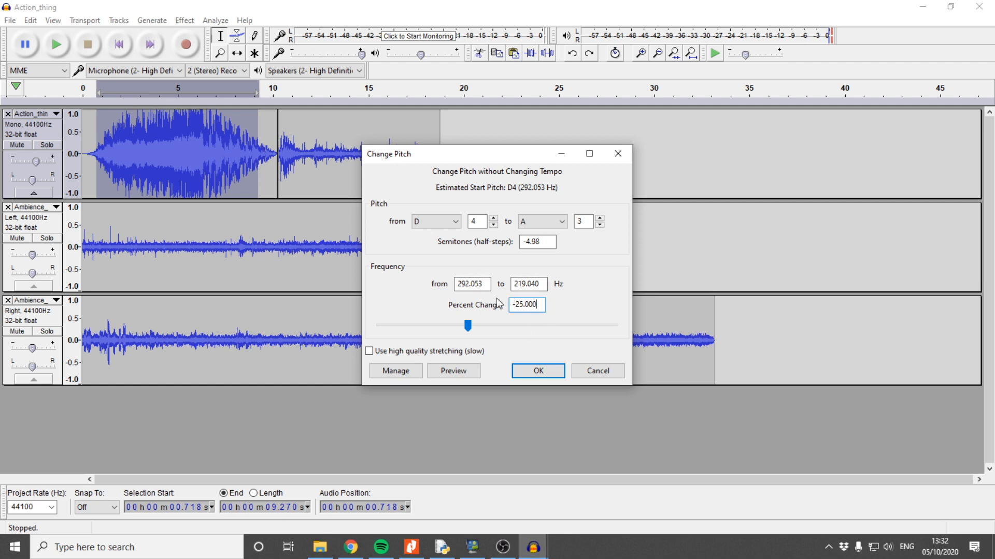
pyautogui.moveTo(570, 292)
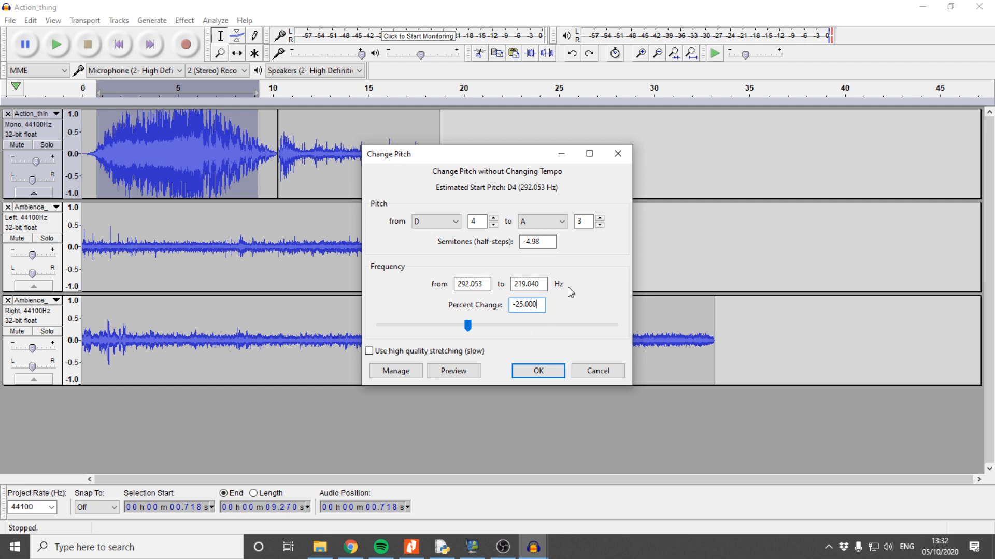
pyautogui.tripleClick(526, 304)
pyautogui.write('109.726')
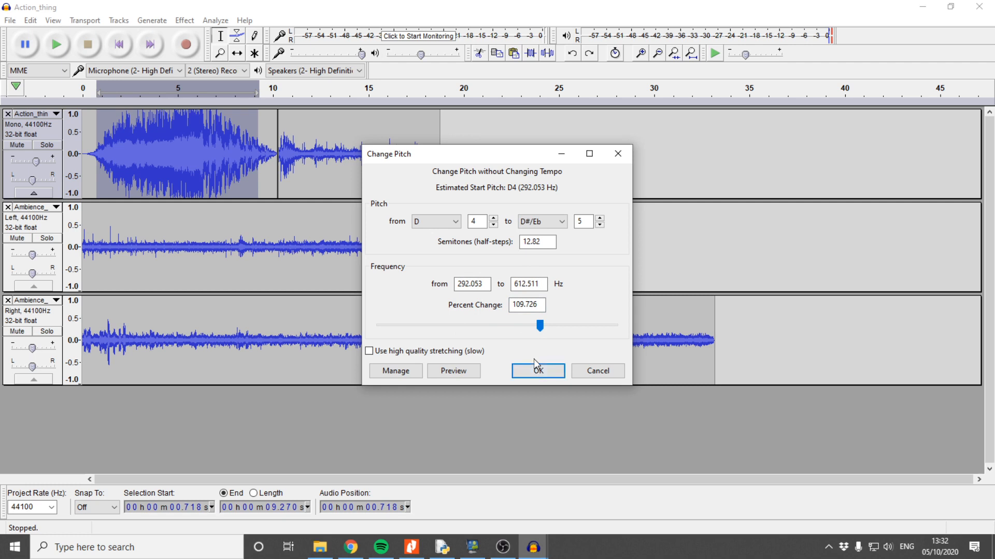
pyautogui.click(536, 371)
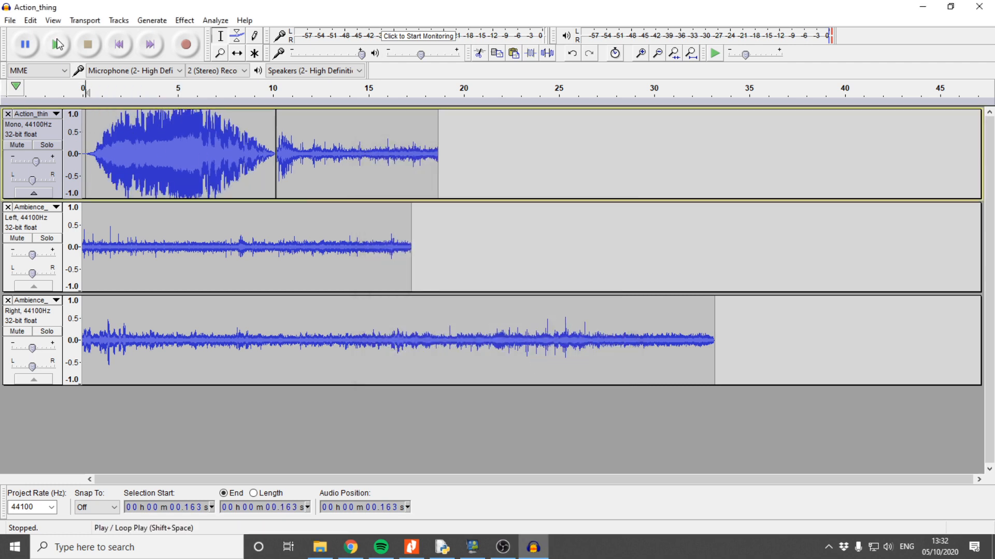
pyautogui.moveTo(58, 45)
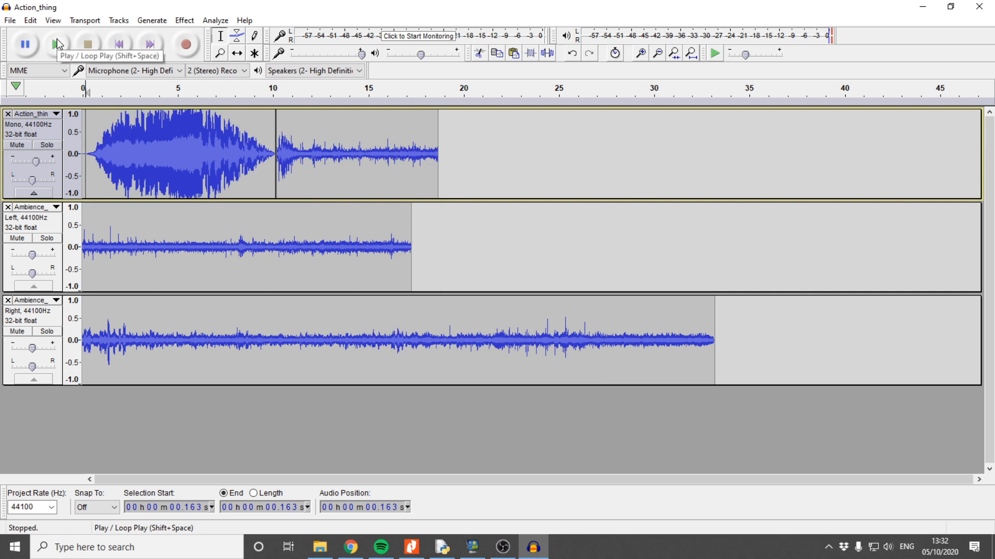
pyautogui.click(54, 44)
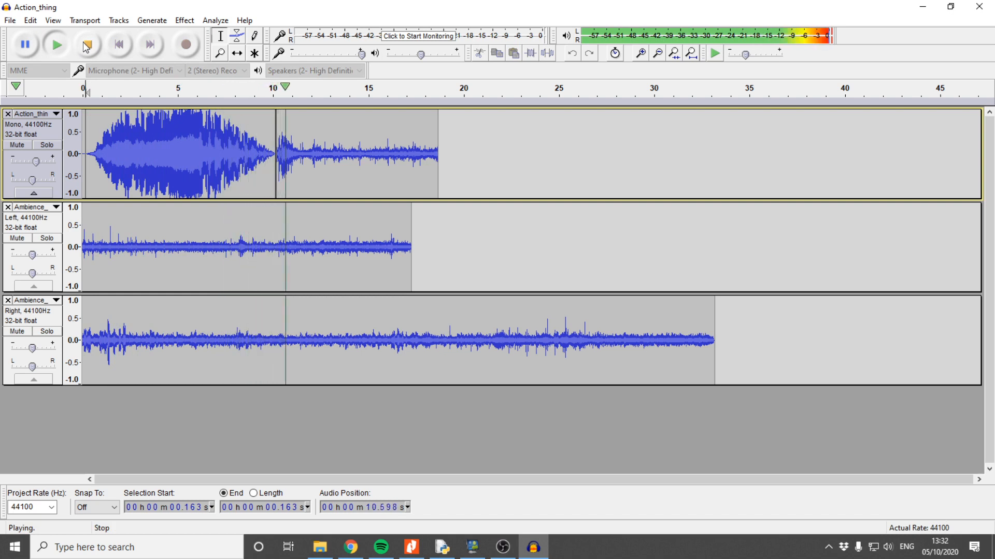
pyautogui.click(87, 44)
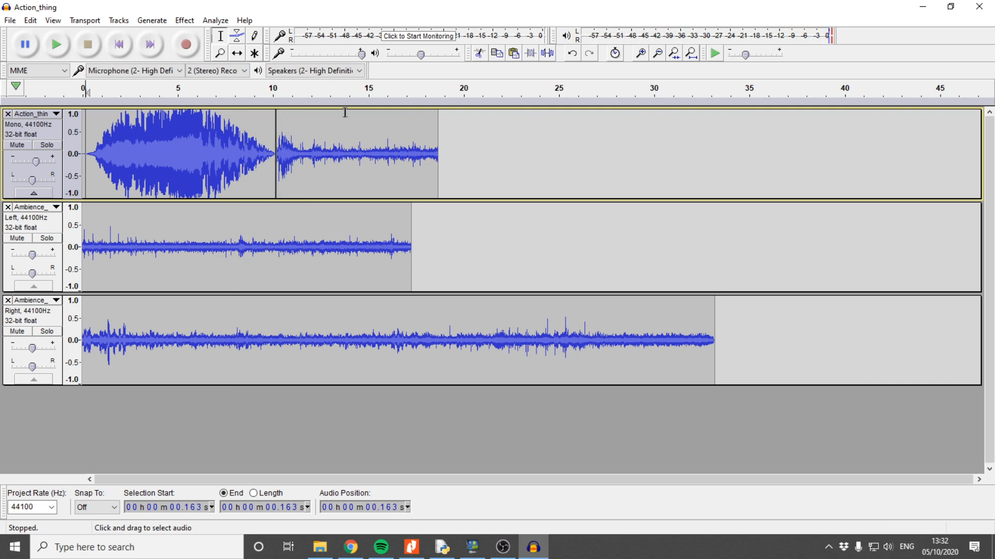
pyautogui.moveTo(455, 184)
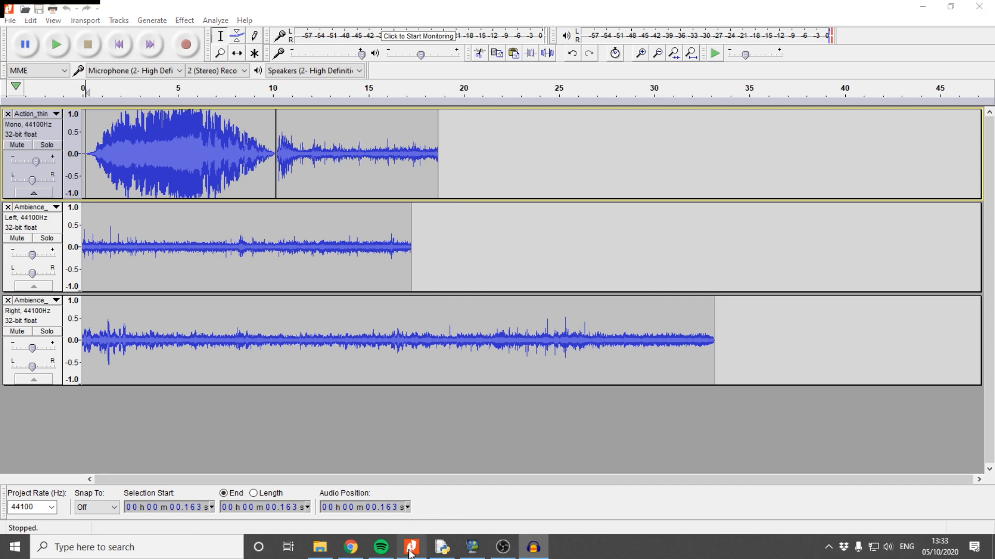
pyautogui.click(412, 547)
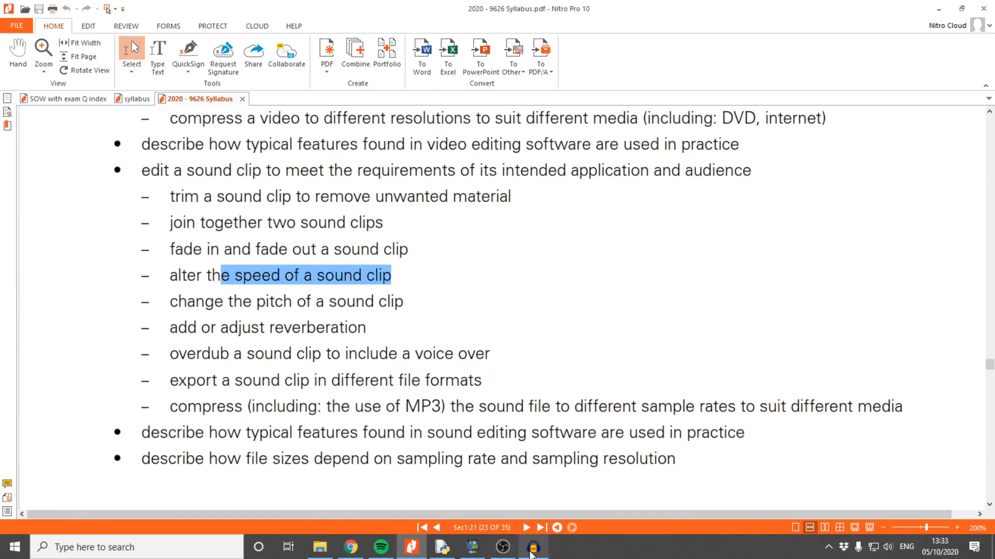
pyautogui.click(534, 547)
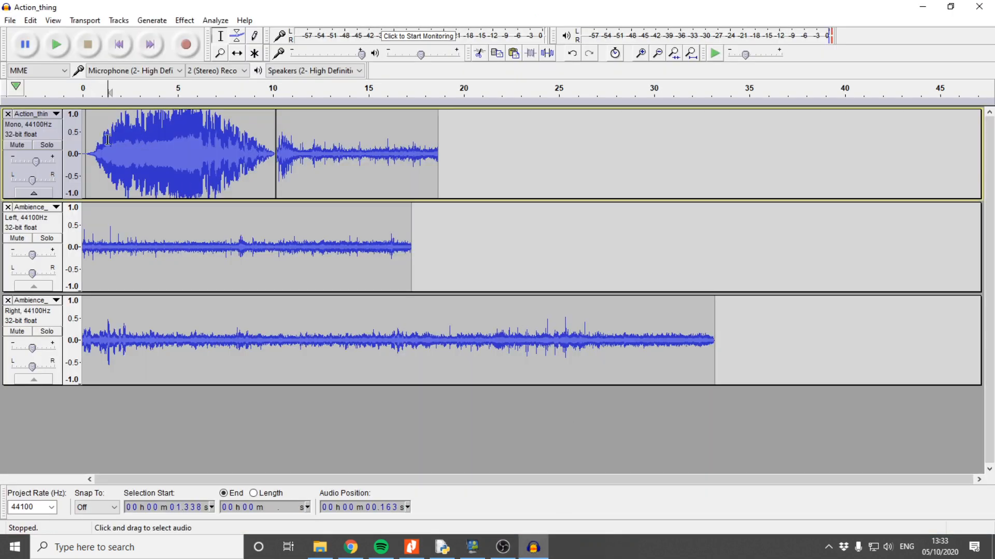
# - Apply an Echo with 0.5 decay factor to the top track's first clip
pyautogui.moveTo(94, 153); pyautogui.dragTo(262, 153)
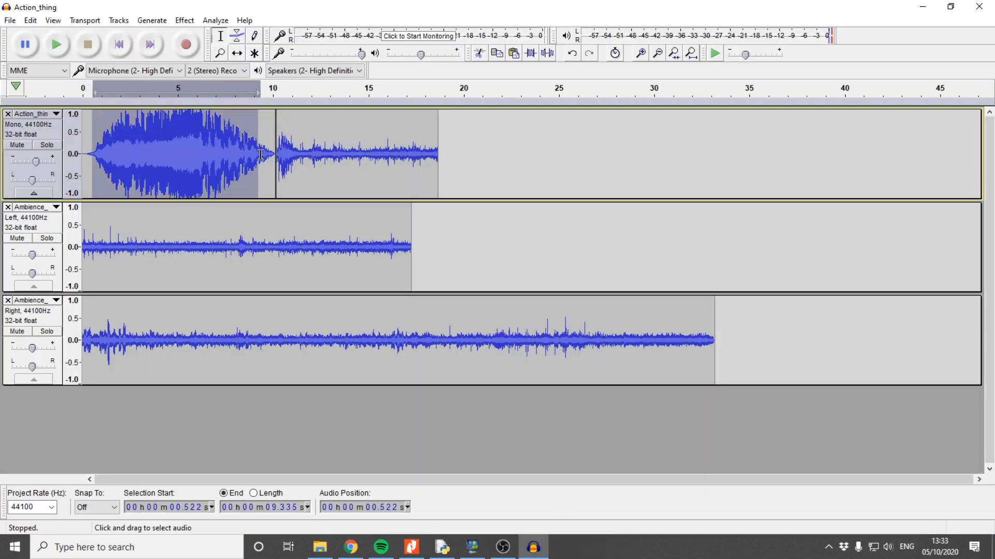
pyautogui.click(185, 19)
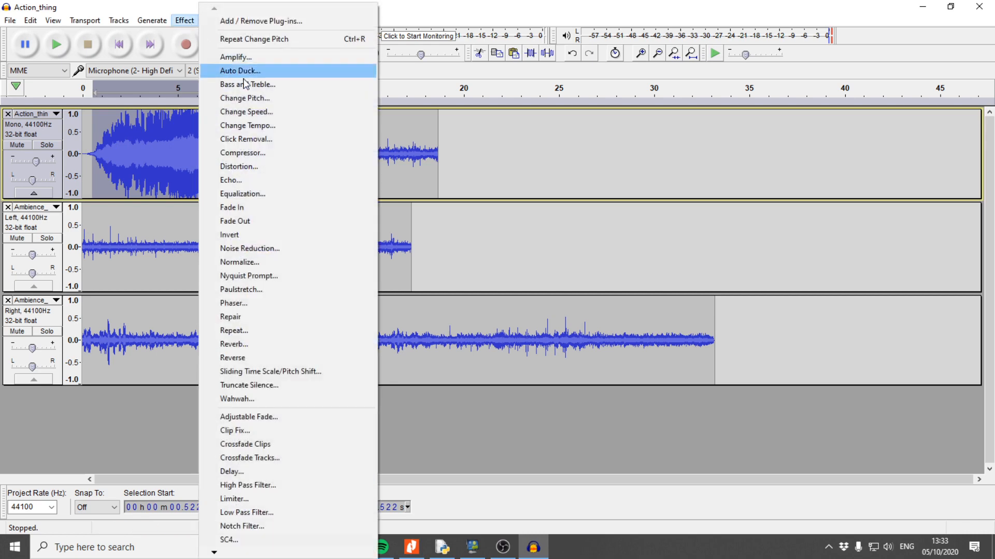
pyautogui.moveTo(258, 183)
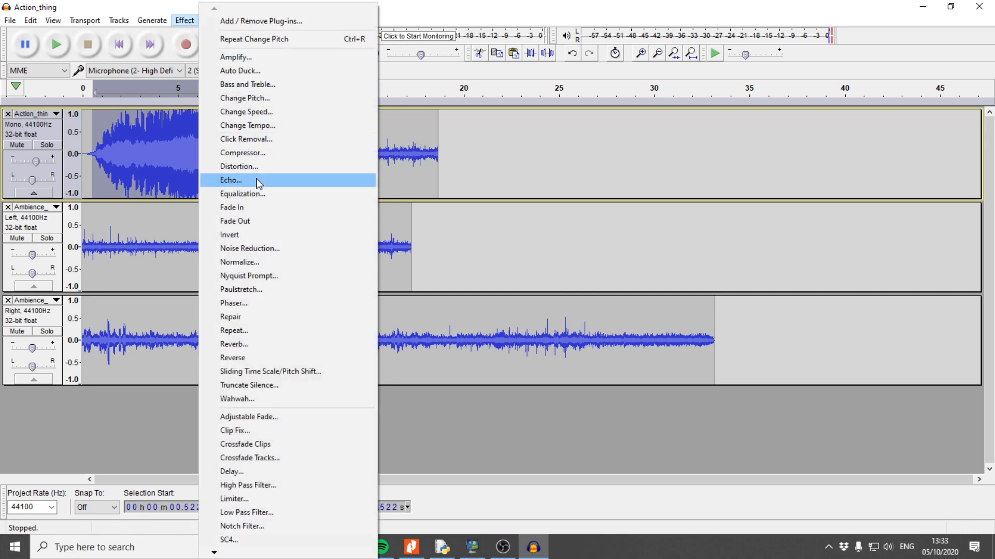
pyautogui.click(231, 180)
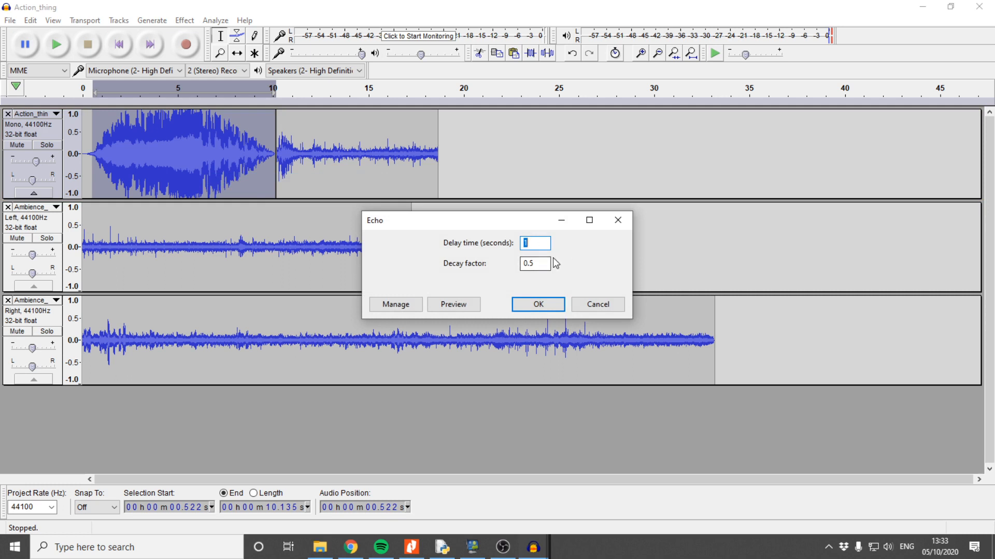
pyautogui.moveTo(544, 264)
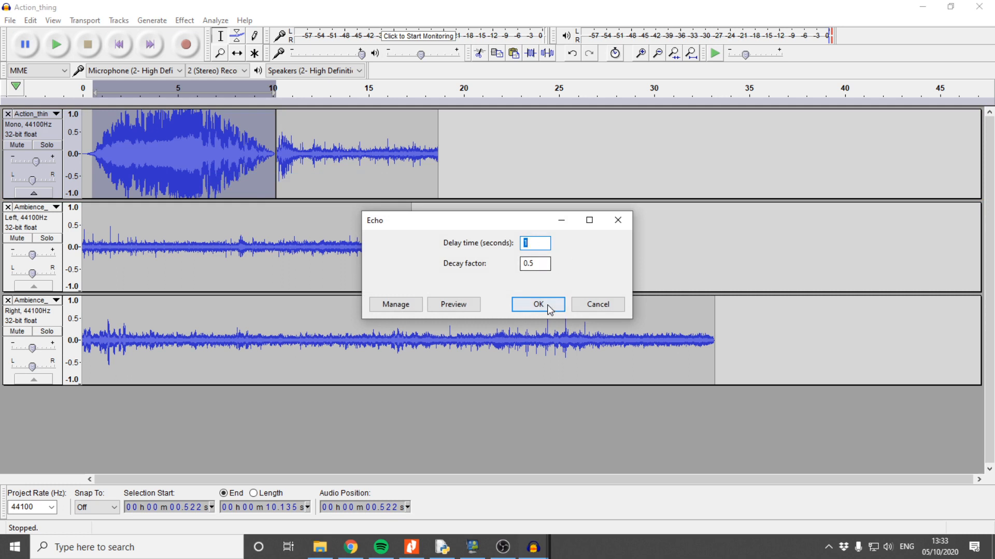
pyautogui.click(537, 305)
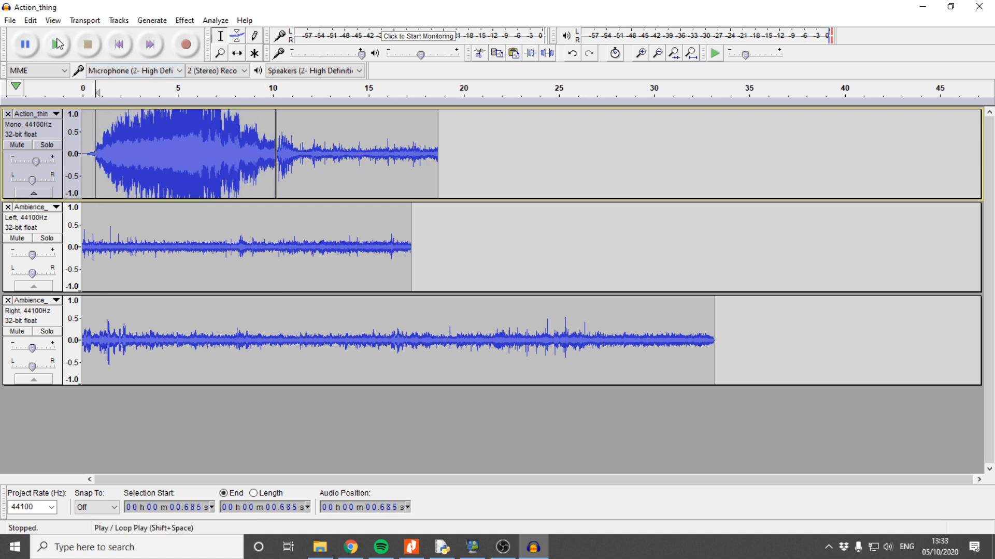
# - Play back the echoed clip and stop
pyautogui.click(55, 44)
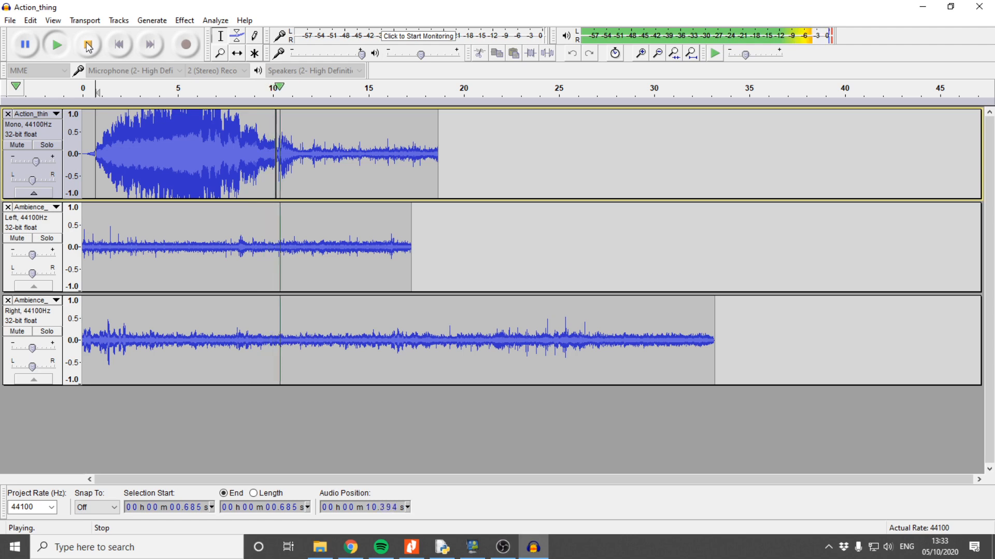
pyautogui.click(87, 44)
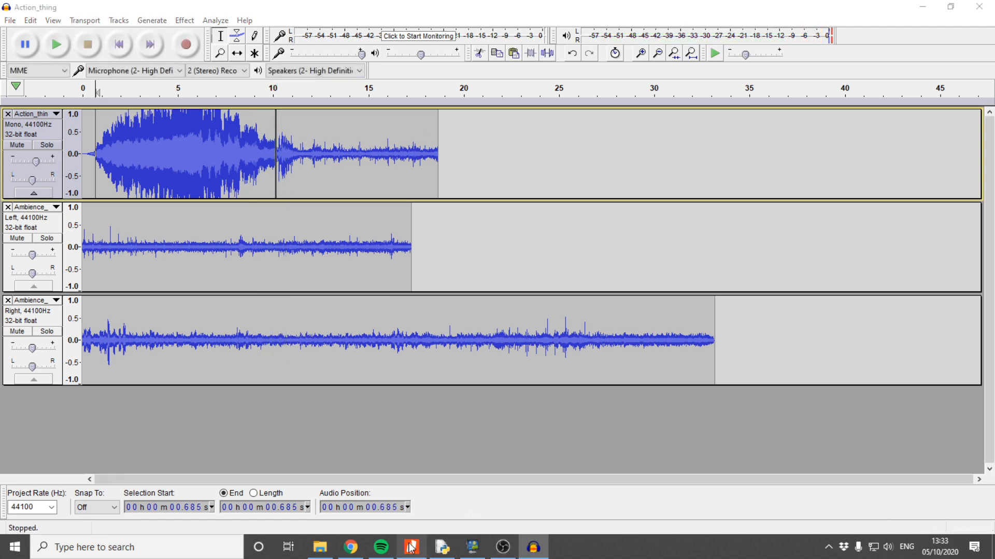
# - Delete track 1's second clip, set its gain to -14 dB and track 2's to +15 dB
pyautogui.click(410, 547)
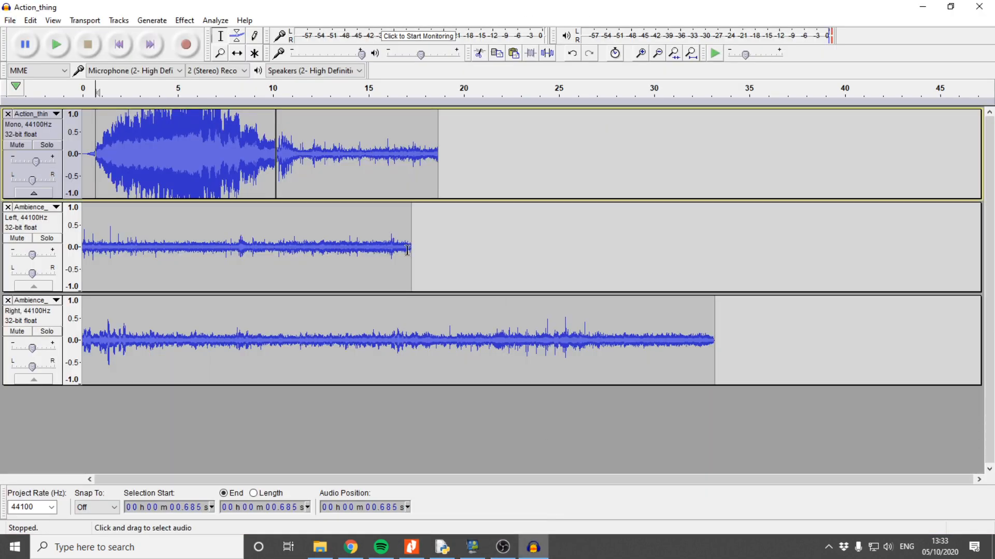
pyautogui.moveTo(428, 170)
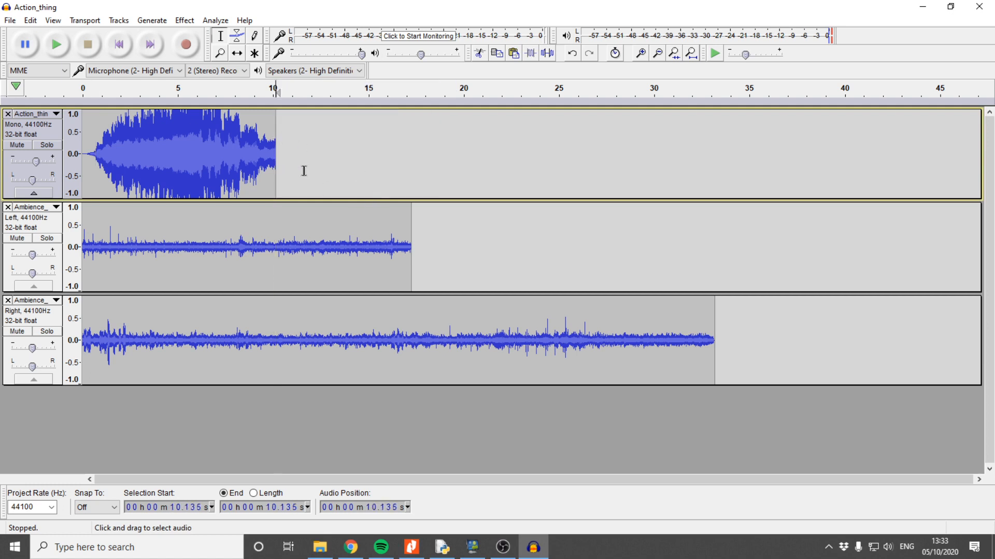
pyautogui.click(369, 154)
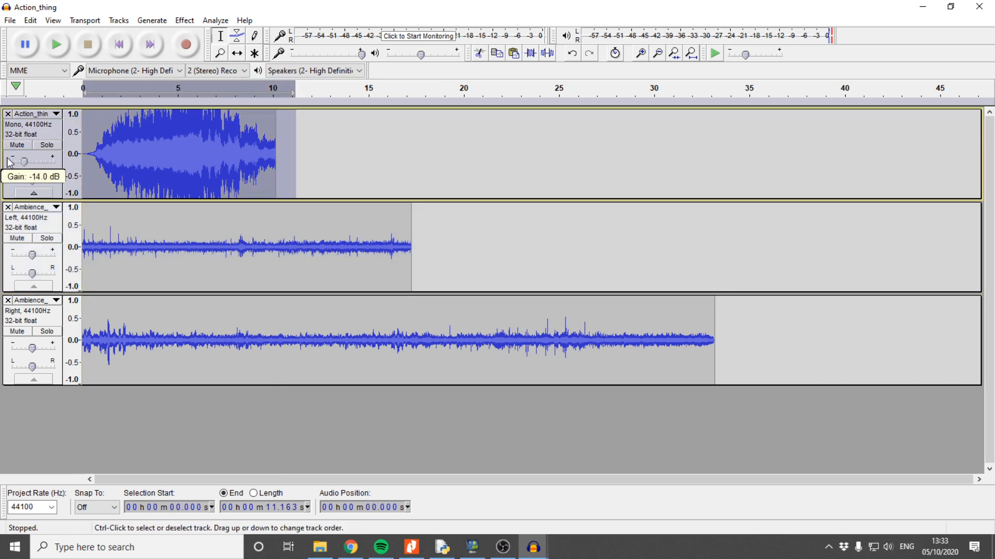
pyautogui.moveTo(420, 253)
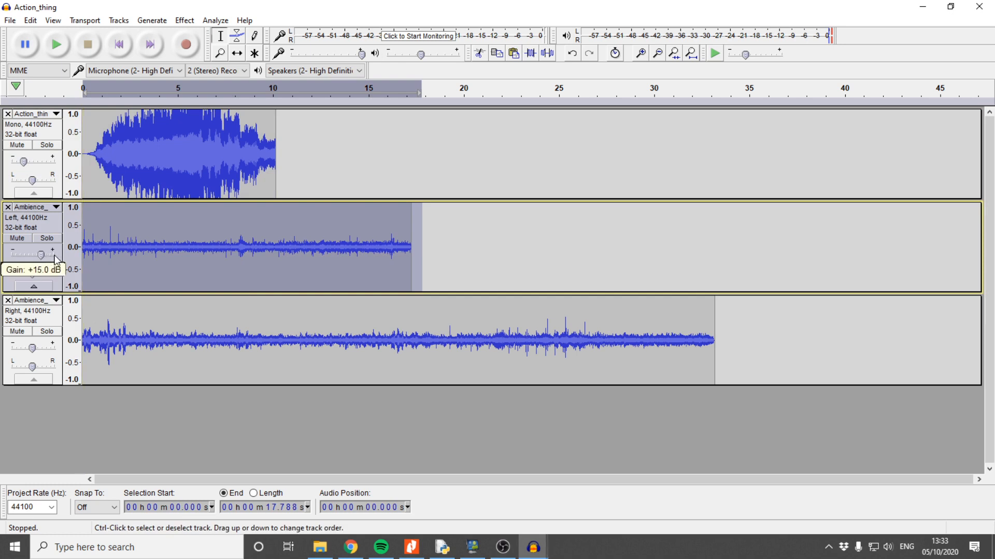
pyautogui.click(195, 141)
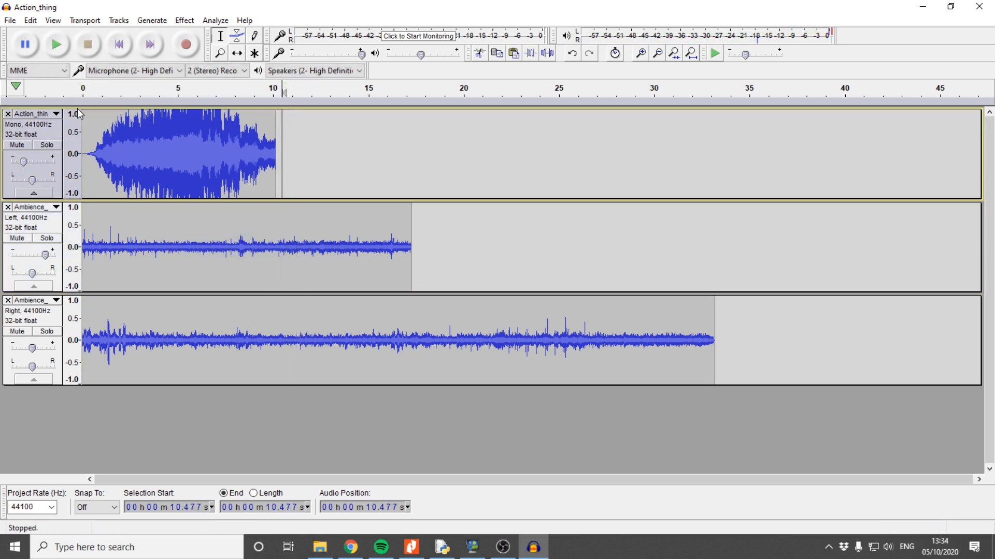
# - Play the mix from about 7.5 seconds and stop
pyautogui.click(55, 45)
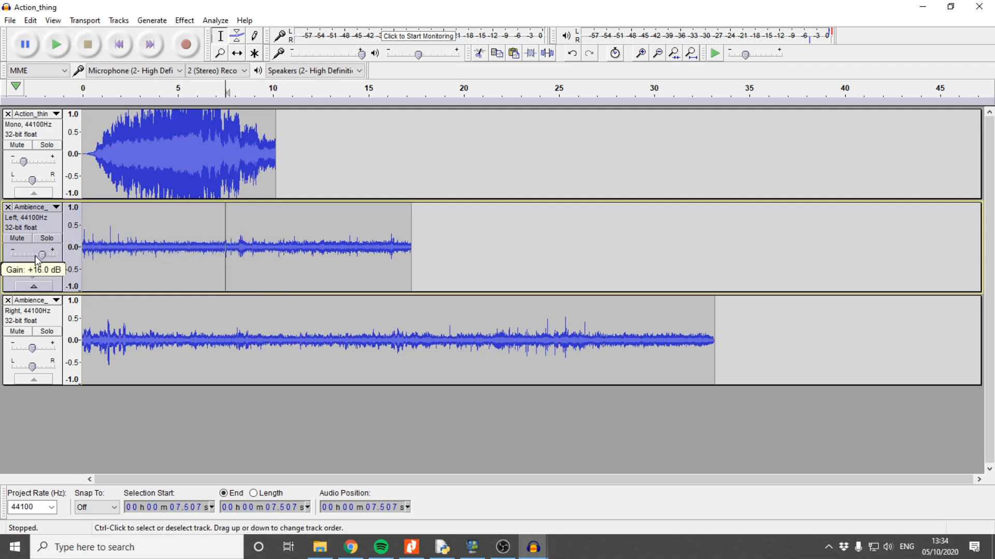
pyautogui.click(55, 45)
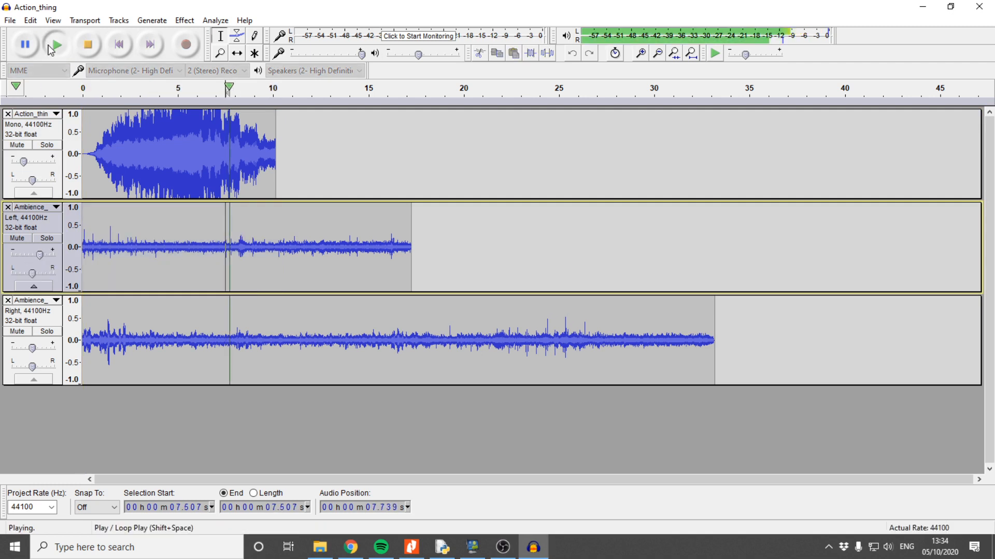
pyautogui.click(87, 44)
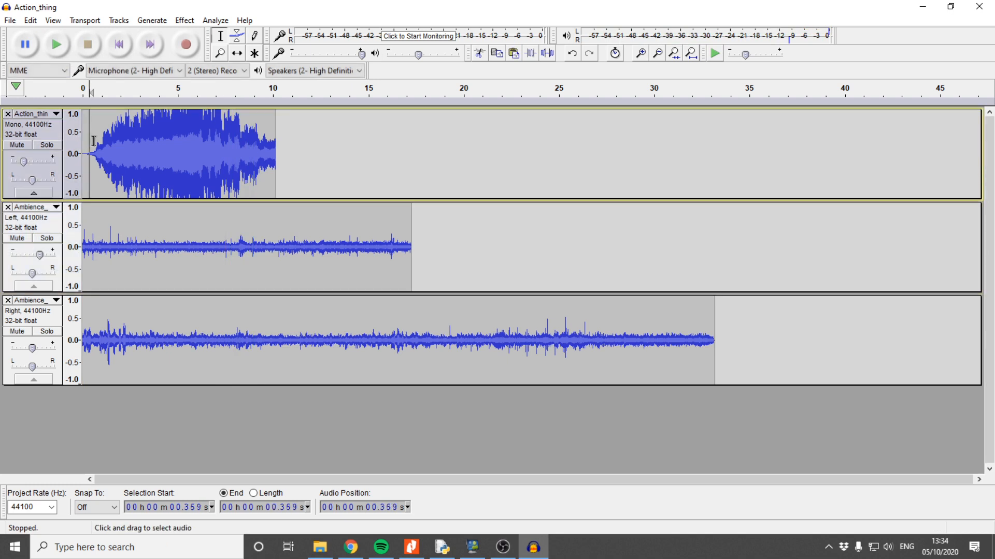
pyautogui.moveTo(56, 45)
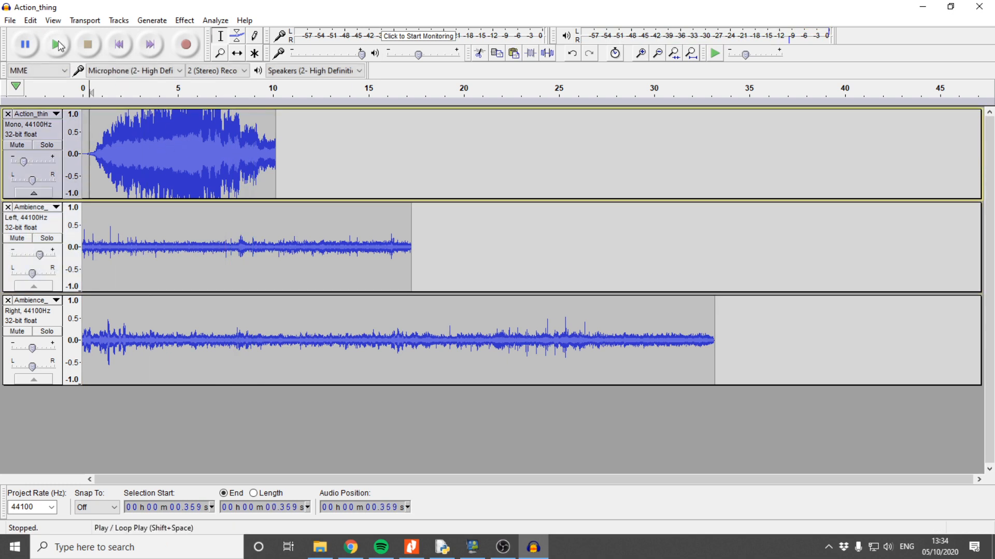
# - Play the mix from near the start, stop, and return from the syllabus to Audacity
pyautogui.click(56, 44)
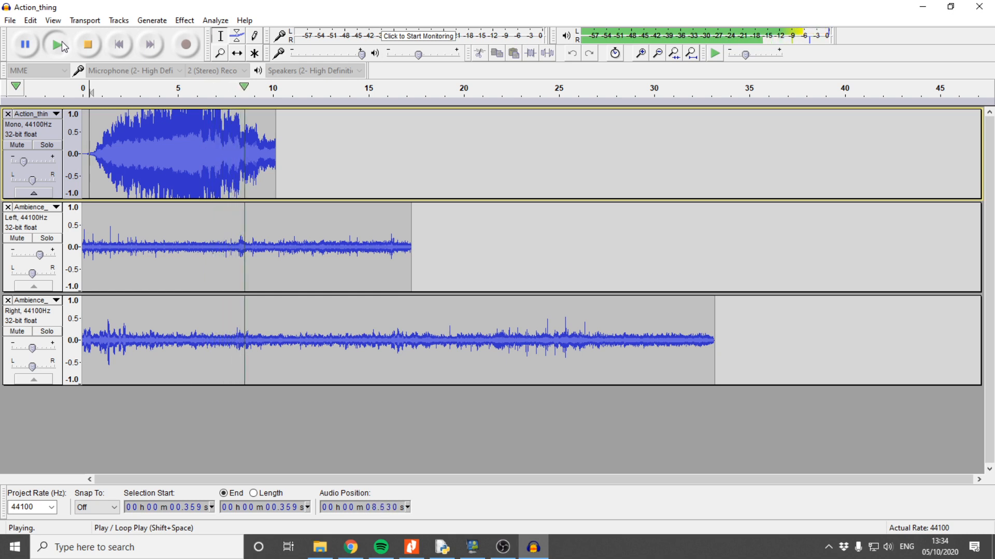
pyautogui.click(254, 53)
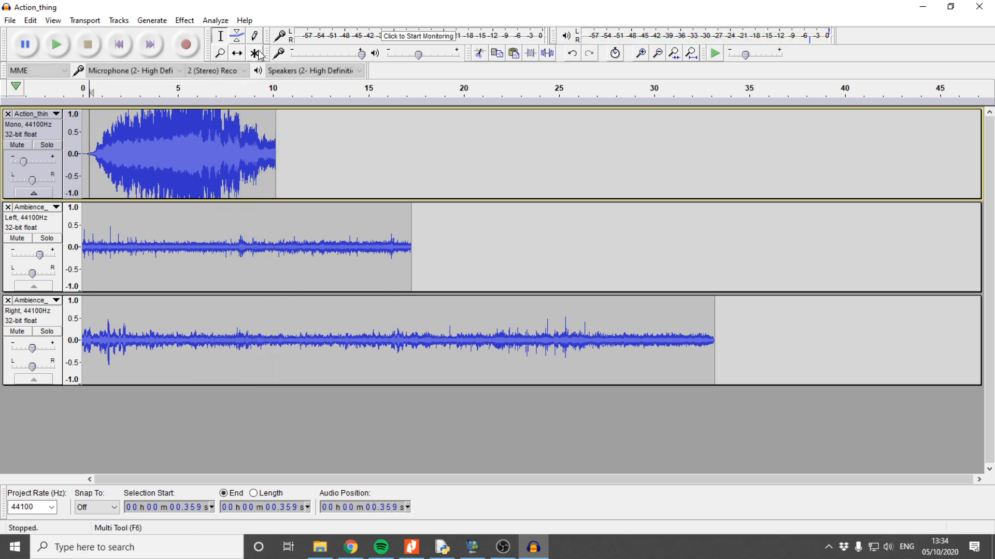
pyautogui.moveTo(255, 53)
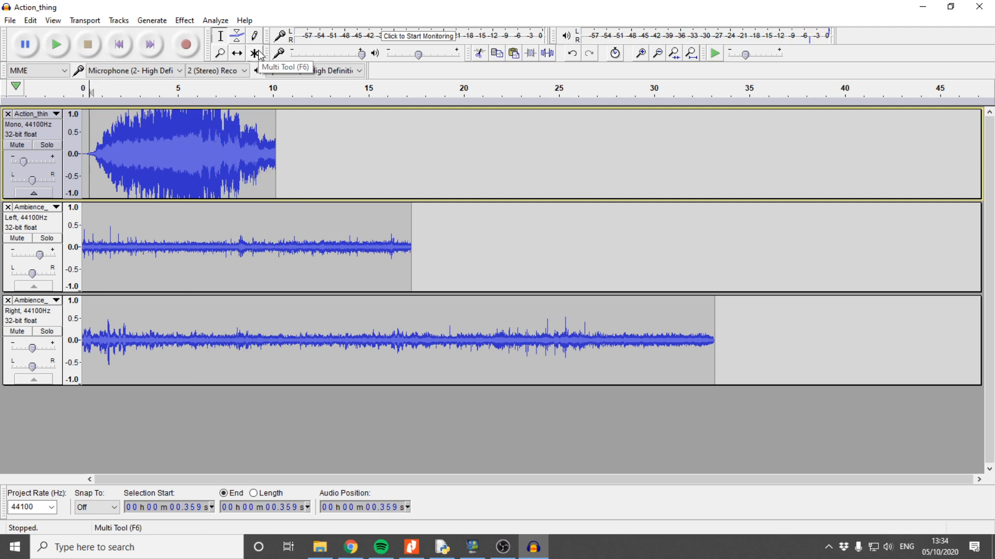
pyautogui.moveTo(258, 54)
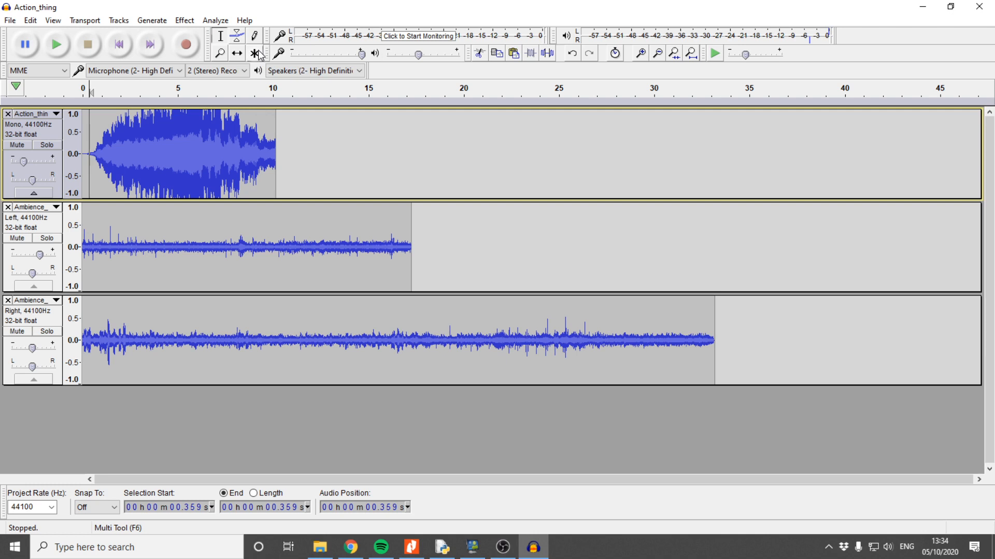
pyautogui.moveTo(51, 195)
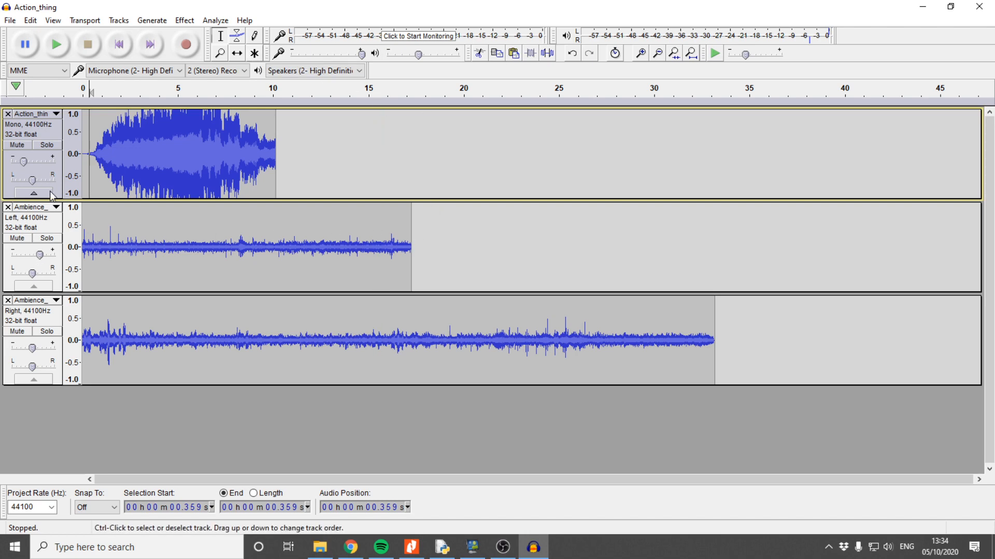
pyautogui.moveTo(530, 519)
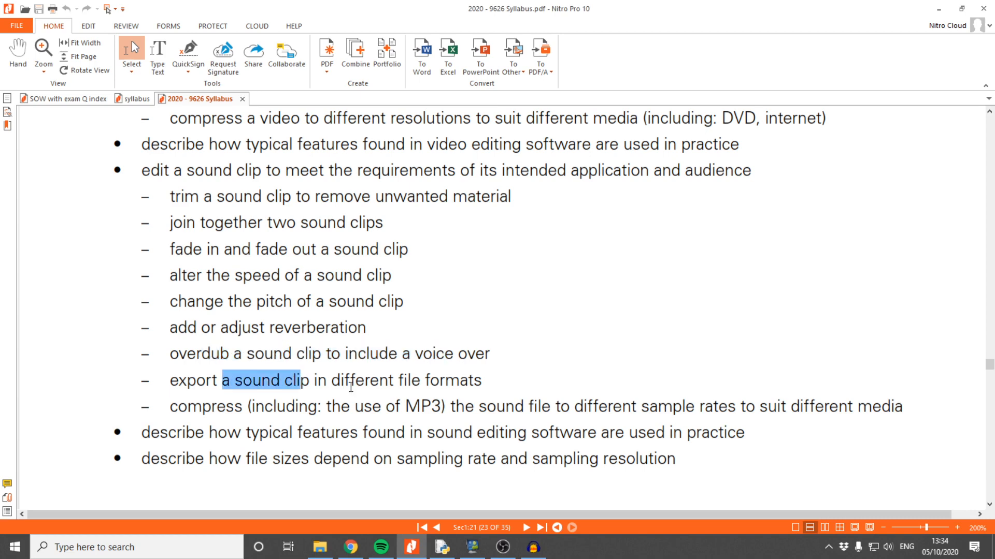
pyautogui.click(533, 547)
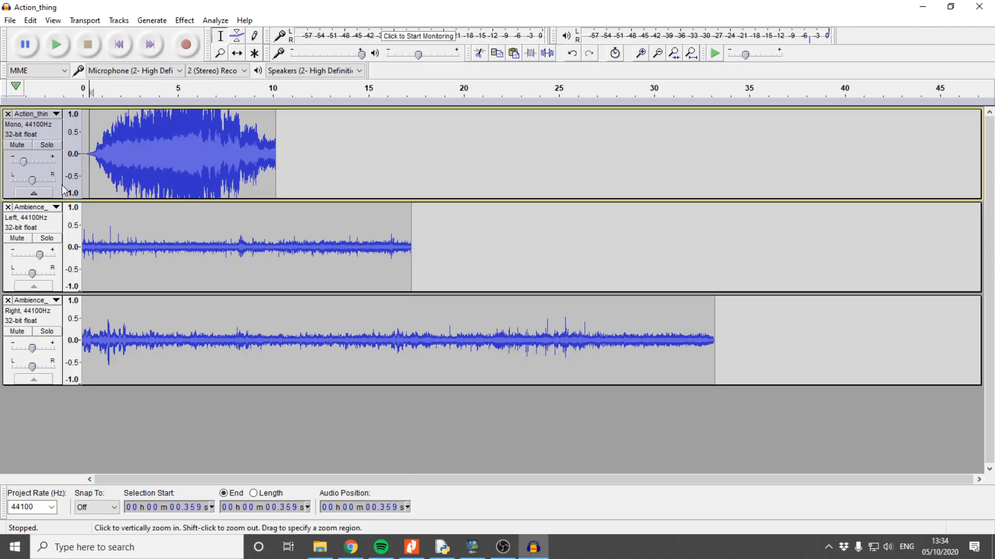
# - Start Export Audio and choose MP3 Files as the format
pyautogui.click(9, 20)
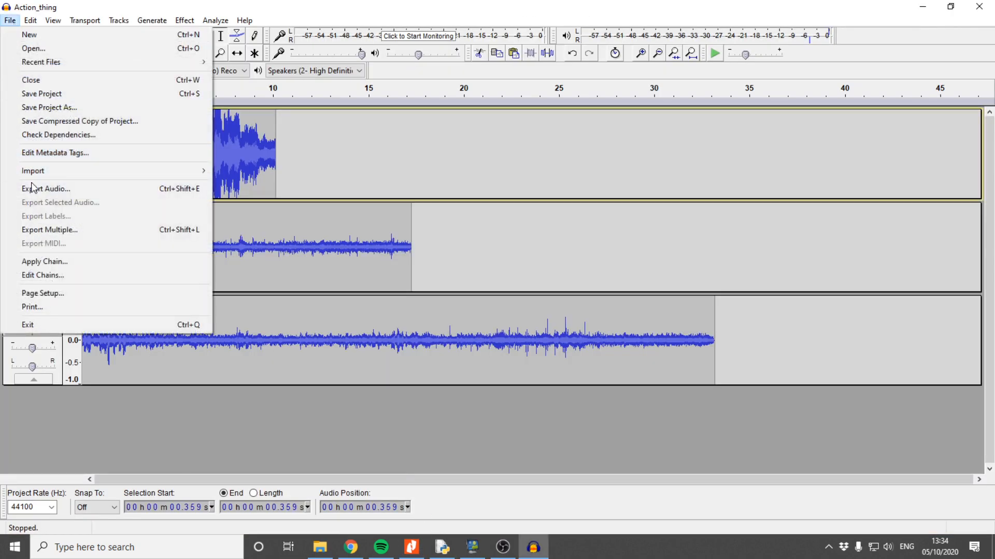
pyautogui.click(46, 188)
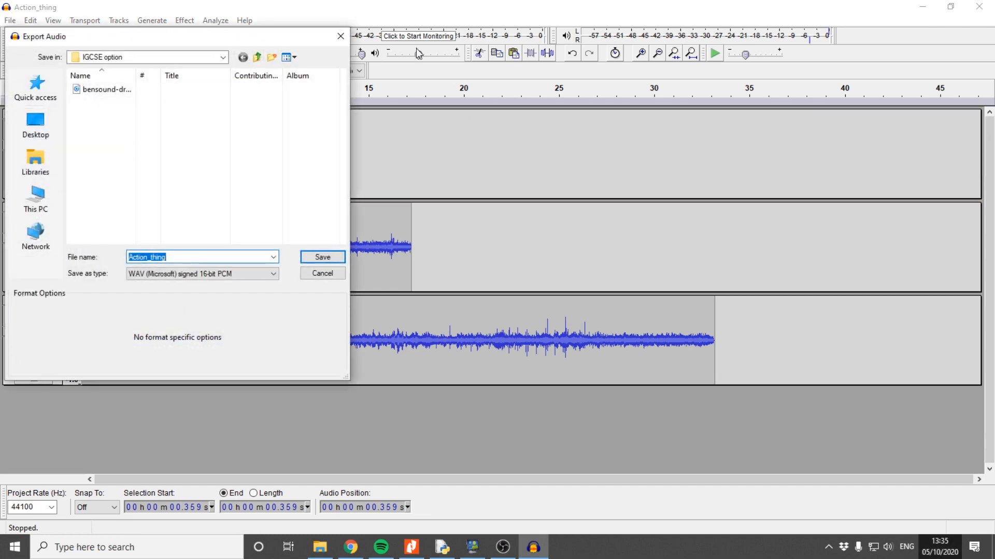
pyautogui.click(271, 274)
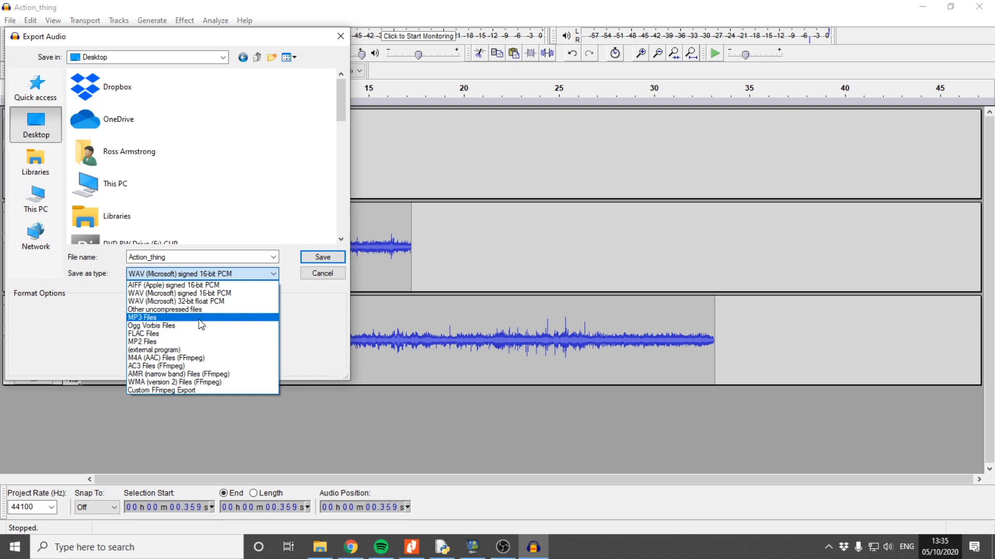
pyautogui.click(142, 318)
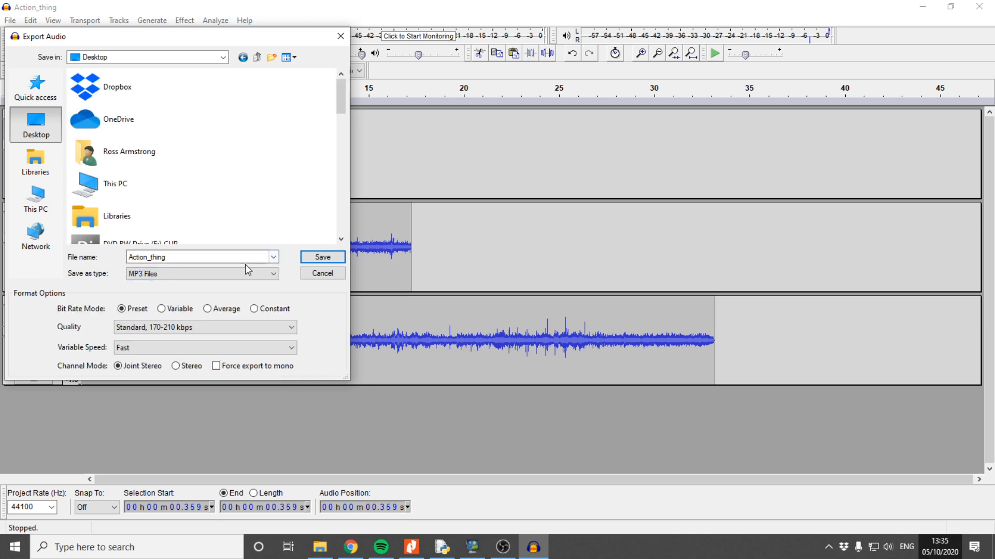
# - Name the export 'export1' on the Desktop and save, reaching the mix-down warning
pyautogui.tripleClick(200, 257)
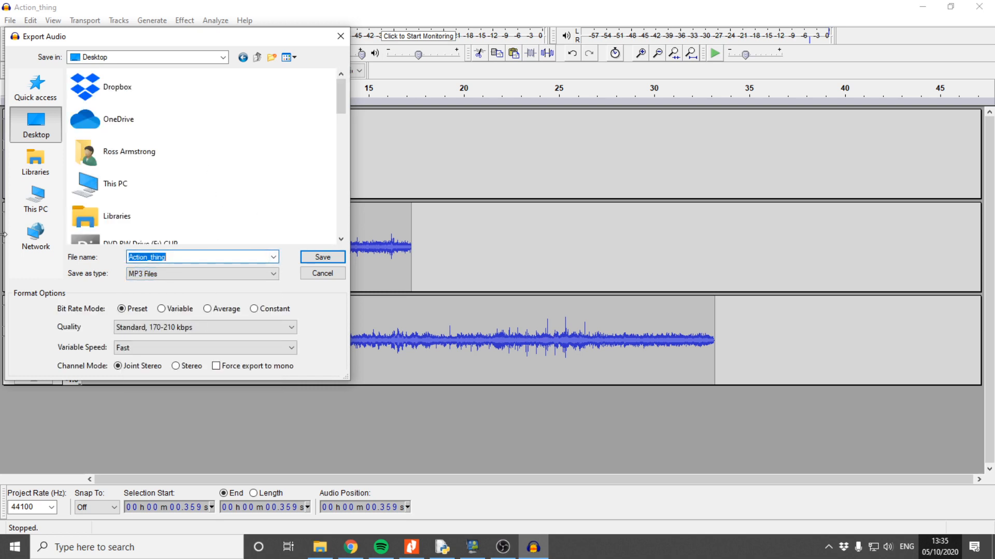
pyautogui.write('export1')
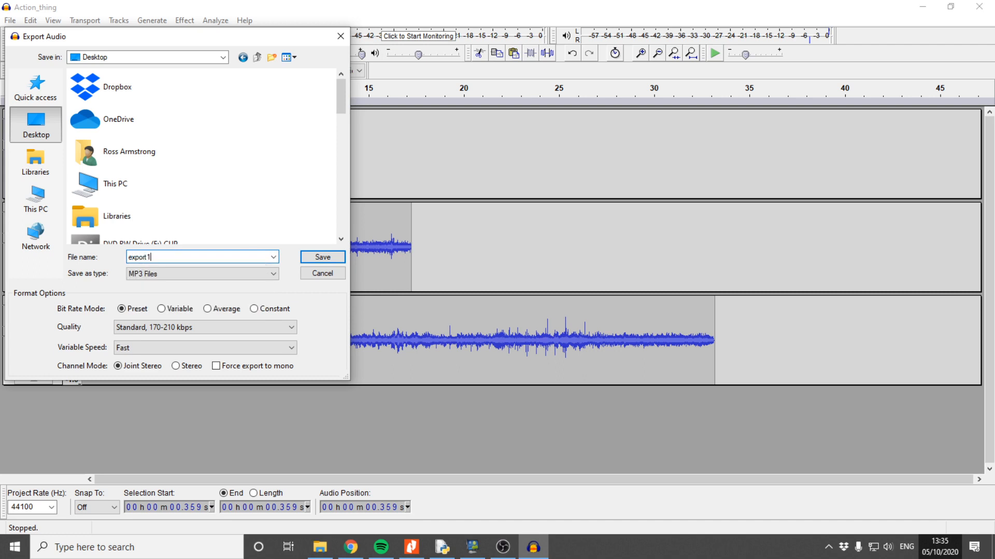
pyautogui.click(321, 256)
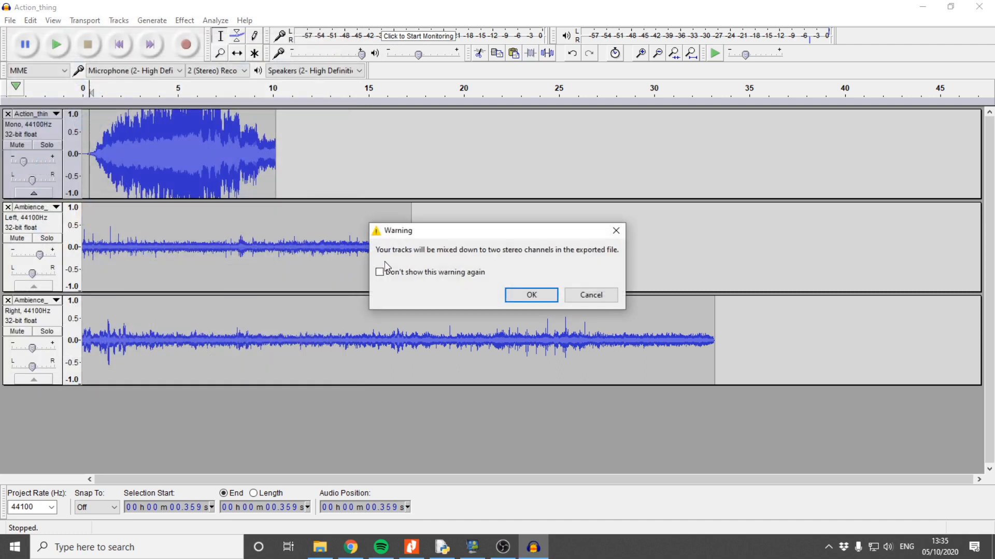
pyautogui.moveTo(618, 259)
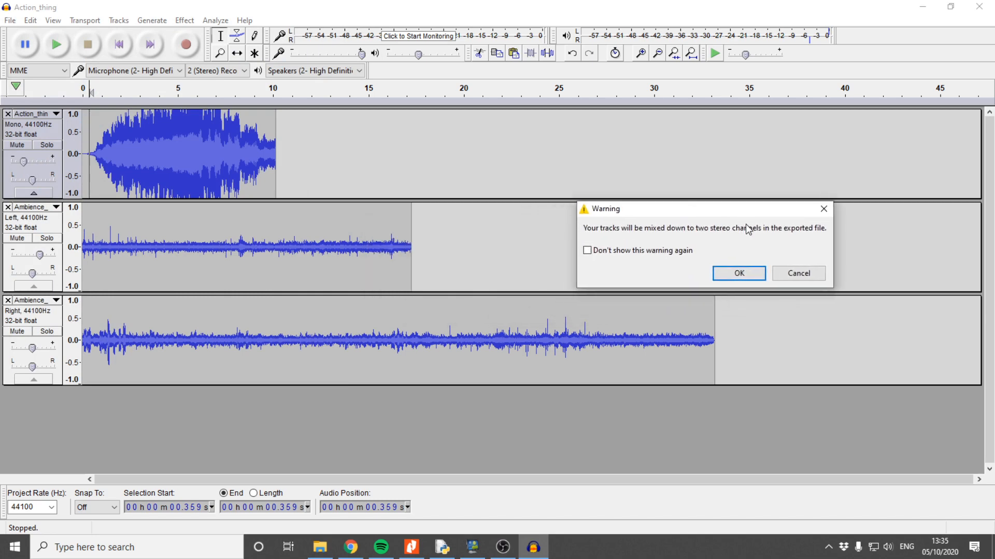
pyautogui.moveTo(29, 146)
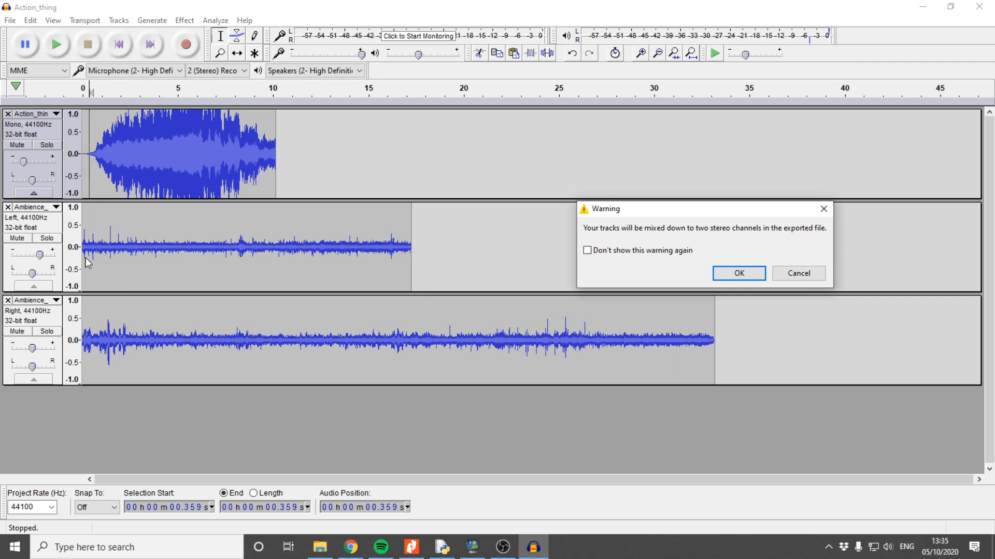
# - Accept the stereo mix-down, enter artist name 'Arm' and finish the export
pyautogui.click(737, 273)
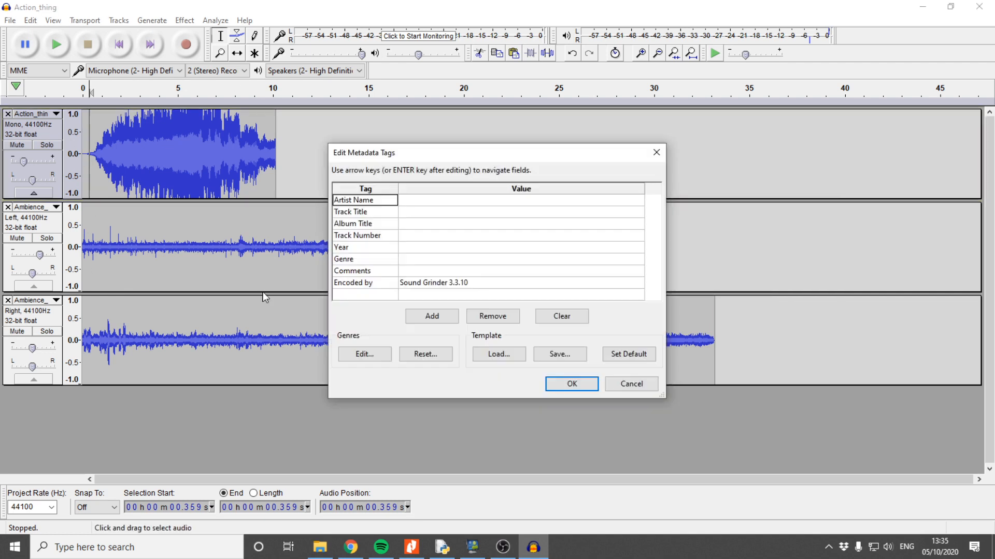
pyautogui.write('Arm')
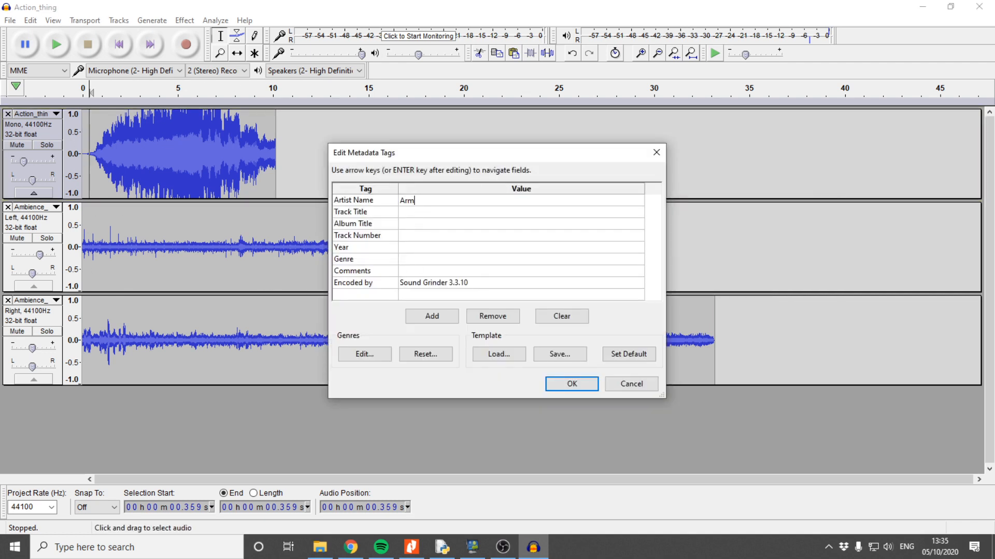
pyautogui.click(570, 383)
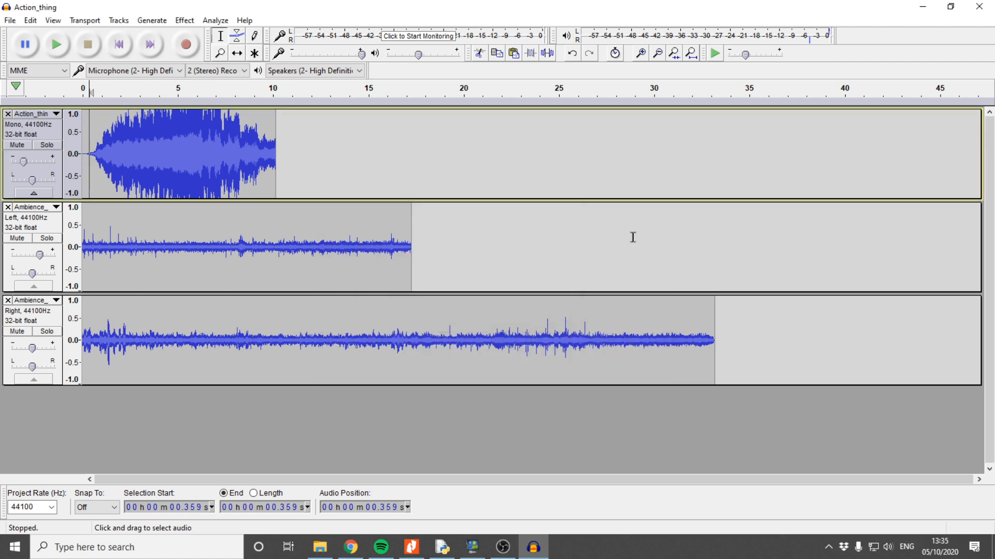
pyautogui.moveTo(767, 324)
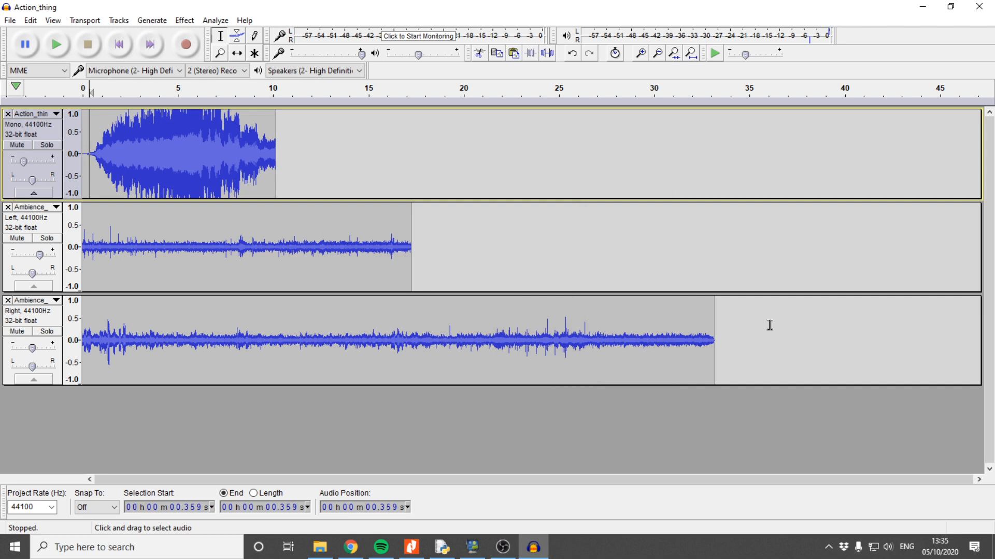
pyautogui.moveTo(761, 136)
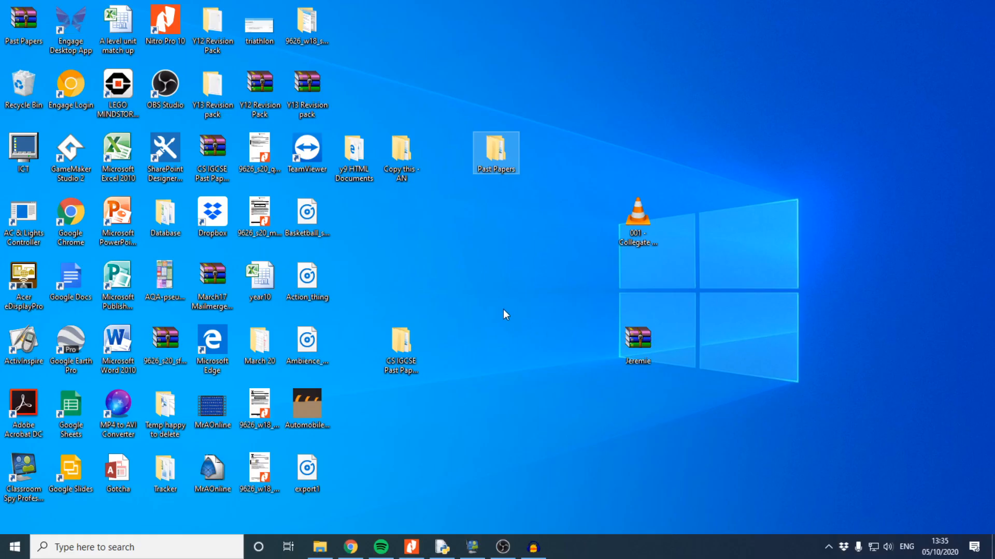
pyautogui.click(491, 262)
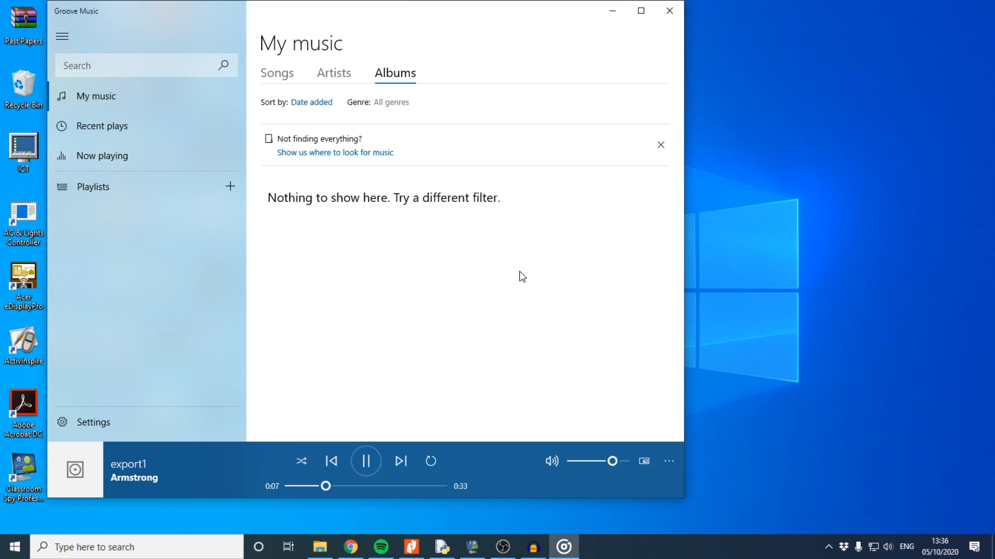
pyautogui.moveTo(669, 11)
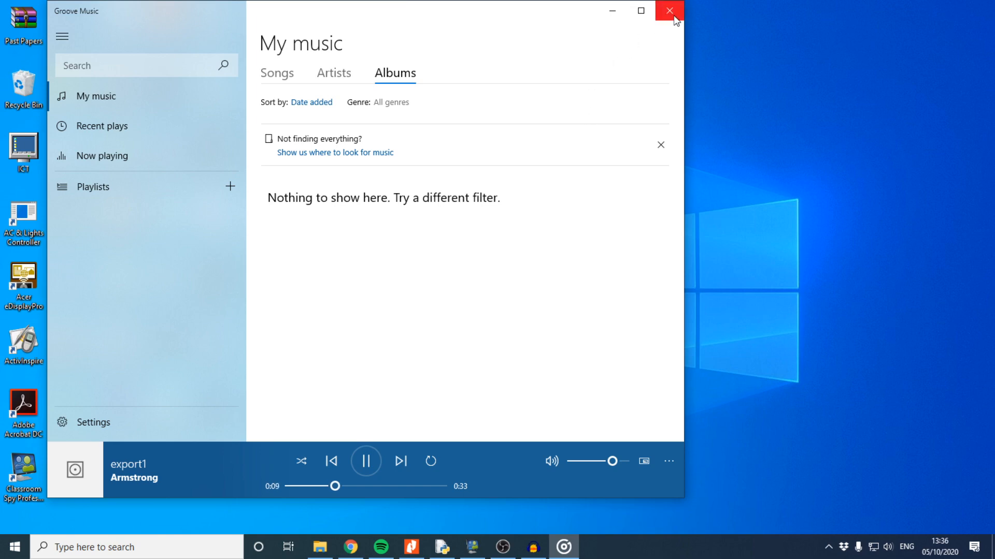
pyautogui.click(667, 10)
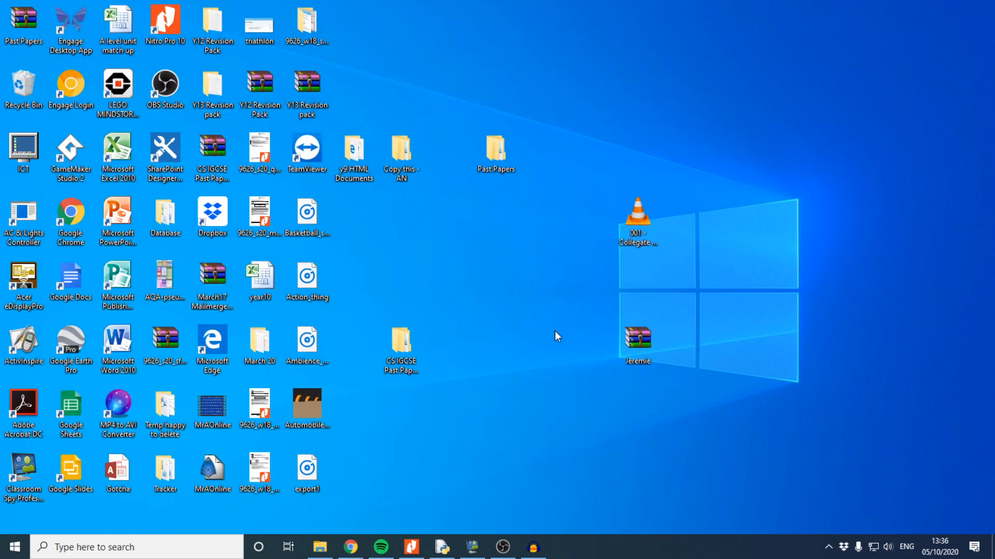
pyautogui.click(502, 547)
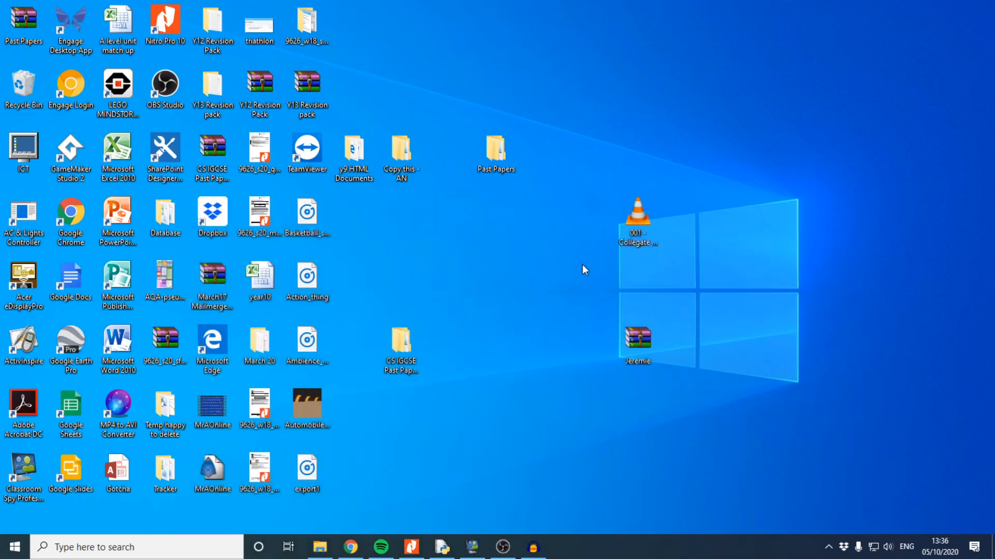
pyautogui.moveTo(577, 273)
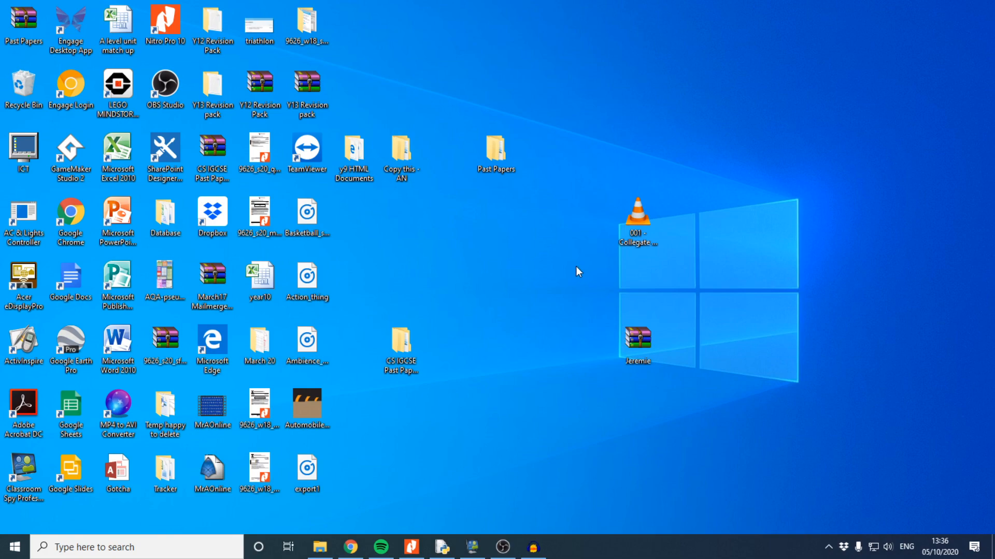
pyautogui.moveTo(342, 495)
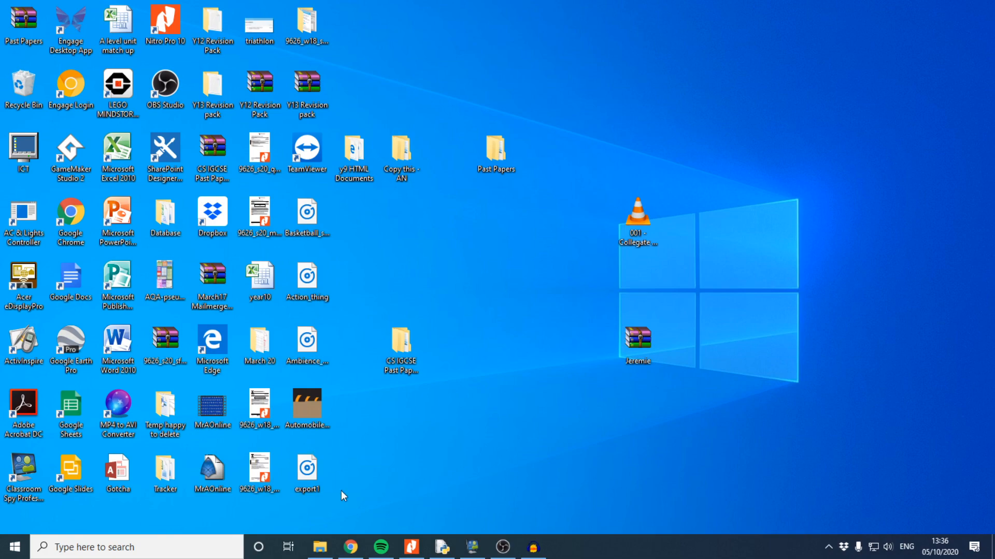
# - Browse from ks5 into 9626 IT > 4-Past Papers > 2020 and open the 9626_s20_qp_02 paper
pyautogui.click(320, 547)
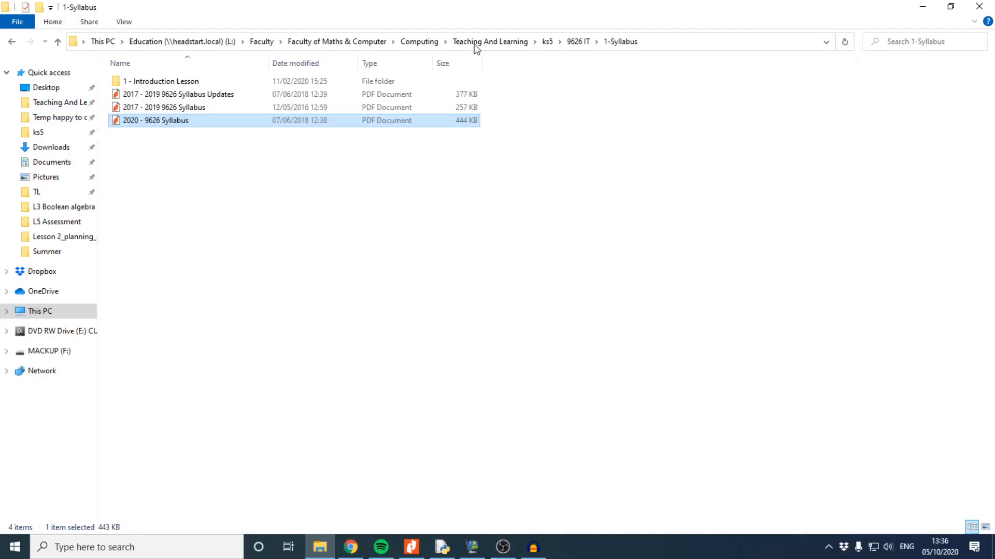
pyautogui.click(547, 41)
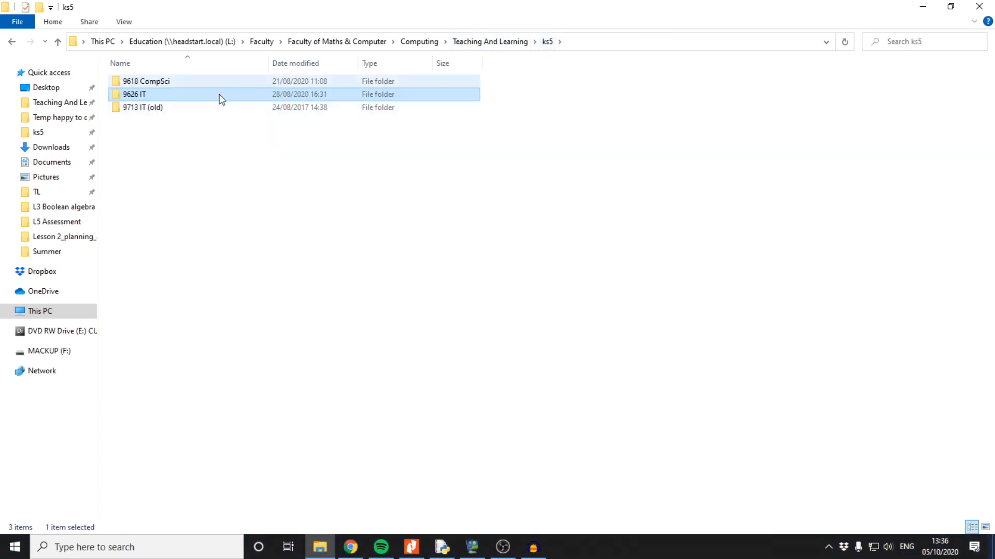
pyautogui.doubleClick(134, 95)
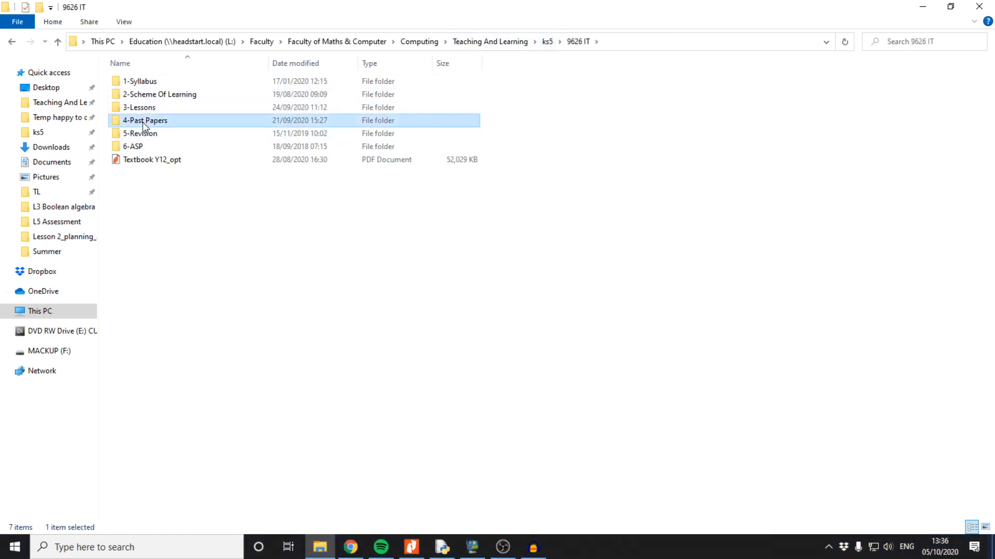
pyautogui.doubleClick(145, 120)
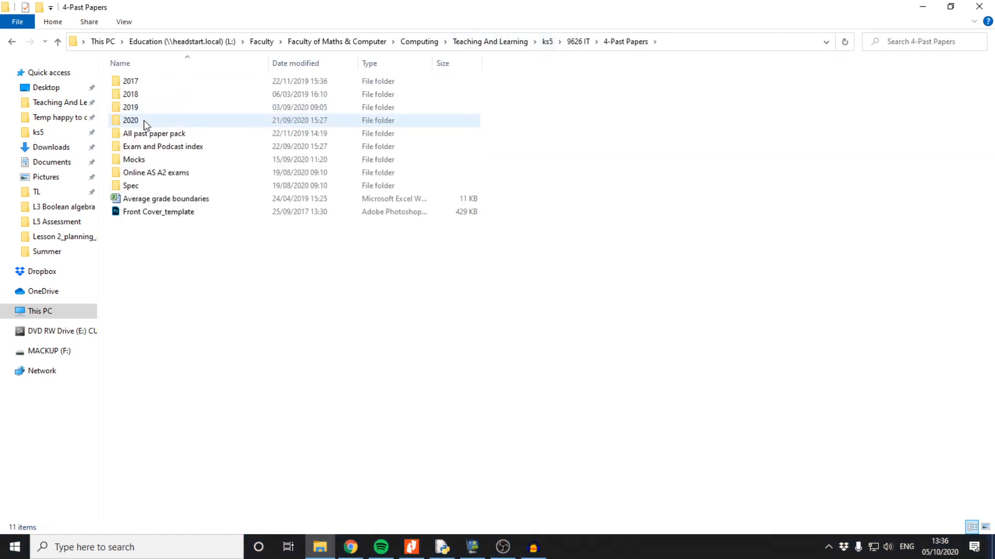
pyautogui.doubleClick(131, 120)
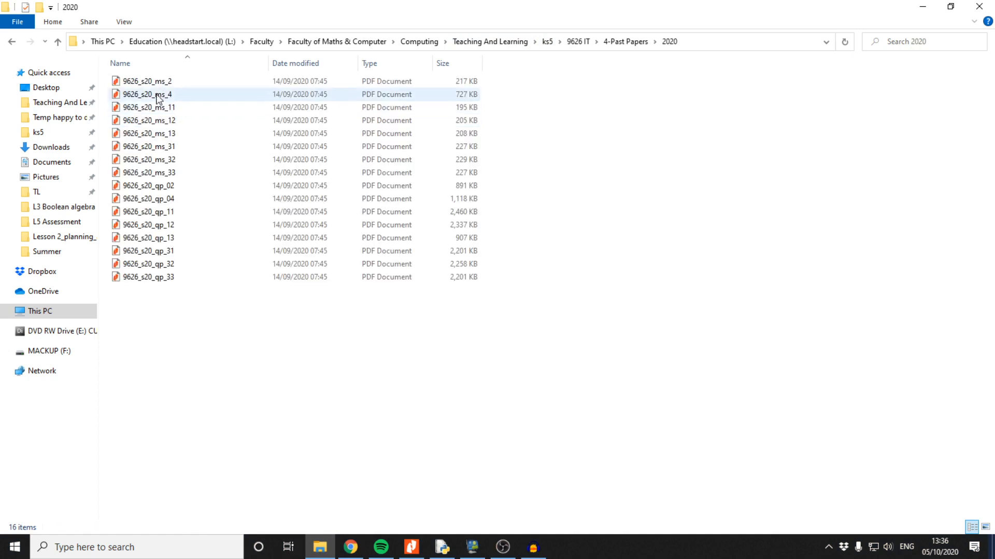
pyautogui.doubleClick(149, 186)
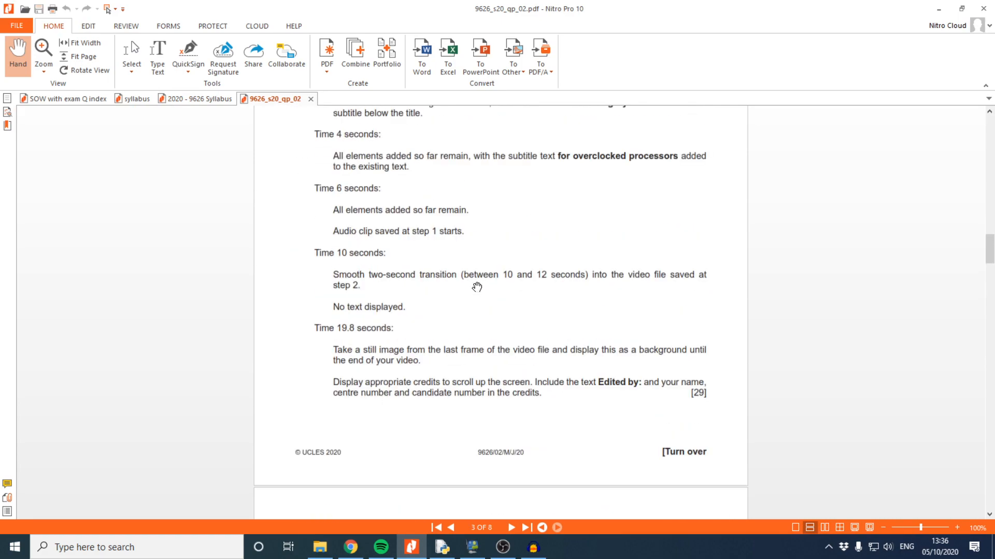
# - Scroll the PDF up to page 2 so question 1's audio-editing task is in view
pyautogui.scroll(3)
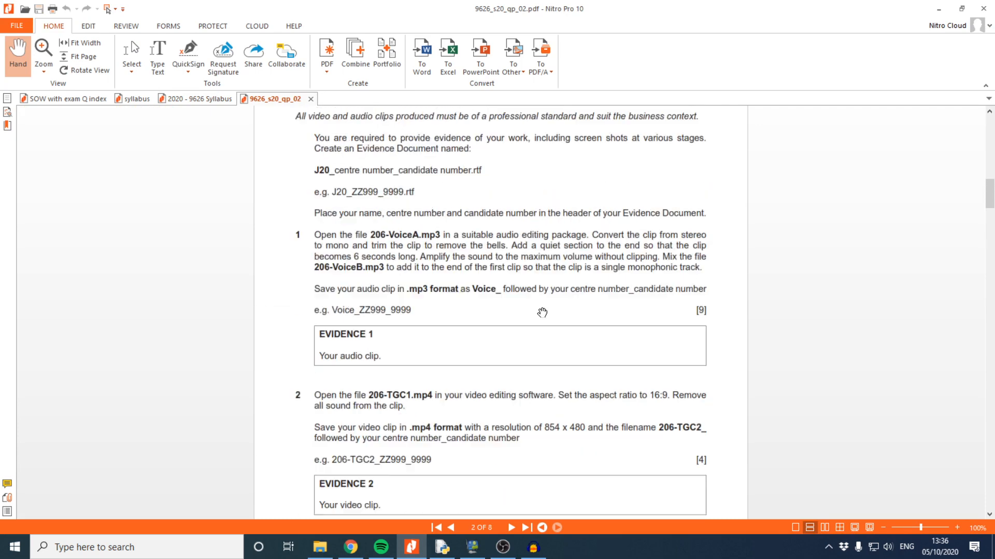
pyautogui.moveTo(565, 163)
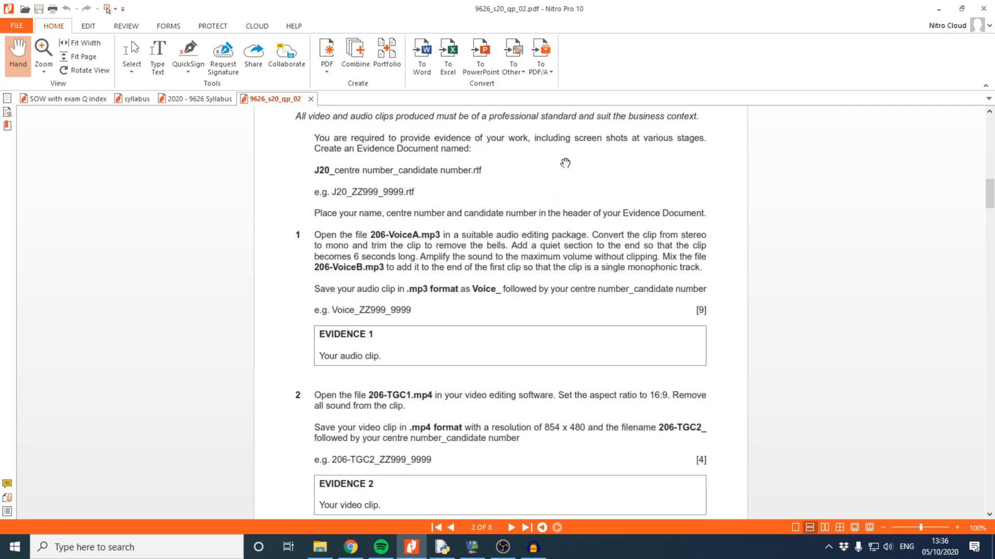
pyautogui.moveTo(378, 168)
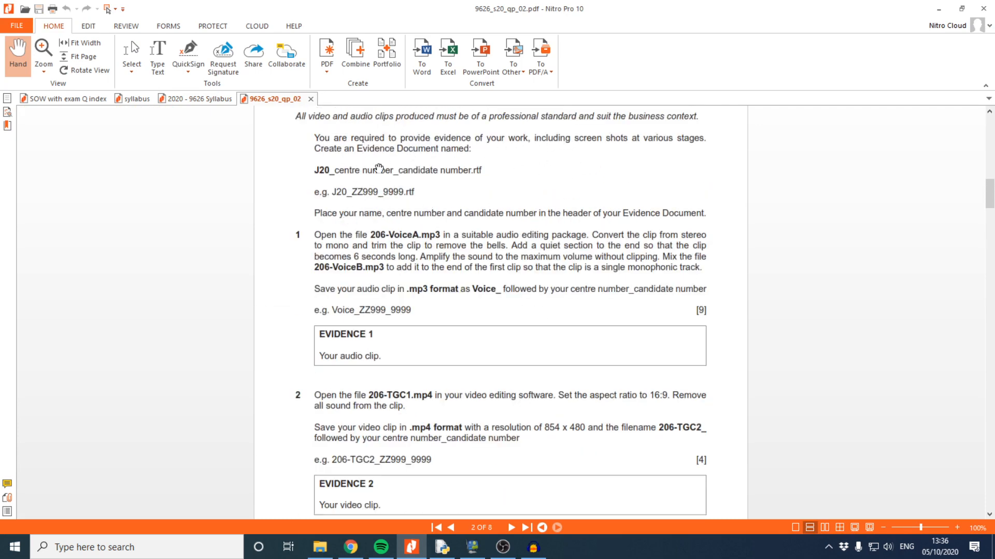
pyautogui.moveTo(452, 248)
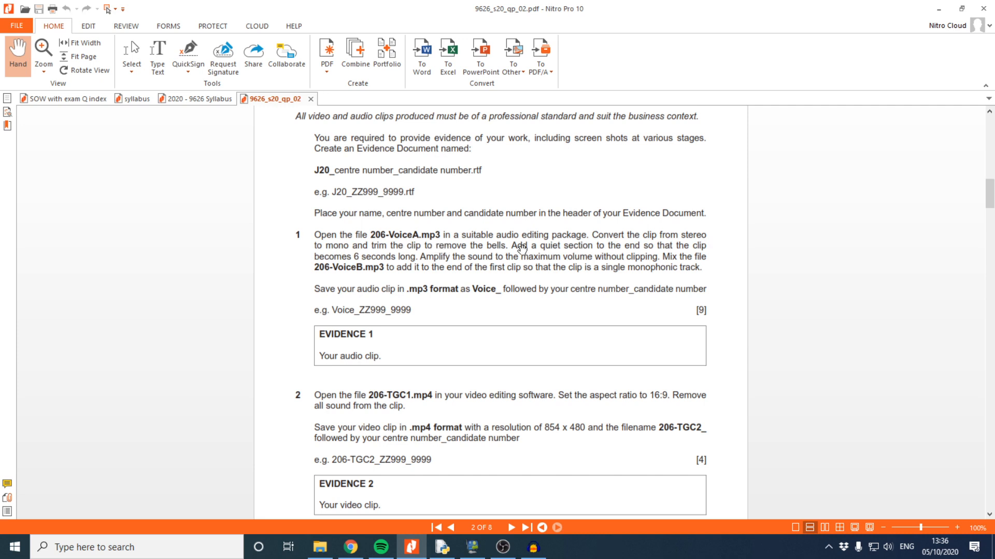
pyautogui.moveTo(660, 235)
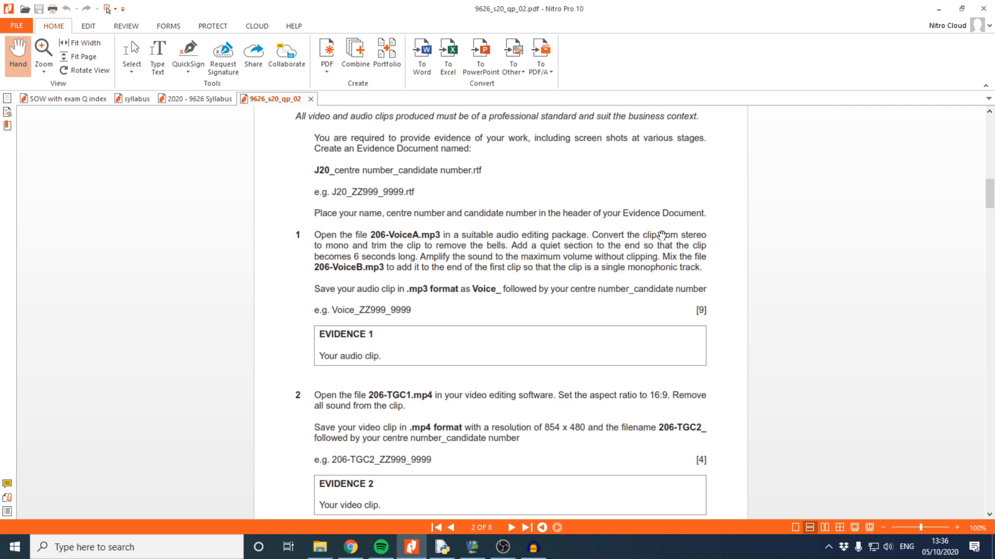
pyautogui.moveTo(546, 247)
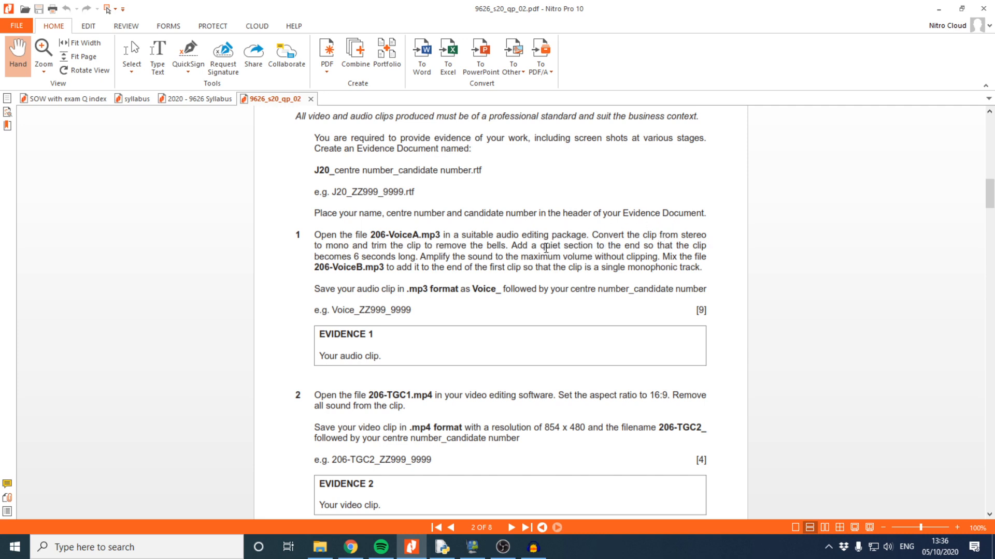
pyautogui.moveTo(401, 265)
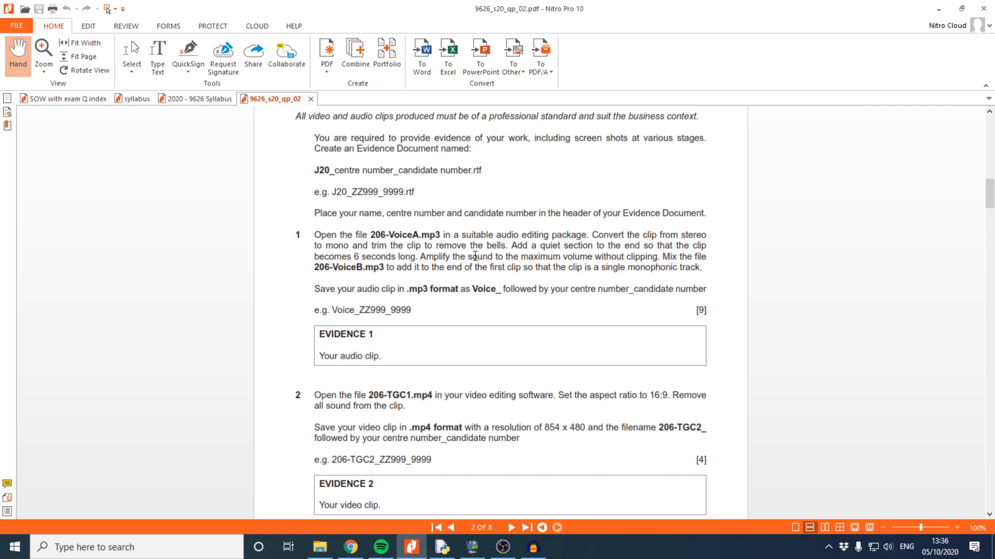
pyautogui.moveTo(620, 257)
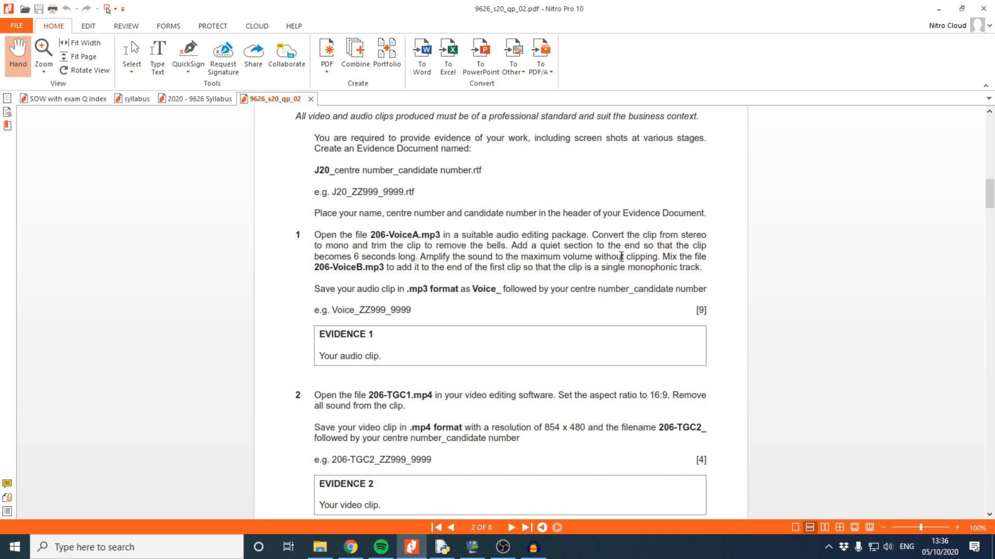
pyautogui.moveTo(549, 383)
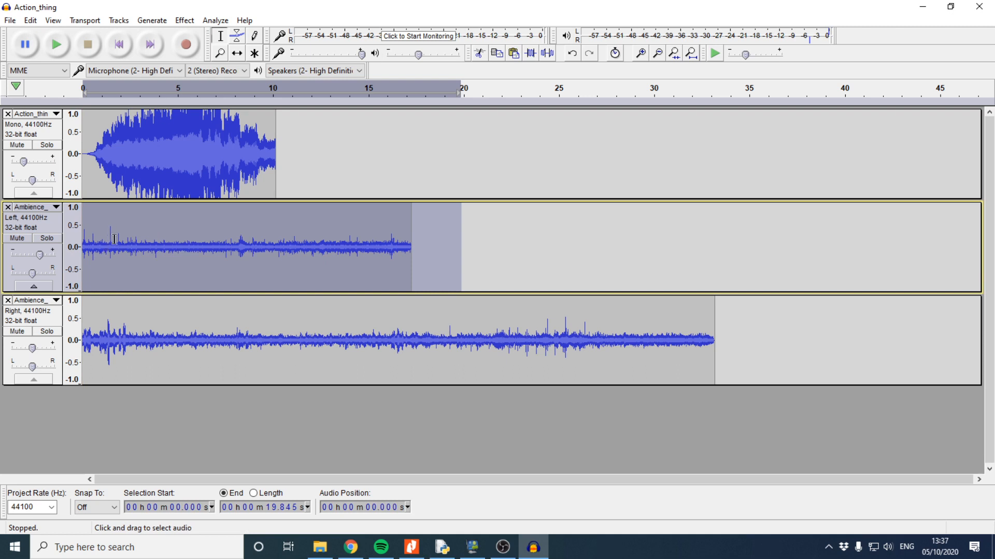
pyautogui.click(377, 244)
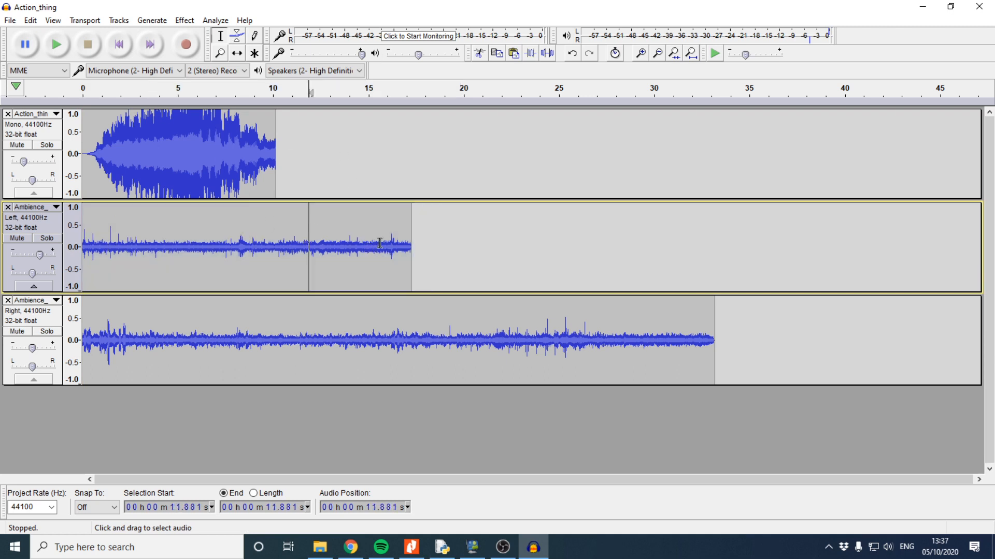
pyautogui.moveTo(379, 217)
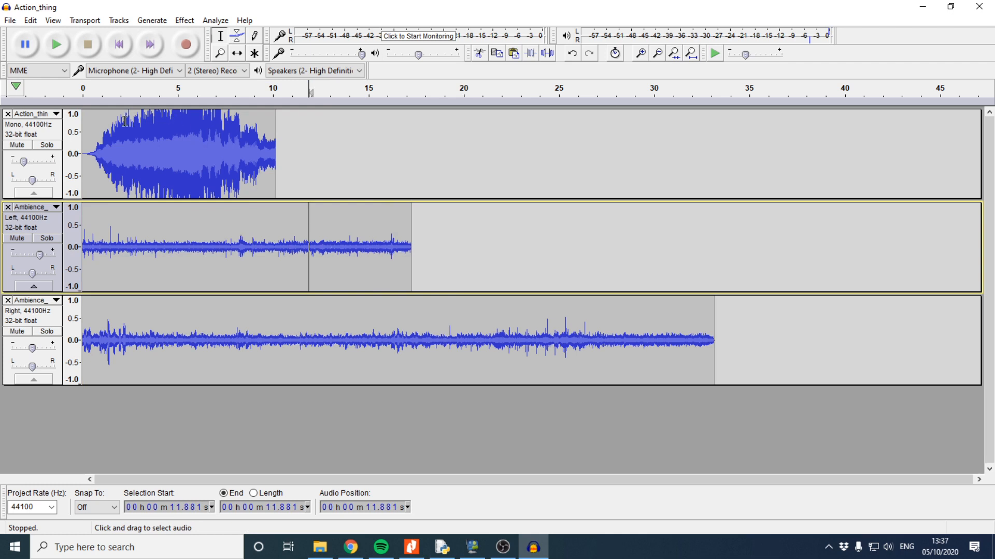
pyautogui.moveTo(174, 186)
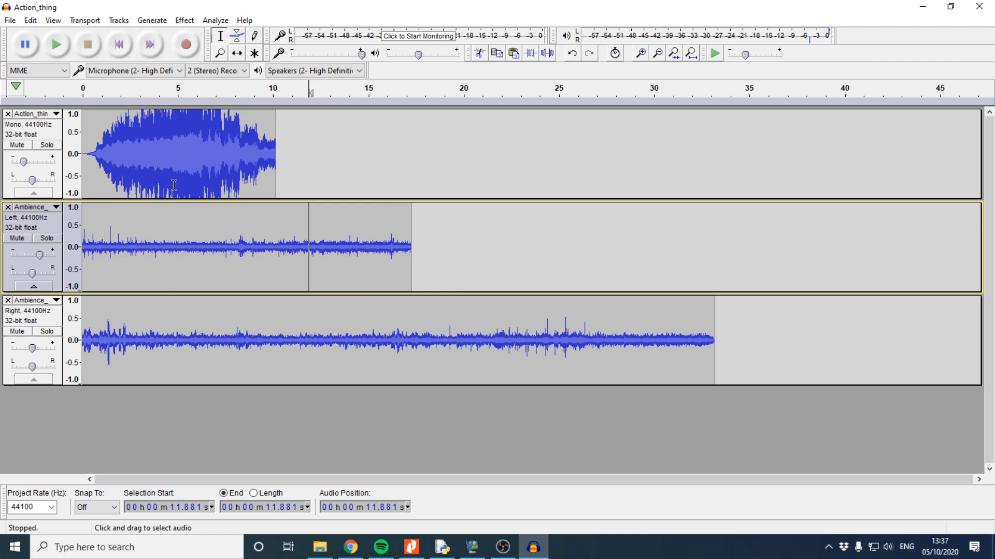
pyautogui.moveTo(212, 130)
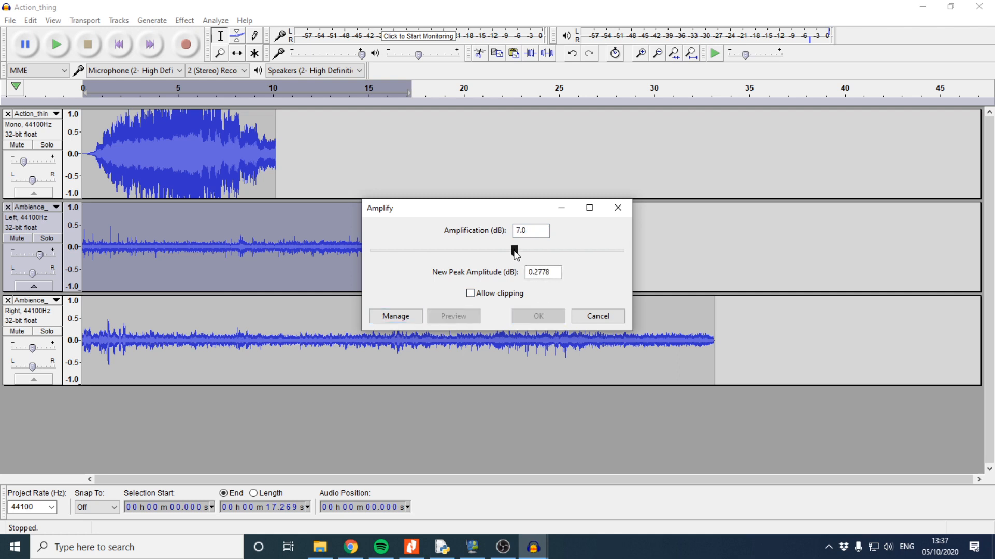
# - Apply a 7.0 dB amplification with Allow clipping ticked to the ambience clip
pyautogui.click(470, 293)
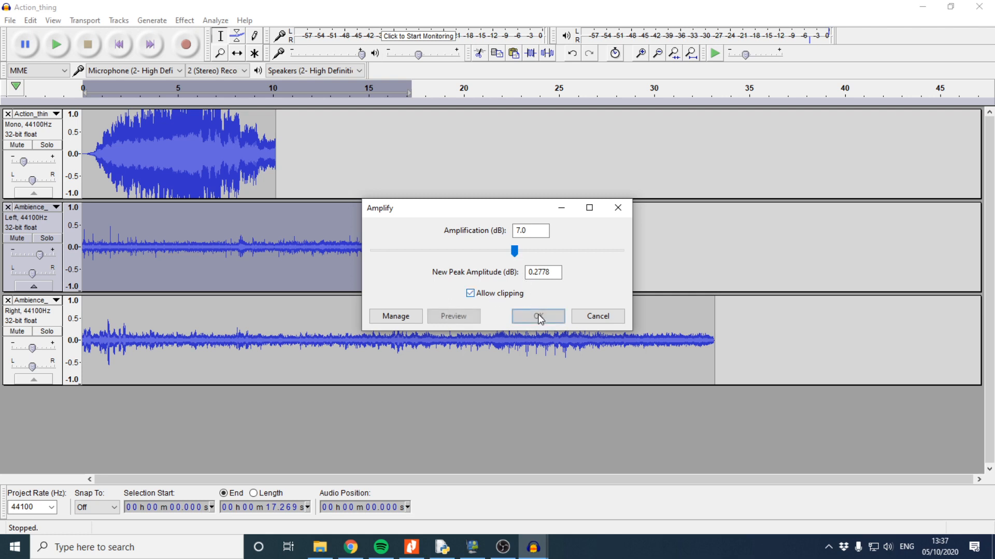
pyautogui.click(537, 316)
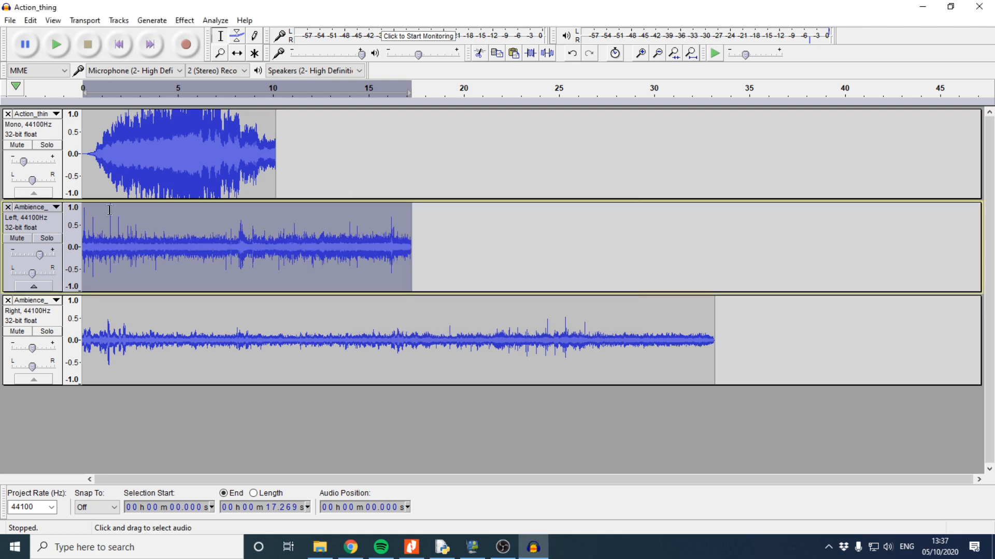
pyautogui.moveTo(113, 216)
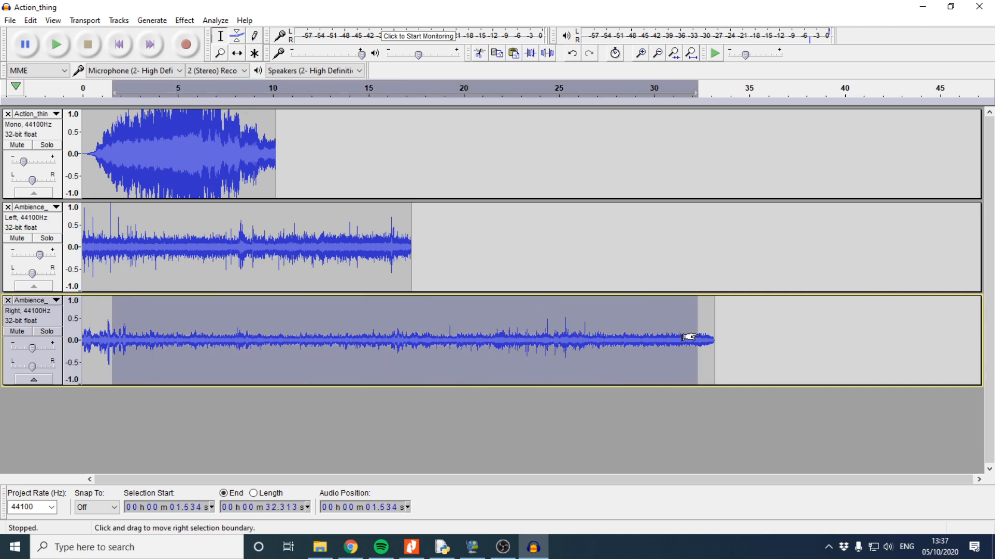
pyautogui.moveTo(295, 263)
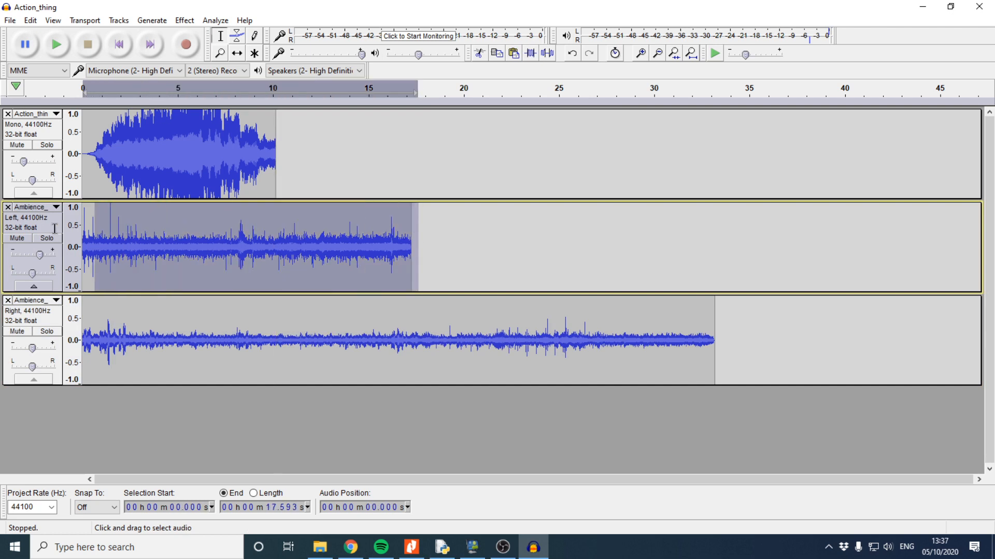
pyautogui.moveTo(35, 234)
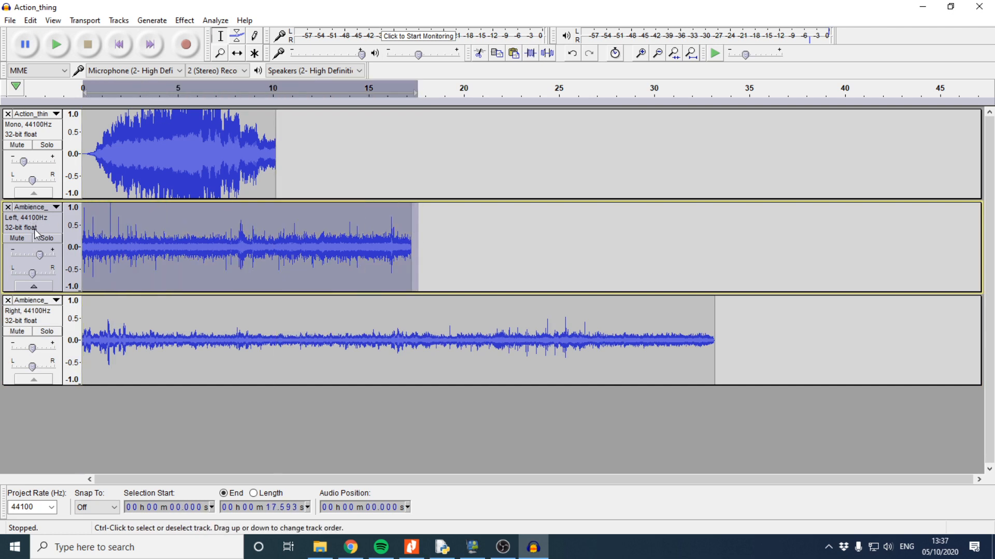
pyautogui.moveTo(144, 243)
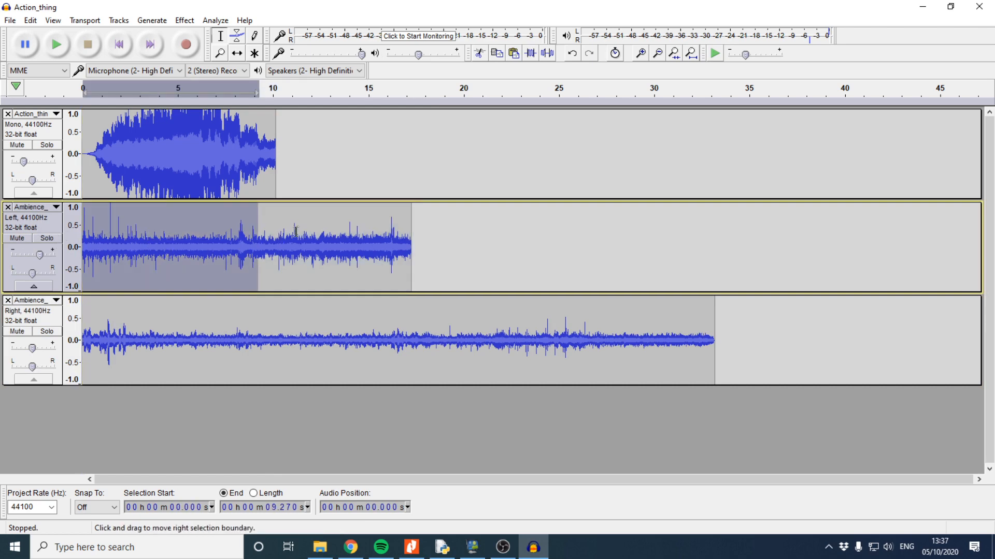
# - Amplify the middle ambience clip to a new peak amplitude of 0.0 dB, applying it twice
pyautogui.click(184, 20)
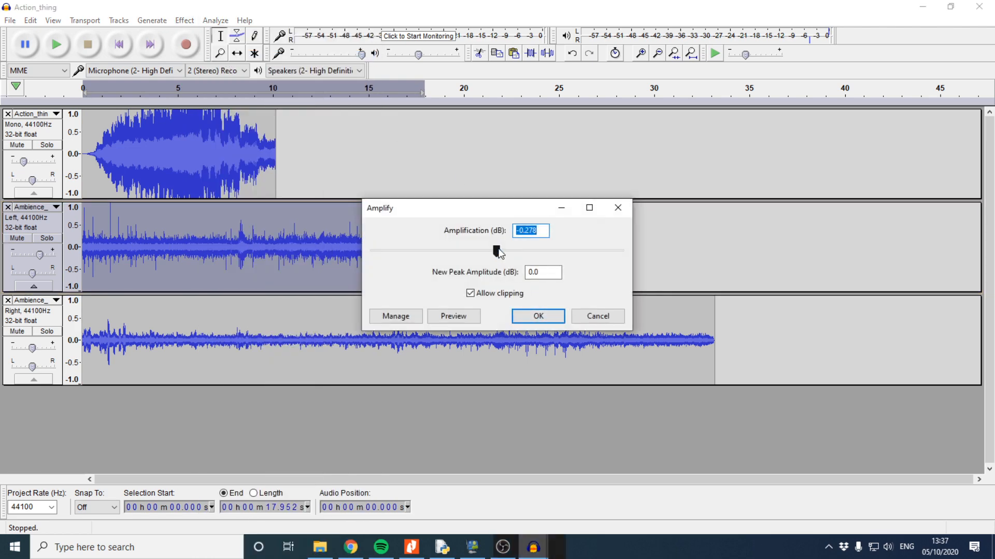
pyautogui.click(537, 316)
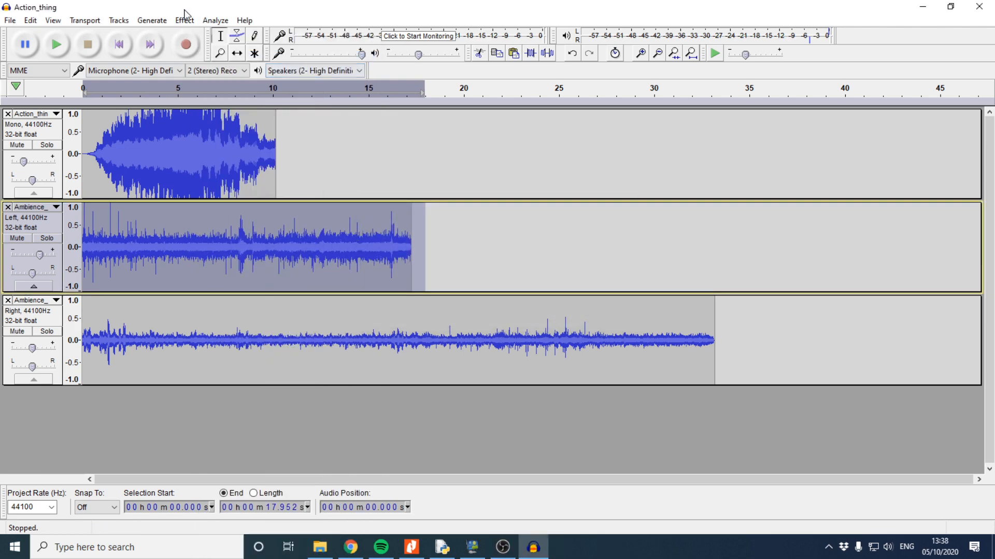
pyautogui.click(185, 21)
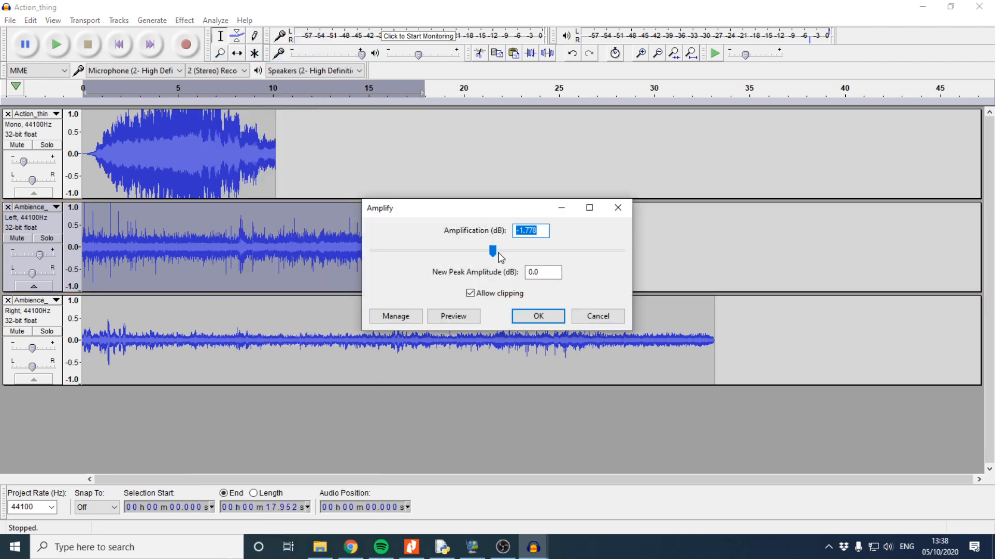
pyautogui.click(536, 316)
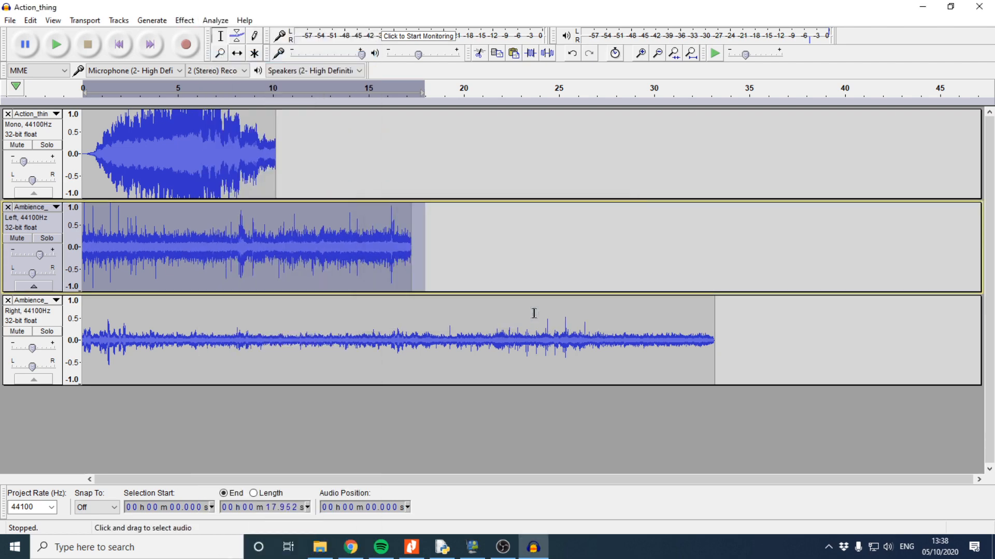
pyautogui.moveTo(98, 210)
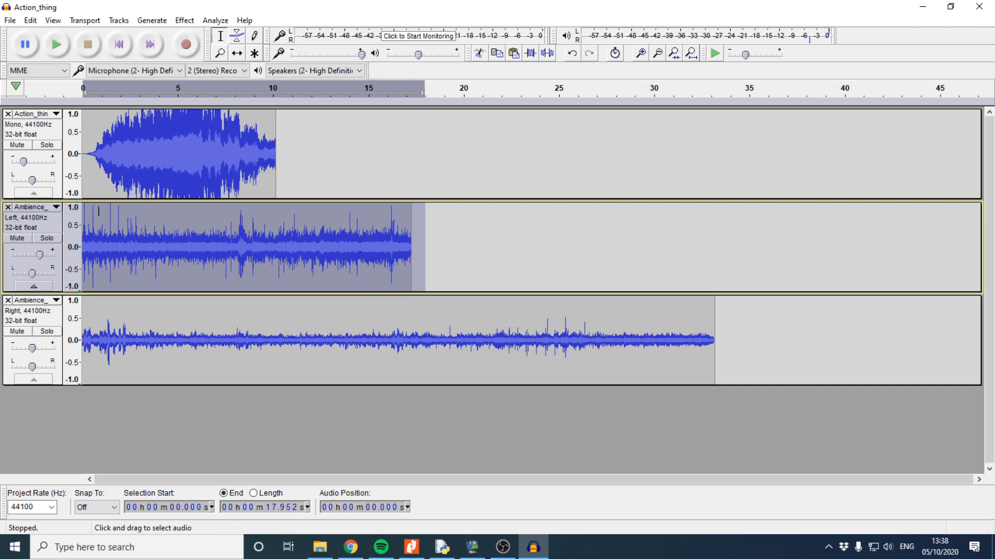
pyautogui.moveTo(397, 218)
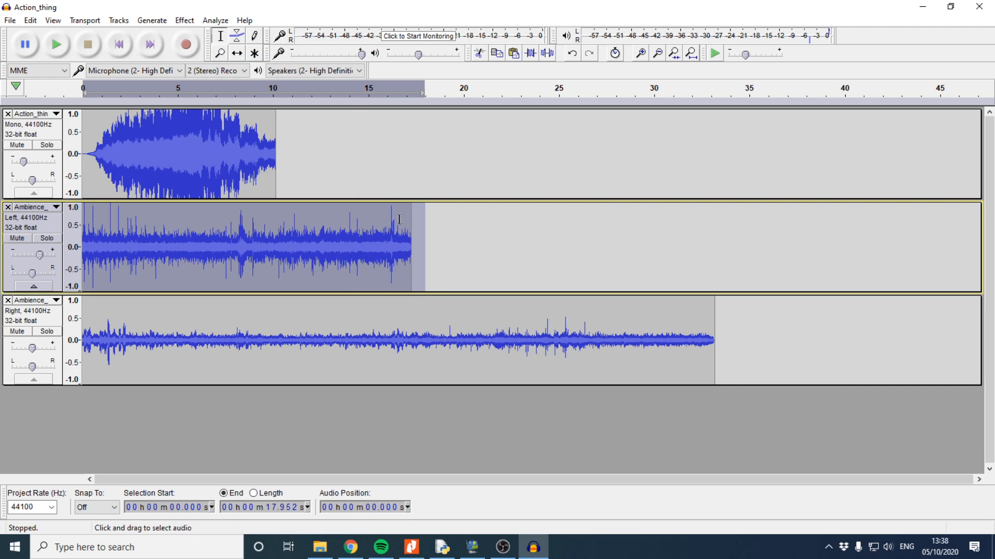
# - Reselect the clip and run the Amplify effect once more to push its peaks to full scale
pyautogui.click(302, 89)
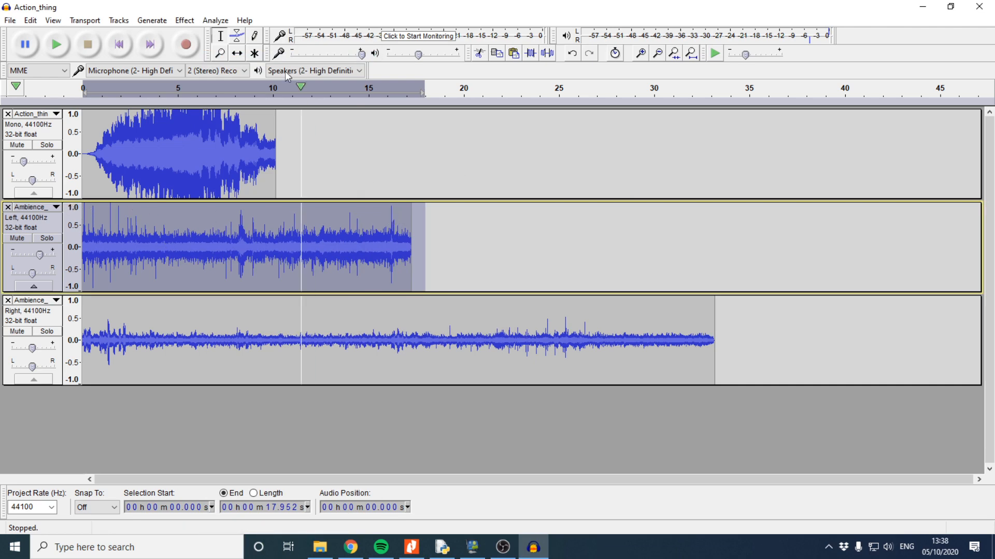
pyautogui.click(184, 19)
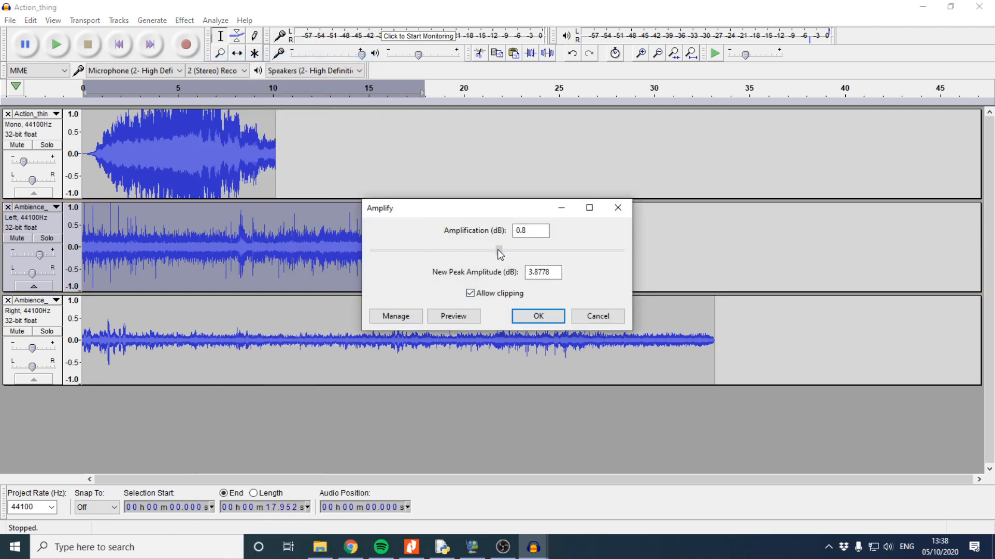
pyautogui.click(536, 316)
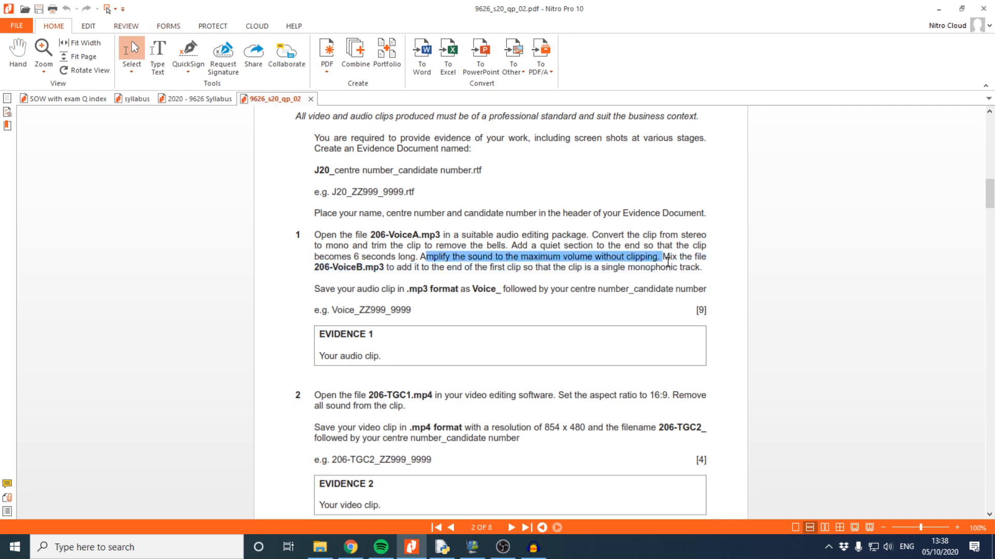
# - Reread the question 1 amplify and mixing sentences, highlighting the file name 206-VoiceA.mp3
pyautogui.click(514, 267)
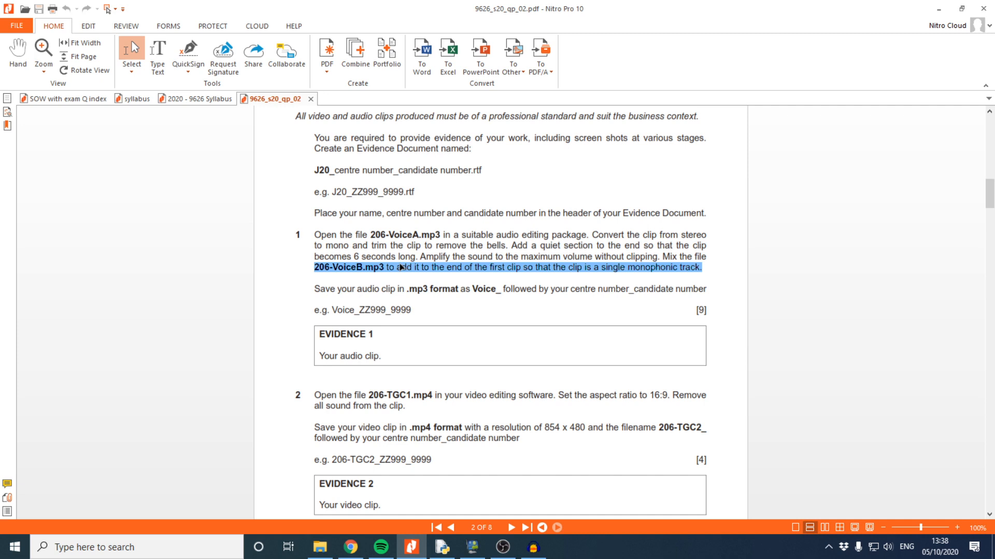
pyautogui.click(371, 267)
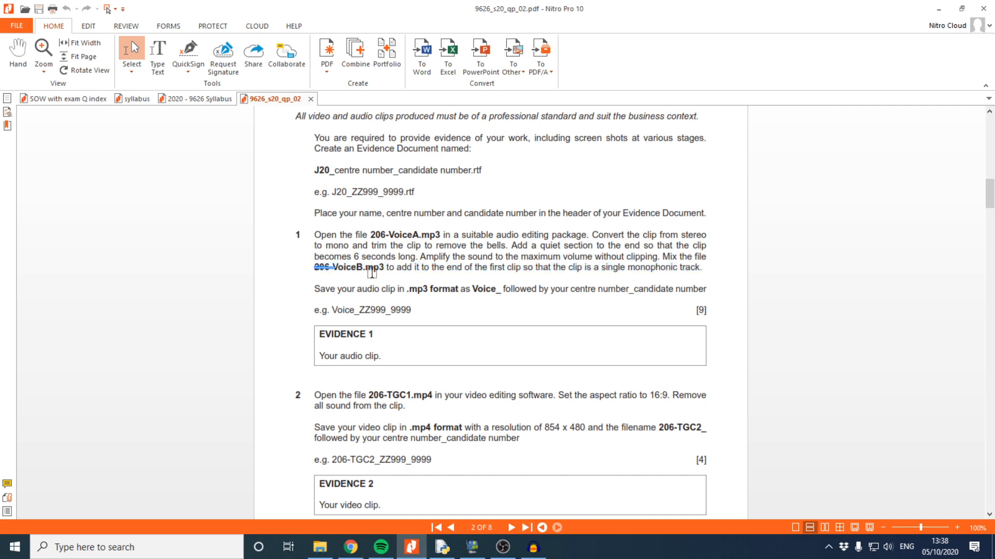
pyautogui.click(394, 267)
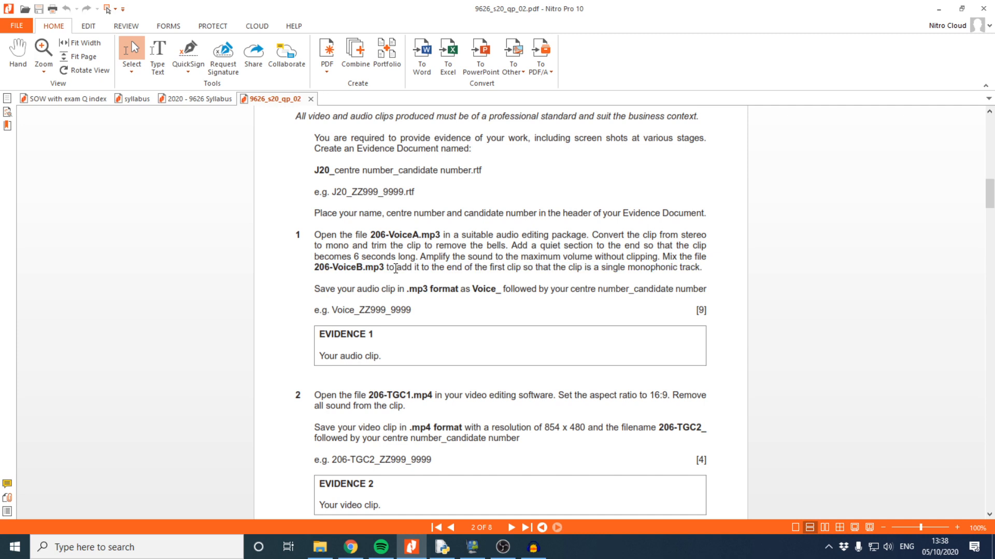
pyautogui.doubleClick(611, 268)
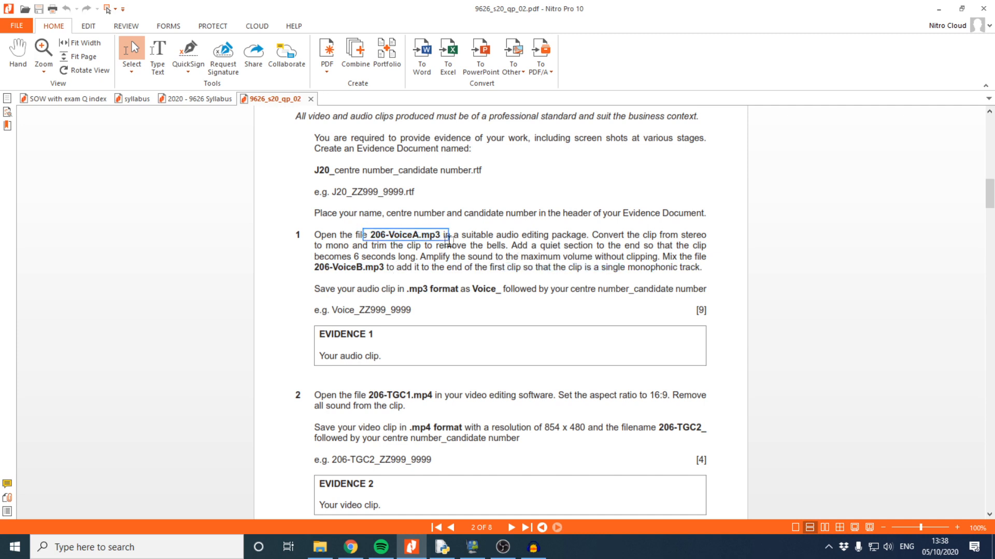
# - Scroll down to question 2 about the video clip, then return to Audacity
pyautogui.scroll(-3)
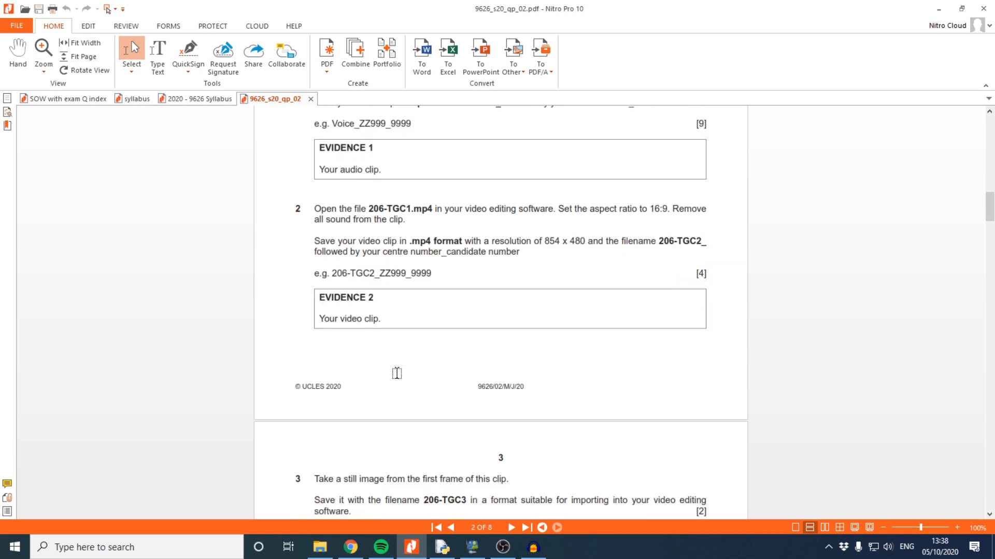
pyautogui.moveTo(443, 255)
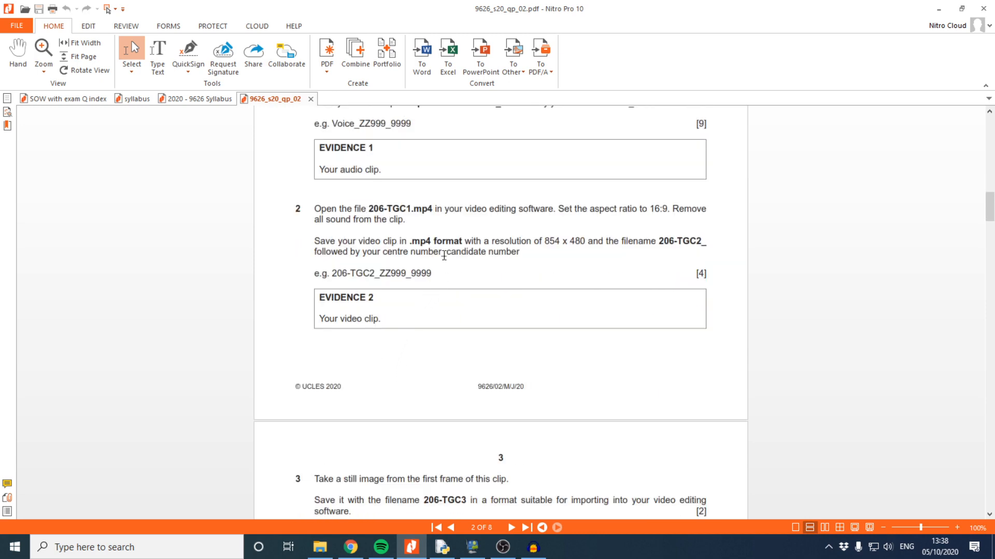
pyautogui.click(532, 547)
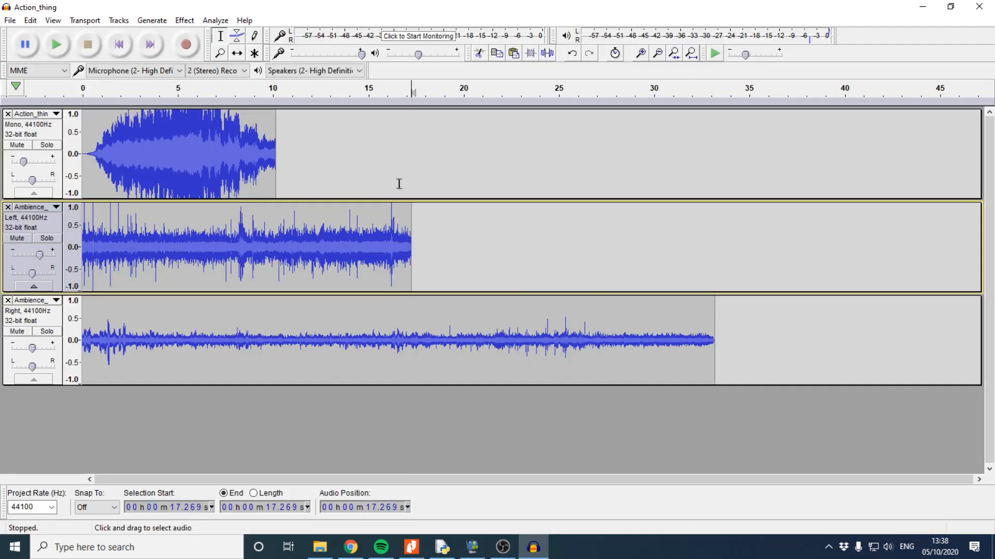
pyautogui.moveTo(414, 87)
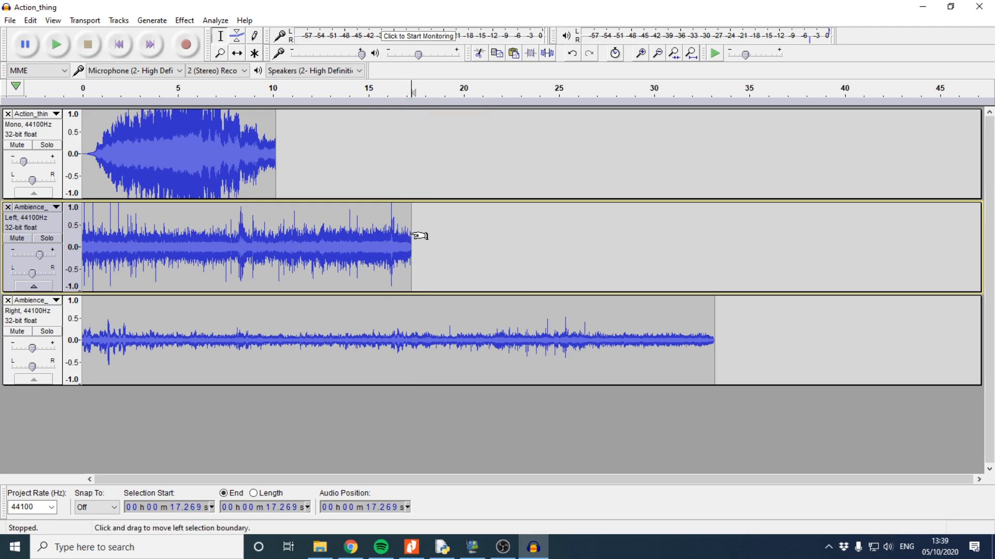
pyautogui.moveTo(523, 197)
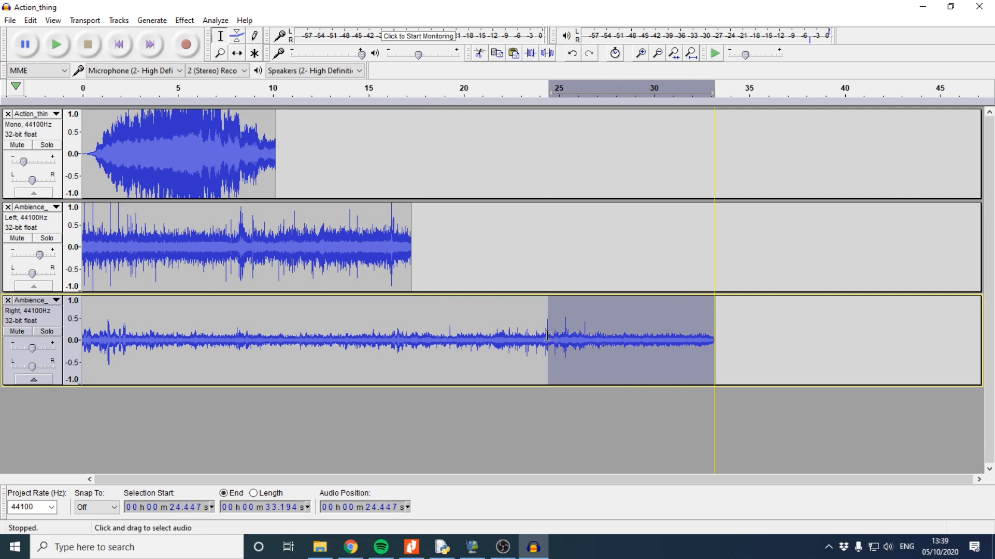
# - Mark the Right track at 25 seconds, play from about 22 s, and select its audio from 25 s onward
pyautogui.click(556, 338)
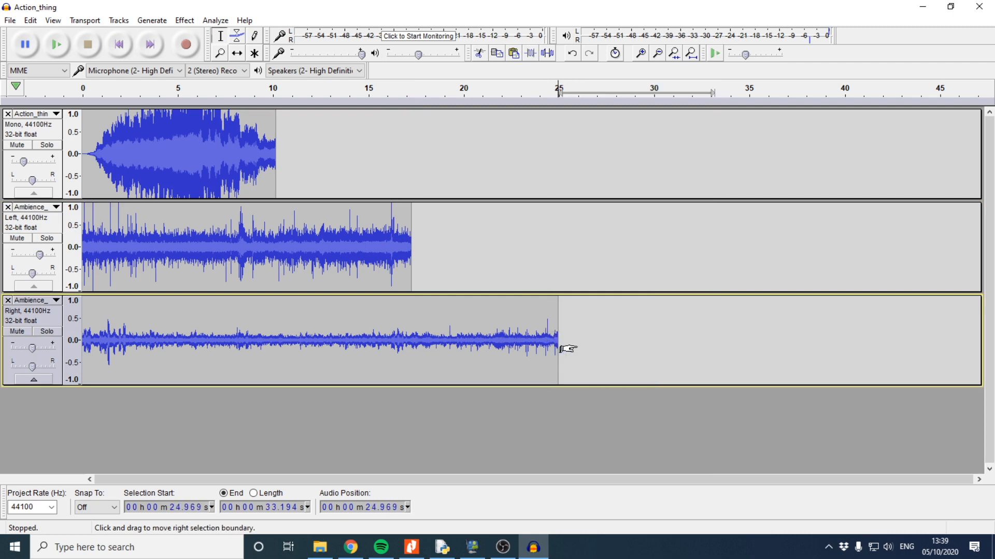
pyautogui.moveTo(527, 249)
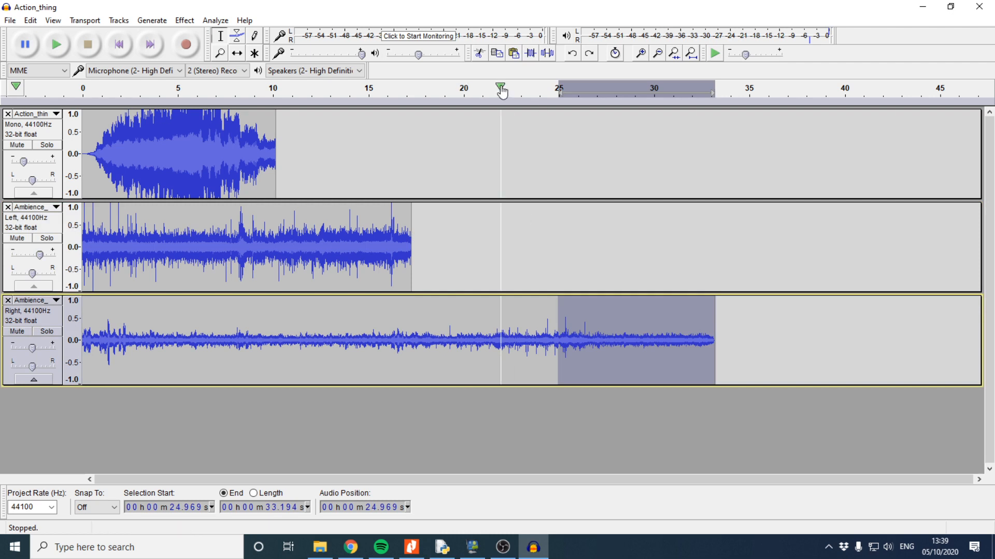
pyautogui.click(55, 44)
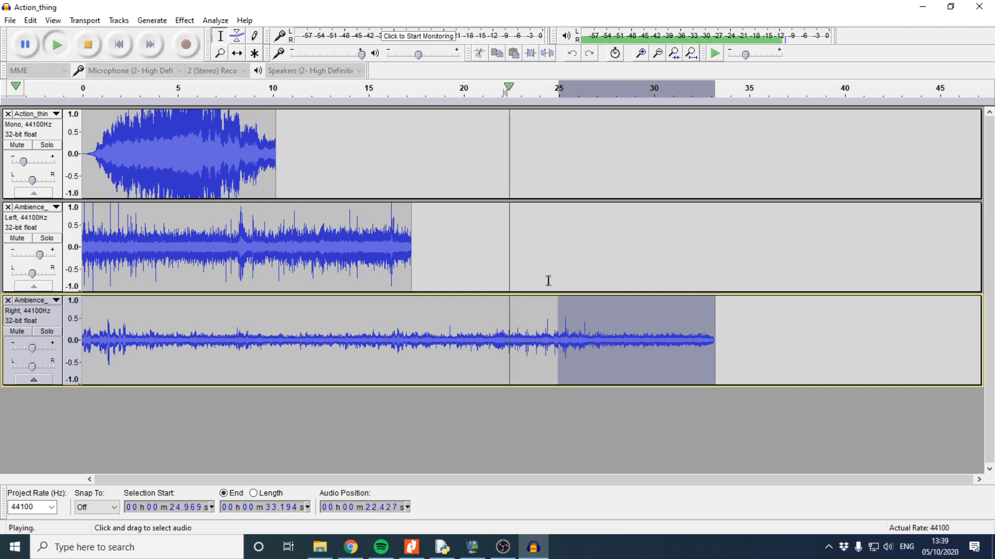
pyautogui.click(87, 45)
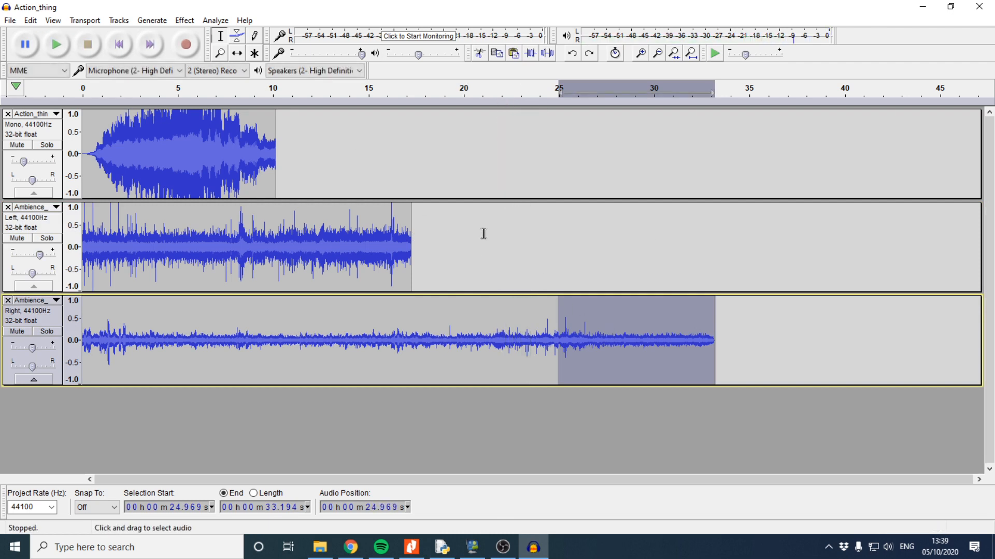
pyautogui.click(413, 246)
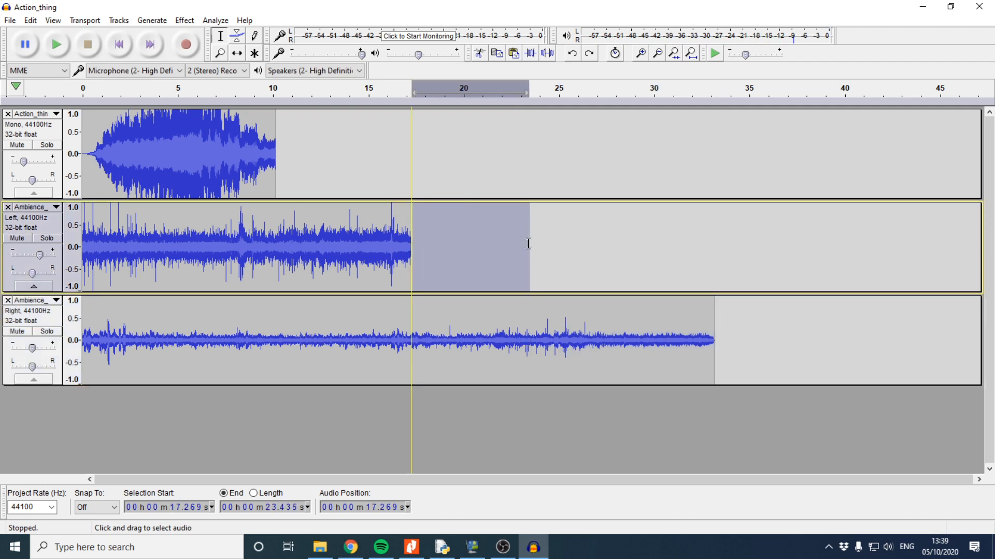
pyautogui.moveTo(721, 340)
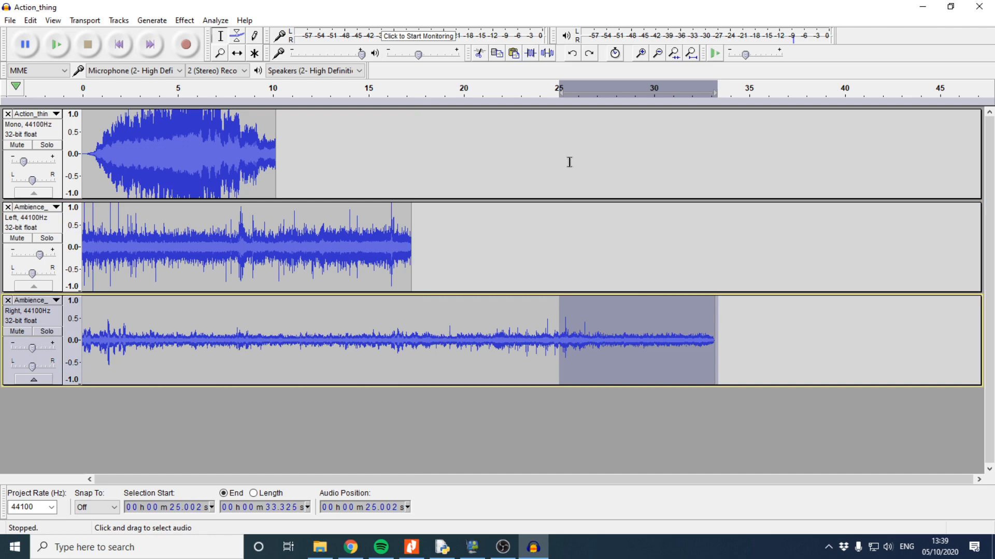
pyautogui.moveTo(565, 165)
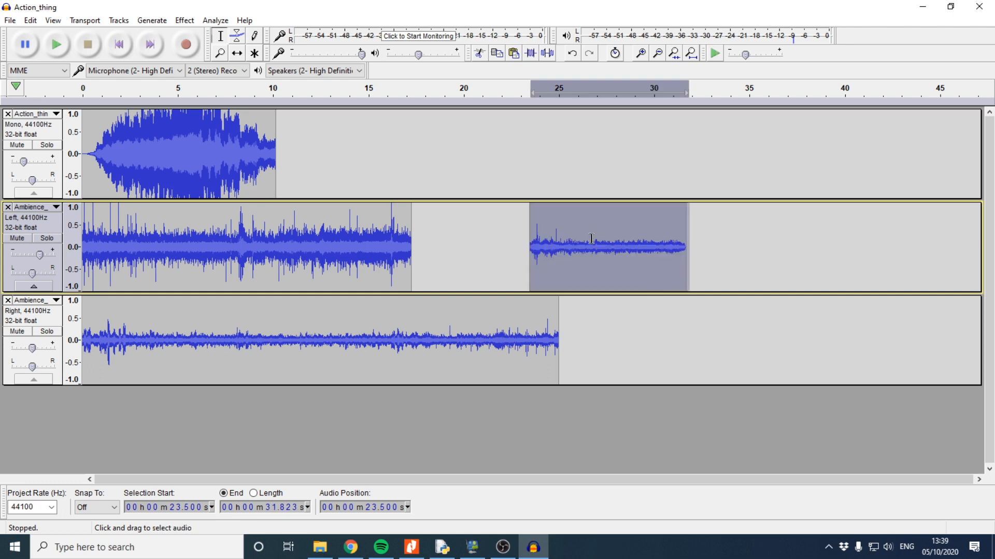
pyautogui.moveTo(582, 244)
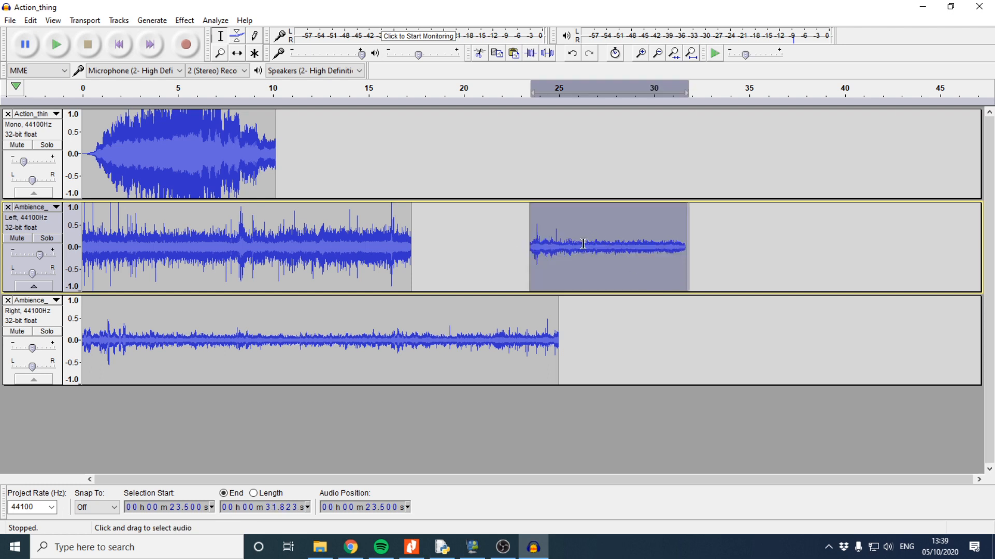
pyautogui.moveTo(571, 338)
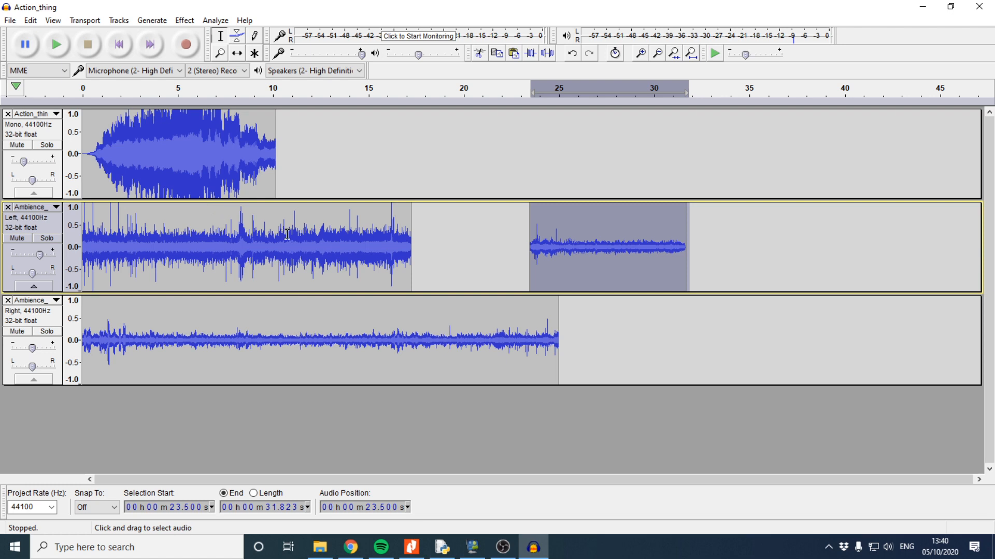
pyautogui.moveTo(276, 228)
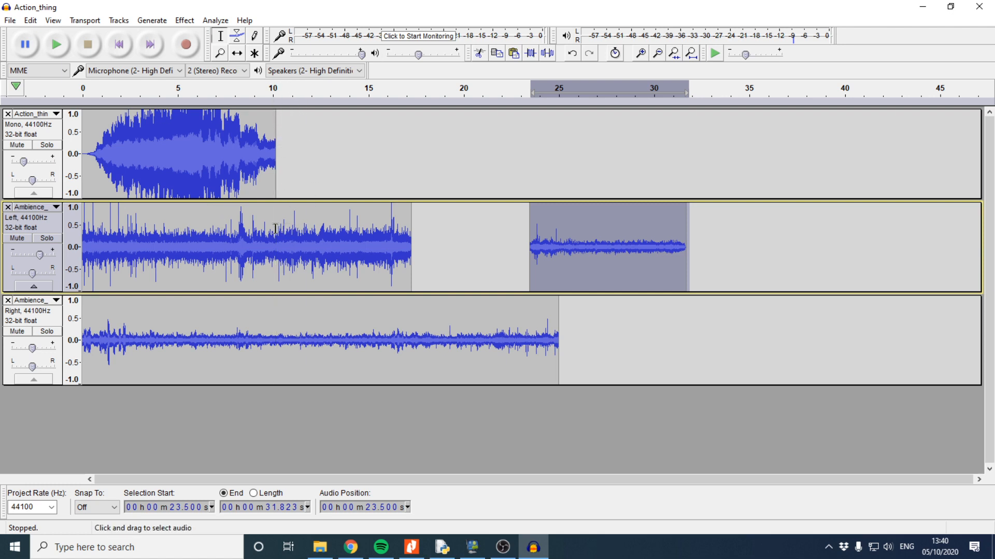
# - Split the Left track's first clip at the 10 second point
pyautogui.click(271, 247)
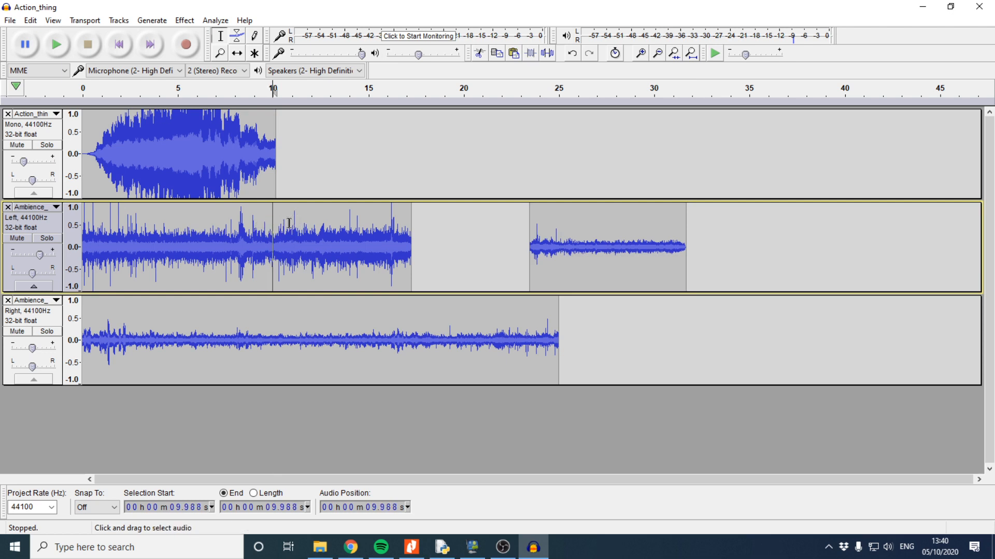
pyautogui.click(320, 246)
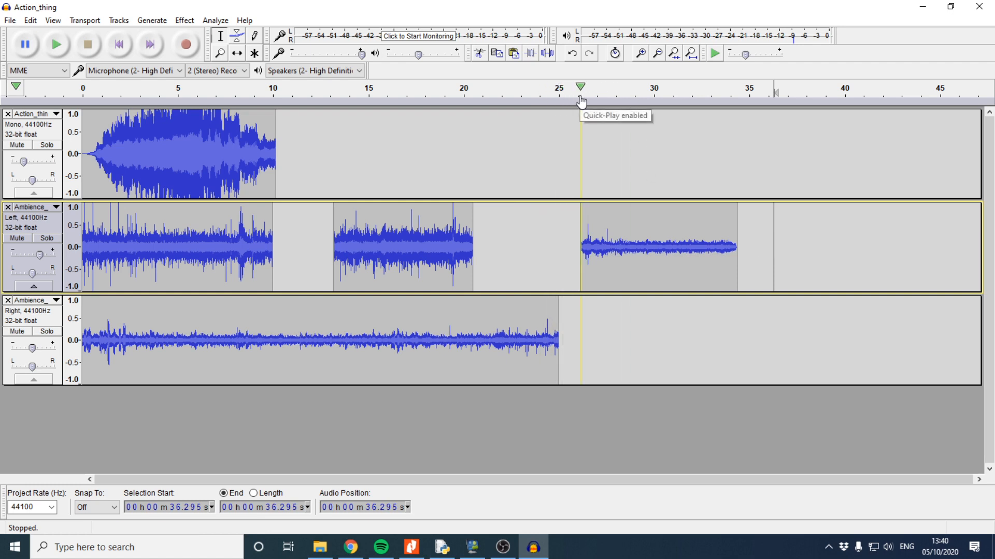
pyautogui.moveTo(578, 210)
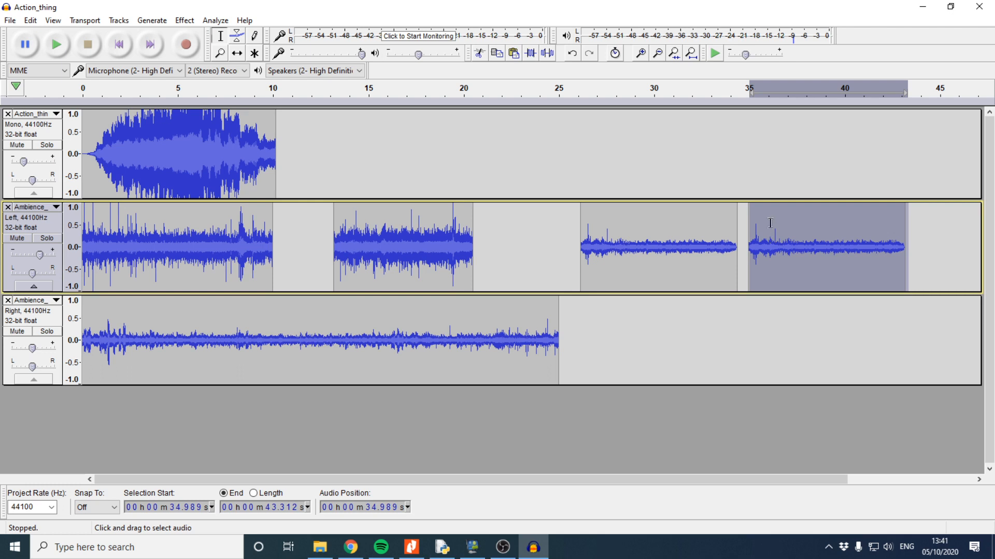
pyautogui.moveTo(748, 86)
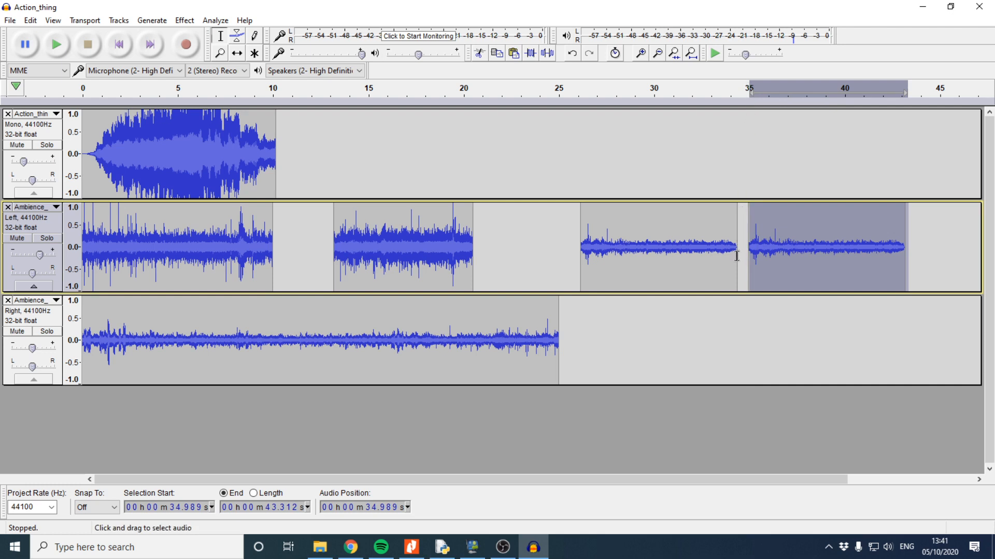
pyautogui.moveTo(508, 110)
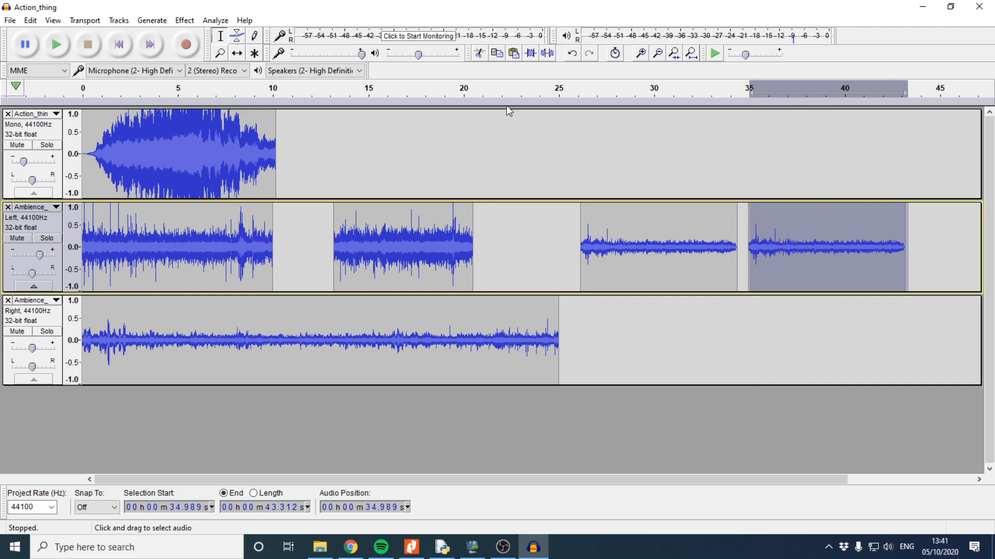
pyautogui.moveTo(506, 220)
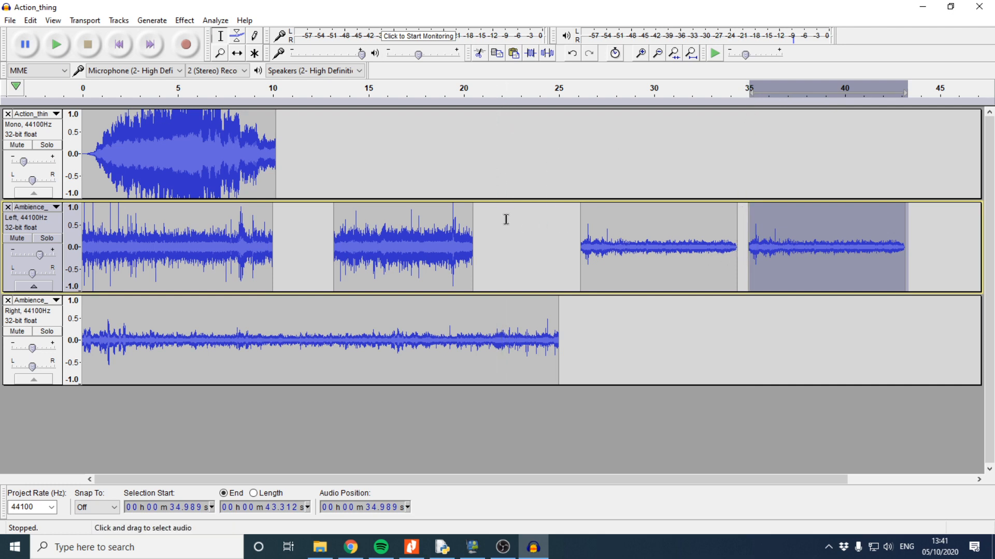
pyautogui.moveTo(503, 102)
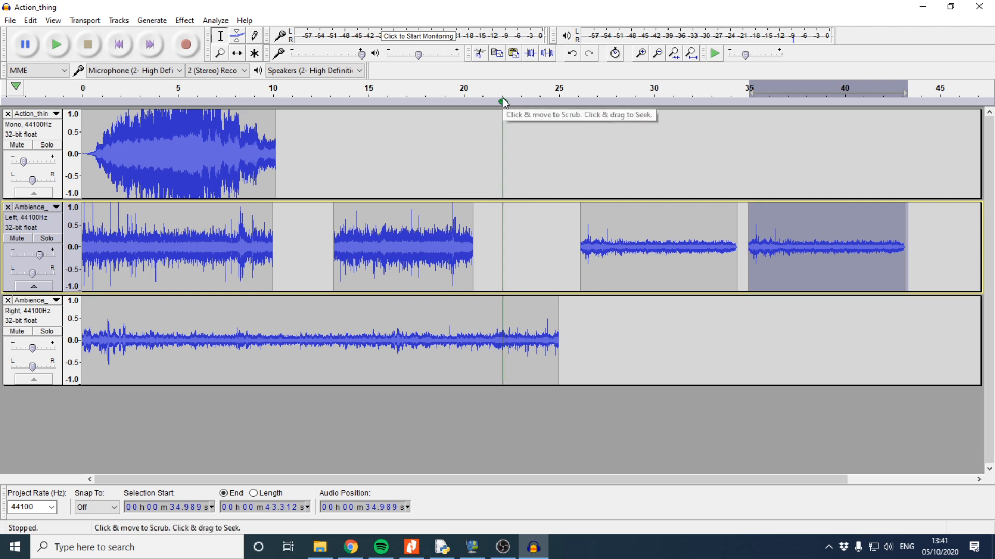
# - Paste a copy of the quiet ambience clip further along the Left track around 22 seconds
pyautogui.click(503, 101)
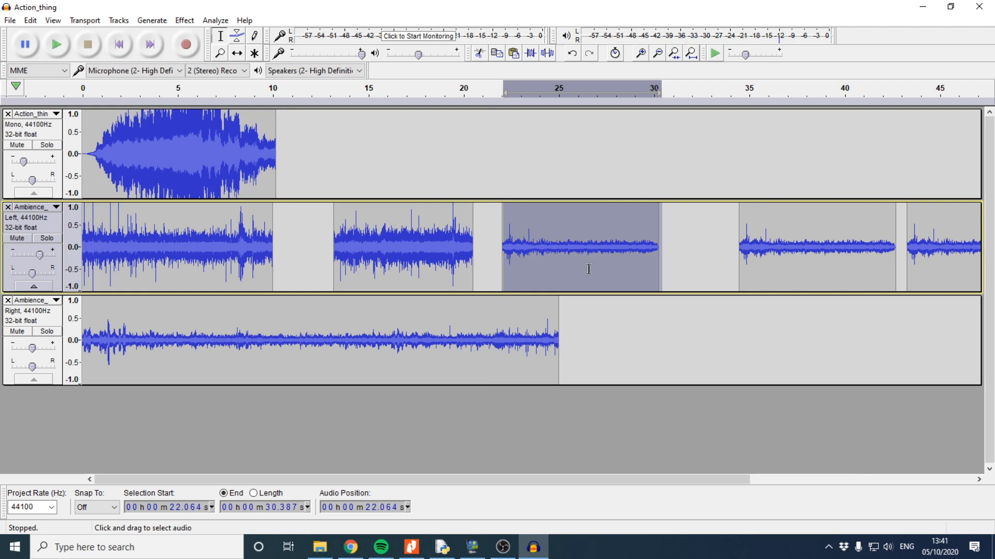
pyautogui.moveTo(588, 267)
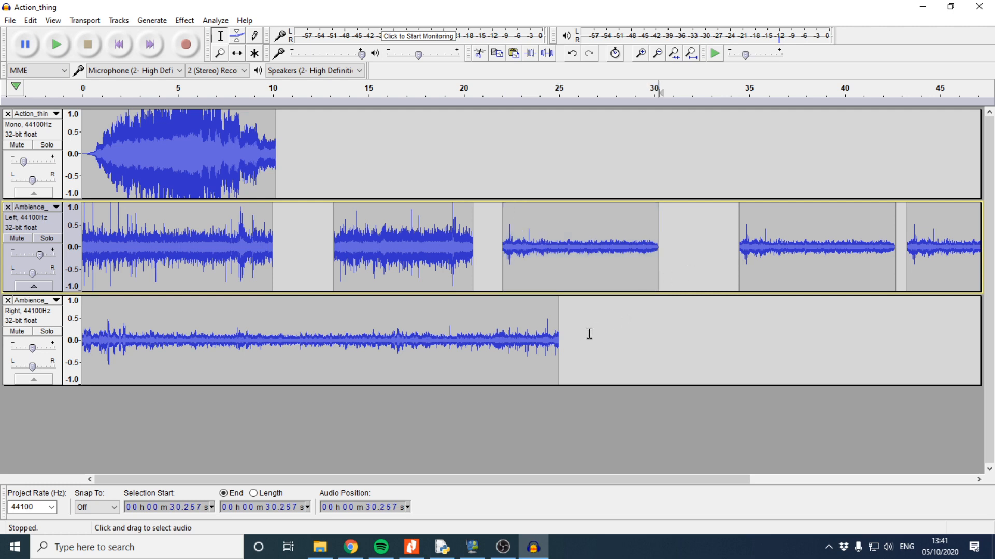
pyautogui.moveTo(572, 335)
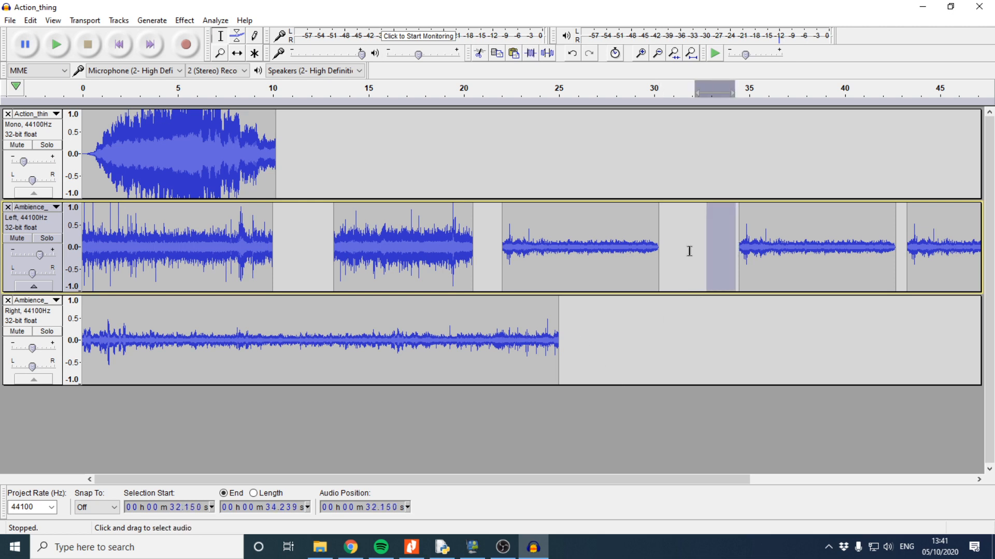
# - Amplify the quiet 22–30 second clip by -16.1 dB to bring it to near-silence
pyautogui.click(658, 248)
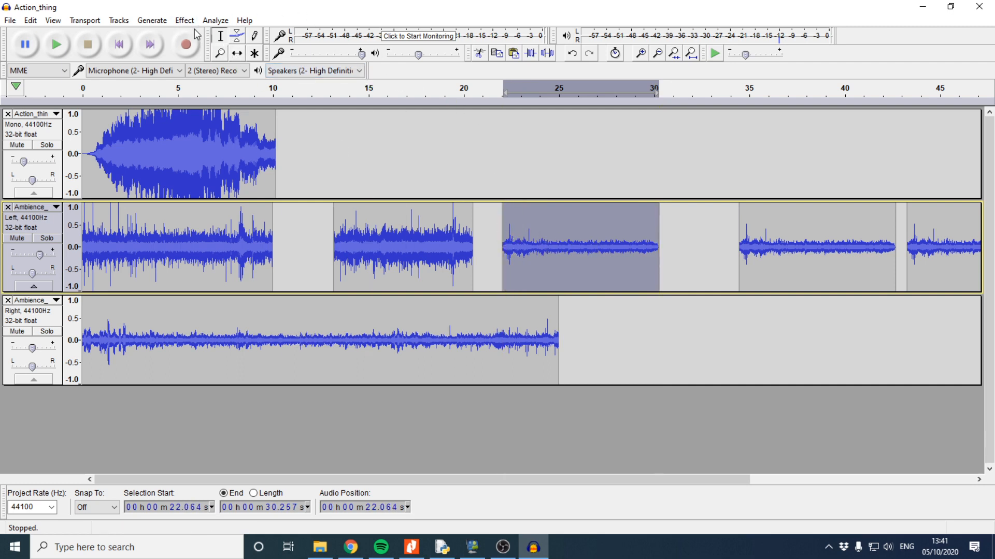
pyautogui.click(184, 20)
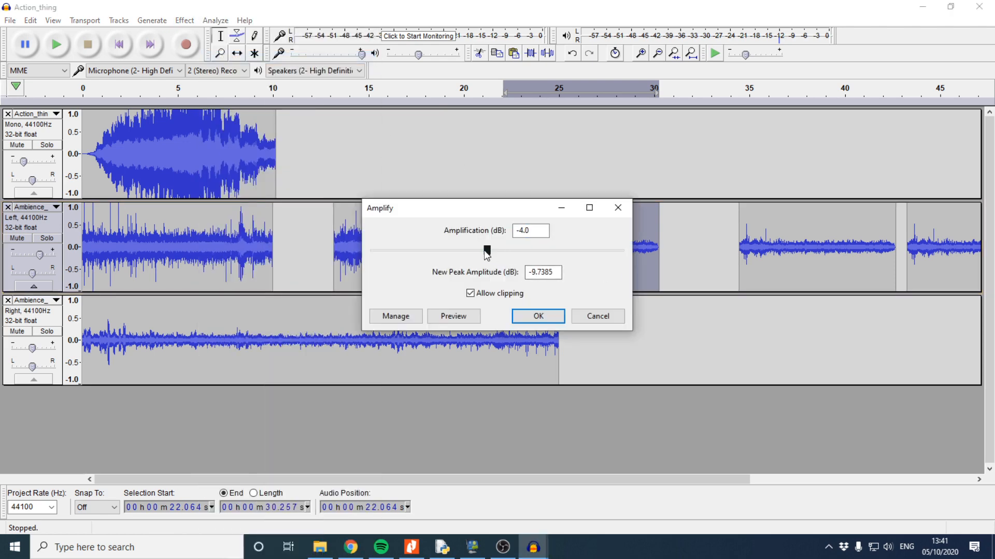
pyautogui.click(537, 316)
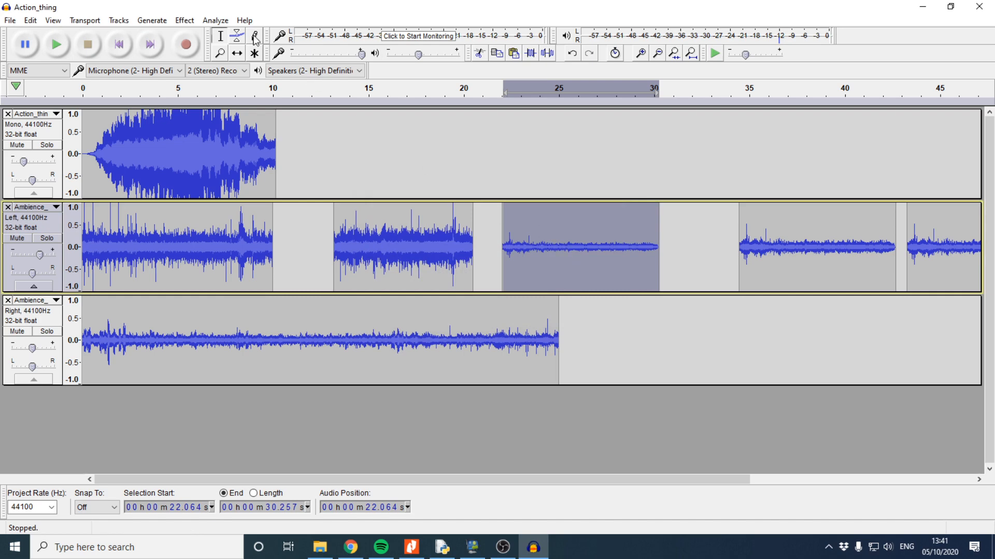
pyautogui.click(184, 20)
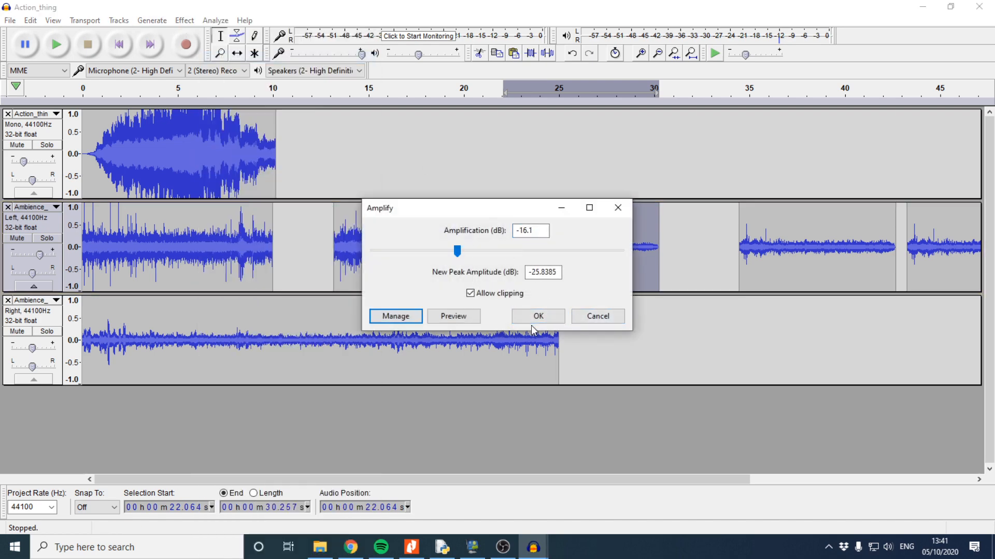
pyautogui.click(538, 316)
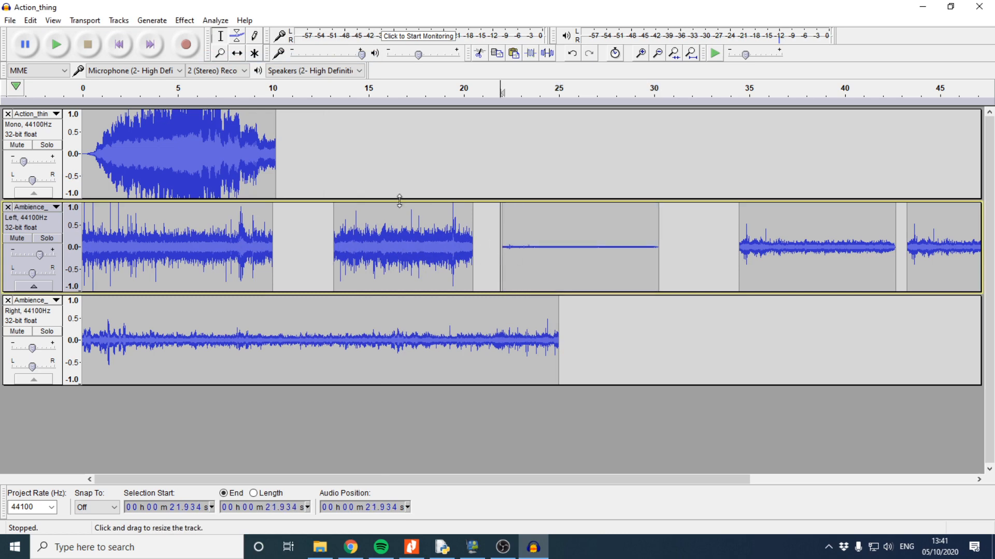
# - Play the project to check the result, then open the 9626_s20_ms_2 mark scheme from File Explorer
pyautogui.click(56, 45)
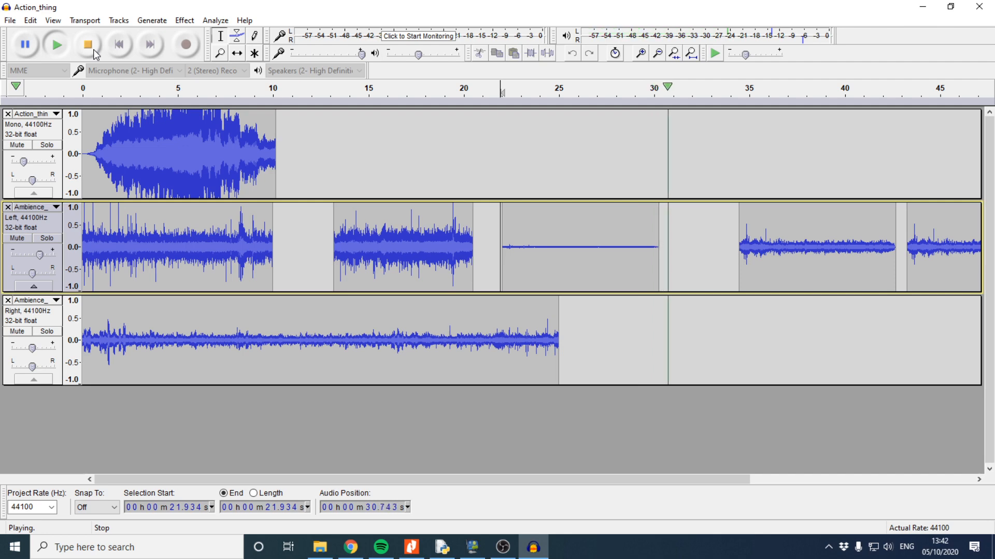
pyautogui.click(87, 44)
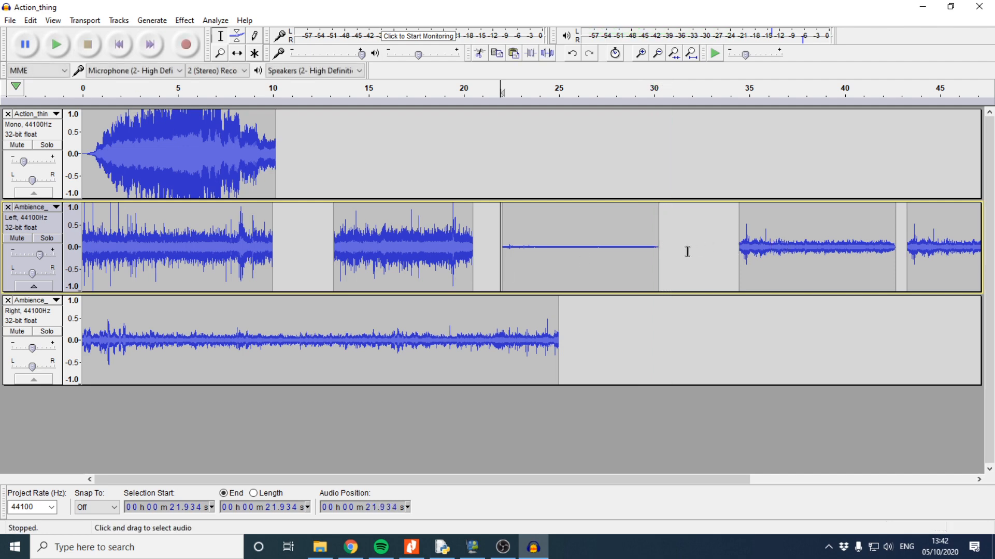
pyautogui.moveTo(659, 246)
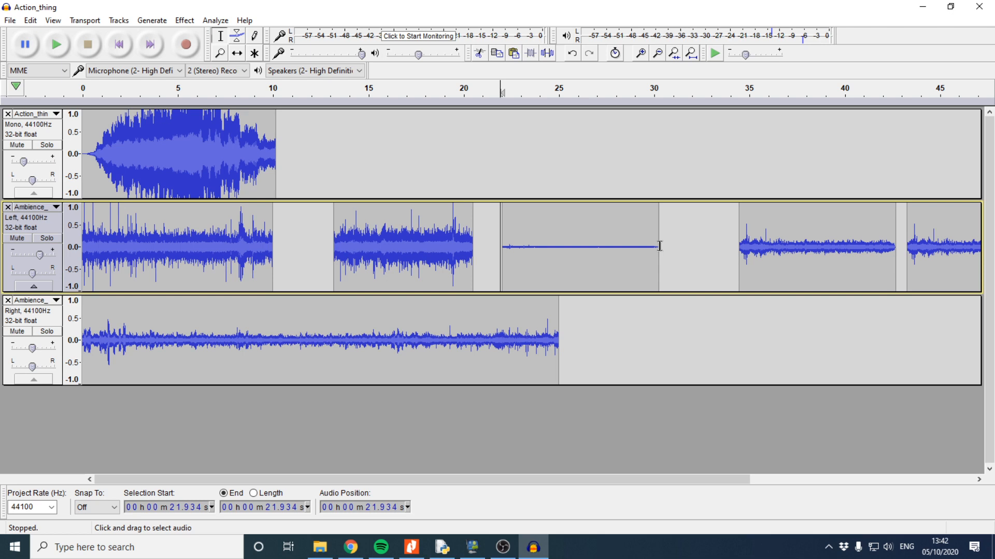
pyautogui.moveTo(601, 427)
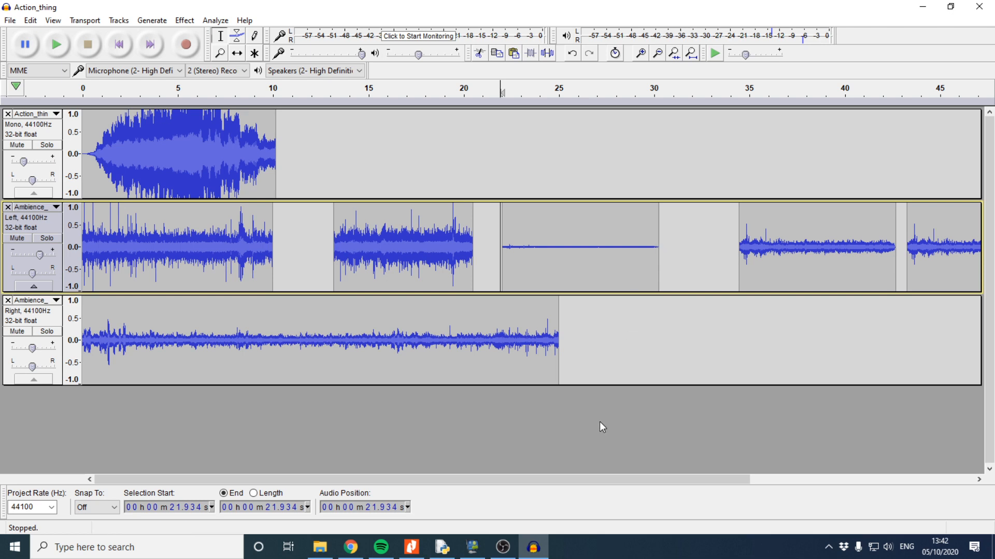
pyautogui.moveTo(643, 333)
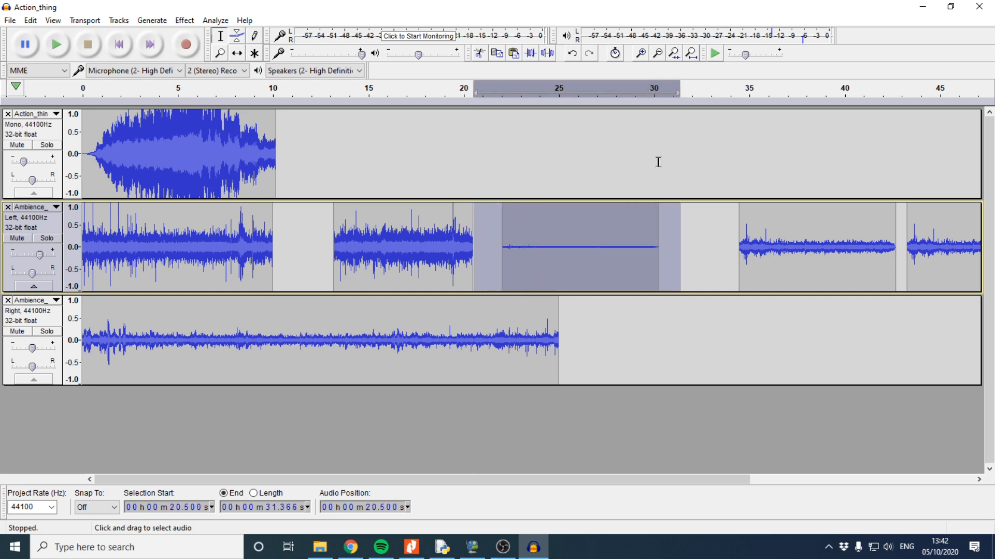
pyautogui.moveTo(688, 493)
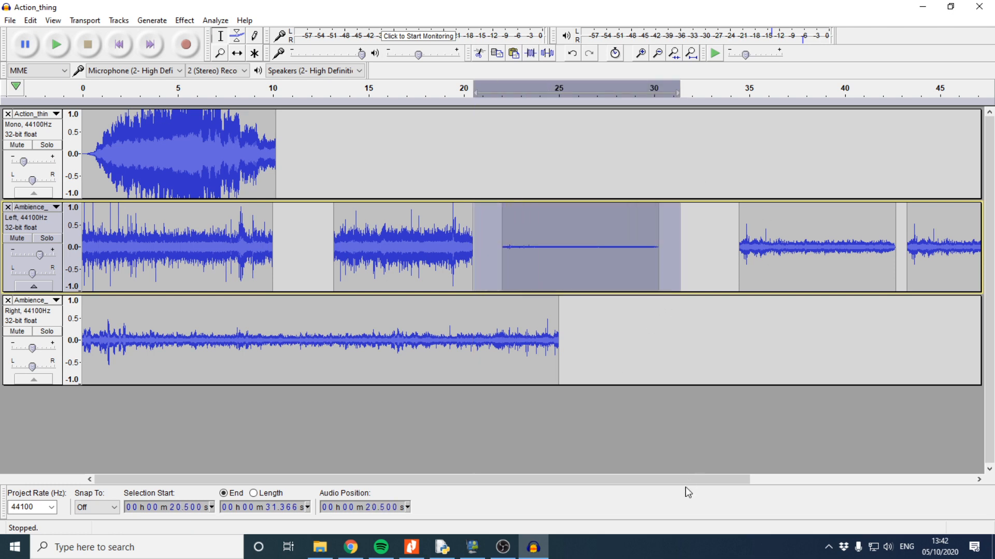
pyautogui.moveTo(320, 547)
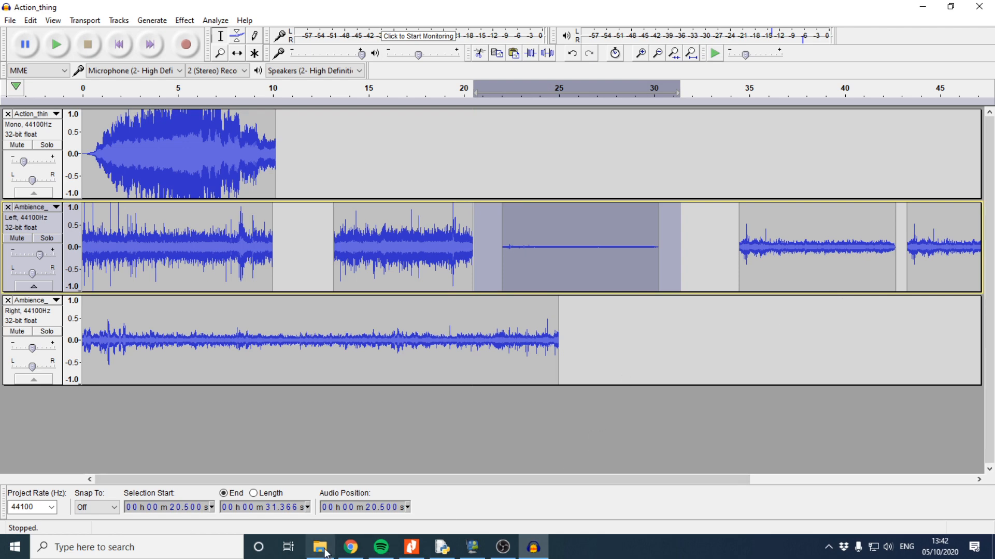
pyautogui.click(320, 547)
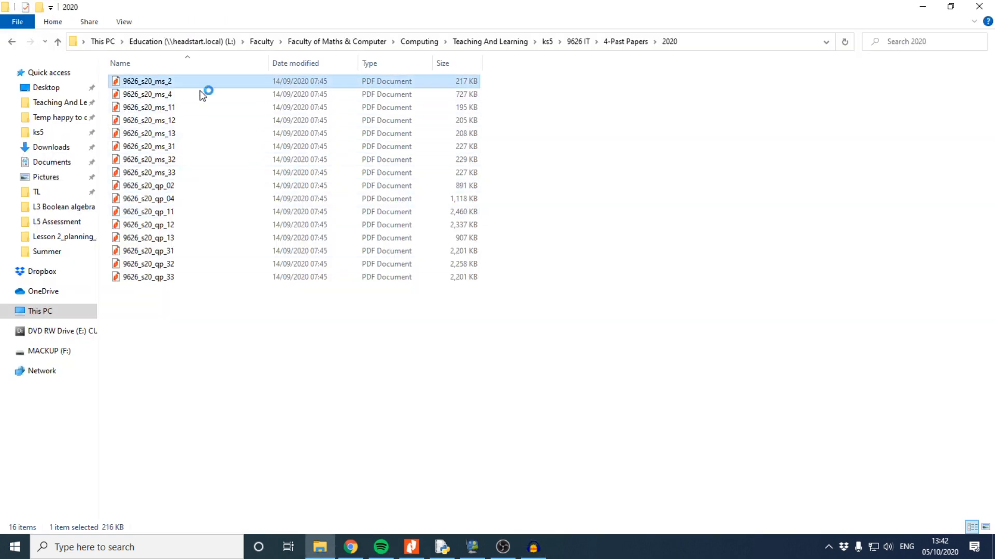
pyautogui.doubleClick(147, 81)
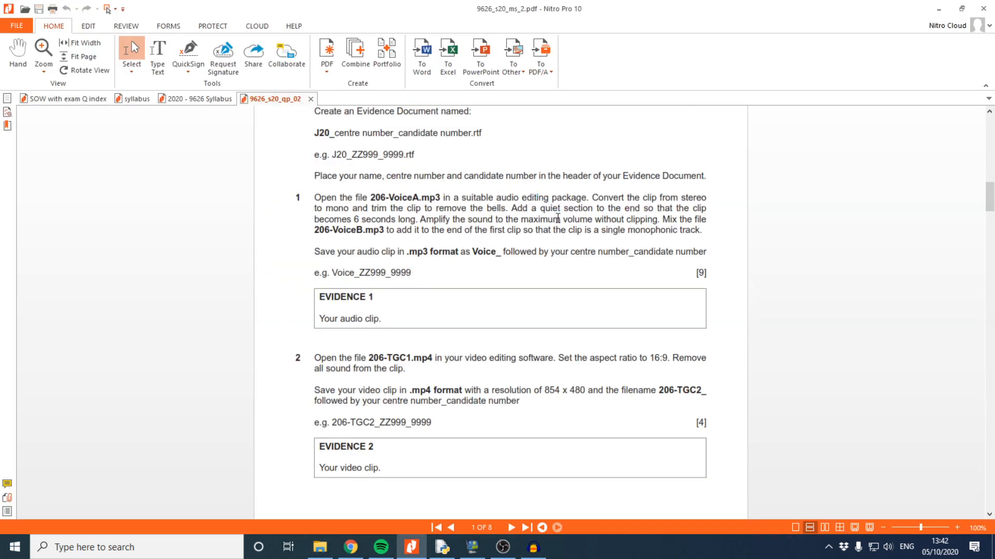
pyautogui.click(341, 99)
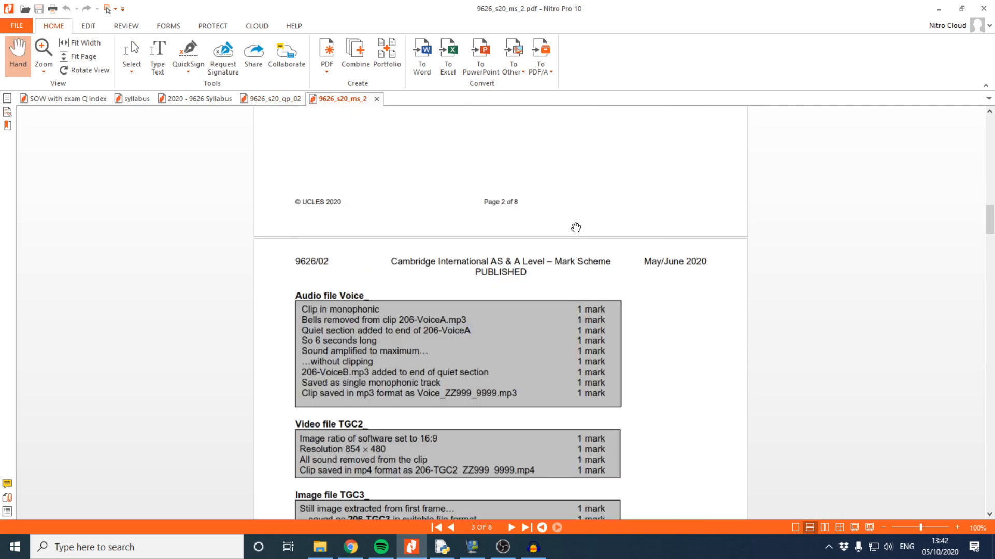
pyautogui.scroll(-3)
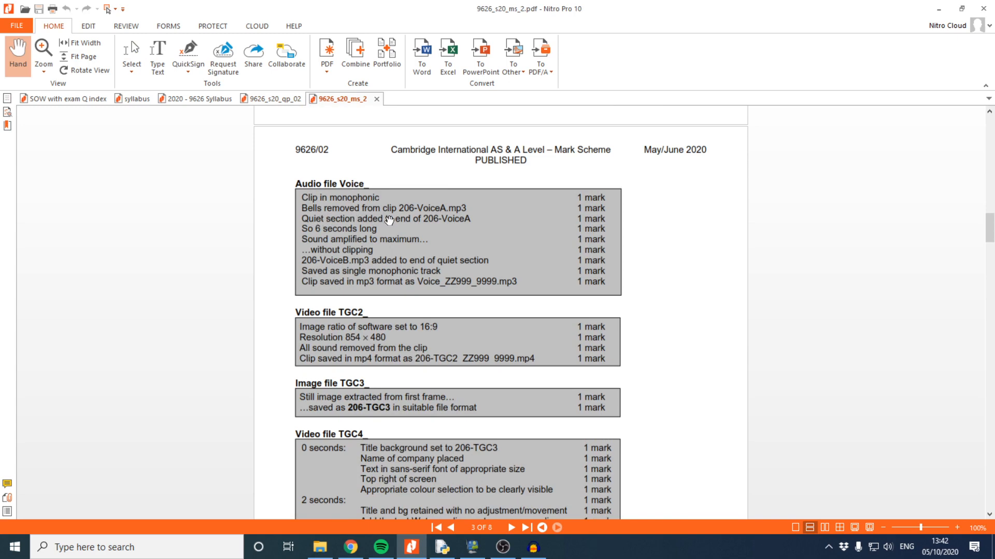
pyautogui.moveTo(300, 235)
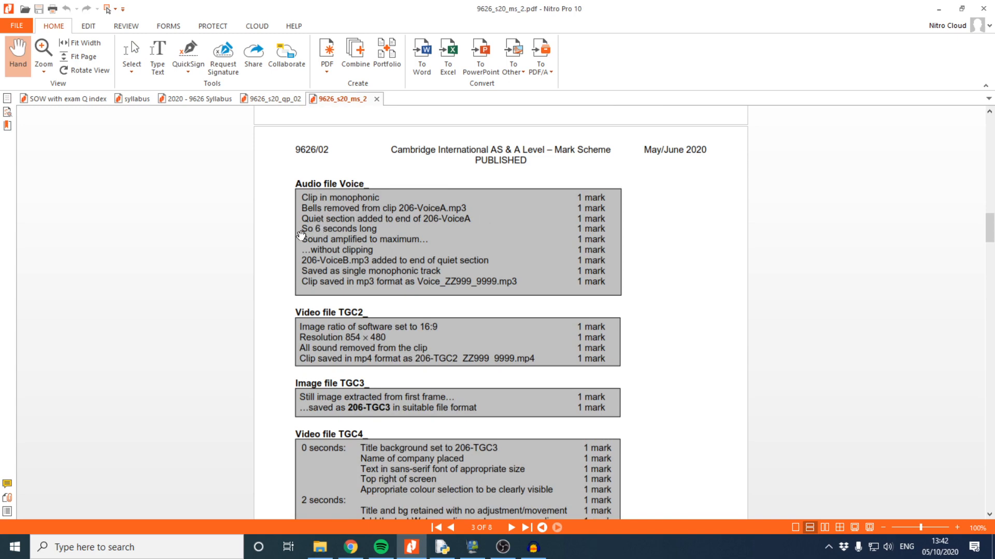
pyautogui.moveTo(468, 264)
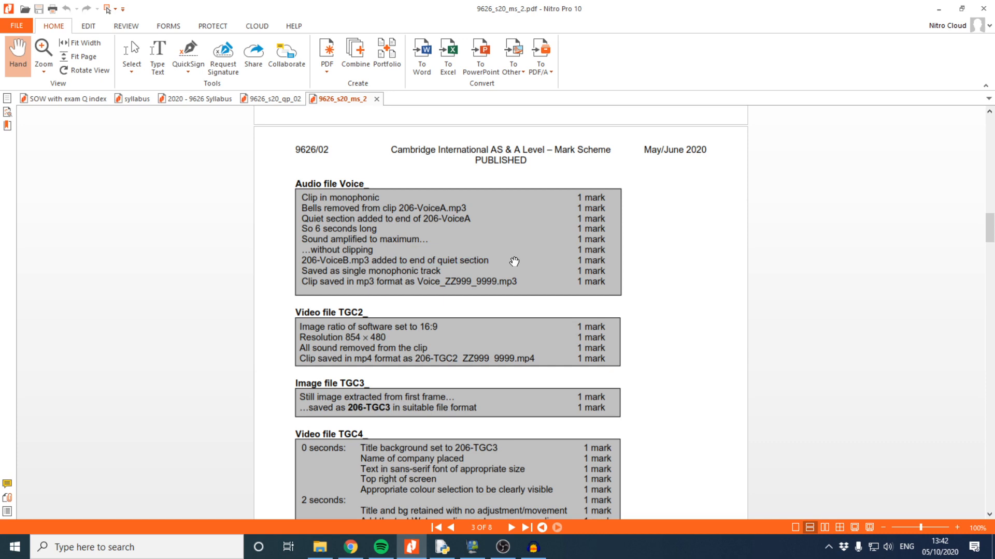
pyautogui.moveTo(505, 256)
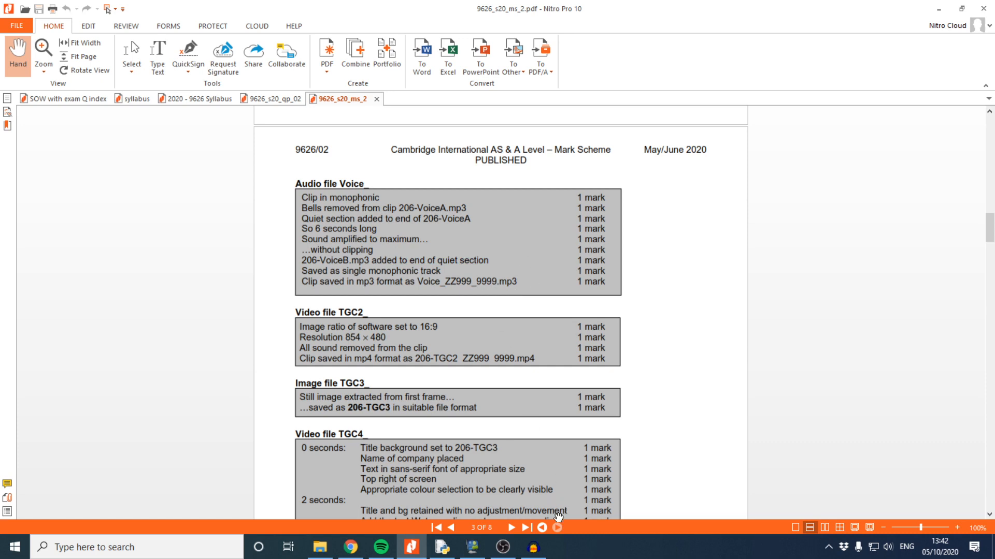
pyautogui.moveTo(591, 374)
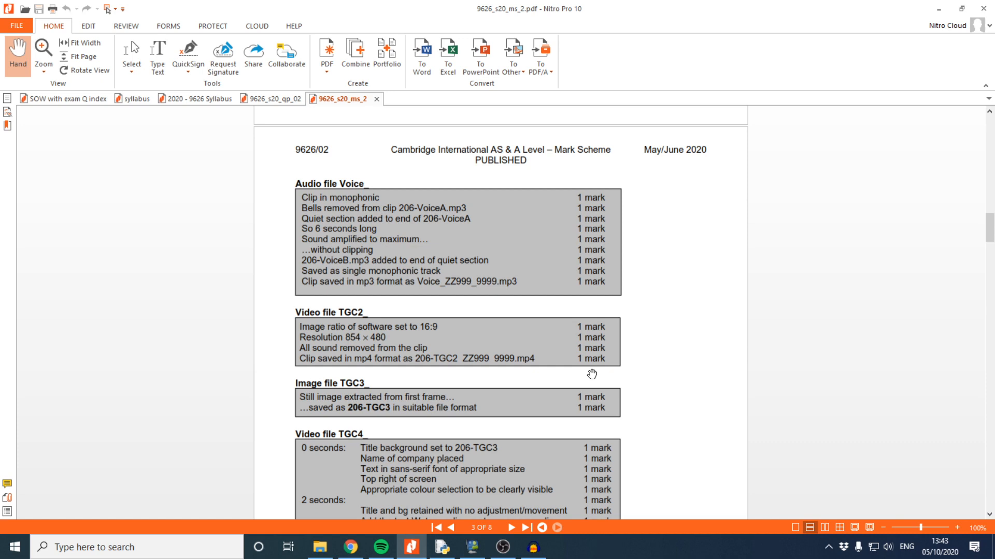
pyautogui.moveTo(588, 373)
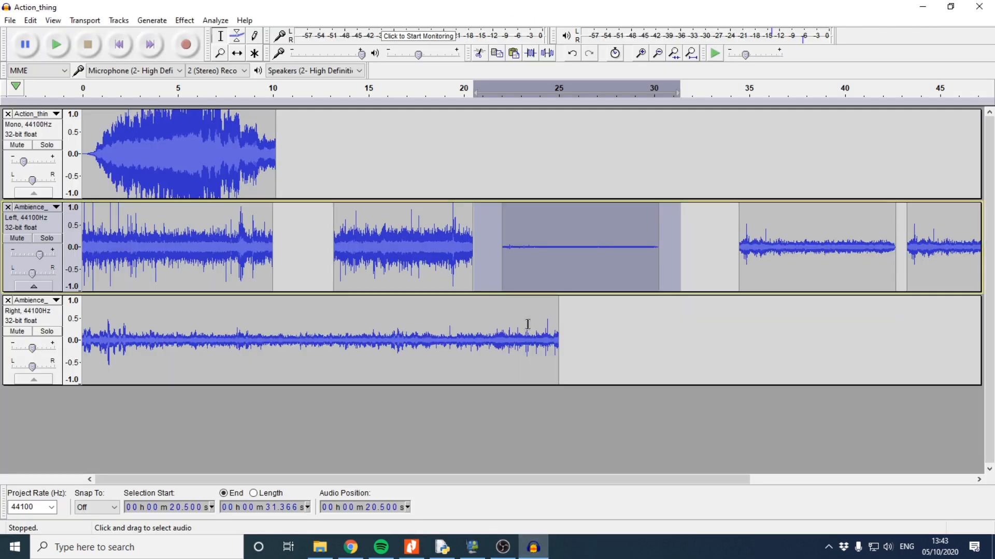
pyautogui.moveTo(427, 281)
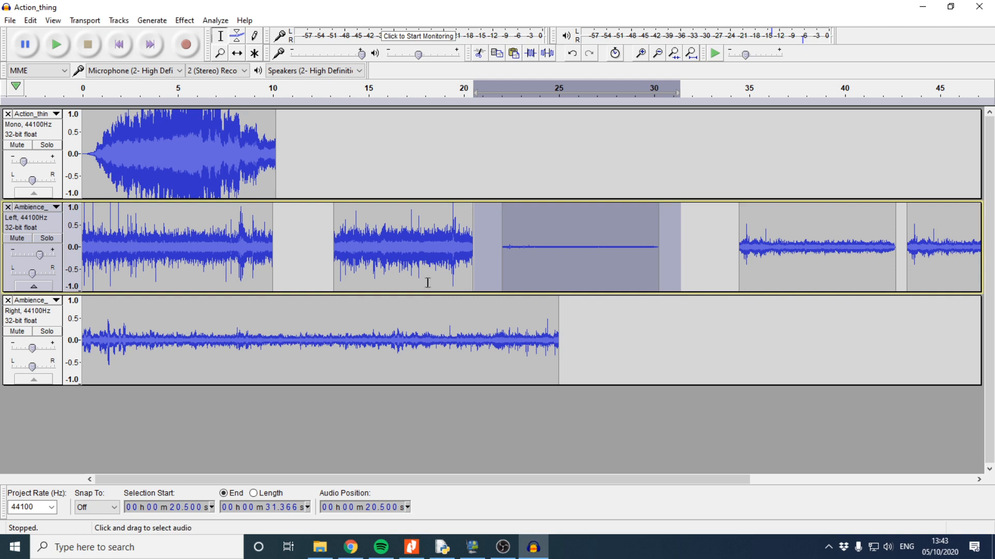
pyautogui.moveTo(453, 250)
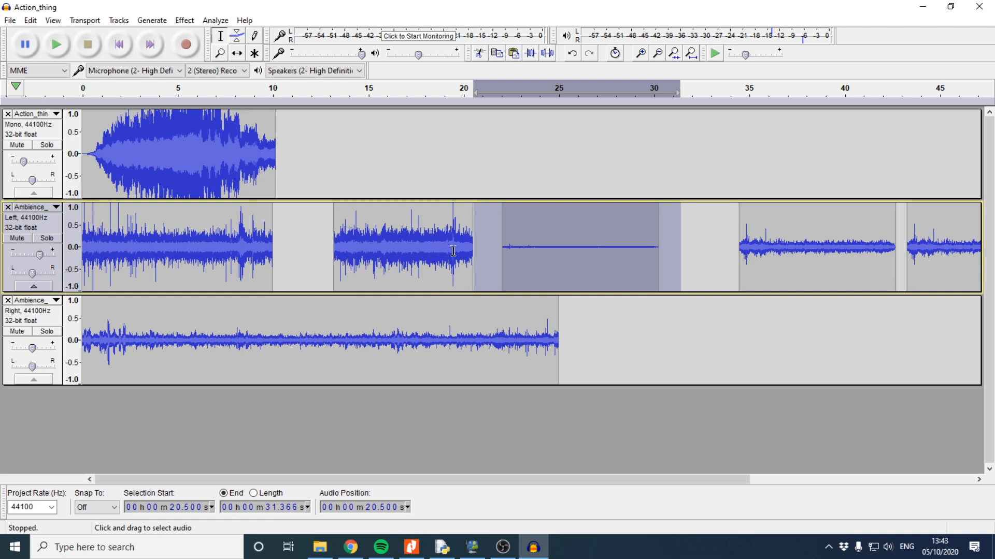
pyautogui.moveTo(469, 242)
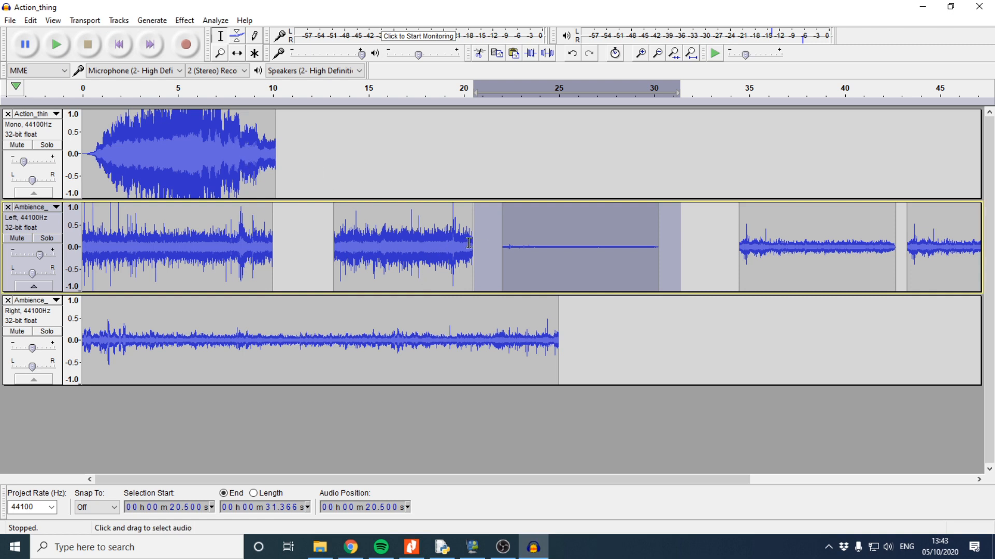
pyautogui.moveTo(231, 163)
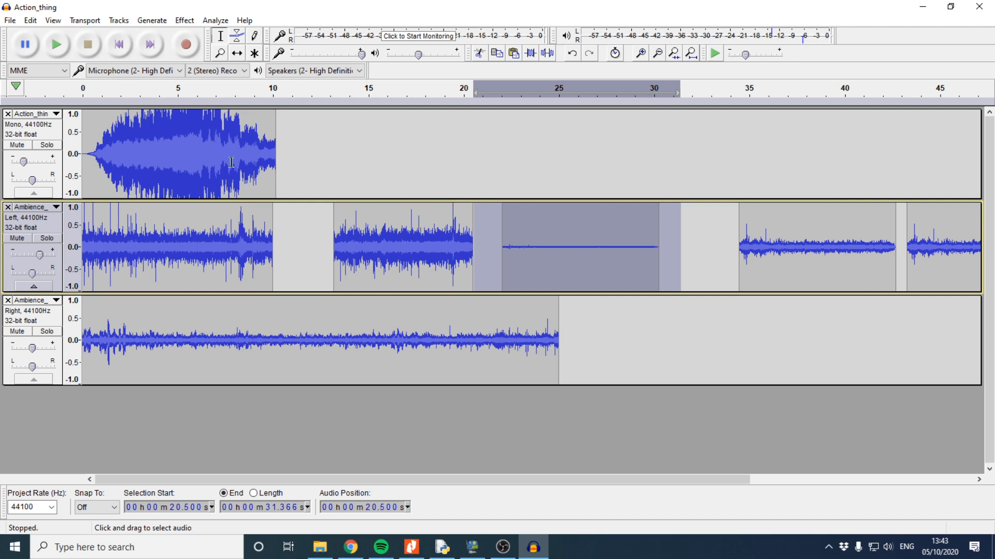
pyautogui.moveTo(235, 166)
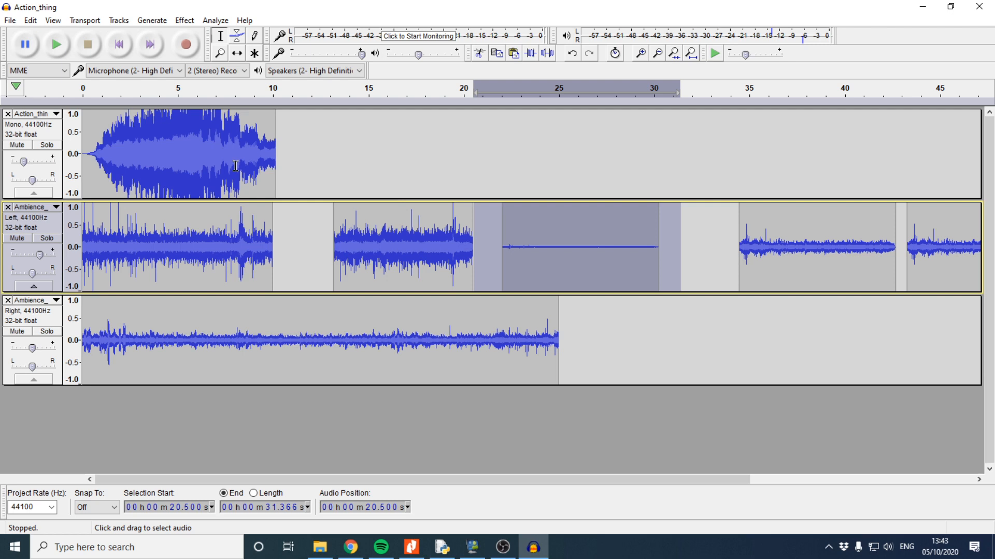
pyautogui.moveTo(192, 163)
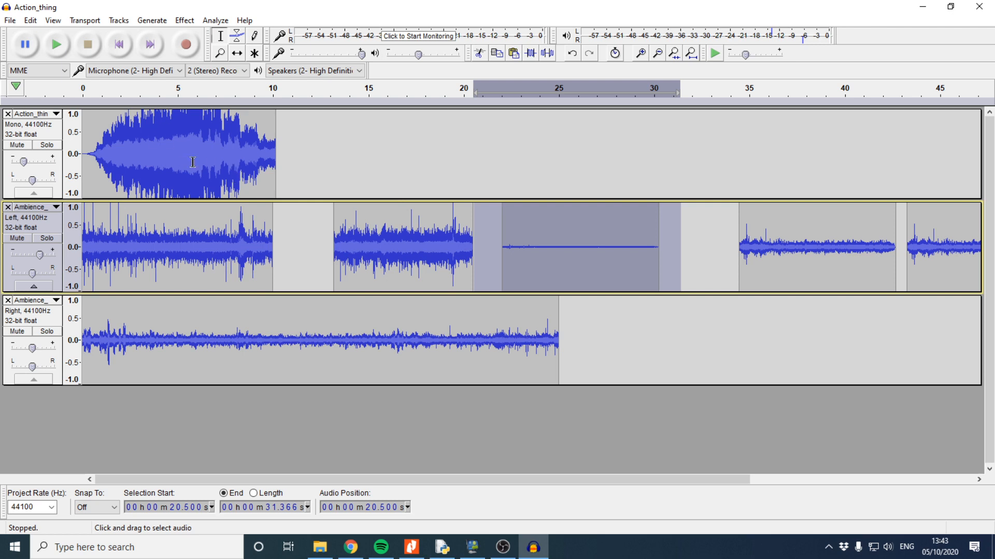
pyautogui.moveTo(265, 152)
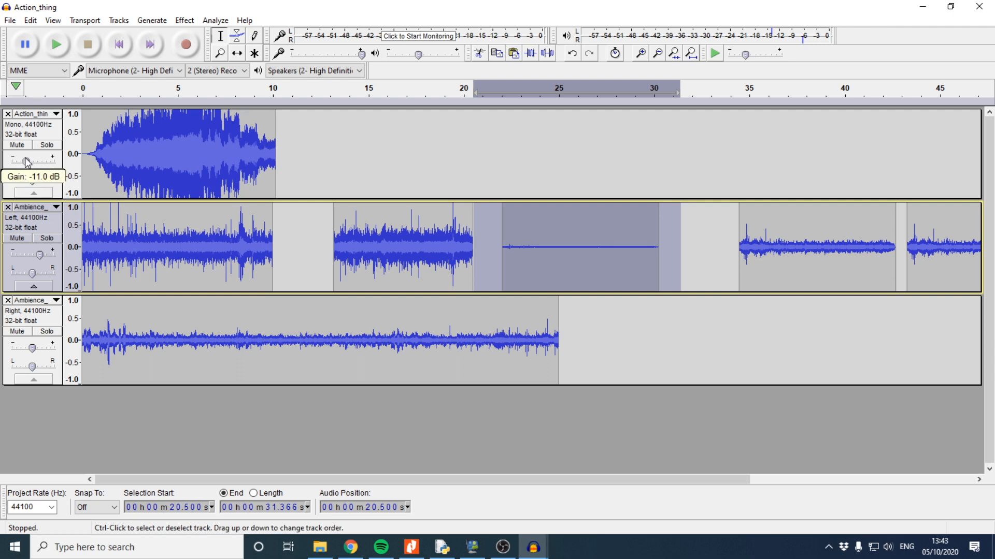
pyautogui.moveTo(143, 138)
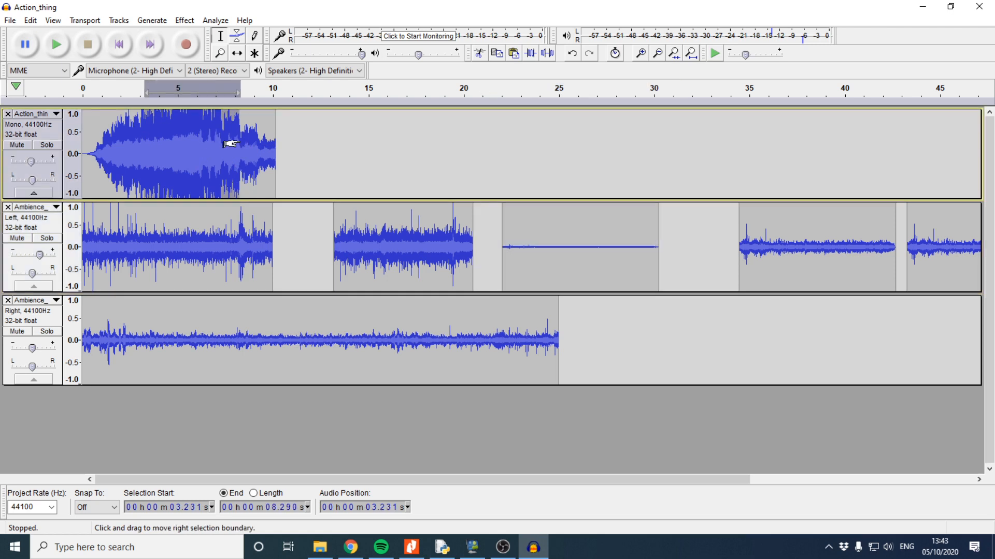
pyautogui.moveTo(126, 203)
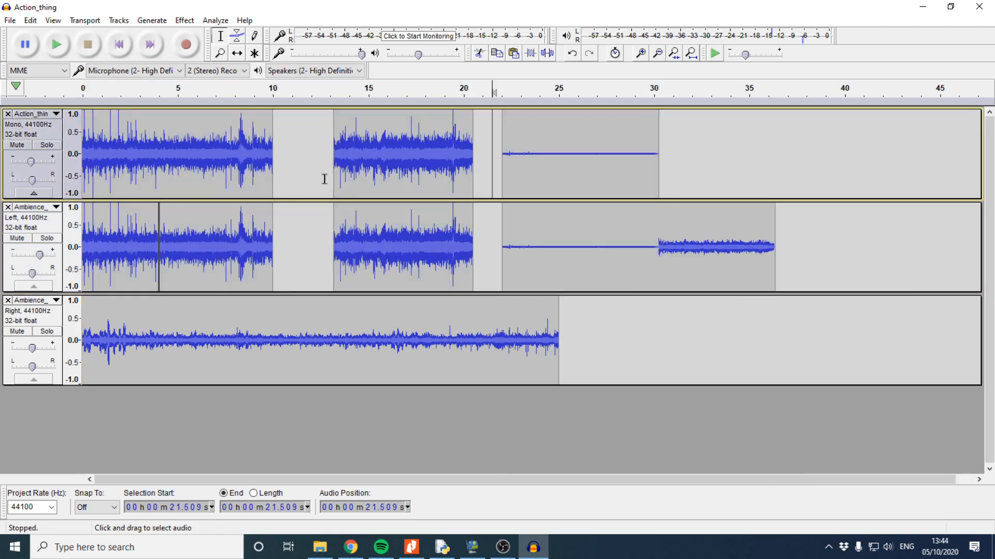
# - Select the top track's first five seconds and bring up Amplify for them, then close it unapplied
pyautogui.moveTo(95, 154); pyautogui.dragTo(272, 154)
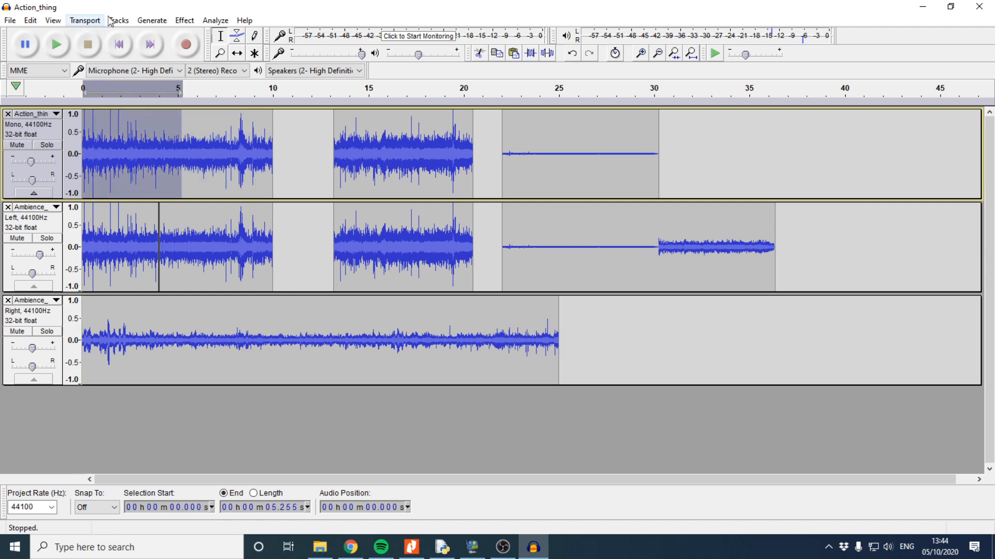
pyautogui.click(185, 19)
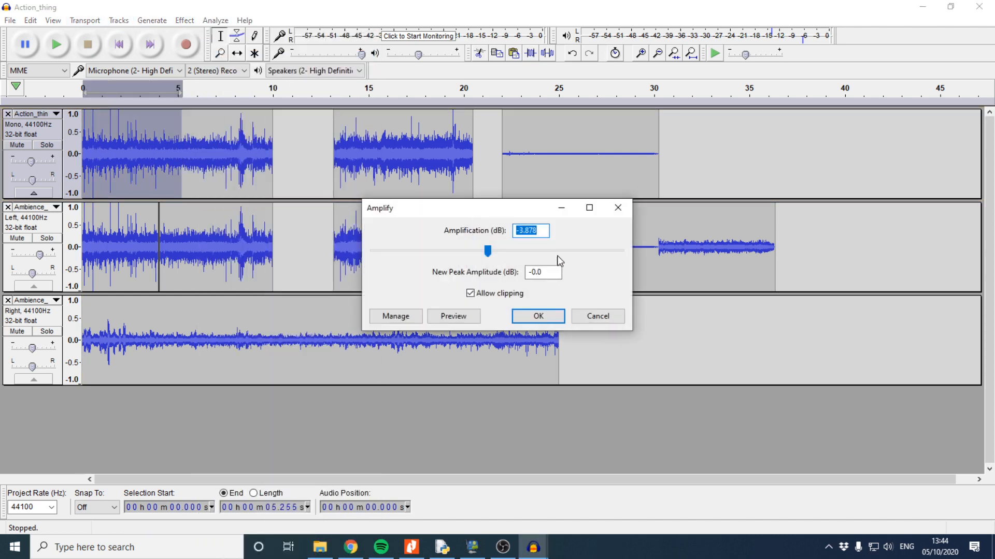
pyautogui.click(537, 316)
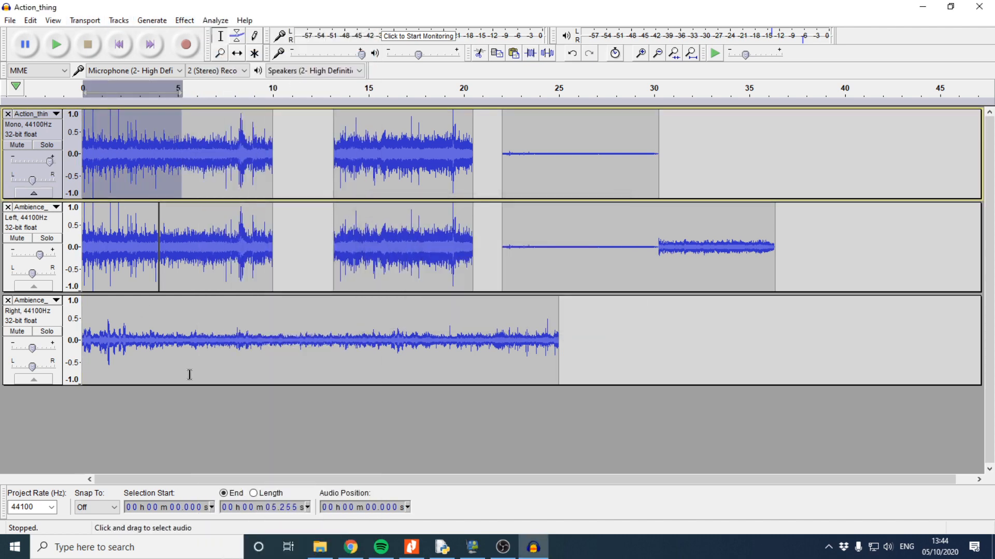
pyautogui.moveTo(262, 244)
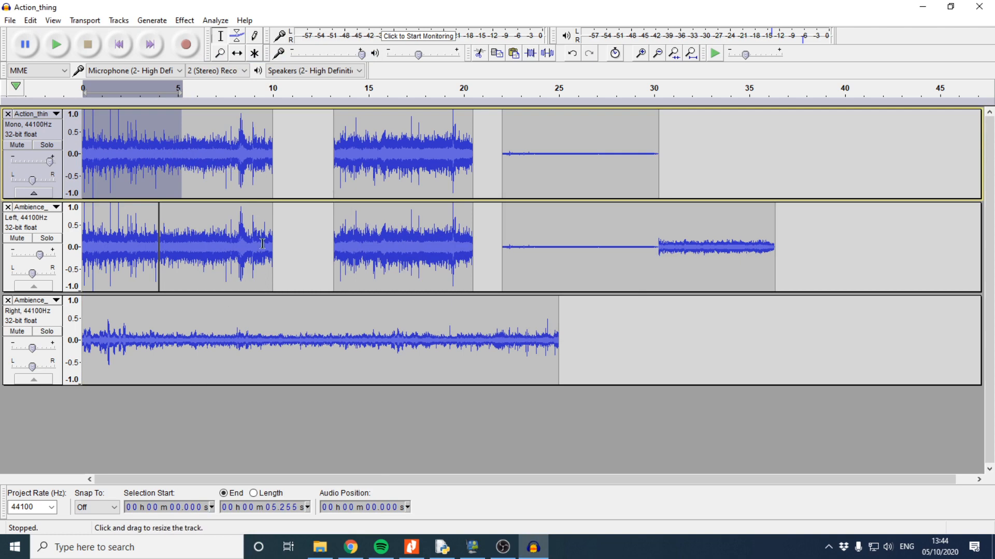
pyautogui.moveTo(512, 182)
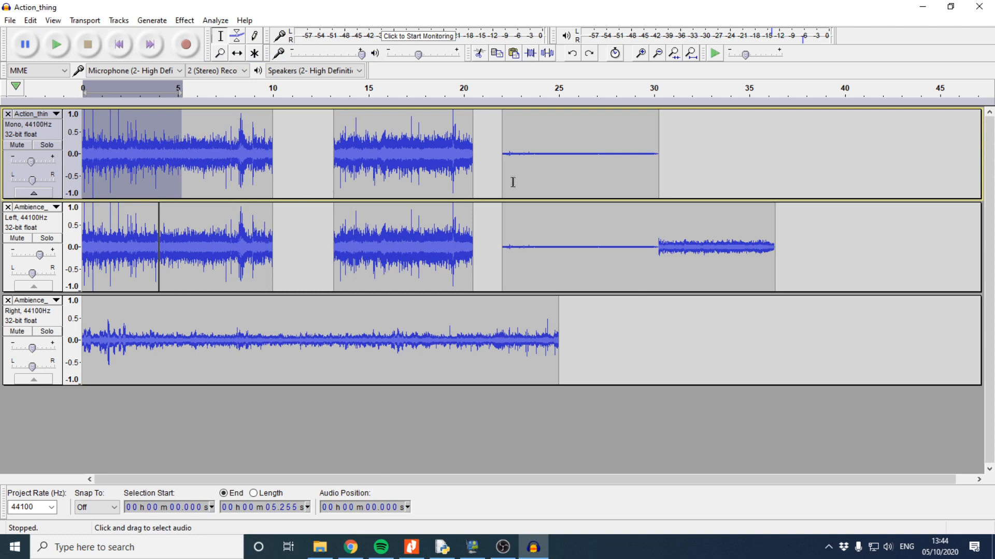
pyautogui.moveTo(572, 174)
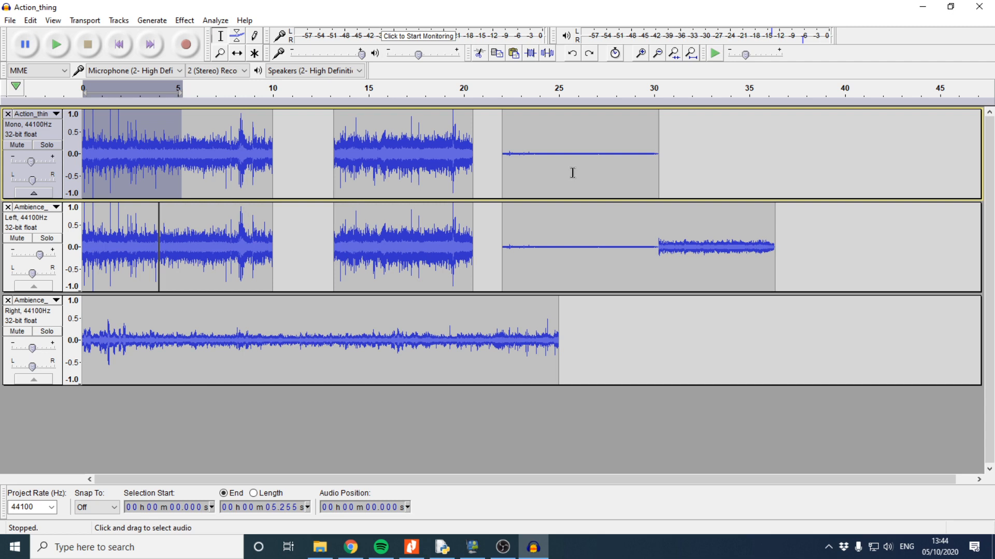
pyautogui.moveTo(584, 146)
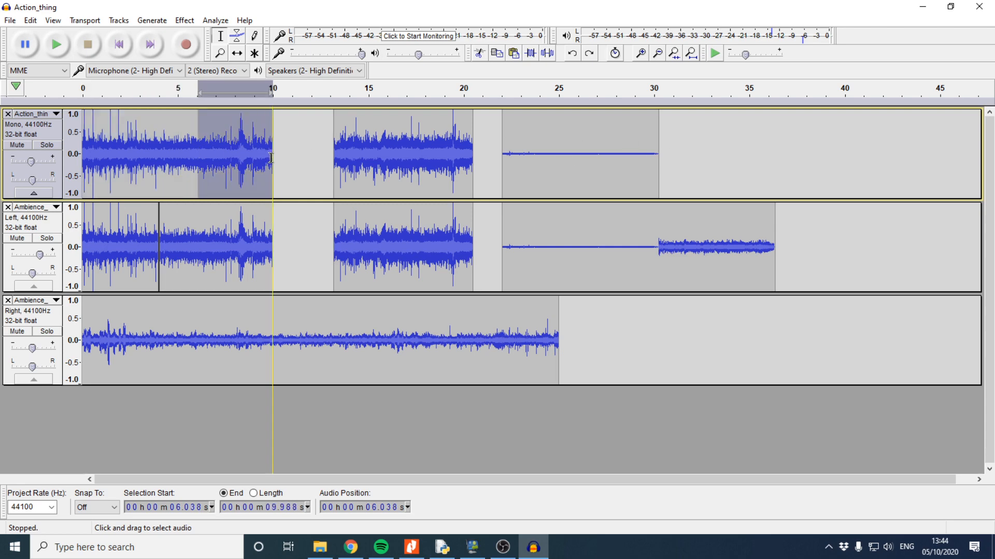
# - Apply Fade Out to the top track's 6–10 second stretch and reselect that faded region
pyautogui.click(185, 20)
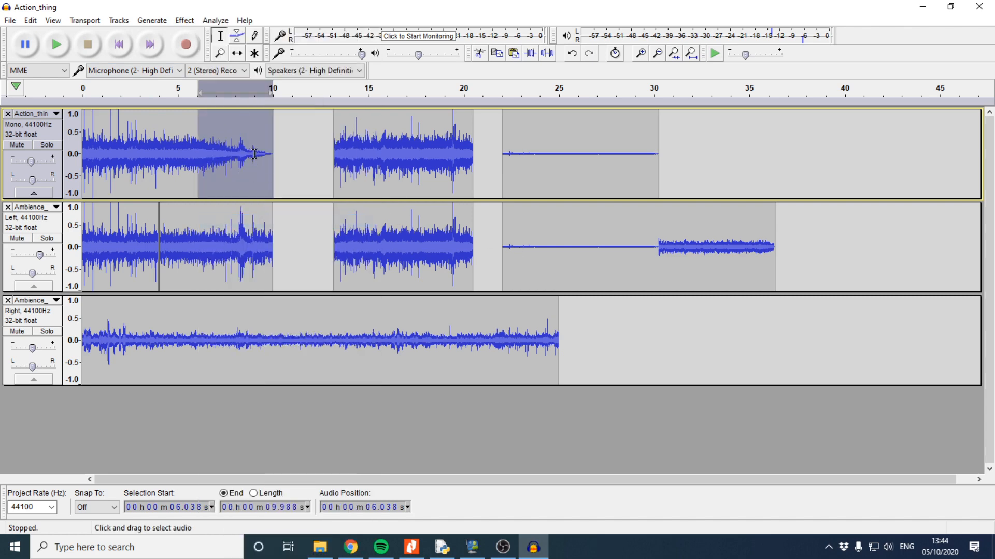
pyautogui.click(209, 153)
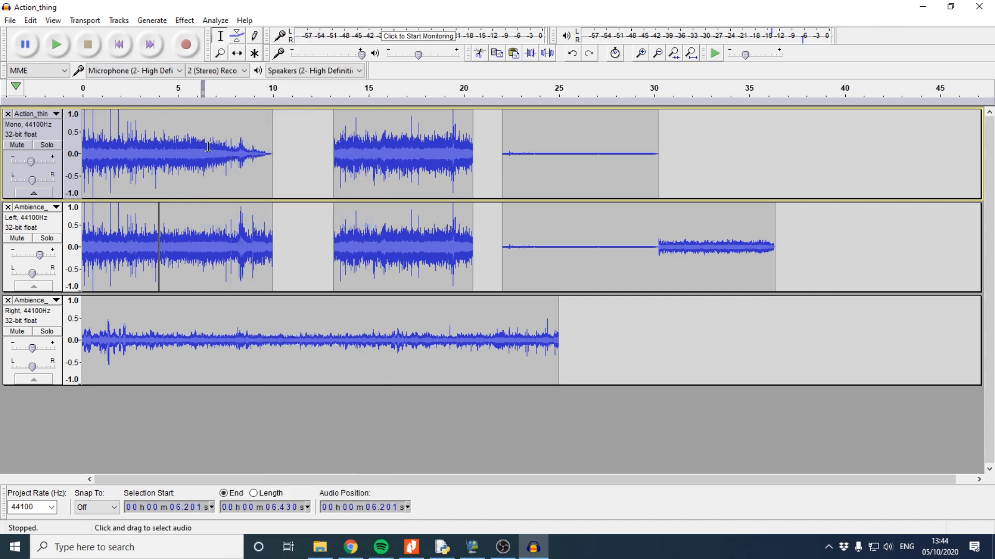
pyautogui.moveTo(207, 147); pyautogui.dragTo(260, 153)
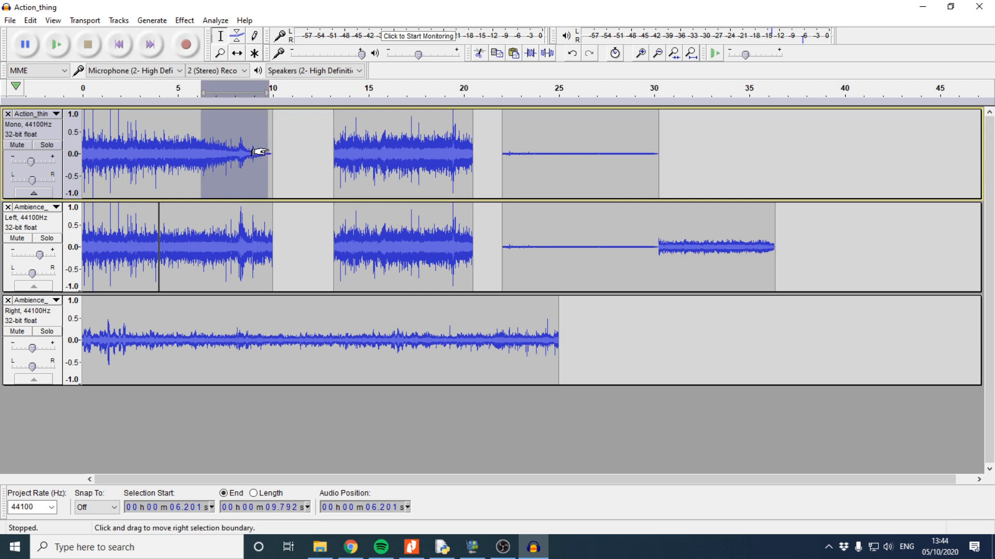
# - Amplify the selected 6–10 second stretch by -15.8 dB so it becomes nearly silent
pyautogui.click(184, 20)
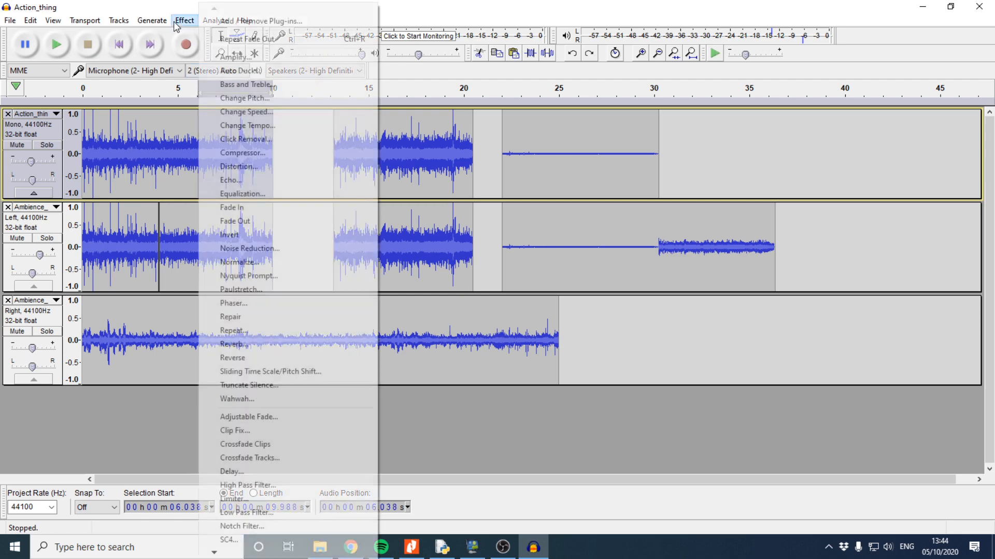
pyautogui.click(231, 58)
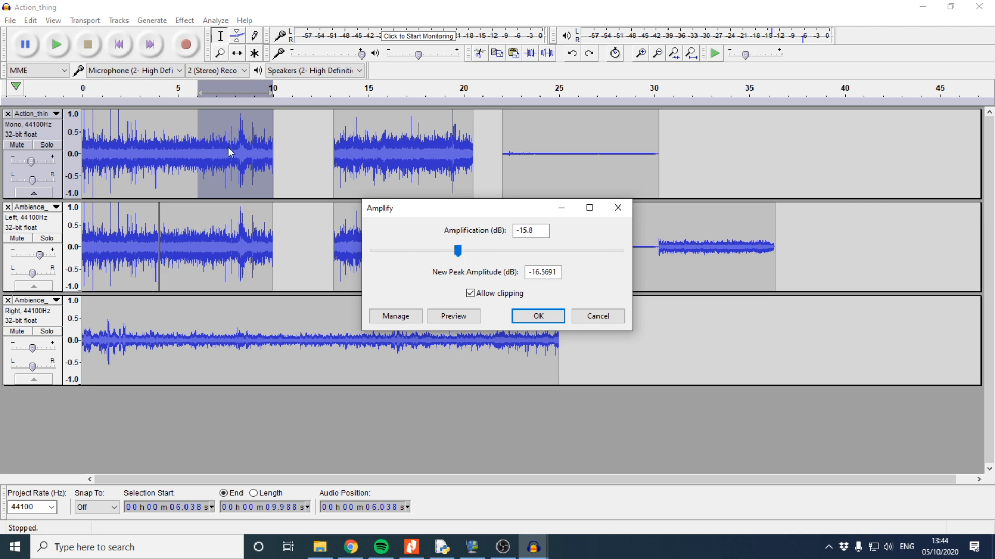
pyautogui.moveTo(210, 148)
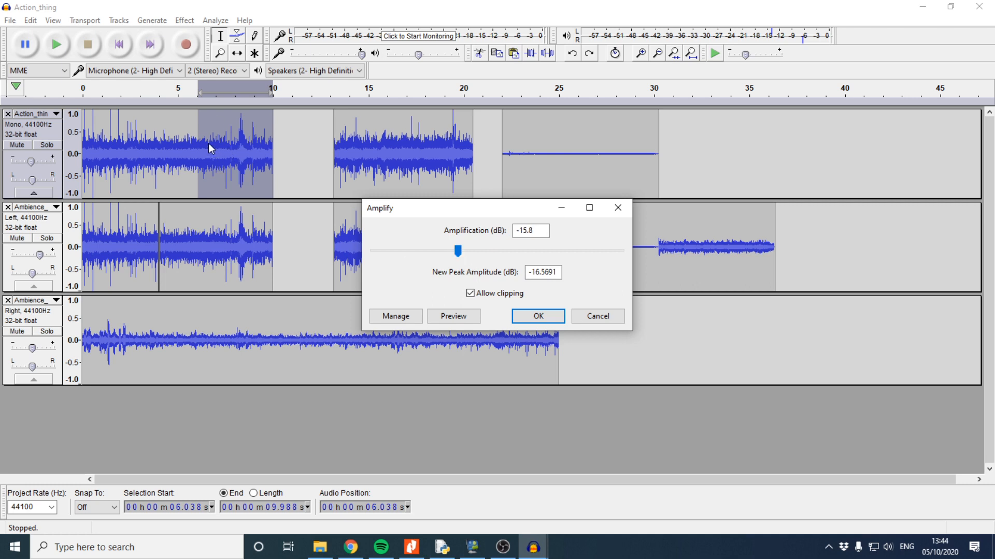
pyautogui.click(536, 316)
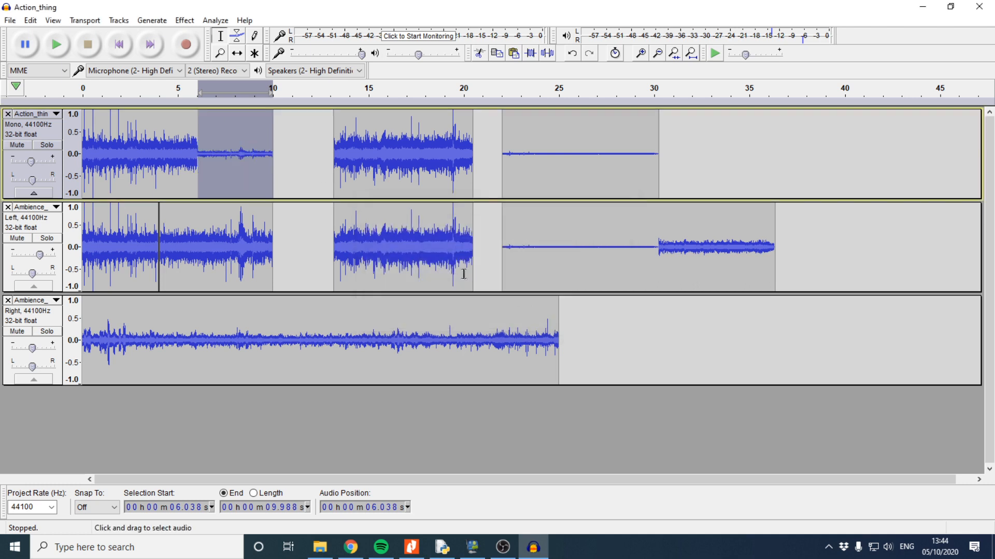
pyautogui.moveTo(317, 211)
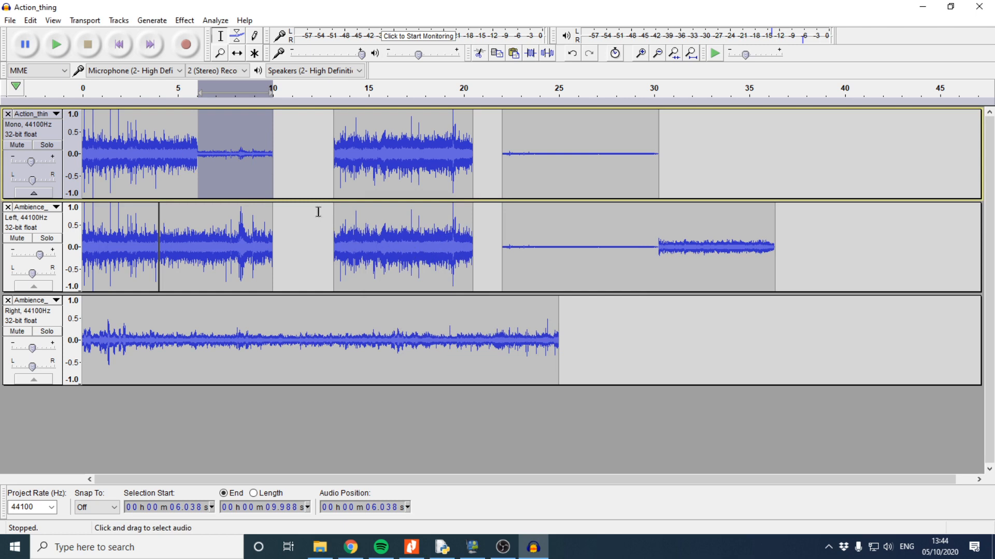
pyautogui.moveTo(316, 203)
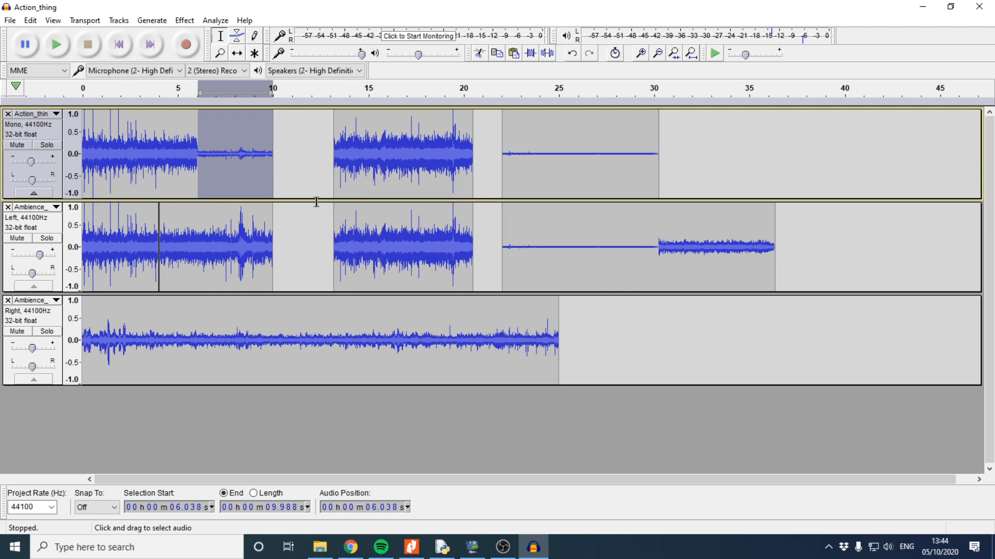